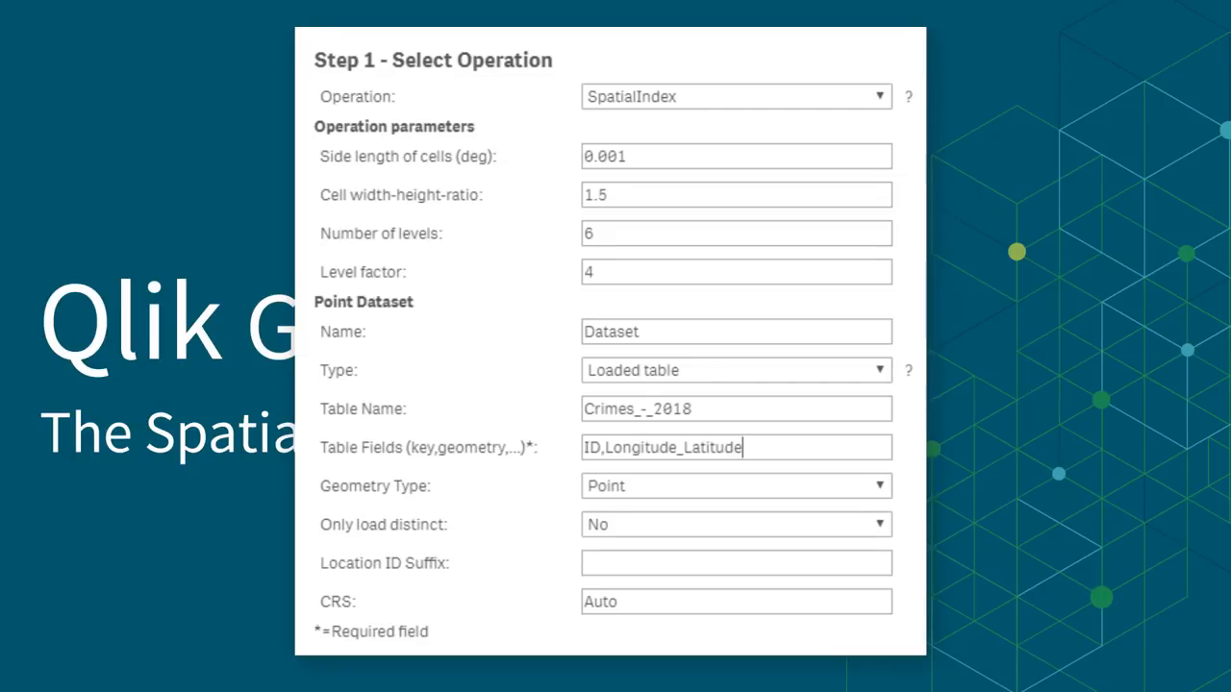
Step: Zoom the crime map to a few blocks so individual incident points replace the hexagons
{"action": "left_click", "coordinate": [735, 96]}
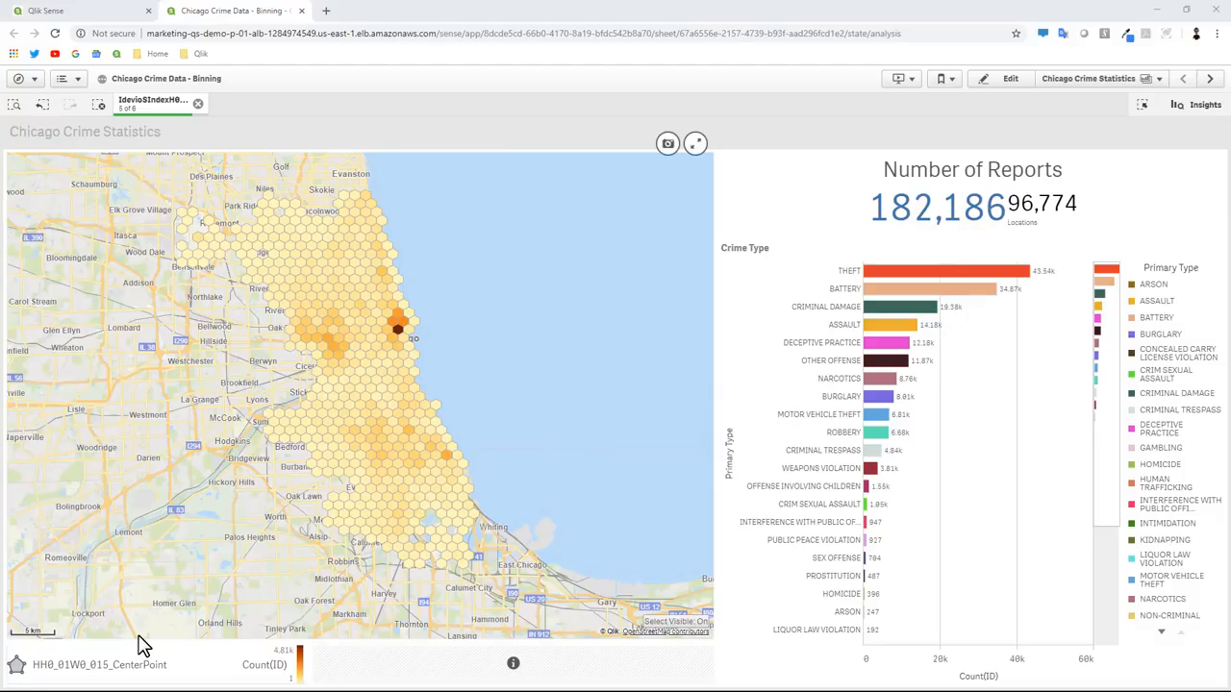
{"action": "mouse_move", "coordinate": [150, 639]}
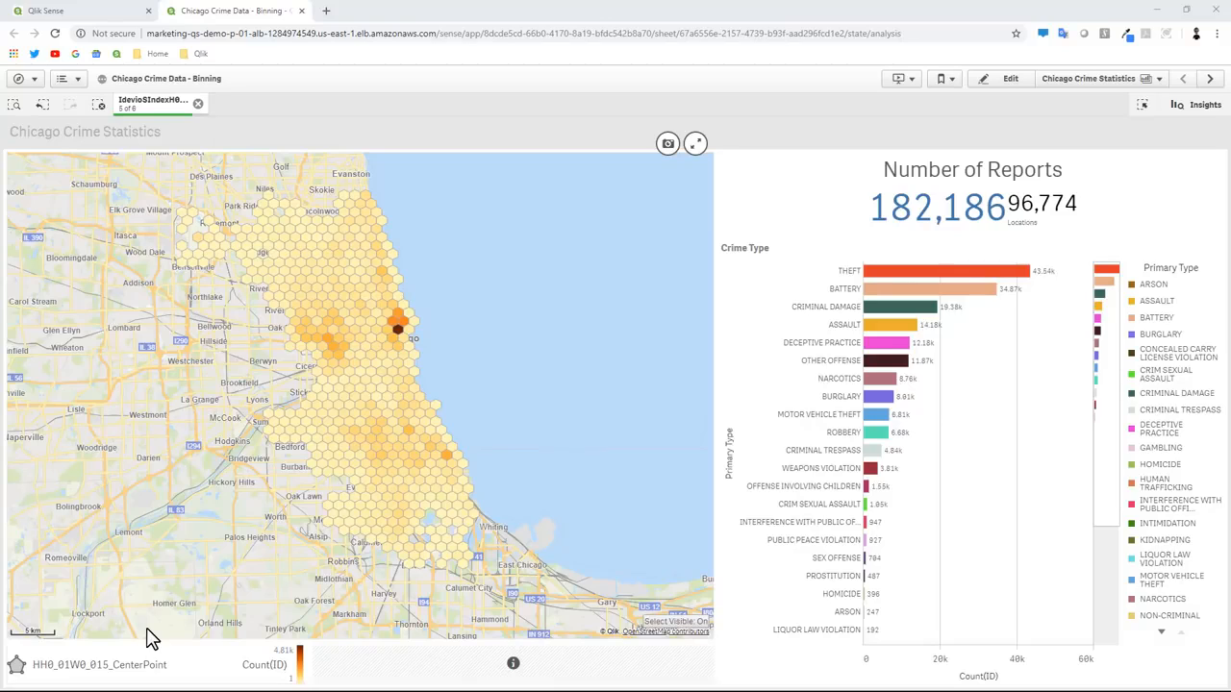
{"action": "mouse_move", "coordinate": [229, 511]}
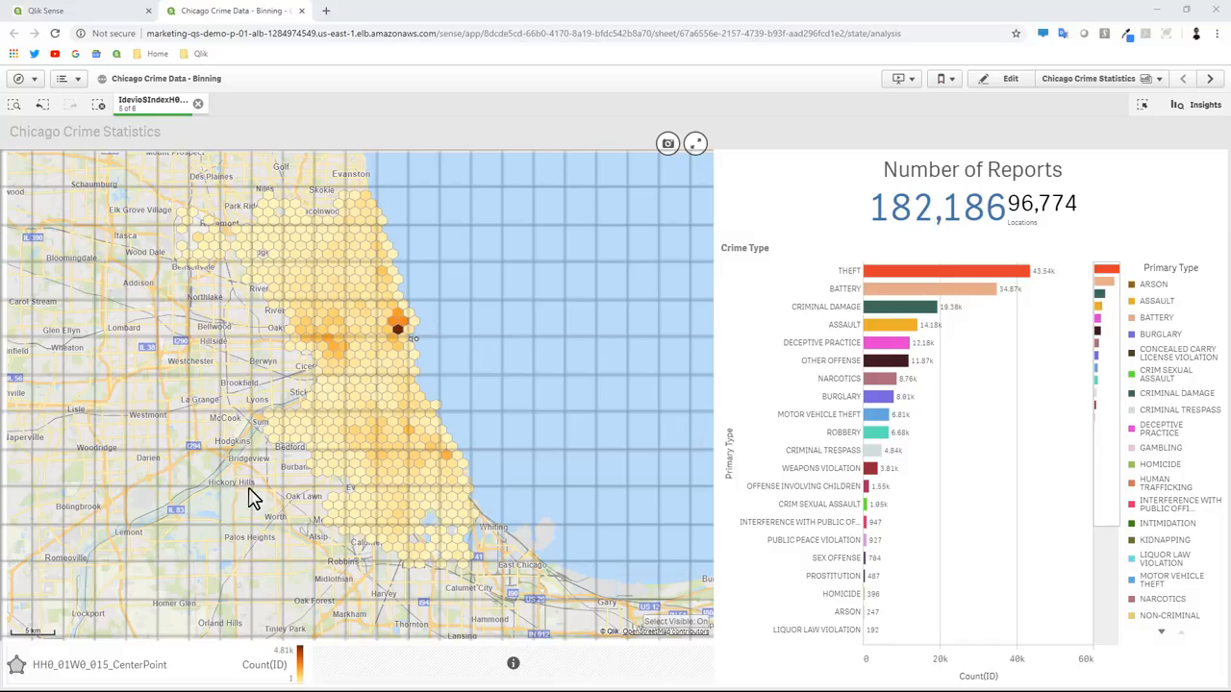
{"action": "mouse_move", "coordinate": [427, 432]}
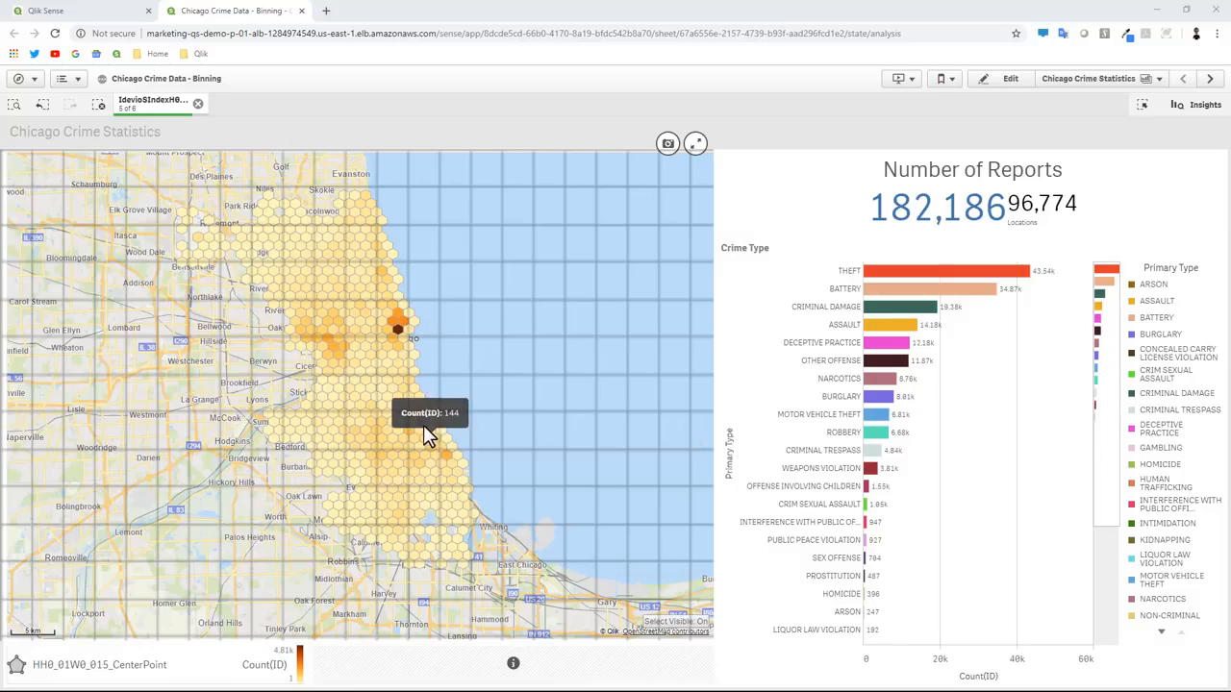
{"action": "mouse_move", "coordinate": [399, 423]}
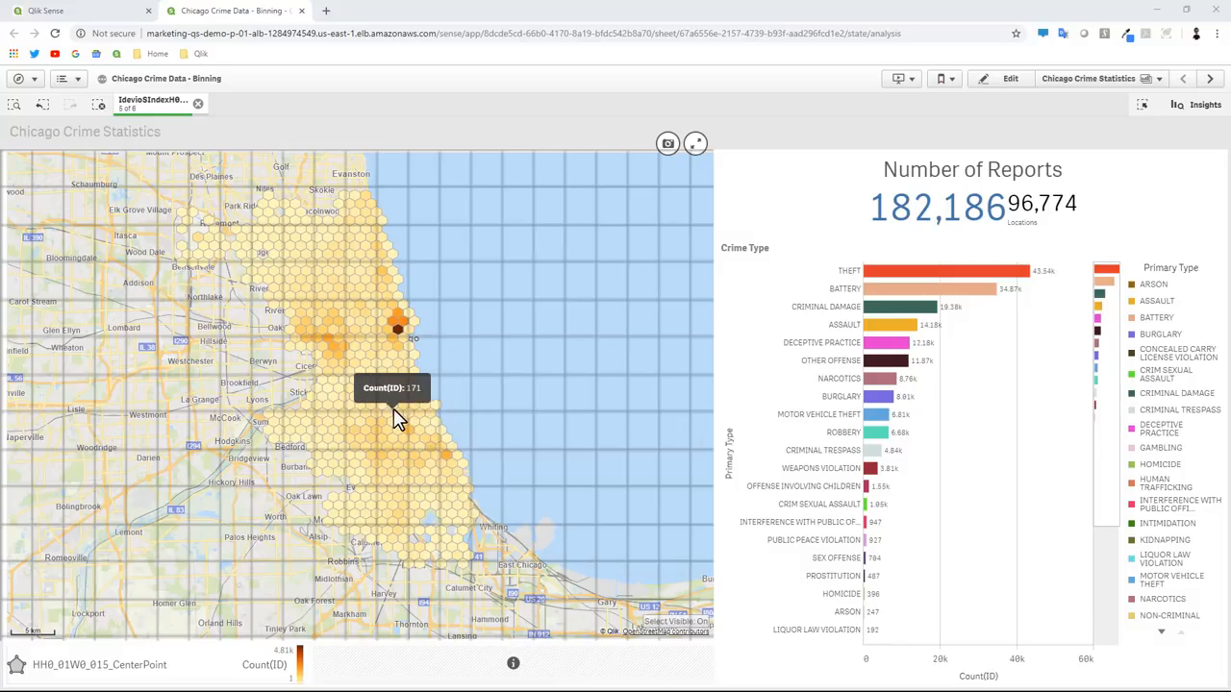
{"action": "mouse_move", "coordinate": [442, 385]}
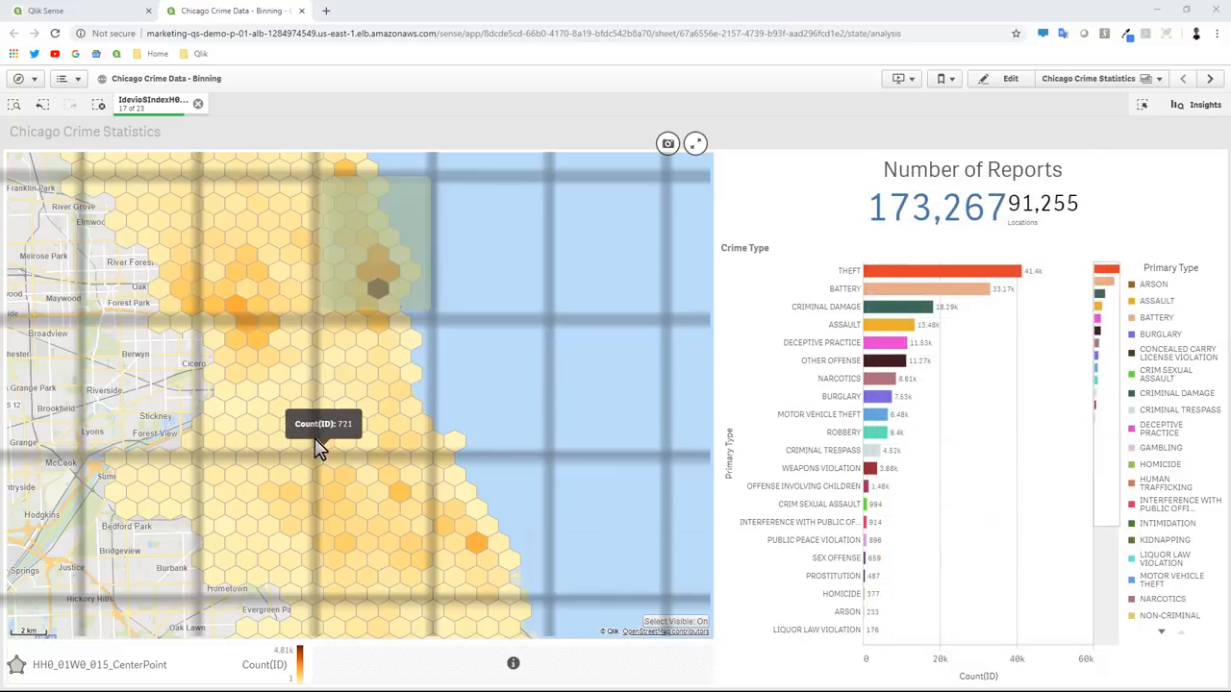
{"action": "mouse_move", "coordinate": [431, 438]}
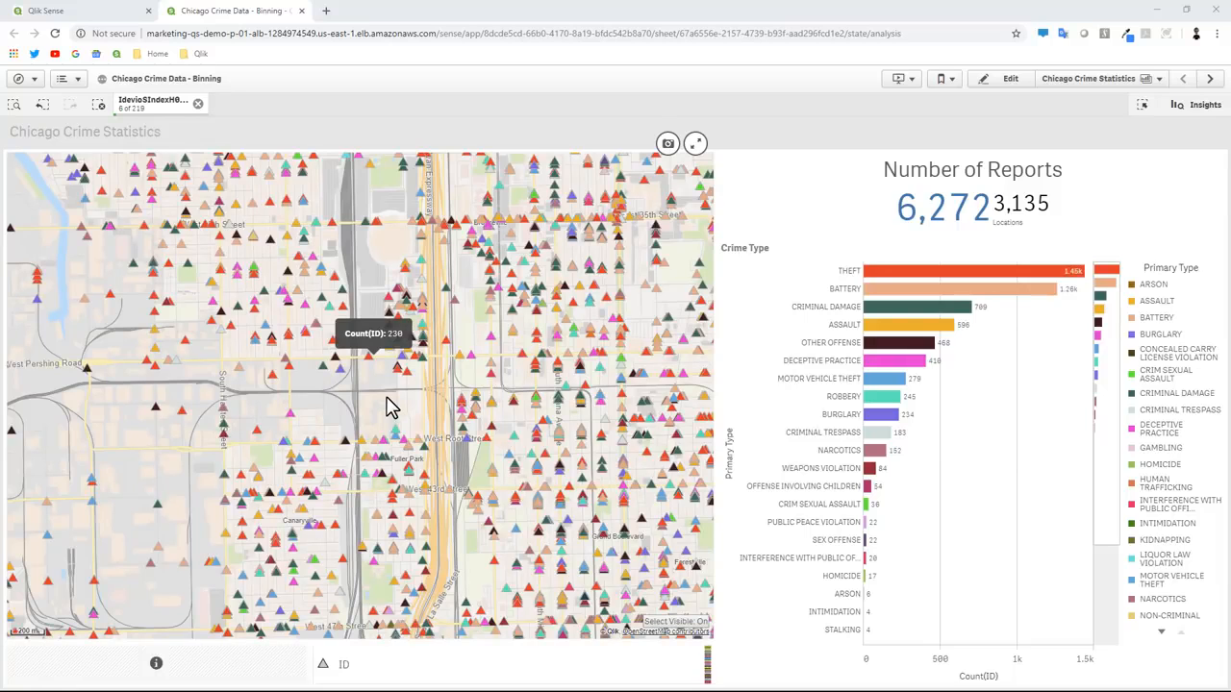
{"action": "mouse_move", "coordinate": [444, 404]}
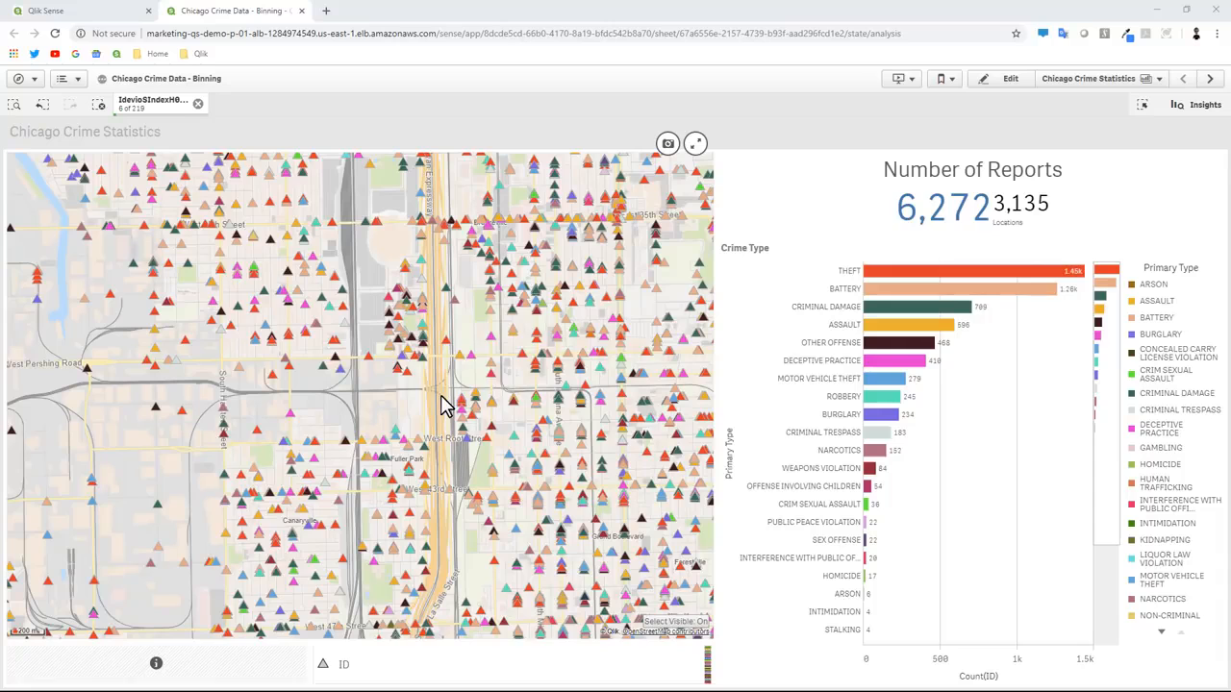
{"action": "mouse_move", "coordinate": [606, 361]}
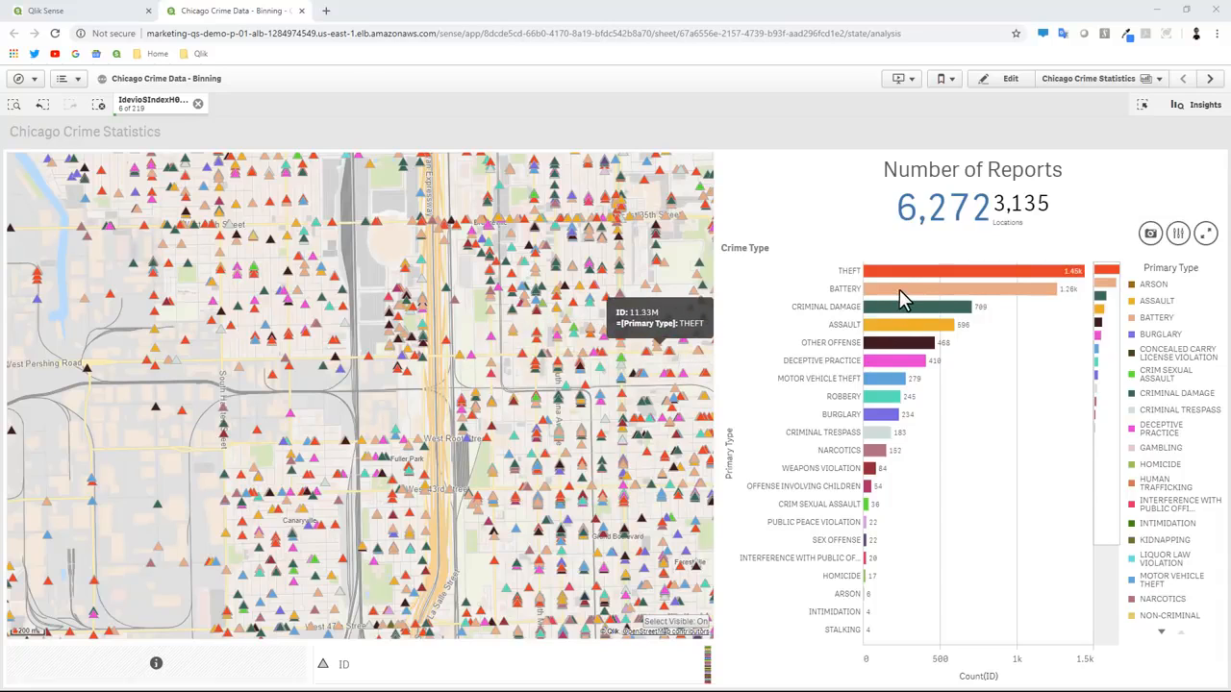
Step: Select the THEFT and ASSAULT bars in the Crime Type chart, filtering to 2,041 reports
{"action": "left_click", "coordinate": [972, 269]}
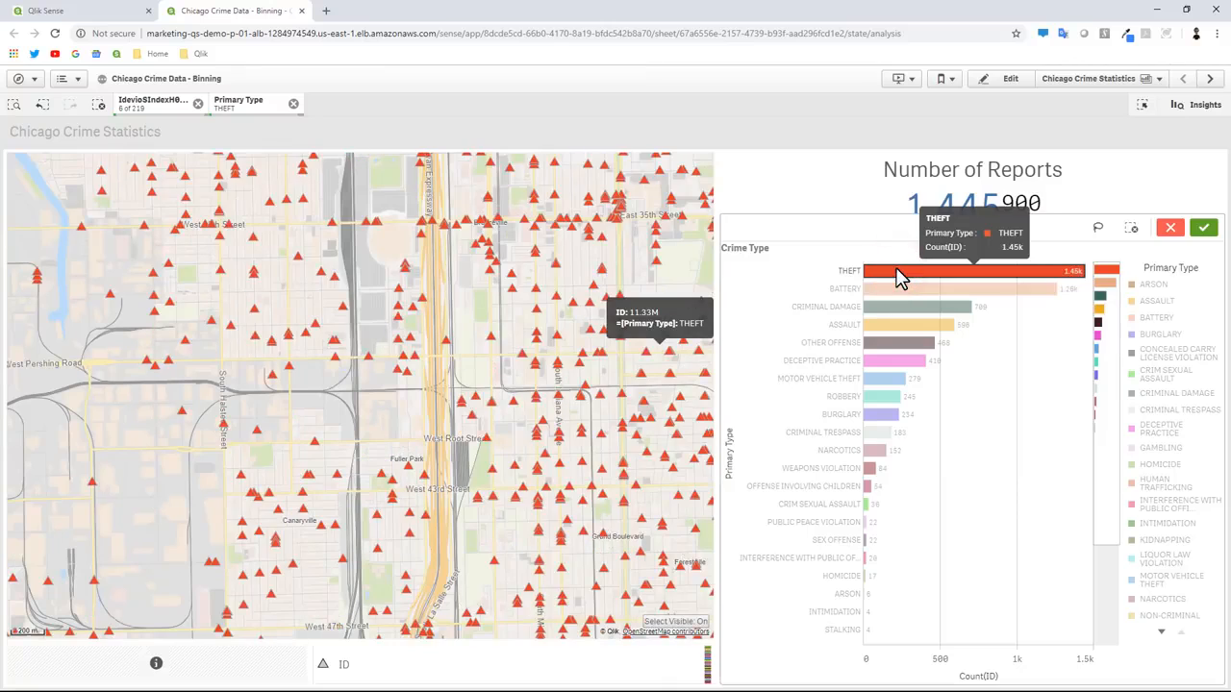
{"action": "mouse_move", "coordinate": [427, 384]}
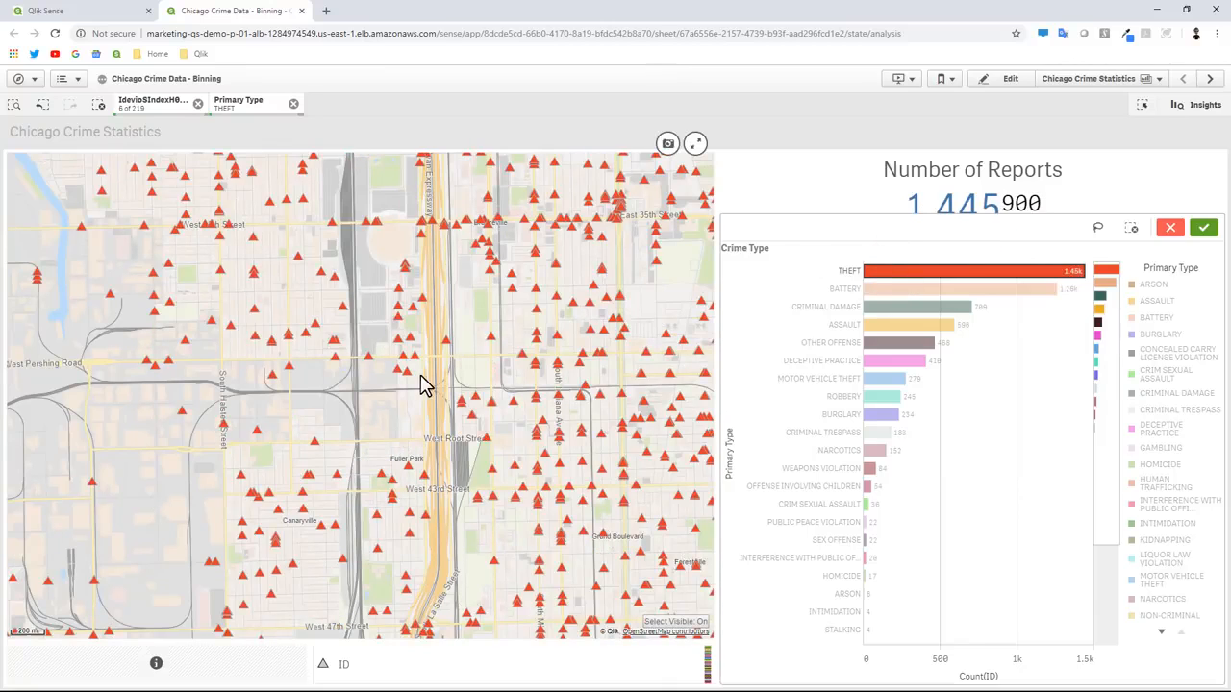
{"action": "mouse_move", "coordinate": [882, 423]}
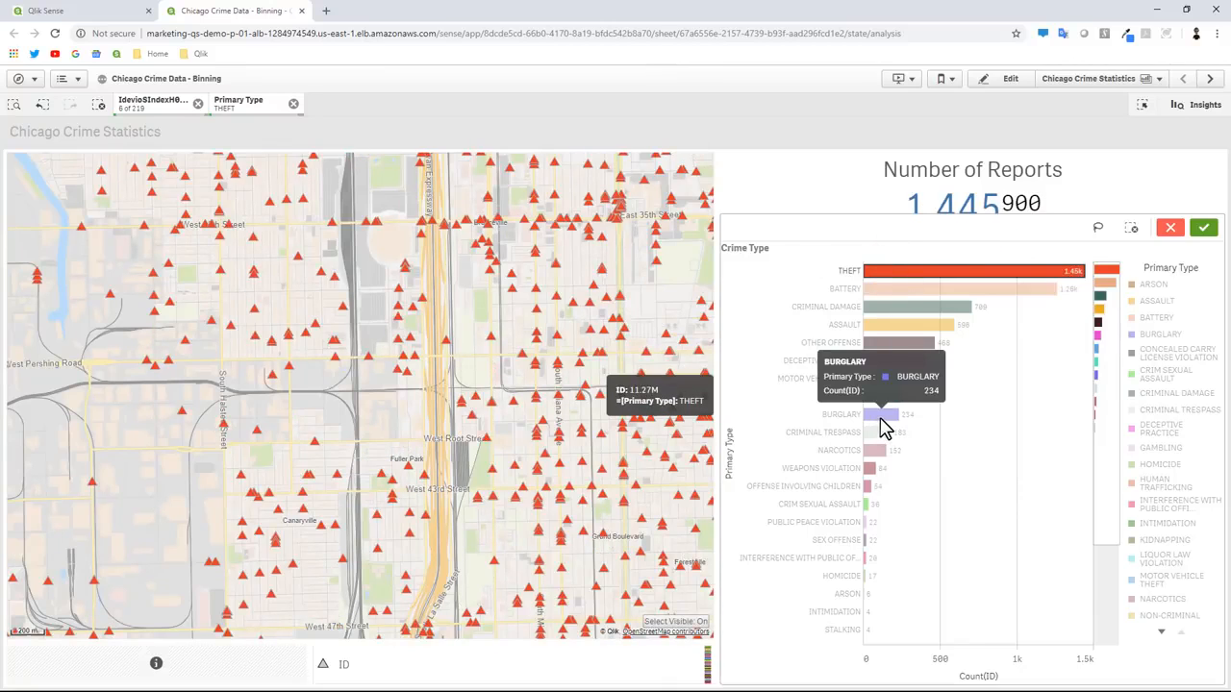
{"action": "mouse_move", "coordinate": [870, 346]}
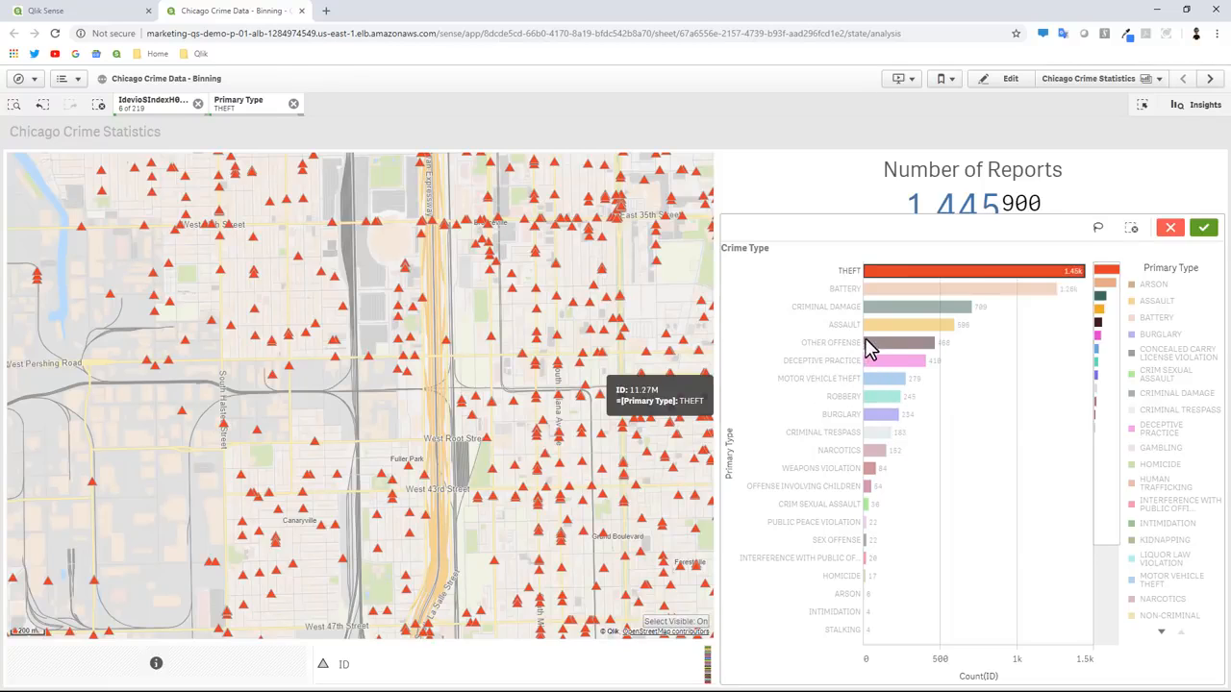
{"action": "left_click", "coordinate": [900, 323]}
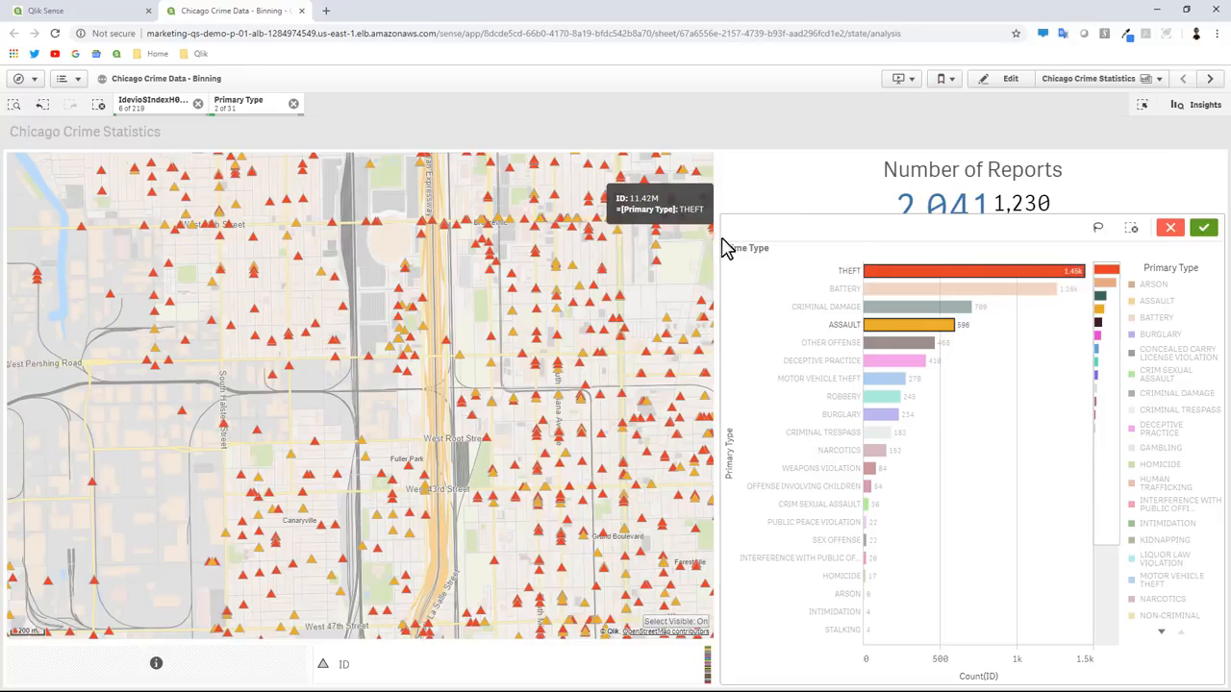
{"action": "mouse_move", "coordinate": [827, 213]}
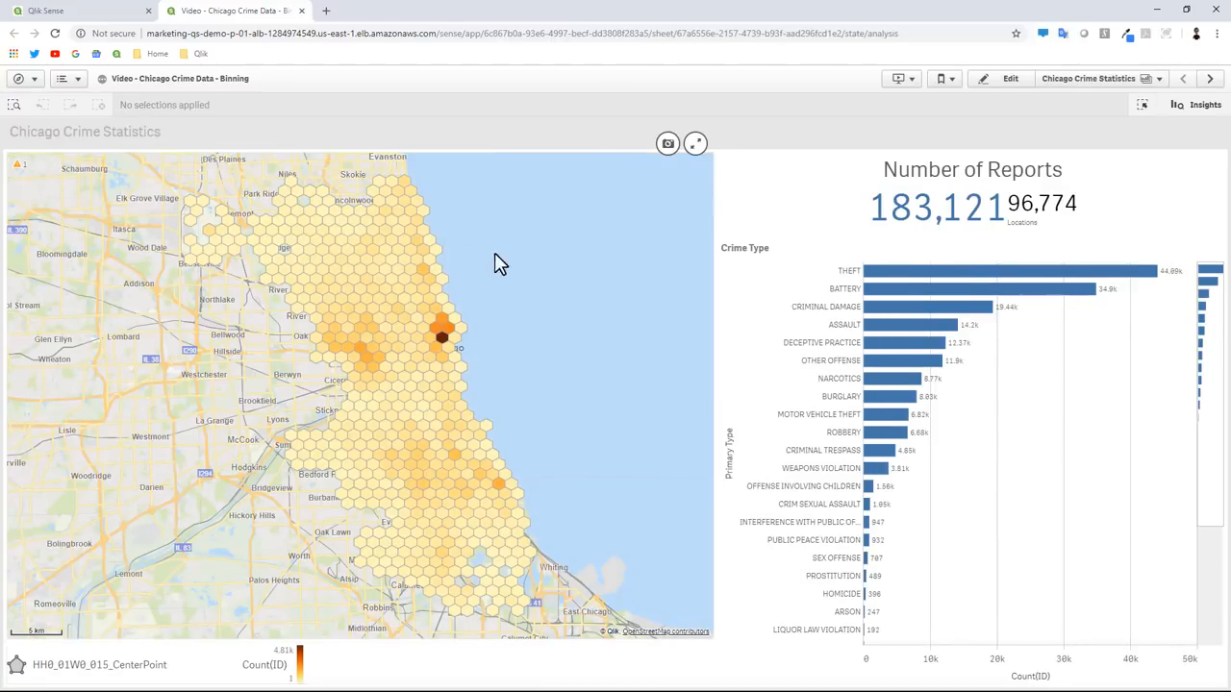
{"action": "mouse_move", "coordinate": [523, 231]}
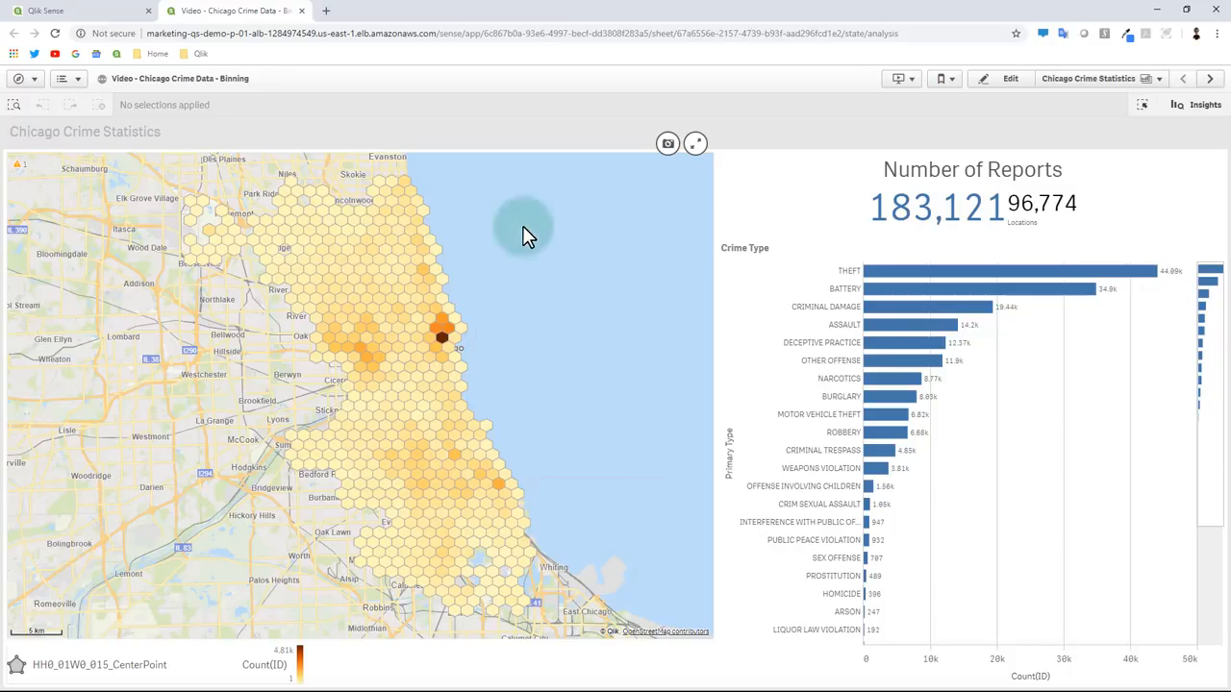
{"action": "mouse_move", "coordinate": [927, 227]}
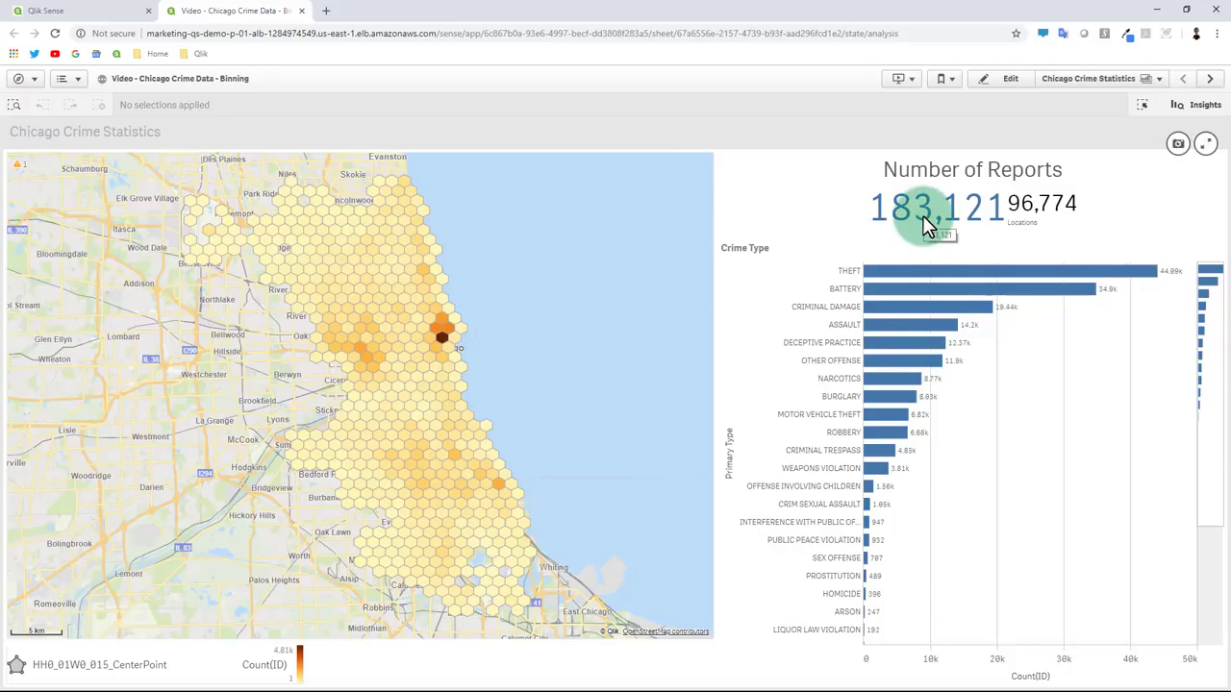
{"action": "mouse_move", "coordinate": [554, 292]}
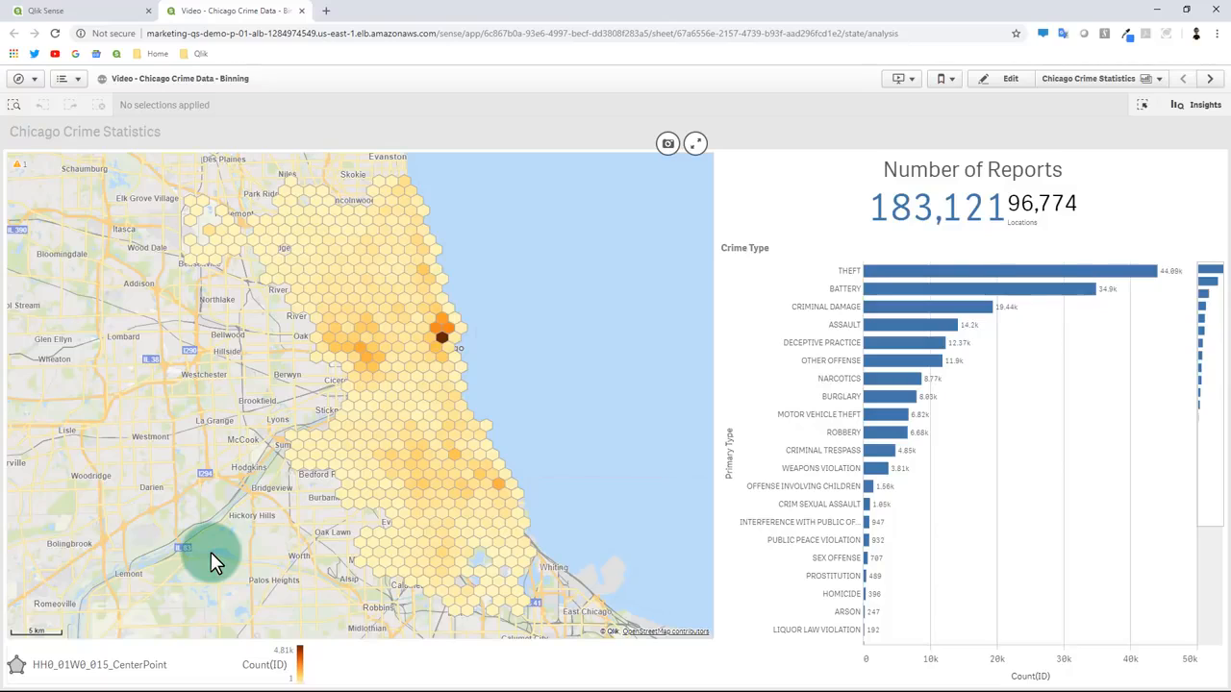
{"action": "mouse_move", "coordinate": [561, 413]}
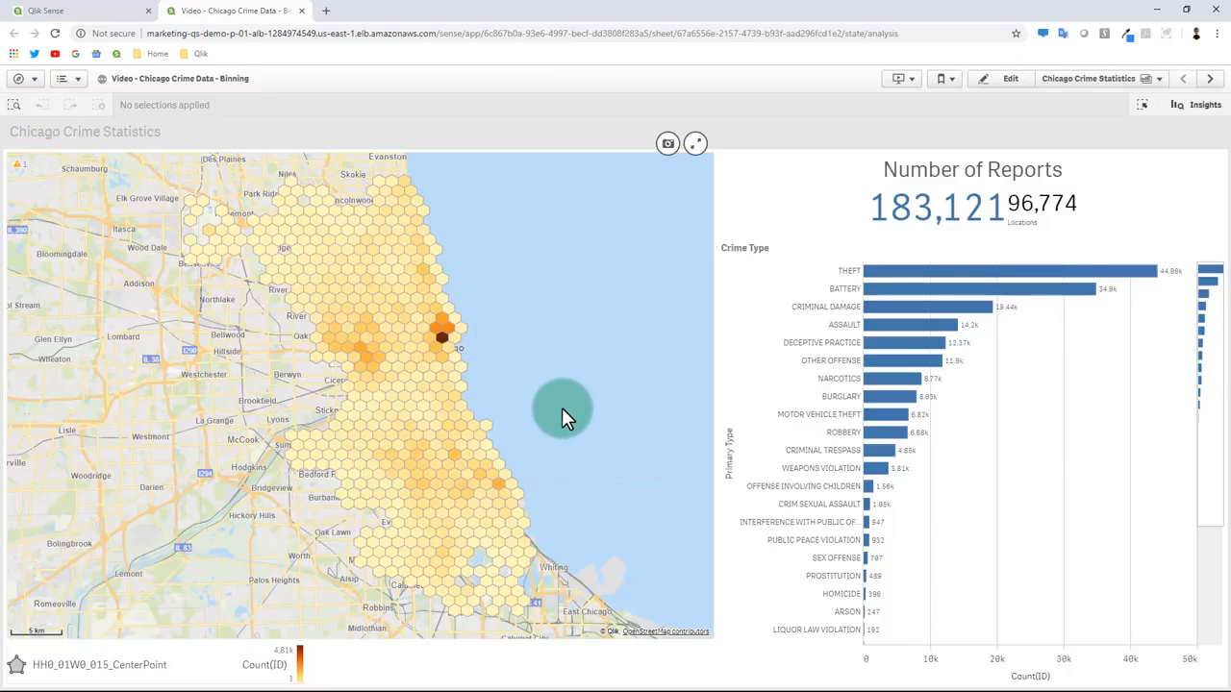
{"action": "mouse_move", "coordinate": [426, 377]}
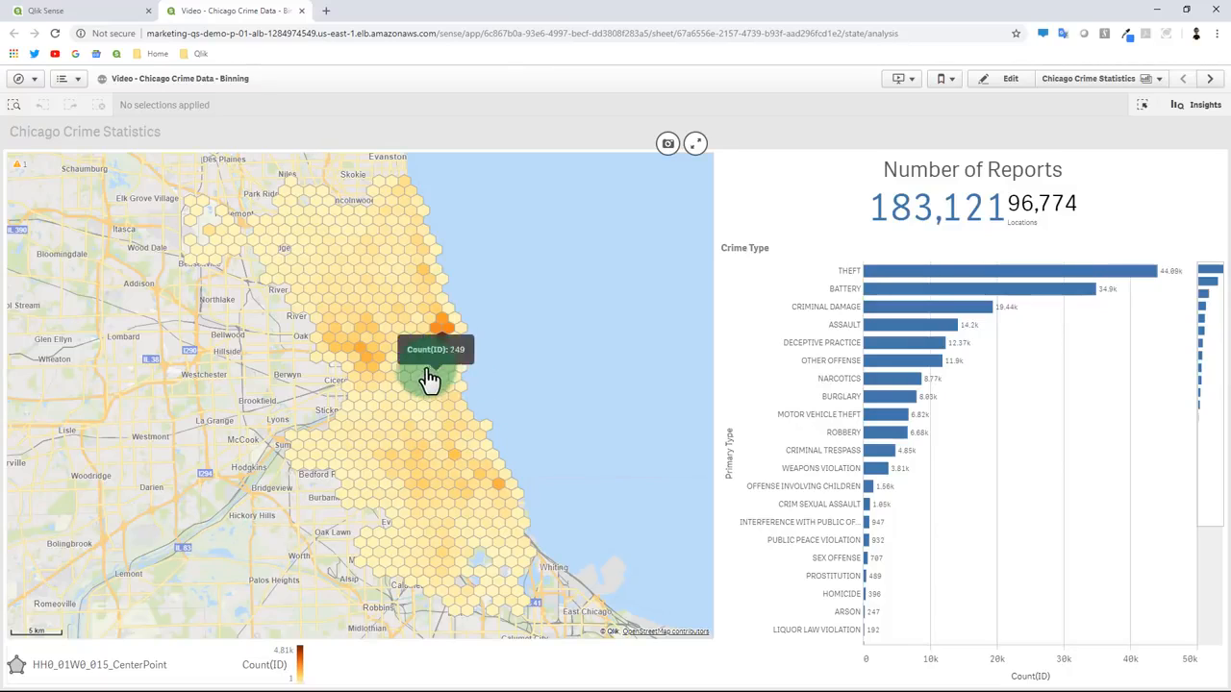
{"action": "mouse_move", "coordinate": [375, 317]}
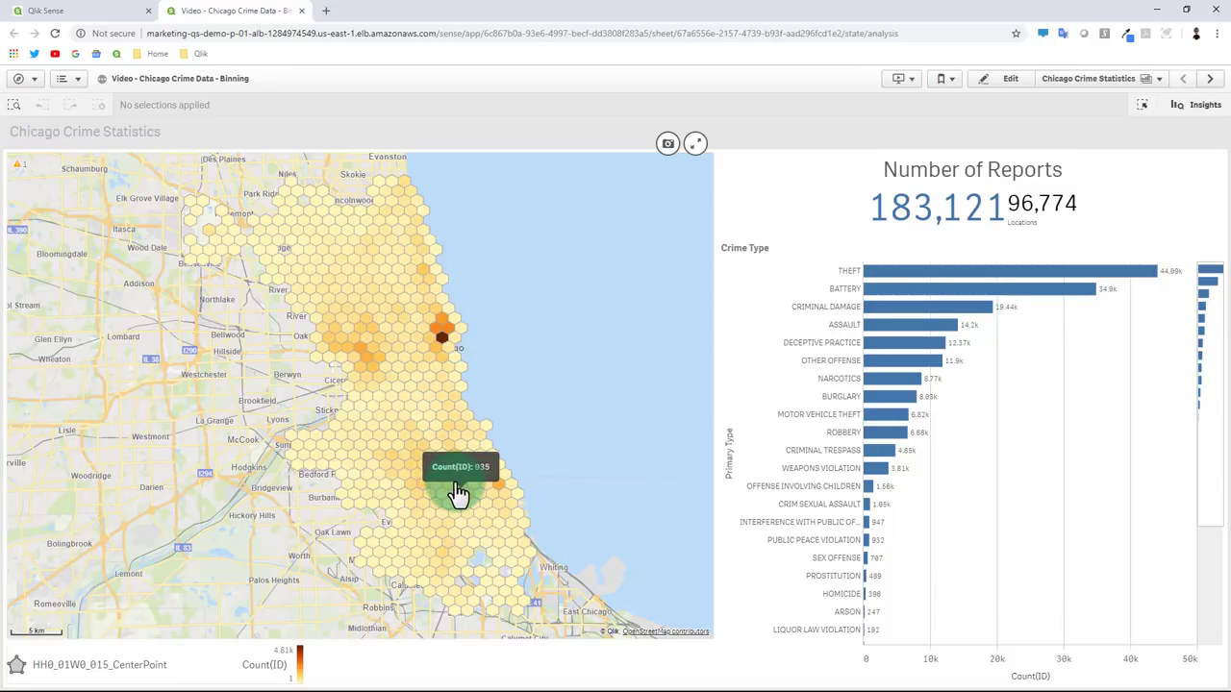
{"action": "mouse_move", "coordinate": [423, 458]}
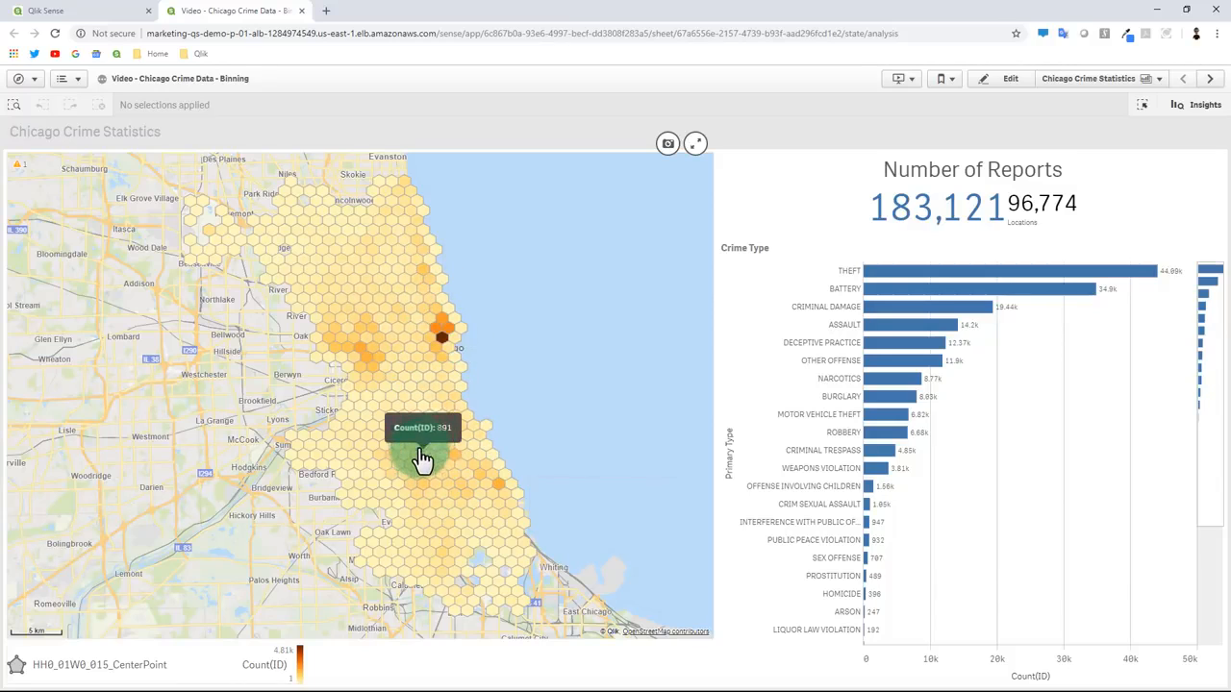
{"action": "mouse_move", "coordinate": [438, 323]}
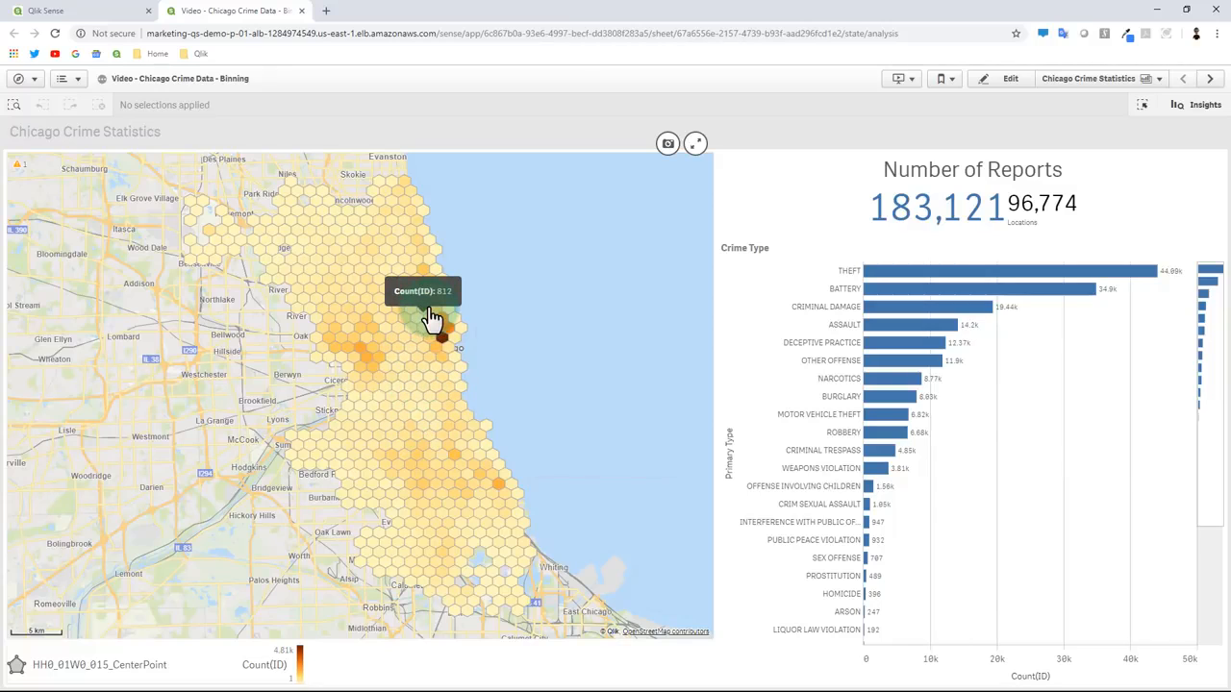
{"action": "mouse_move", "coordinate": [427, 369]}
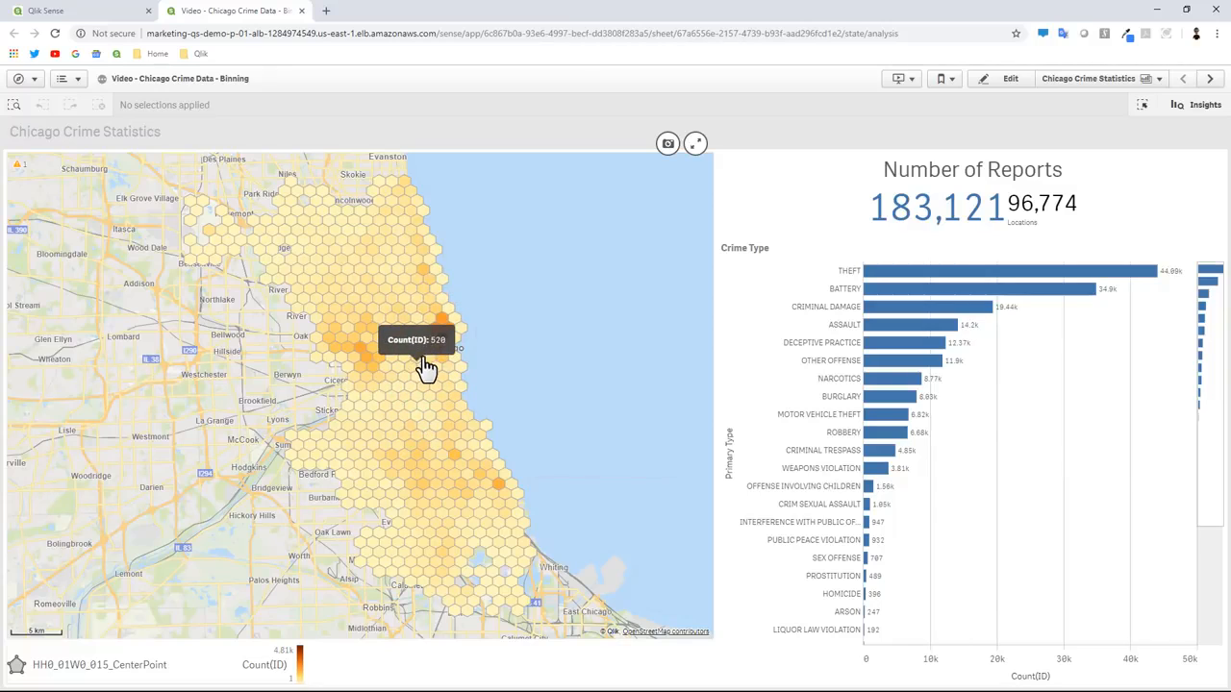
{"action": "mouse_move", "coordinate": [433, 369]}
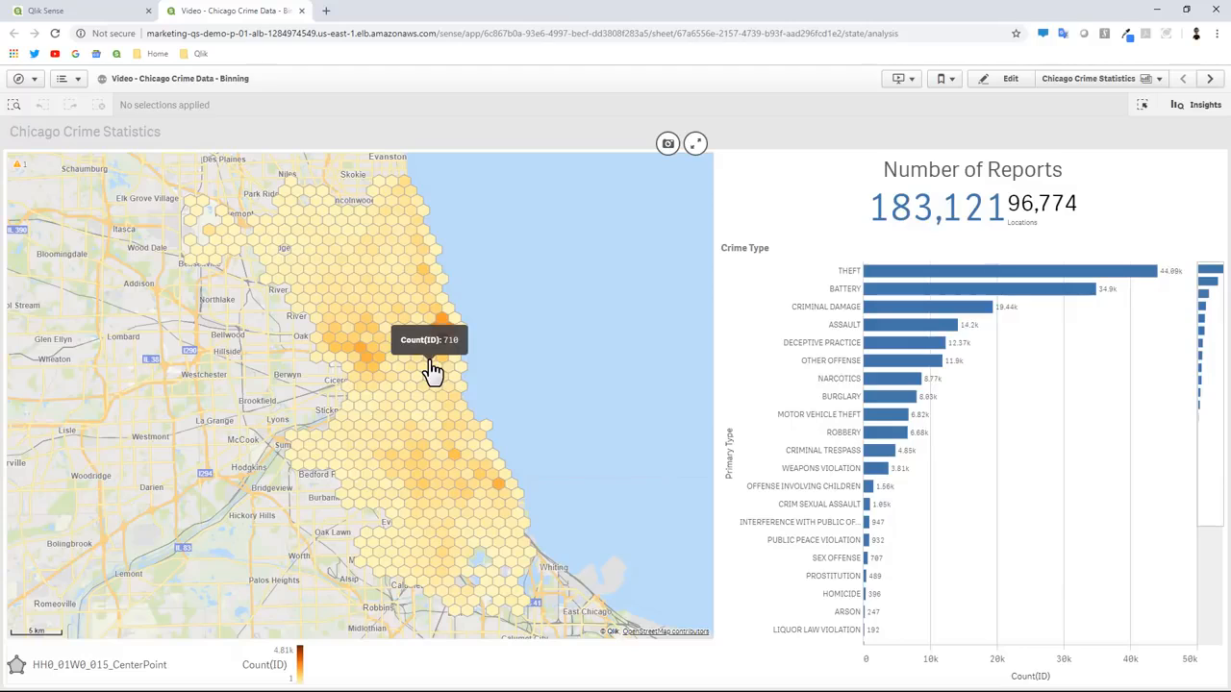
{"action": "mouse_move", "coordinate": [440, 452]}
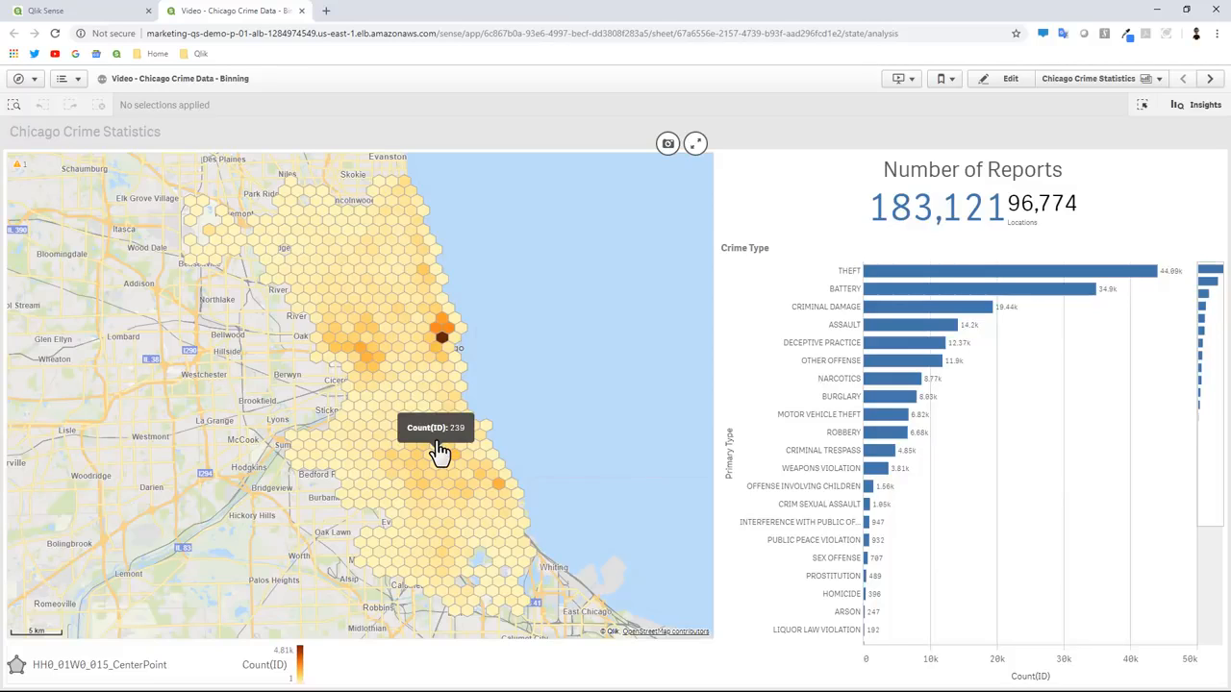
{"action": "mouse_move", "coordinate": [542, 427]}
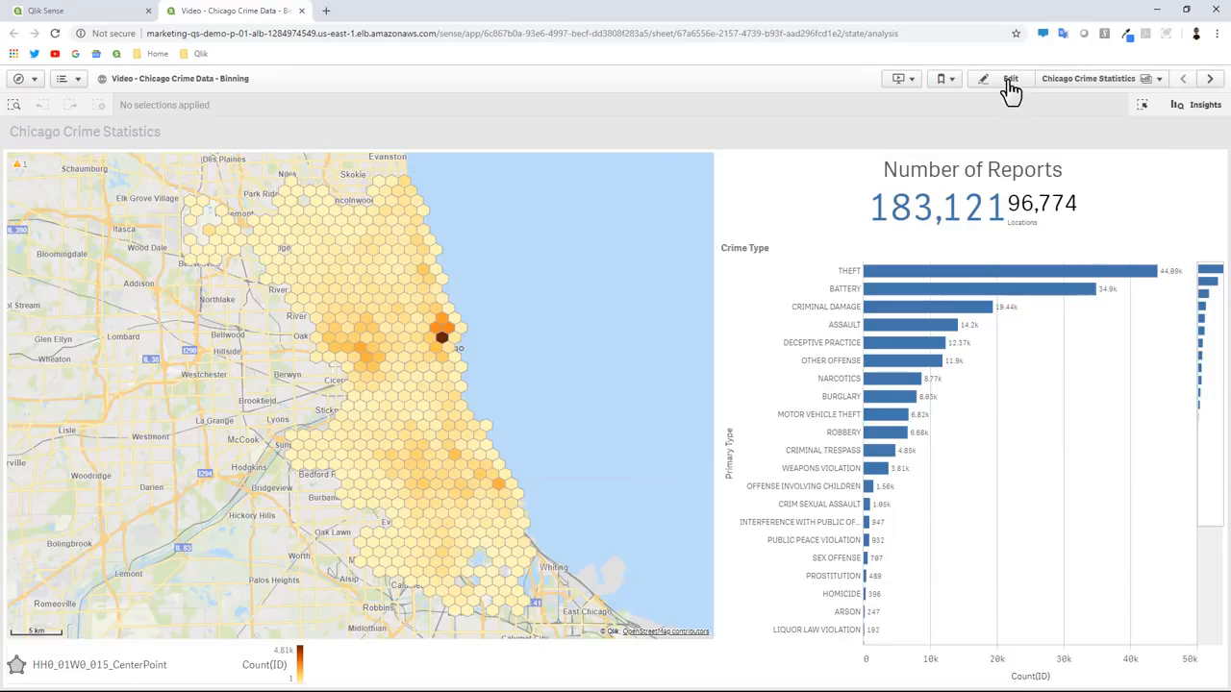
Step: Enter sheet editing and browse the custom extension objects to find the GeoAnalytics Bubble Layer
{"action": "left_click", "coordinate": [1010, 77]}
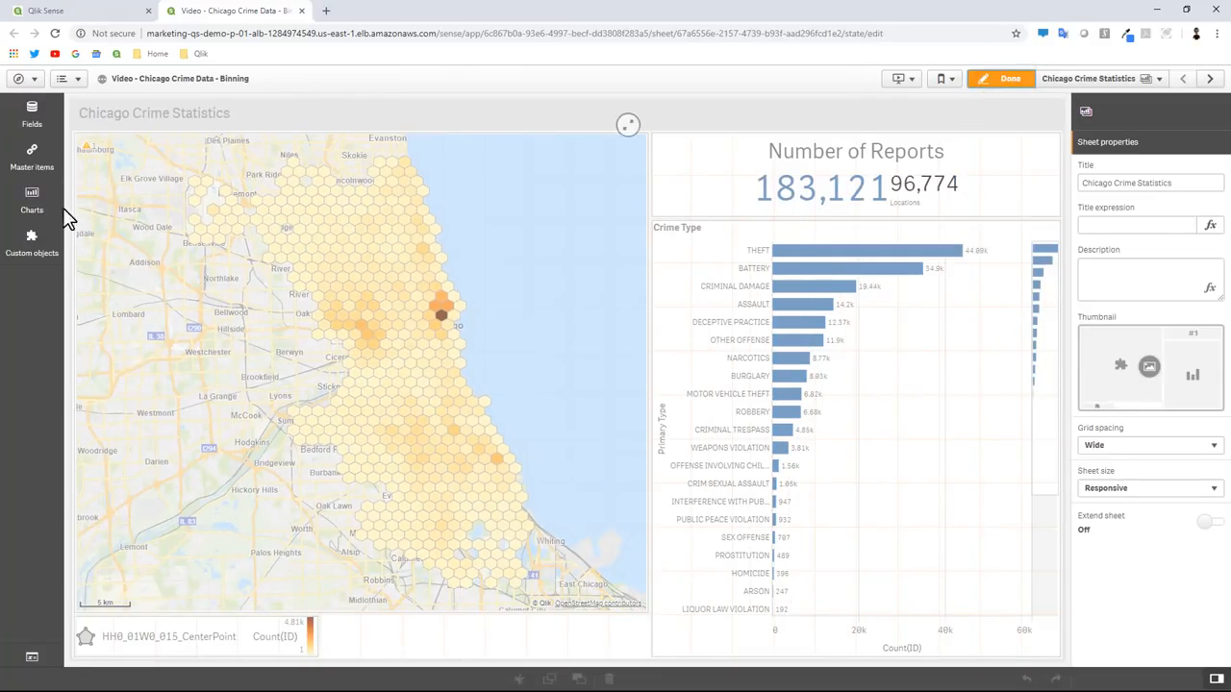
{"action": "left_click", "coordinate": [30, 238]}
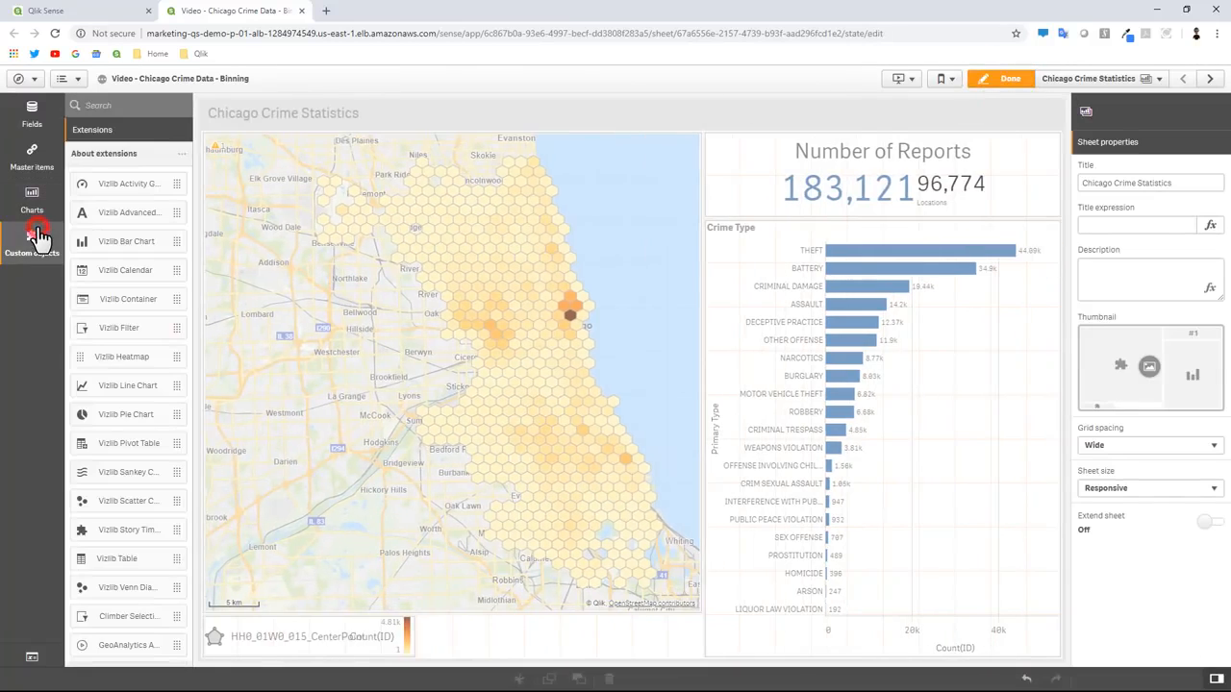
{"action": "scroll", "scroll_direction": "down", "scroll_amount": 3}
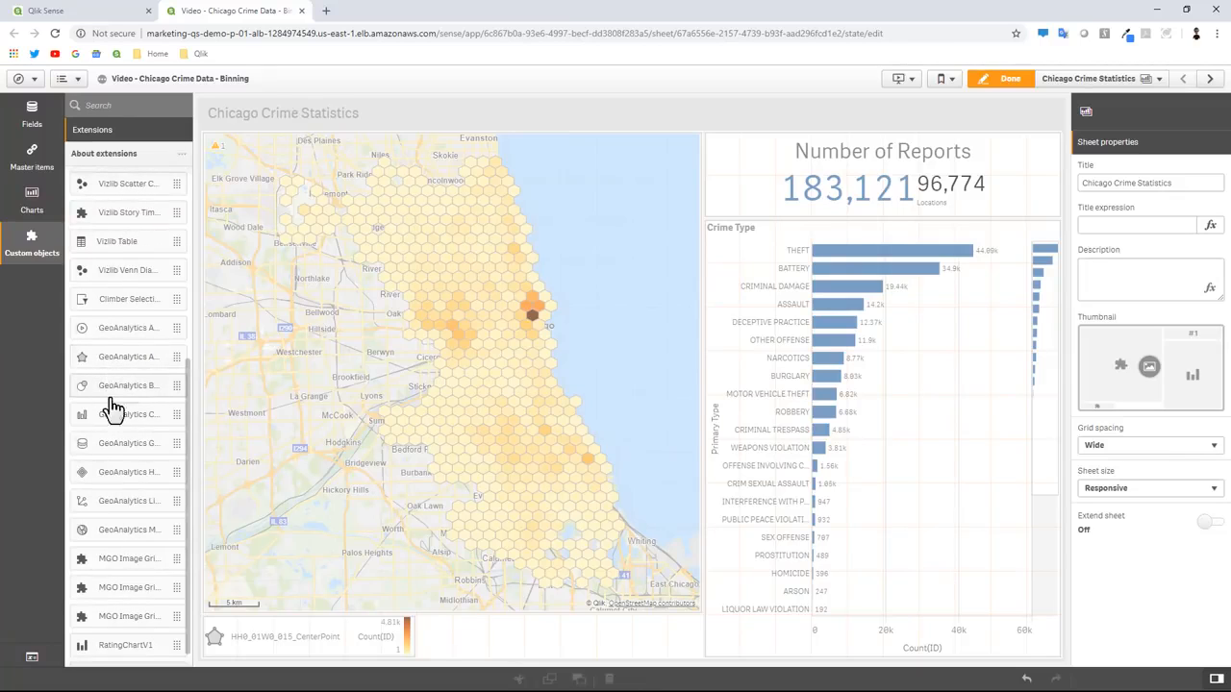
{"action": "mouse_move", "coordinate": [130, 395]}
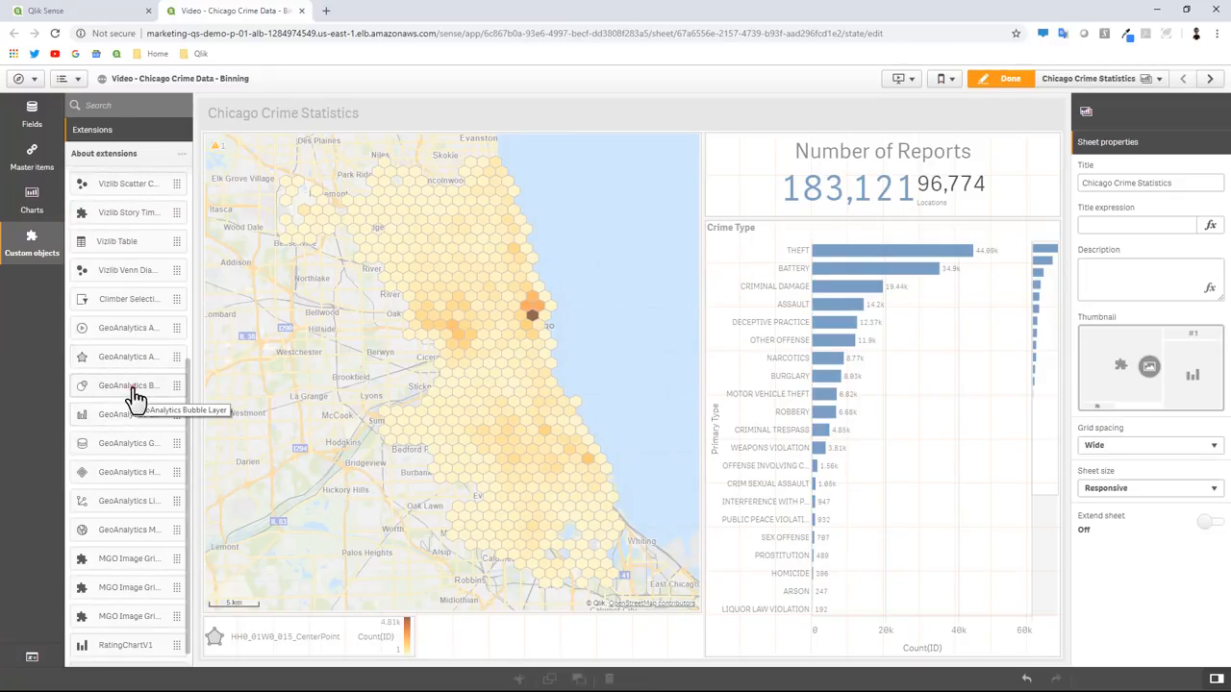
{"action": "mouse_move", "coordinate": [504, 650]}
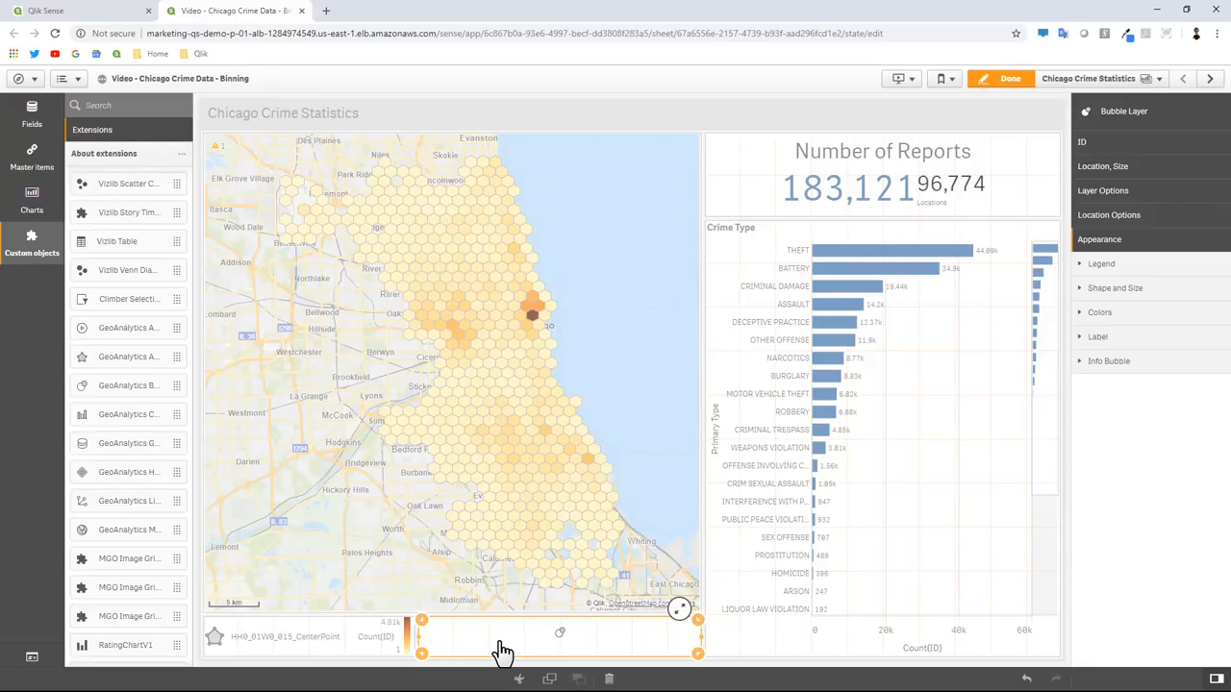
{"action": "mouse_move", "coordinate": [525, 651]}
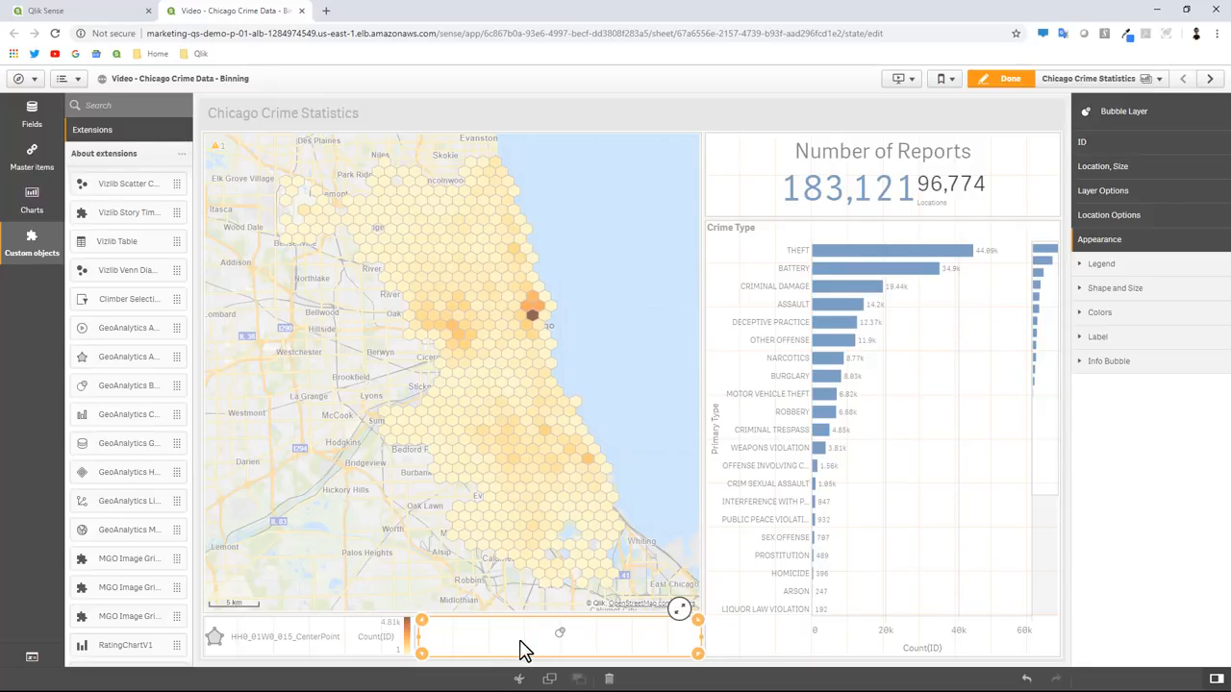
Step: Set the bubble layer's dimension to the ID field
{"action": "left_click", "coordinate": [1100, 154]}
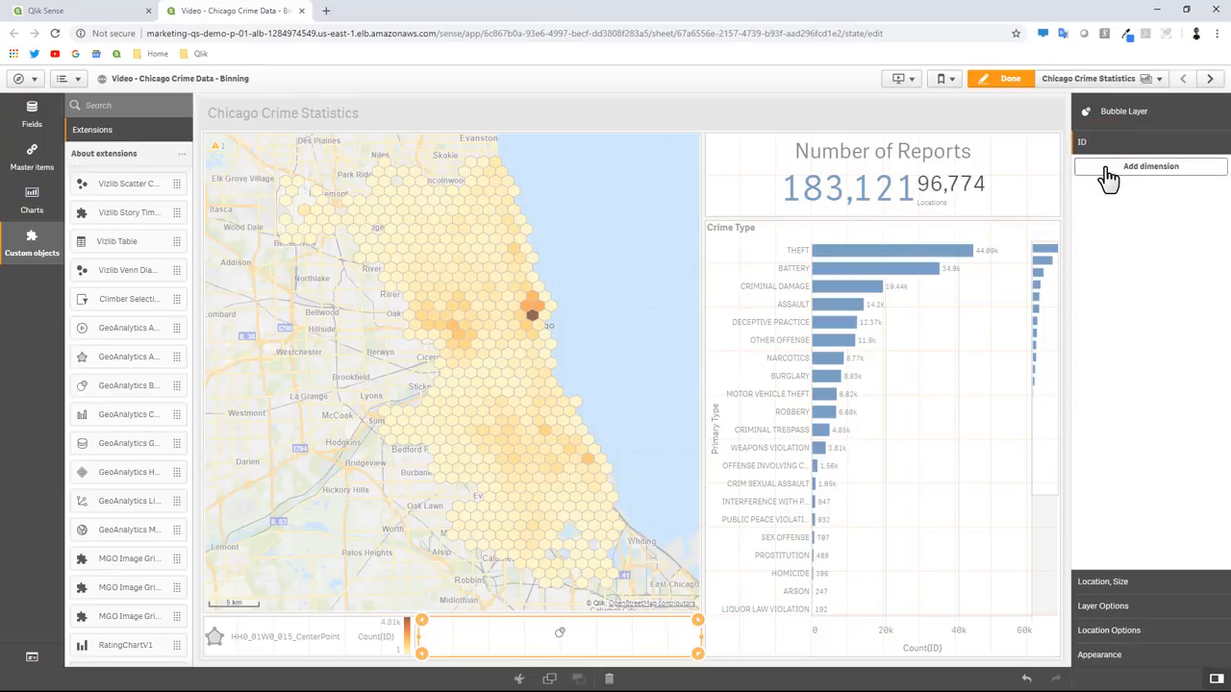
{"action": "left_click", "coordinate": [1150, 166]}
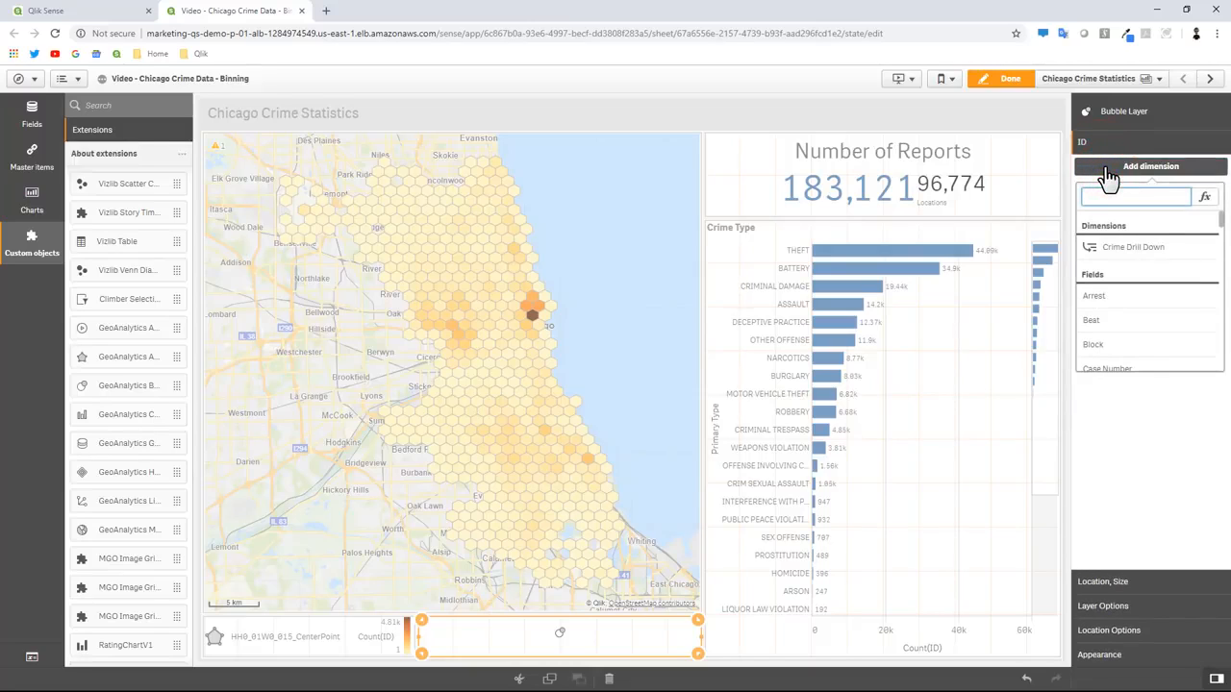
{"action": "type", "text": "ID"}
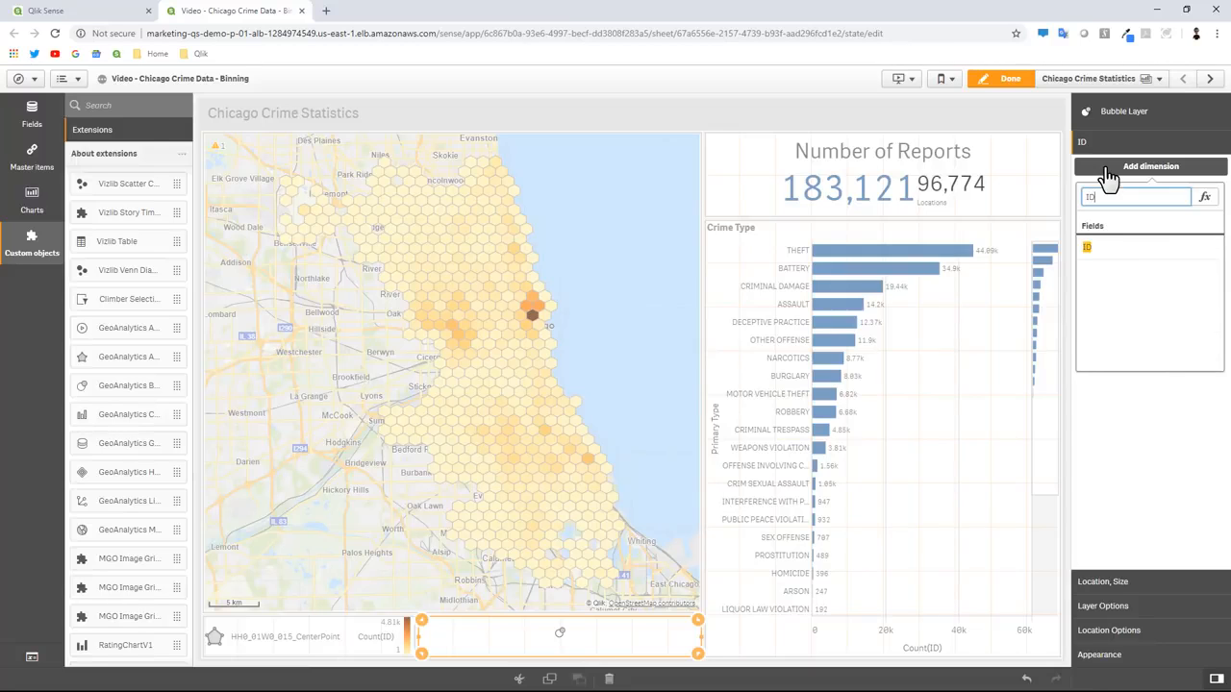
{"action": "left_click", "coordinate": [1089, 246]}
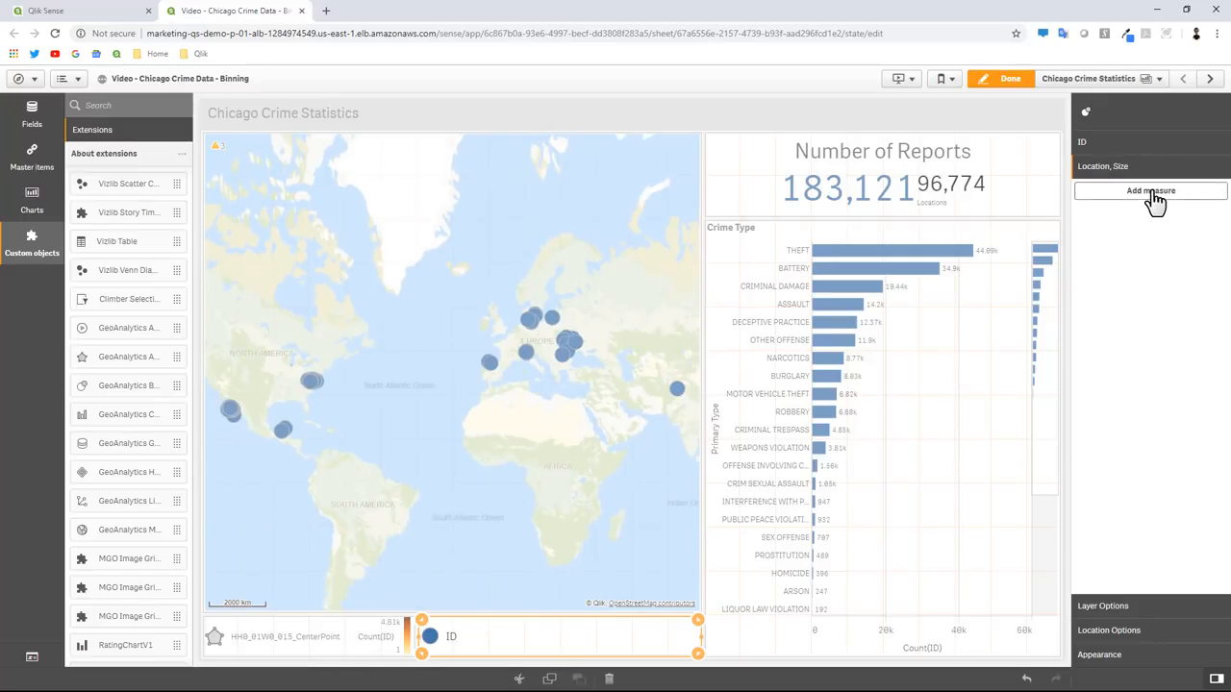
Step: Set the bubble location measure to Only(Longitude_Latitude)
{"action": "left_click", "coordinate": [1150, 191]}
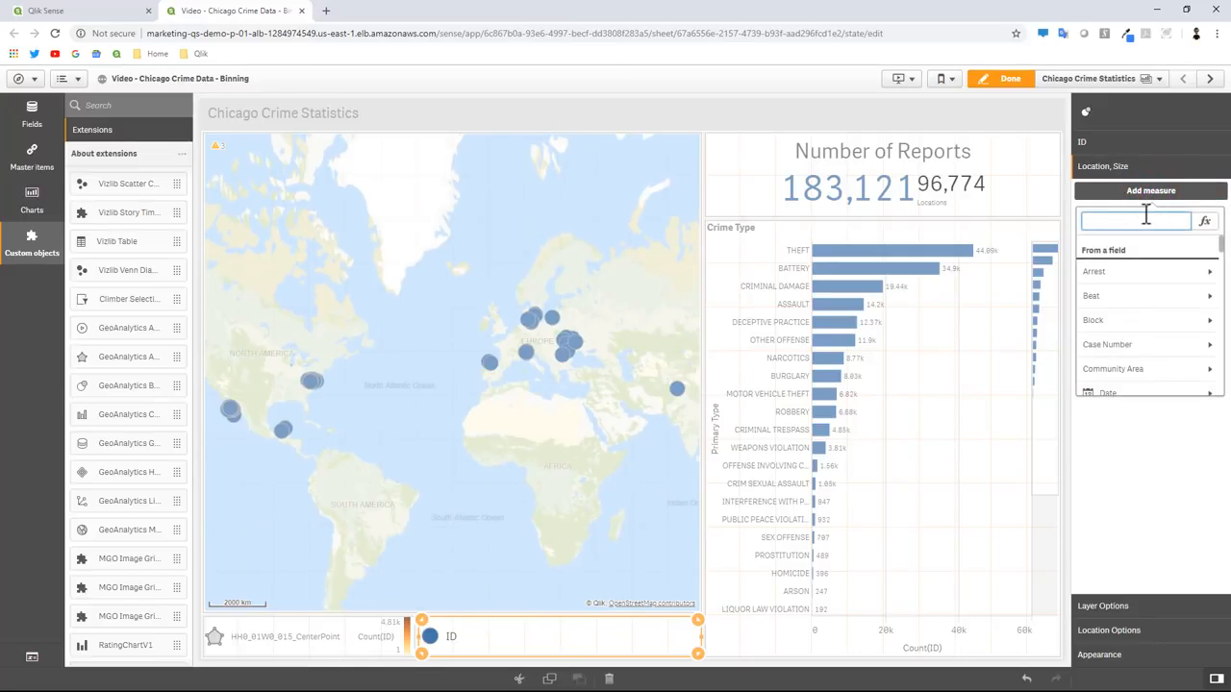
{"action": "type", "text": "Lo"}
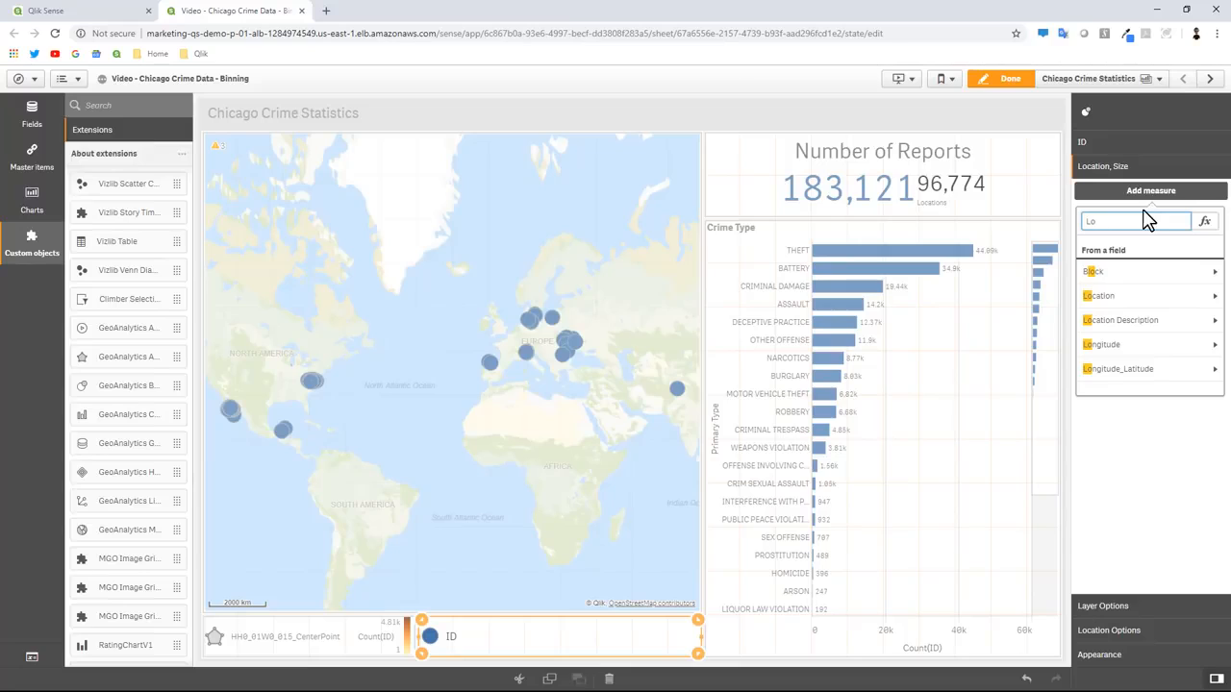
{"action": "mouse_move", "coordinate": [1145, 369]}
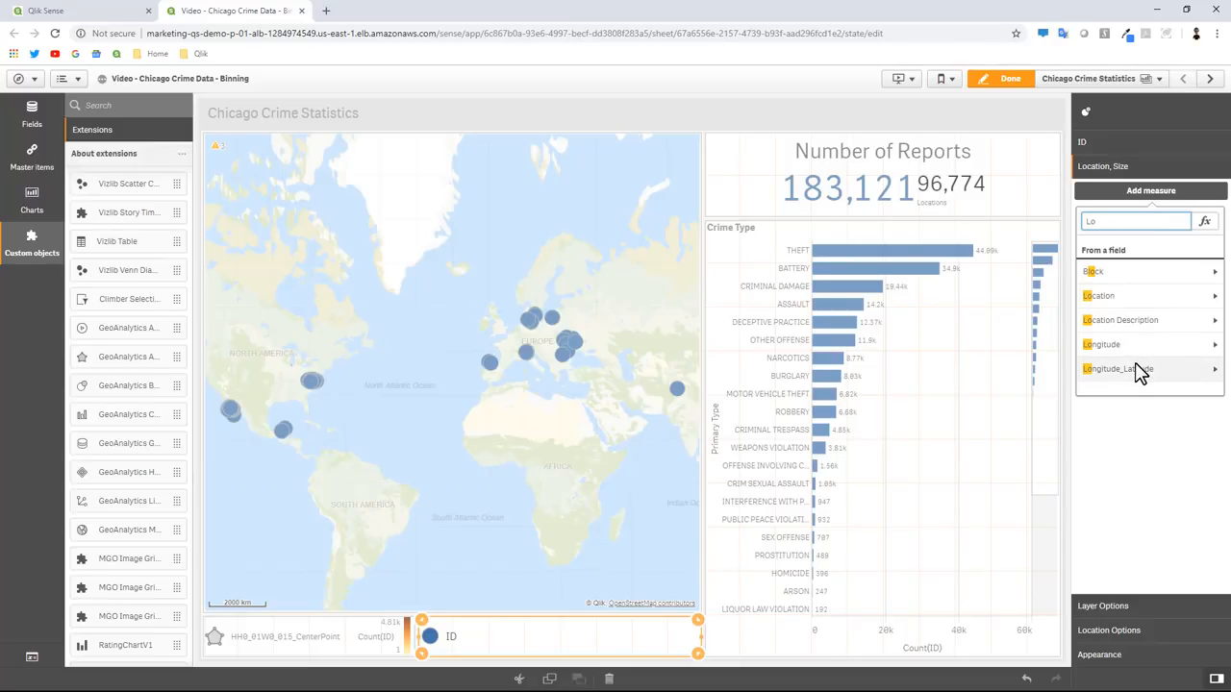
{"action": "left_click", "coordinate": [1117, 369]}
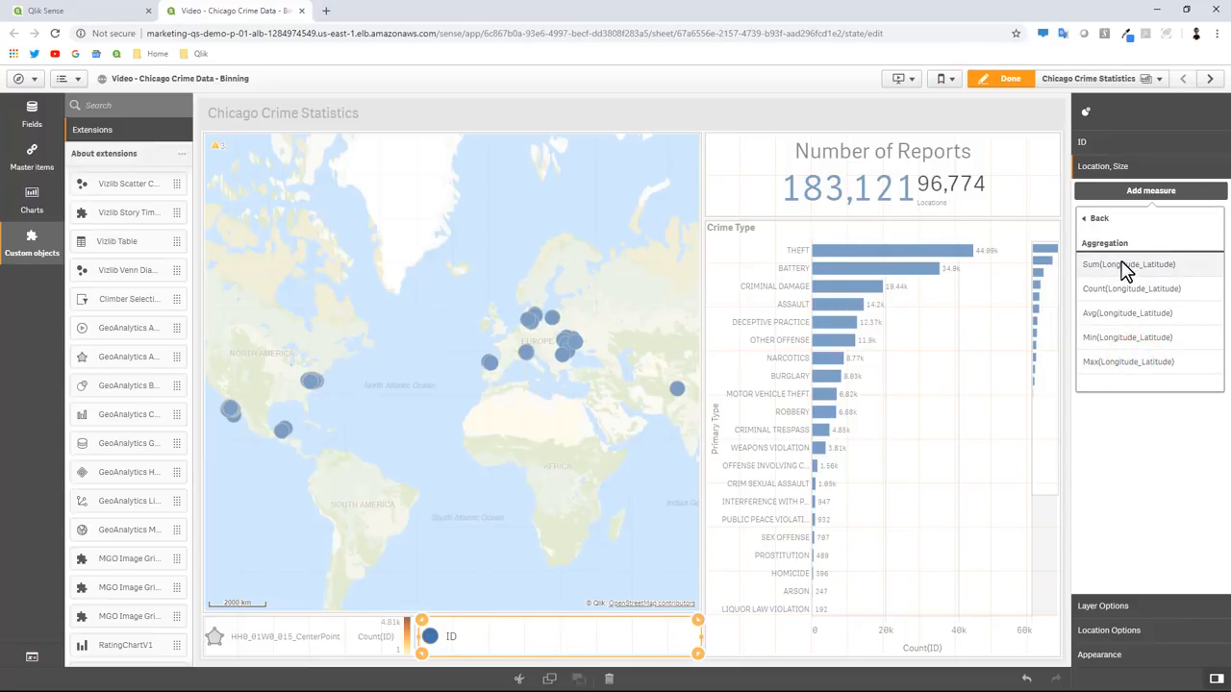
{"action": "left_click", "coordinate": [1127, 263]}
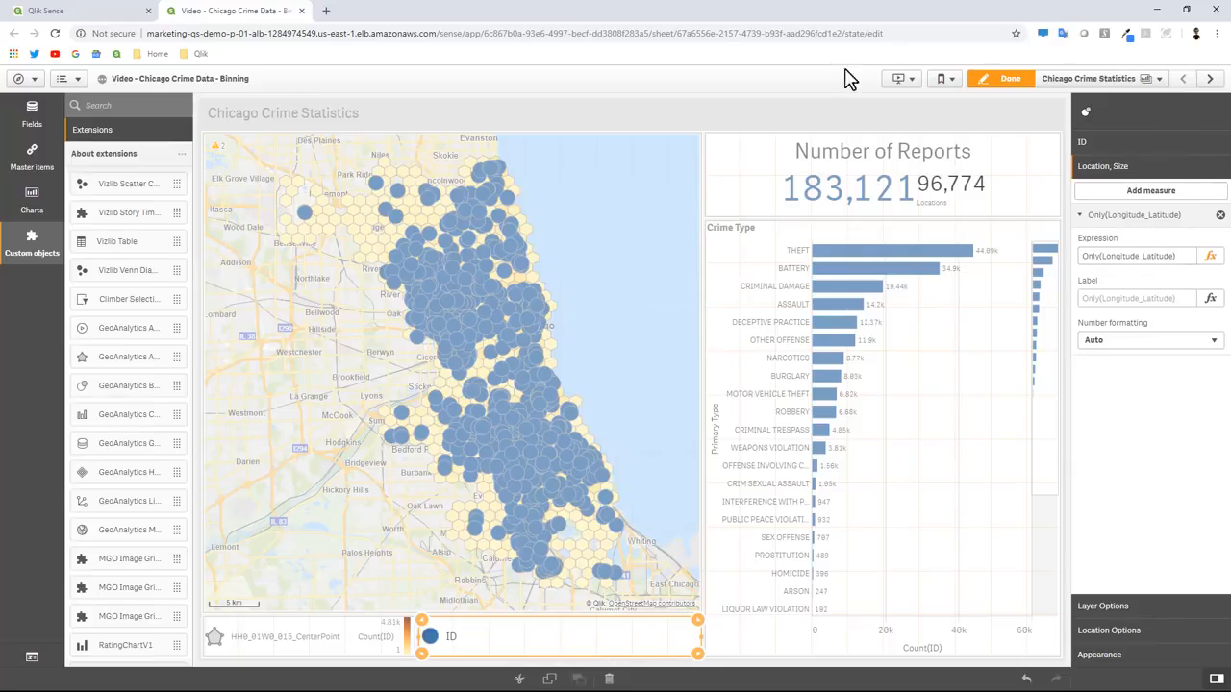
{"action": "mouse_move", "coordinate": [471, 285]}
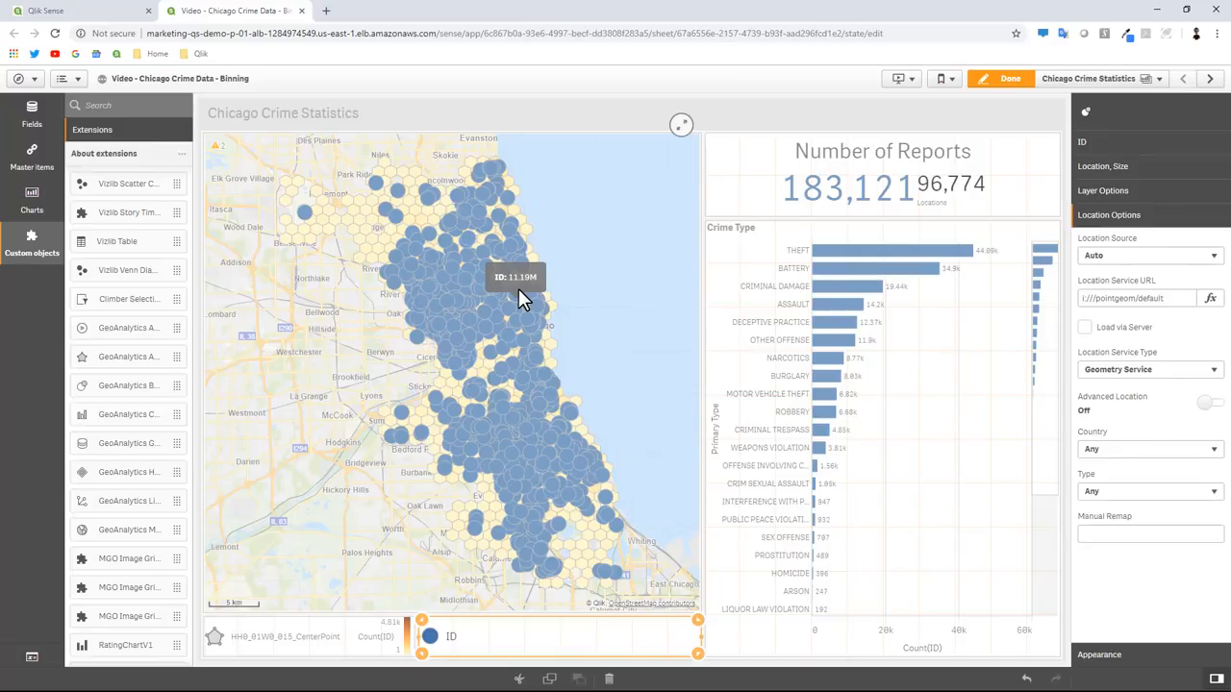
{"action": "mouse_move", "coordinate": [969, 398]}
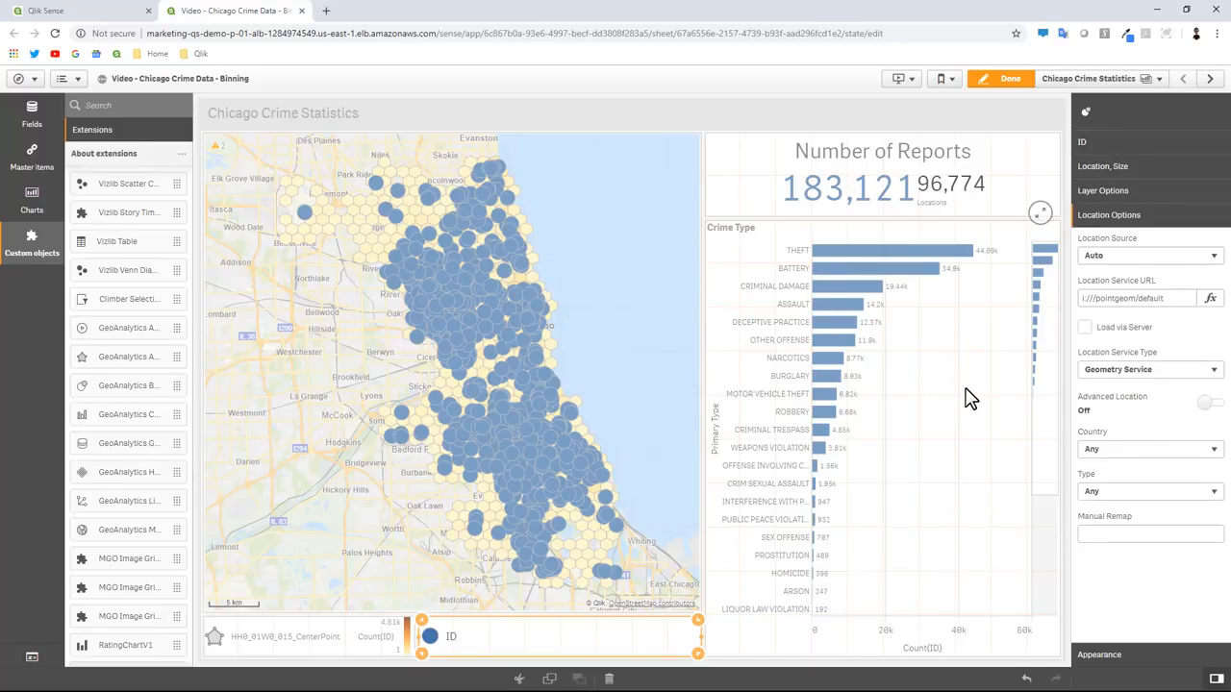
{"action": "mouse_move", "coordinate": [969, 462]}
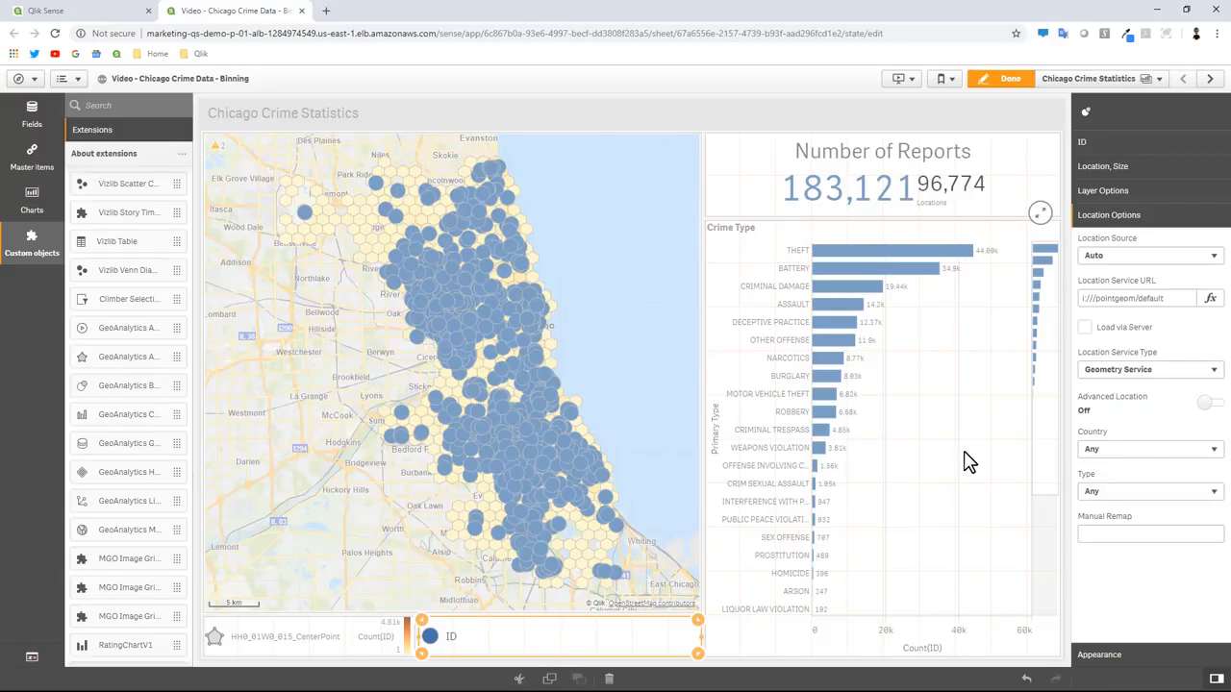
{"action": "mouse_move", "coordinate": [877, 517]}
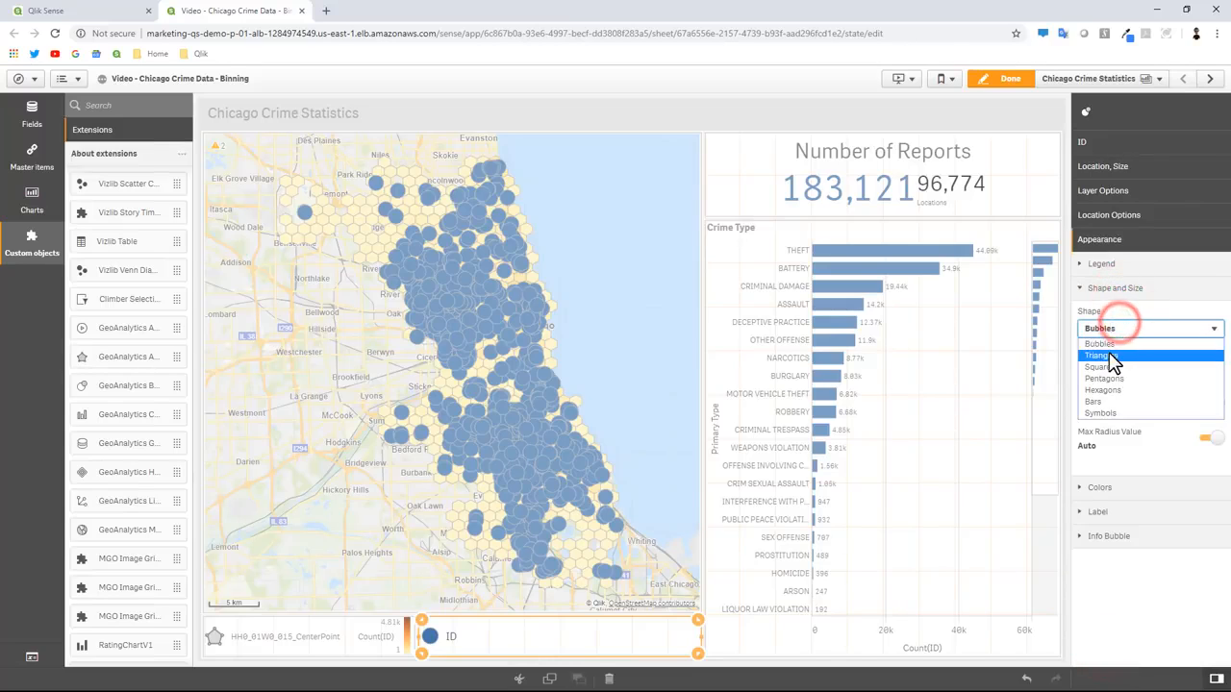
Step: Set the layer's point shape to Triangles
{"action": "left_click", "coordinate": [1096, 354]}
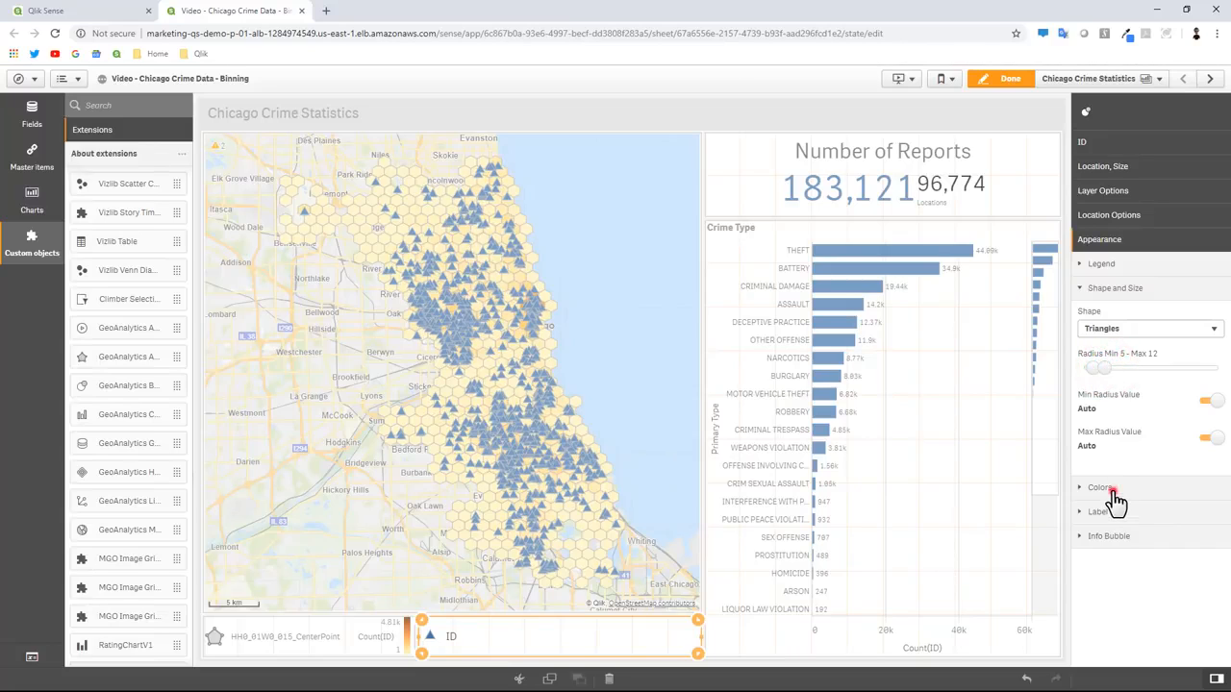
Step: Colour the triangle layer by the Primary Type dimension using custom colouring
{"action": "left_click", "coordinate": [1100, 489]}
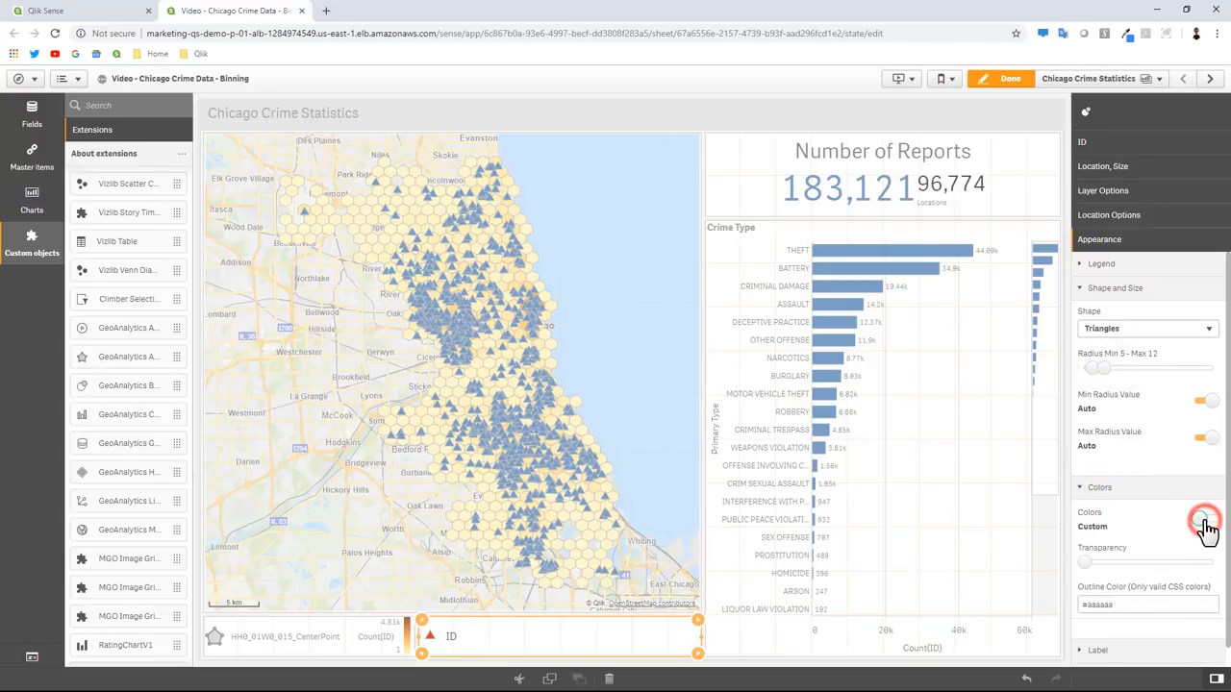
{"action": "left_click", "coordinate": [1204, 520]}
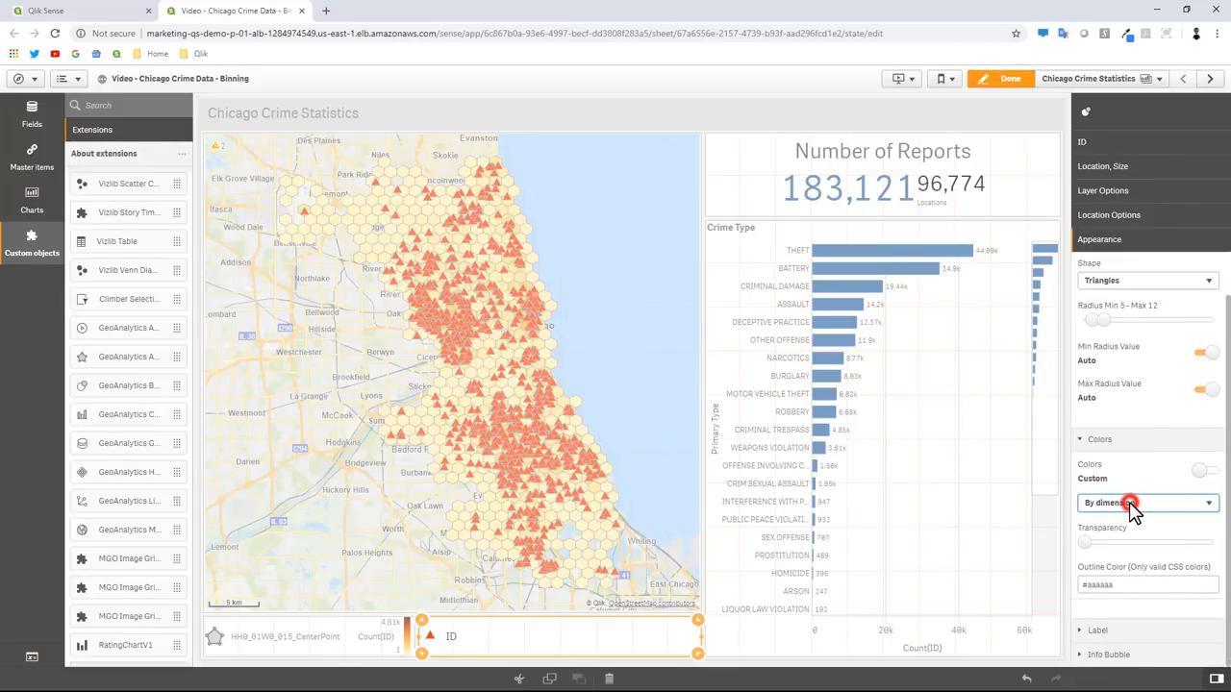
{"action": "left_click", "coordinate": [1131, 504]}
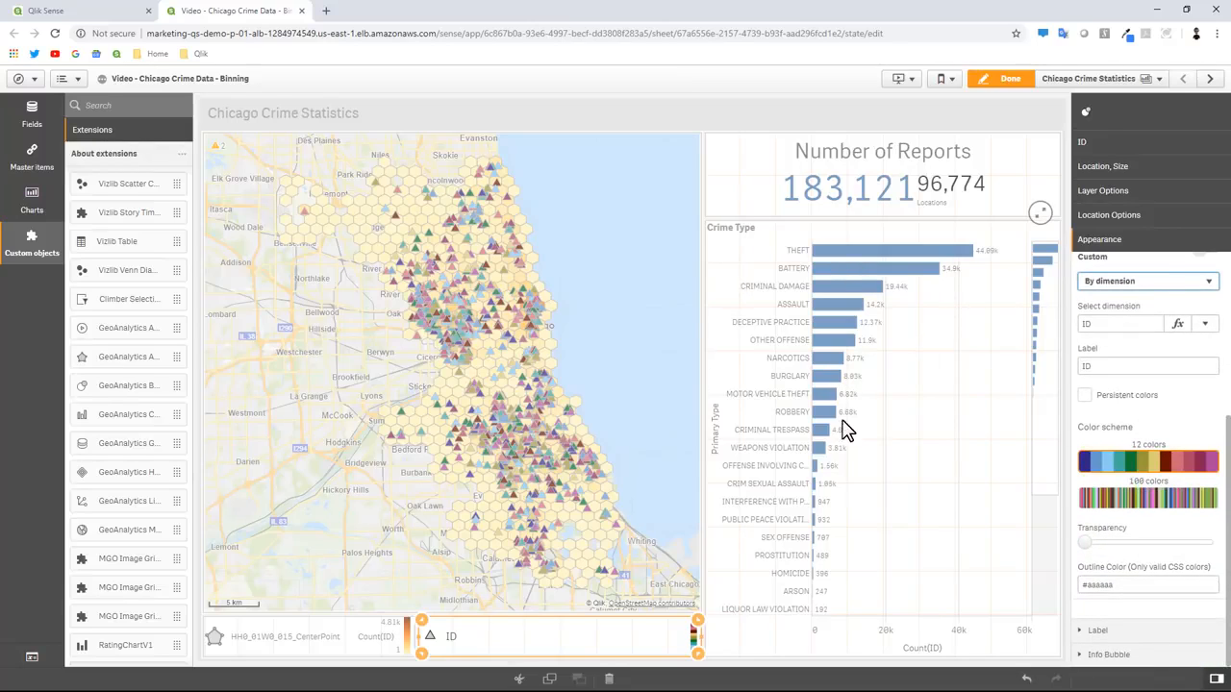
{"action": "left_click", "coordinate": [1205, 323]}
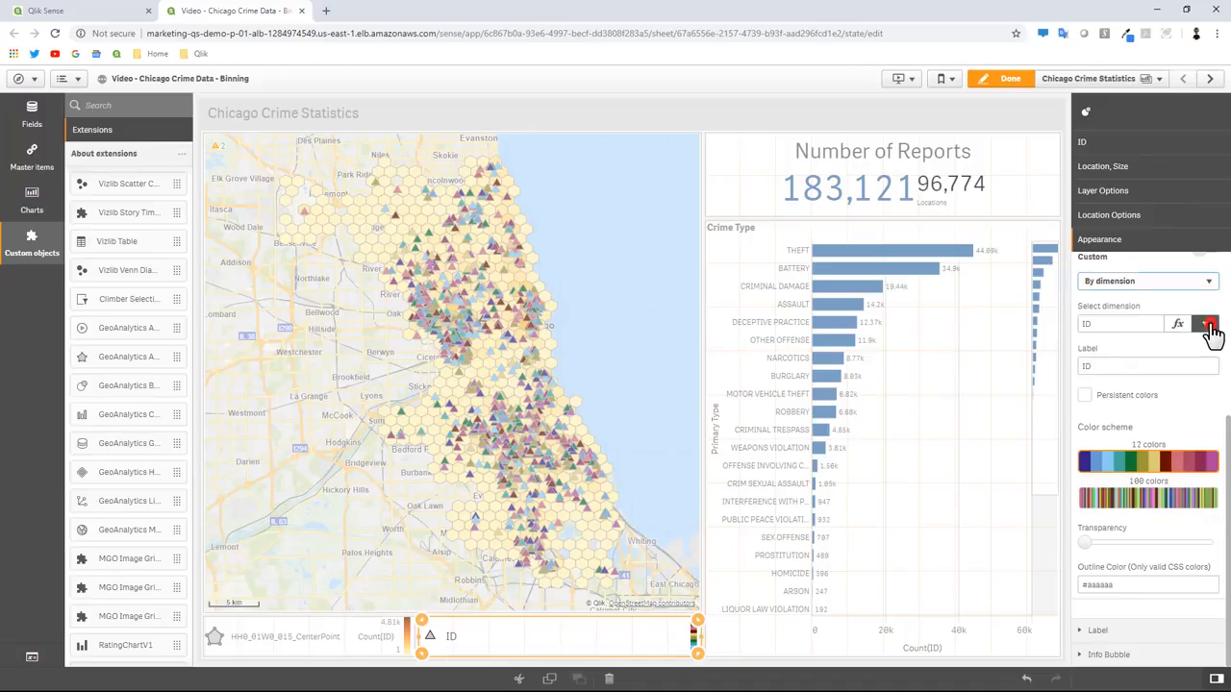
{"action": "left_click", "coordinate": [1204, 323]}
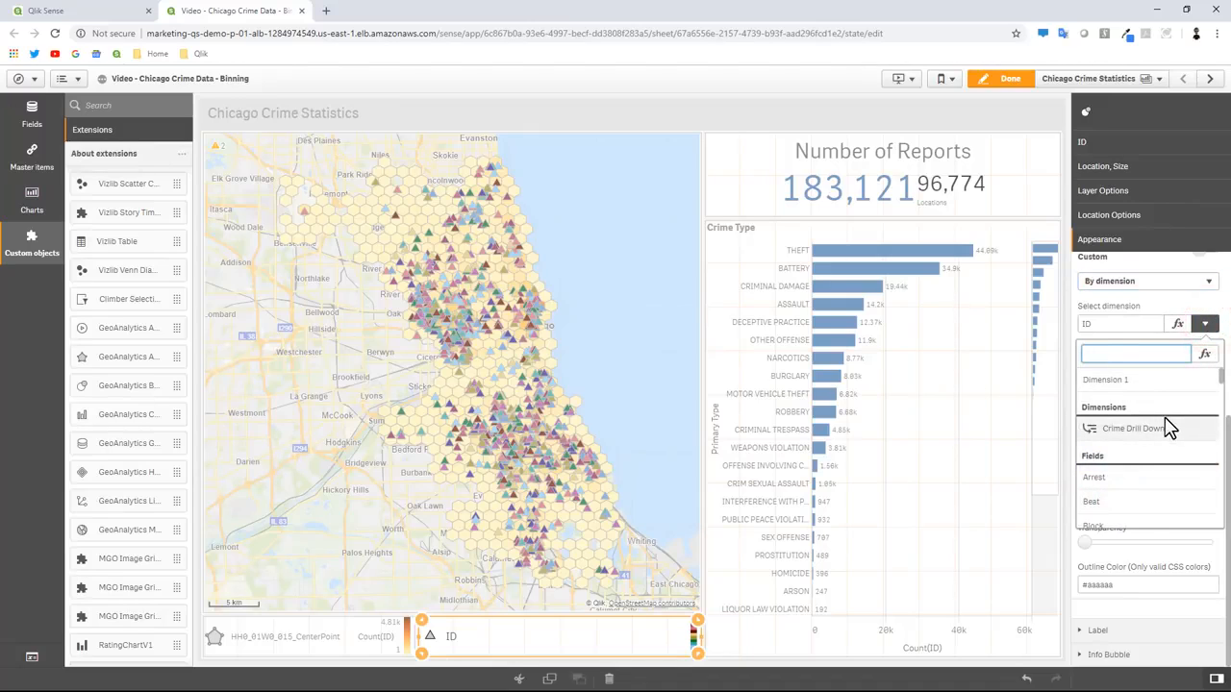
{"action": "type", "text": "pri"}
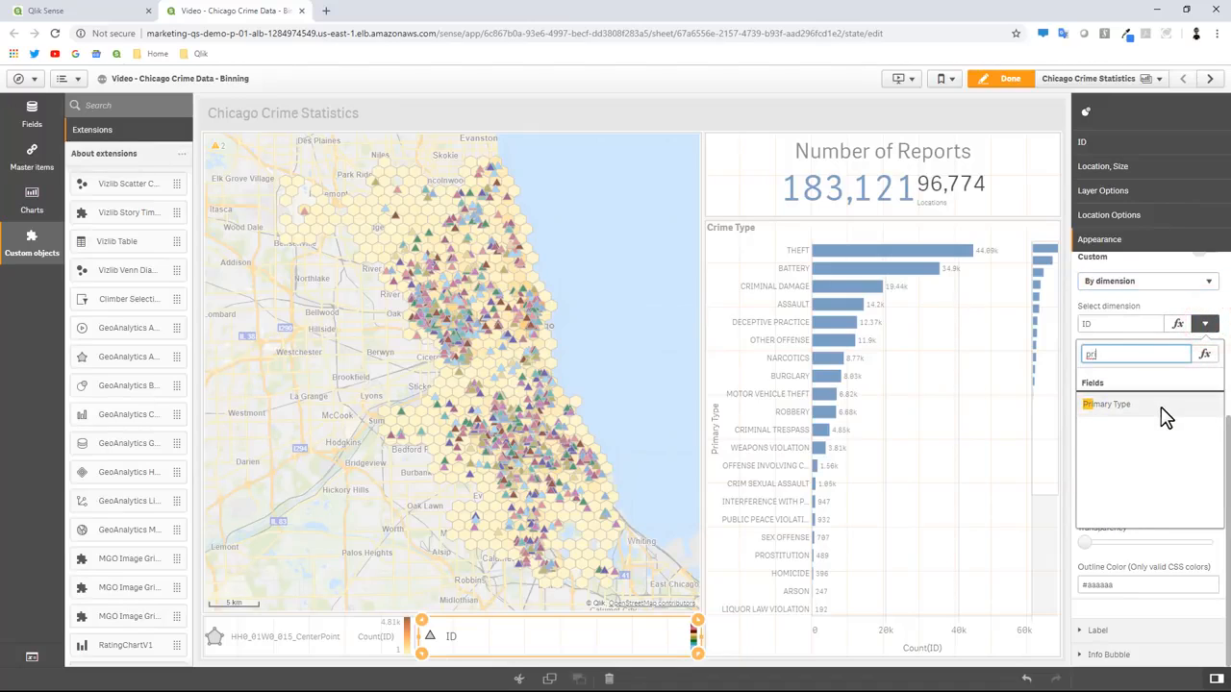
{"action": "left_click", "coordinate": [1106, 404]}
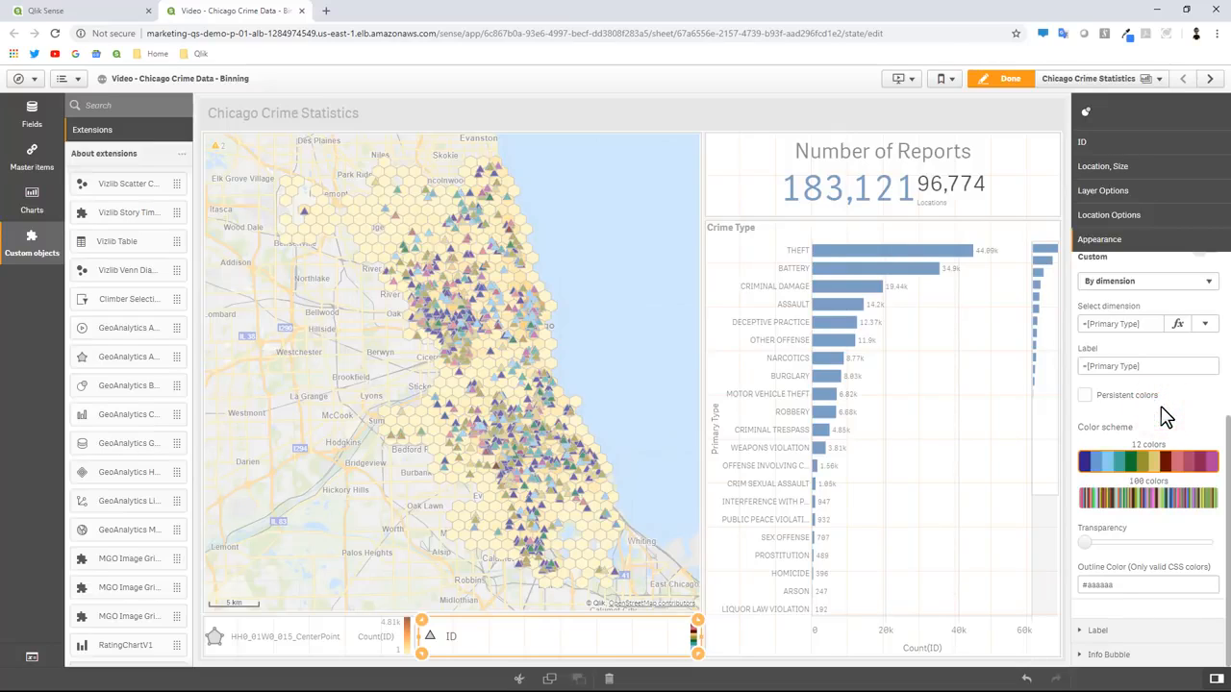
{"action": "mouse_move", "coordinate": [1152, 459]}
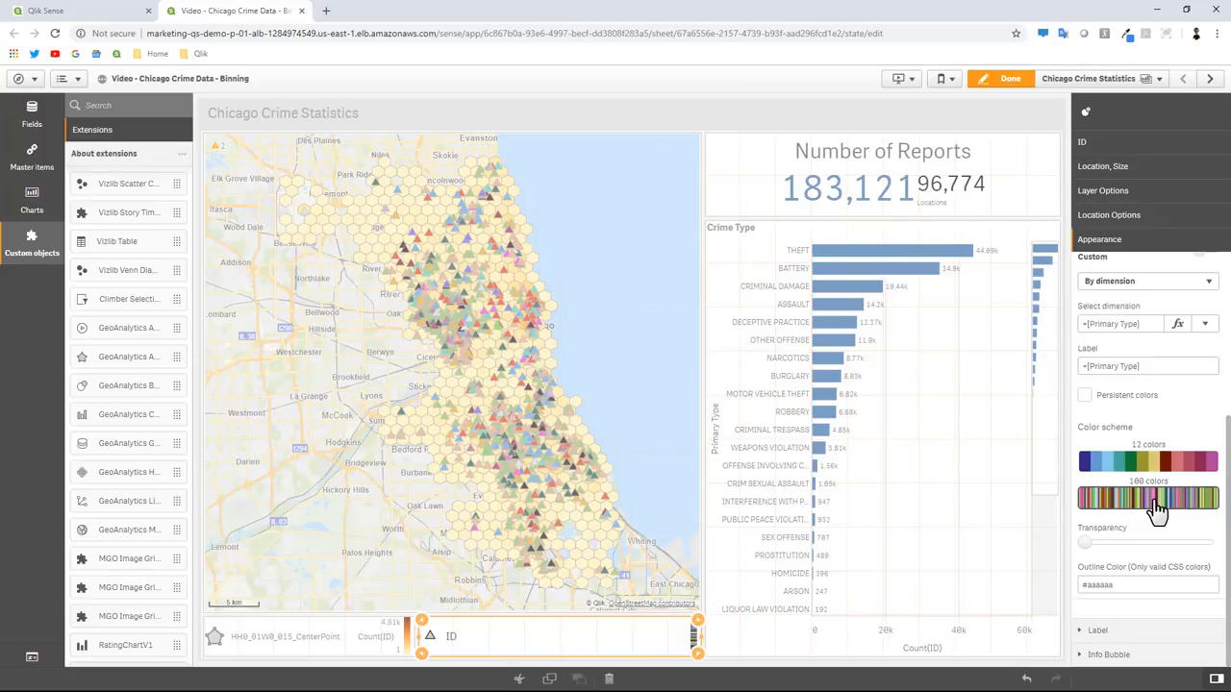
Step: Switch to the 100-colour scheme and enable persistent colours for crime types
{"action": "left_click", "coordinate": [1087, 396]}
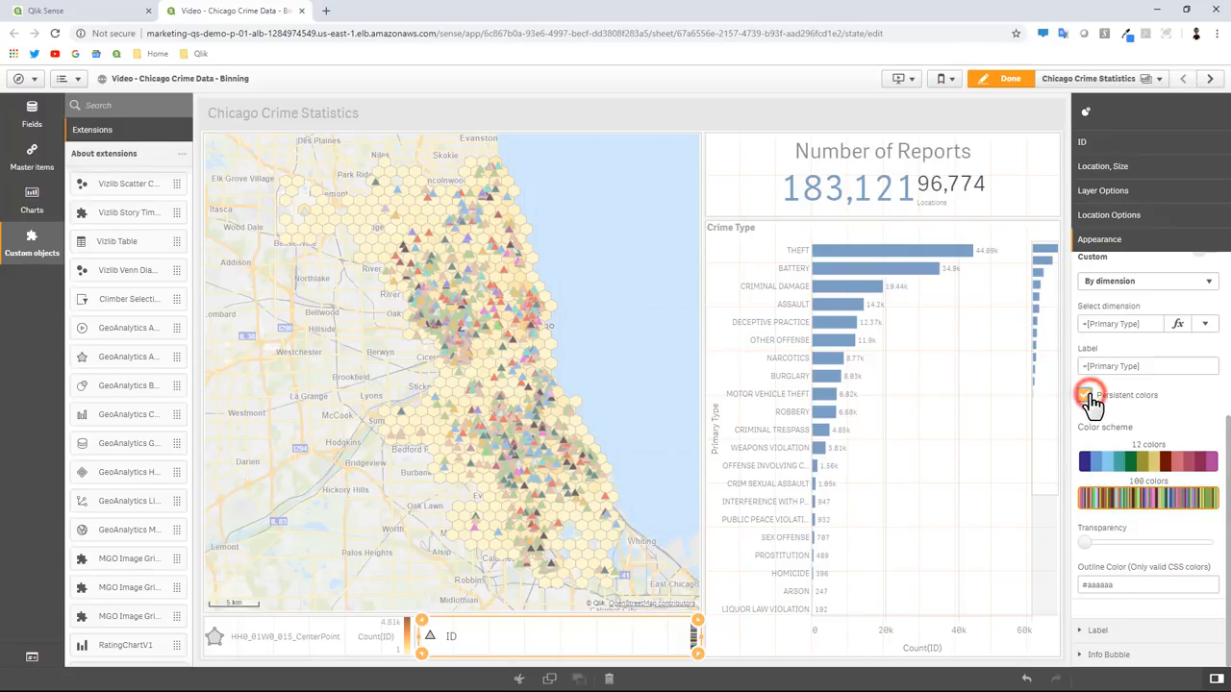
{"action": "left_click", "coordinate": [1088, 396]}
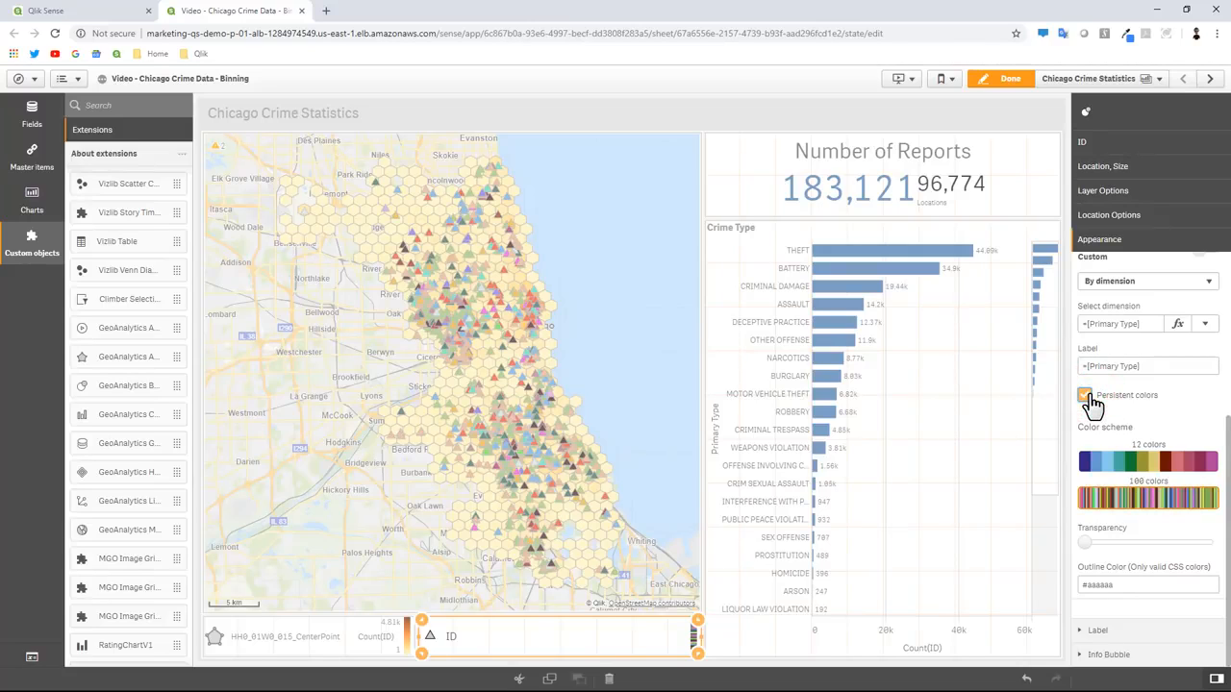
{"action": "left_click", "coordinate": [1084, 396]}
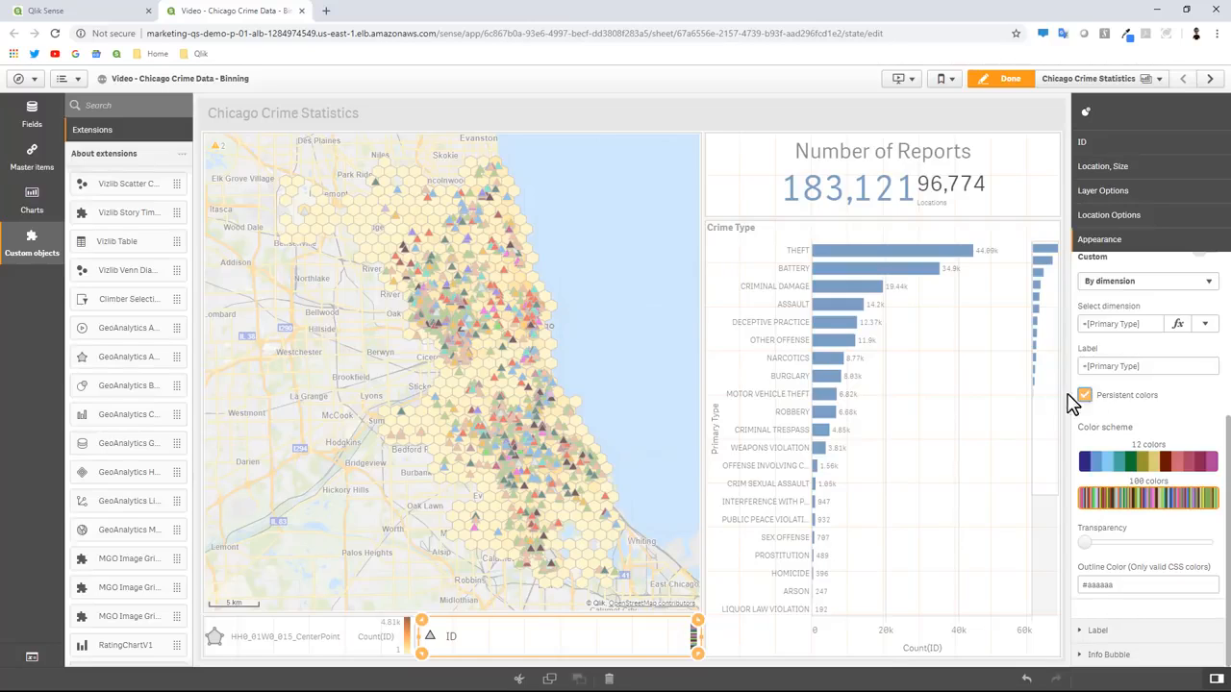
{"action": "mouse_move", "coordinate": [947, 411]}
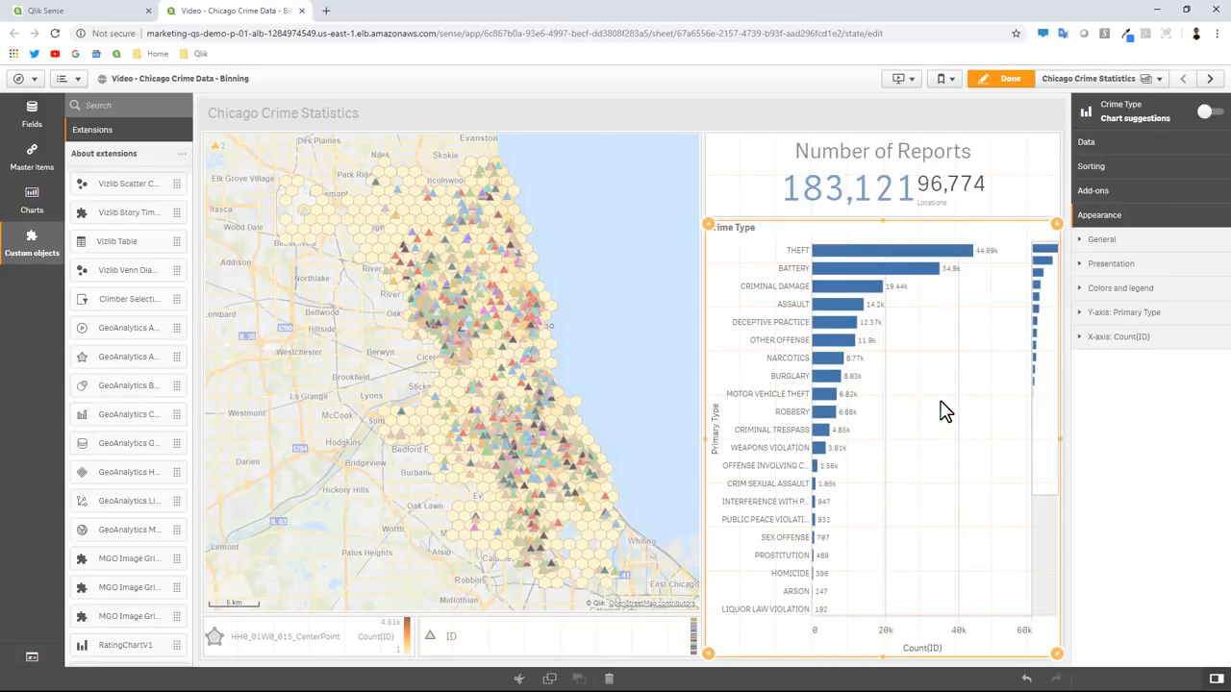
{"action": "mouse_move", "coordinate": [1119, 300]}
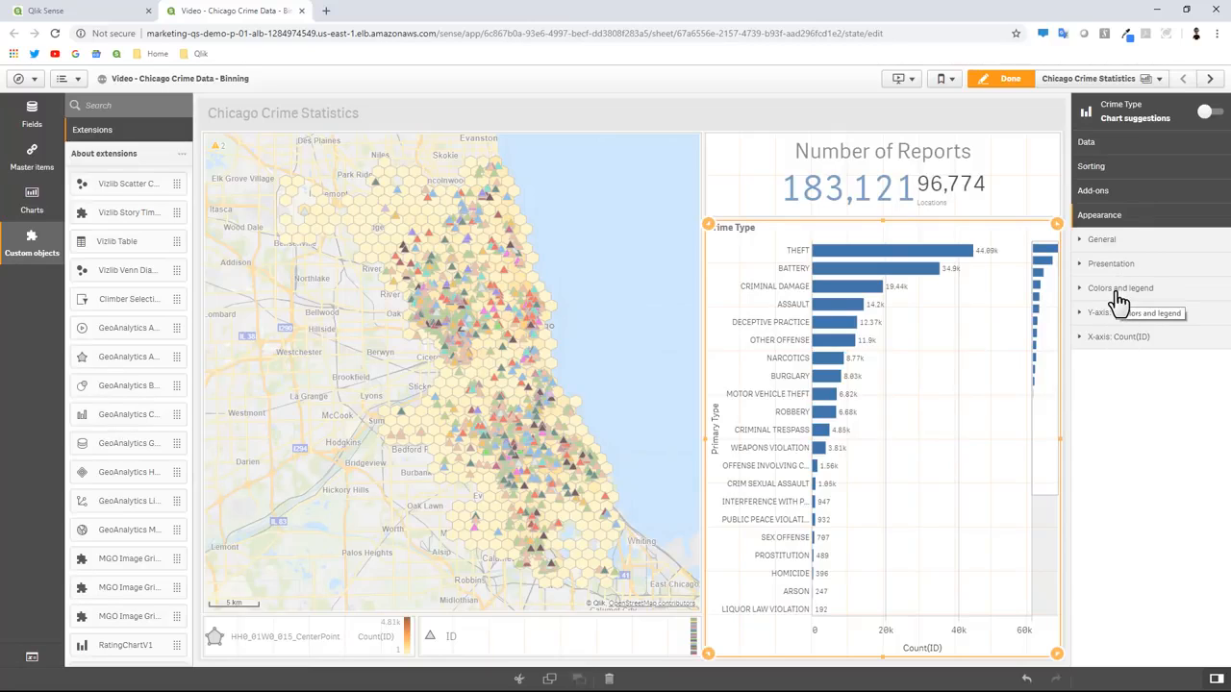
Step: Colour the Crime Type bars by Primary Type with the 100-colour scheme and persistent colours
{"action": "left_click", "coordinate": [1120, 289]}
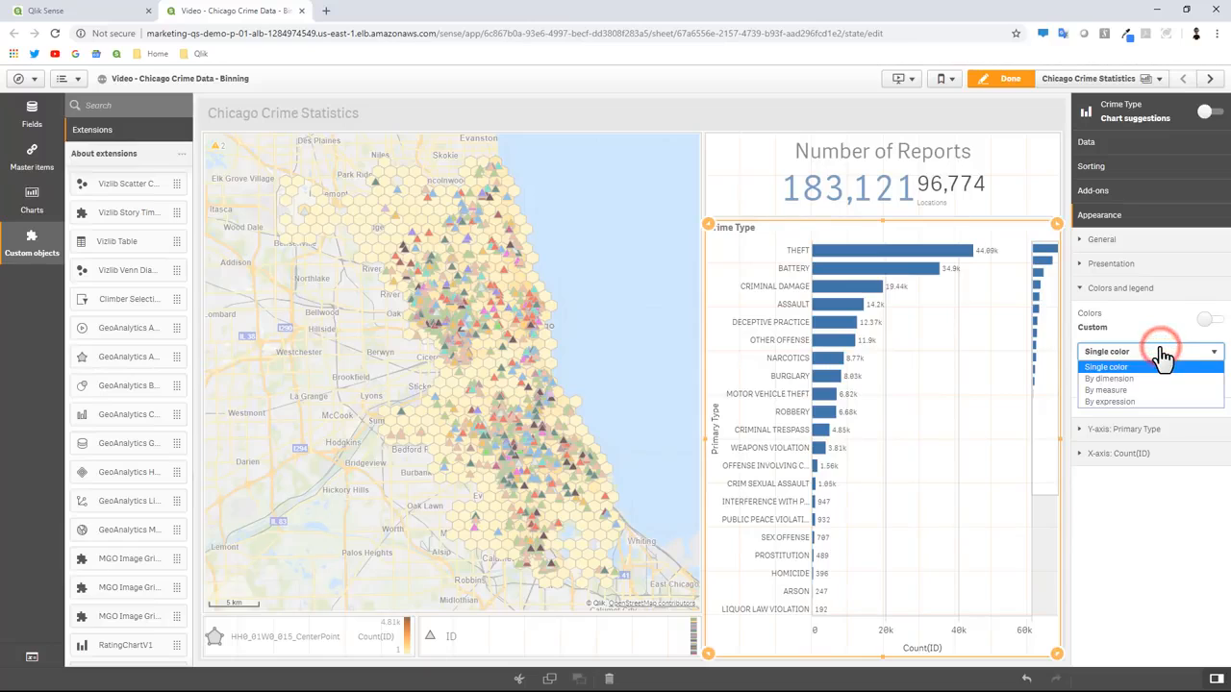
{"action": "mouse_move", "coordinate": [1108, 377]}
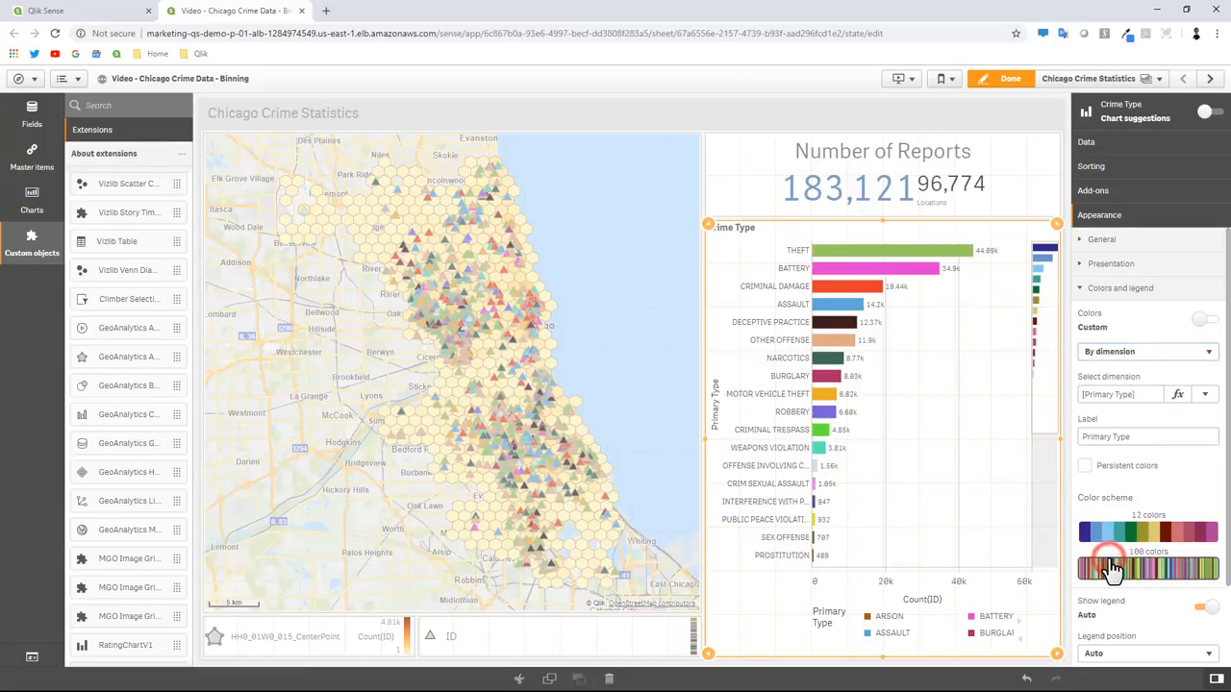
{"action": "left_click", "coordinate": [1144, 567]}
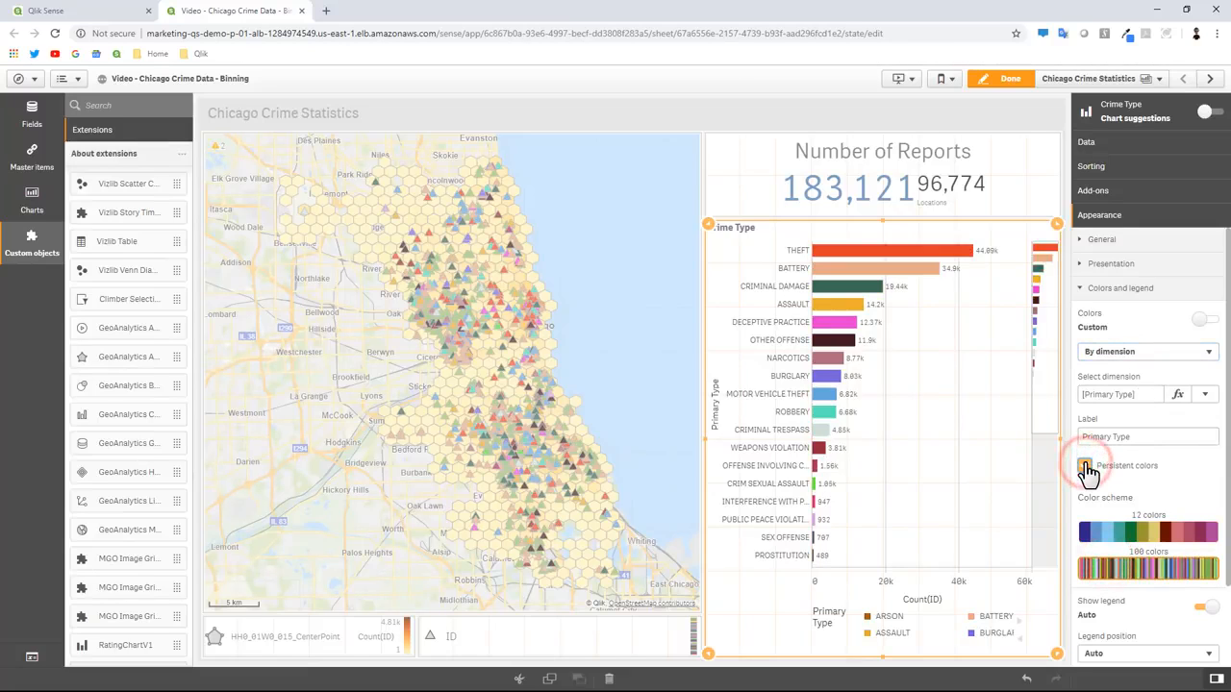
{"action": "left_click", "coordinate": [1084, 466]}
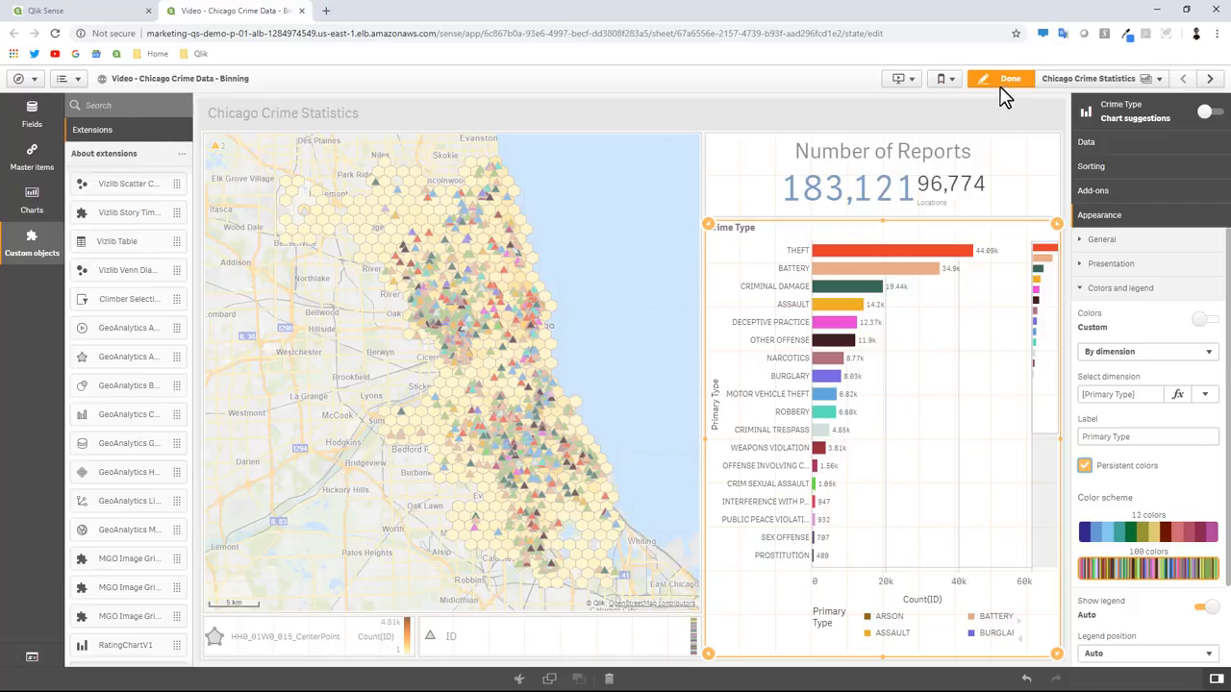
Step: Exit editing, test selecting THEFT on the chart, then resume editing
{"action": "left_click", "coordinate": [1009, 77]}
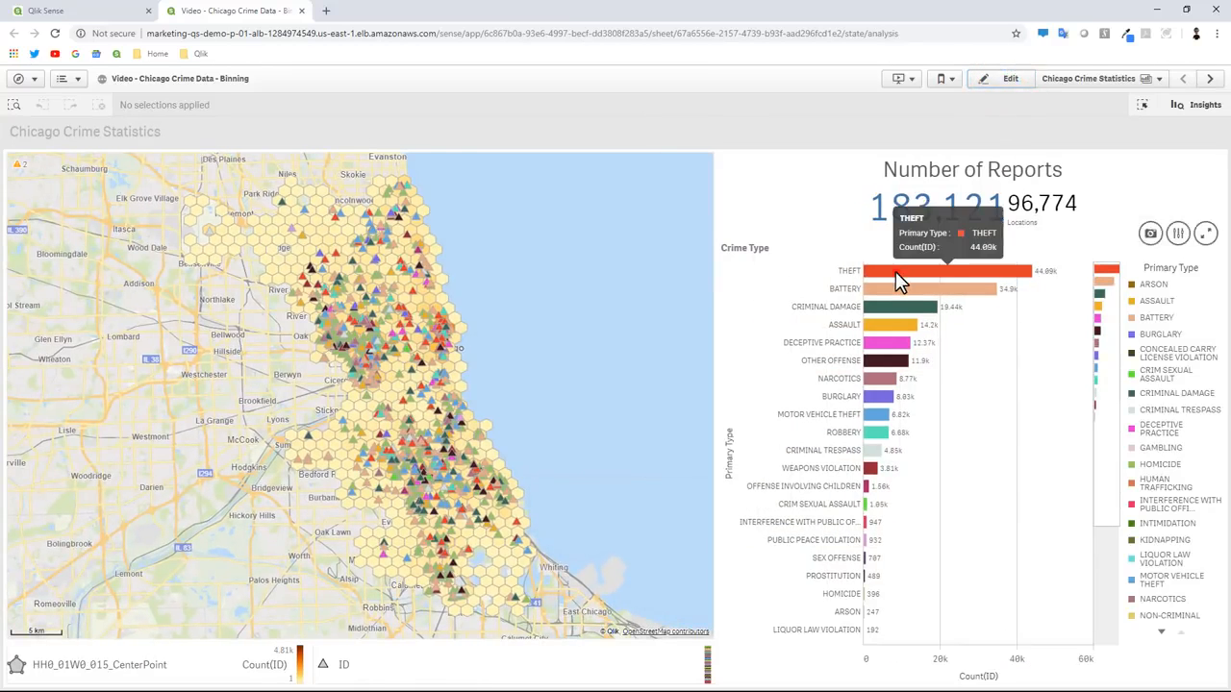
{"action": "left_click", "coordinate": [894, 269]}
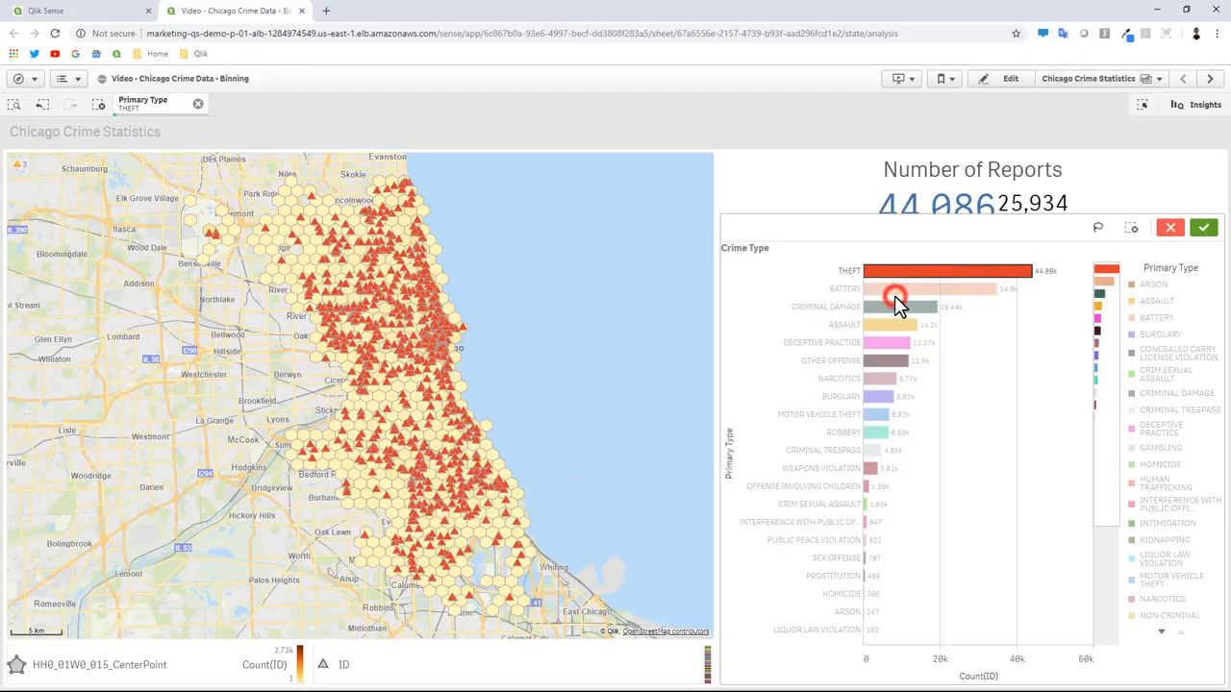
{"action": "left_click", "coordinate": [900, 306]}
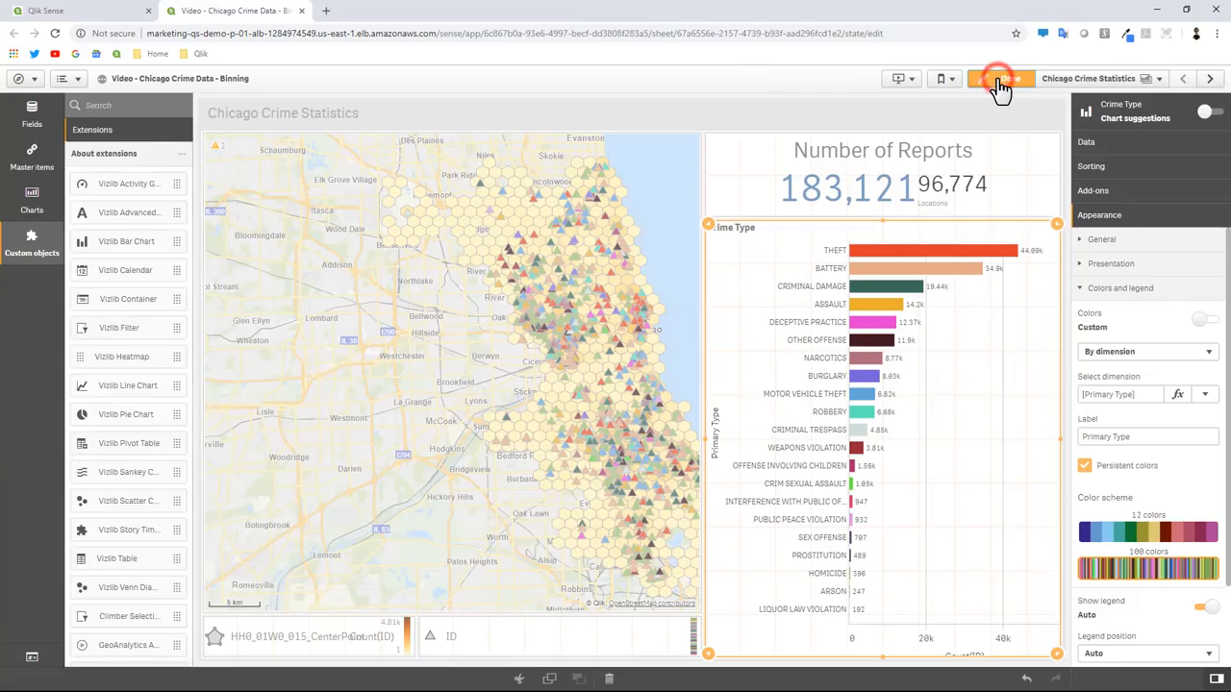
{"action": "left_click", "coordinate": [1000, 77]}
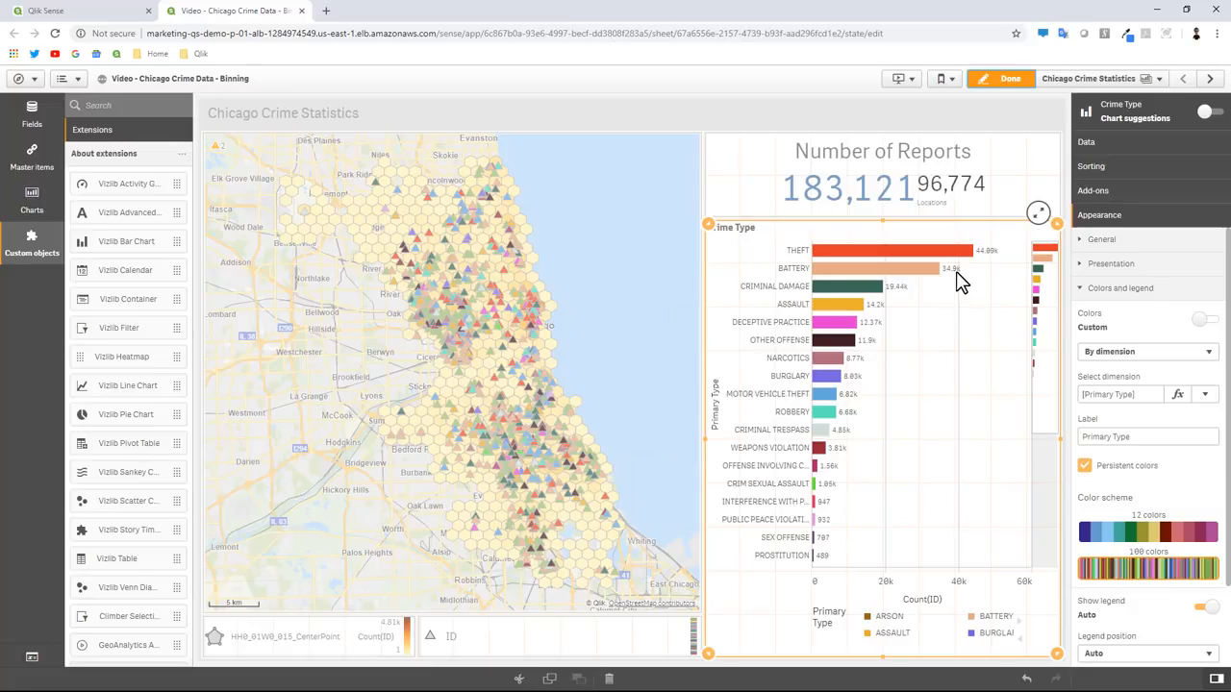
{"action": "mouse_move", "coordinate": [943, 380]}
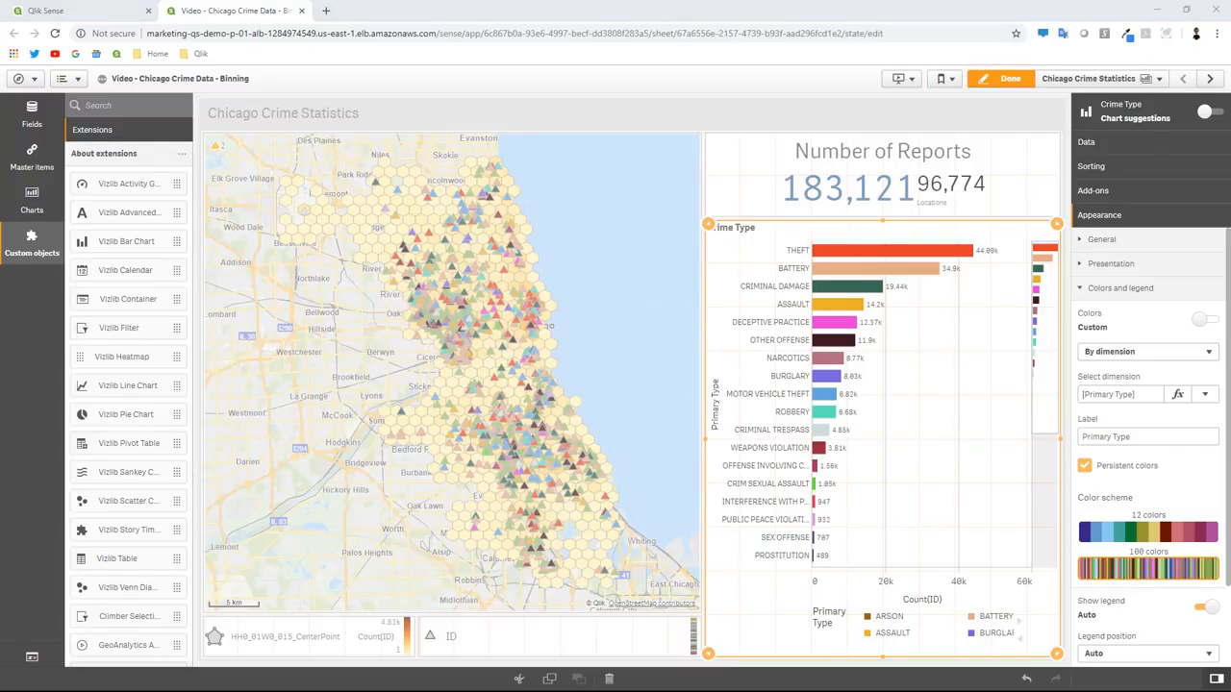
{"action": "mouse_move", "coordinate": [394, 642]}
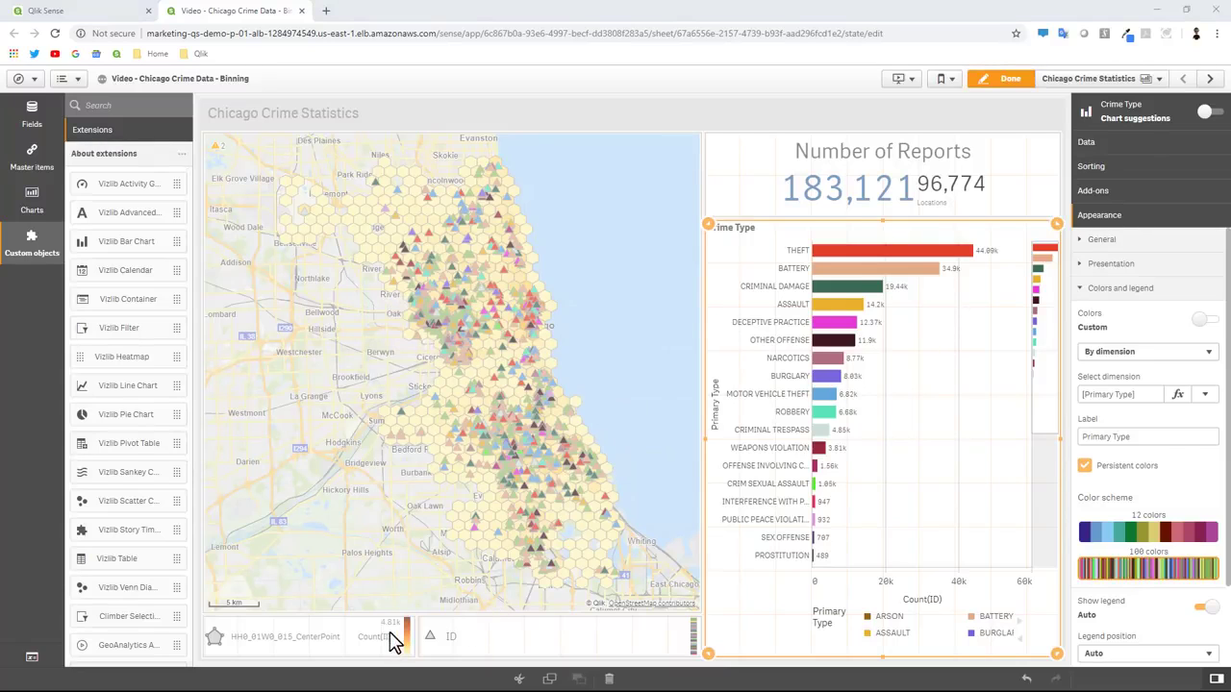
Step: Select the hexagon area layer in the map legend to edit its properties
{"action": "left_click", "coordinate": [375, 637]}
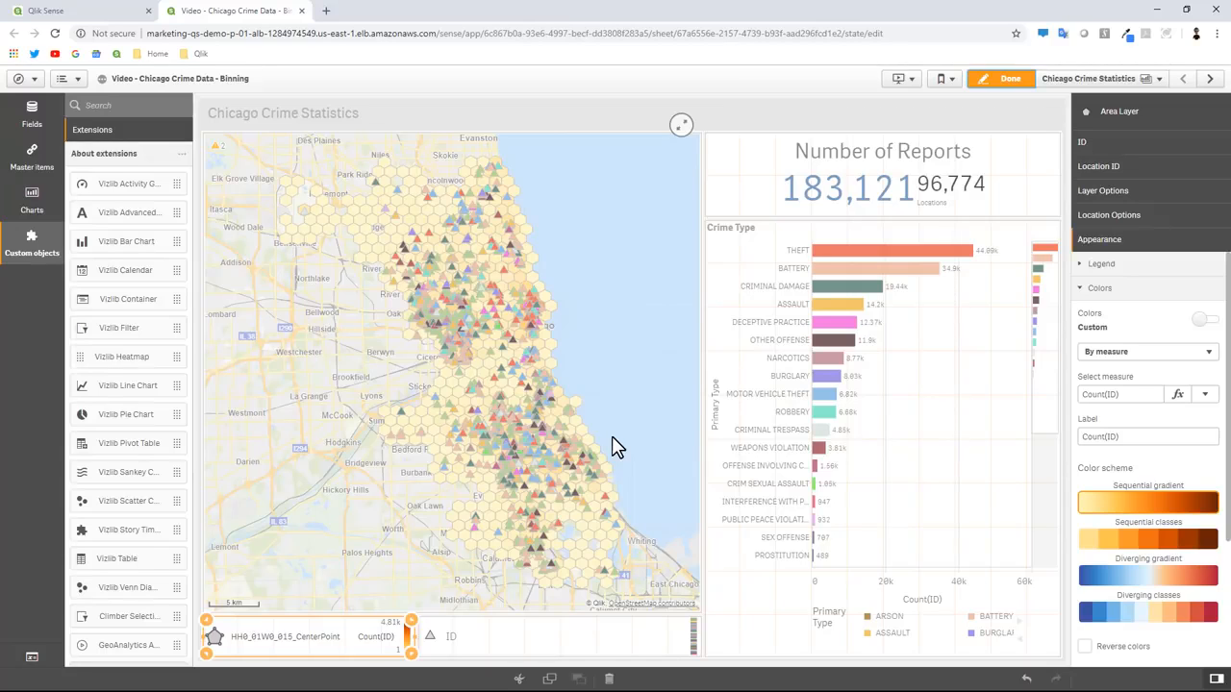
{"action": "mouse_move", "coordinate": [1100, 209]}
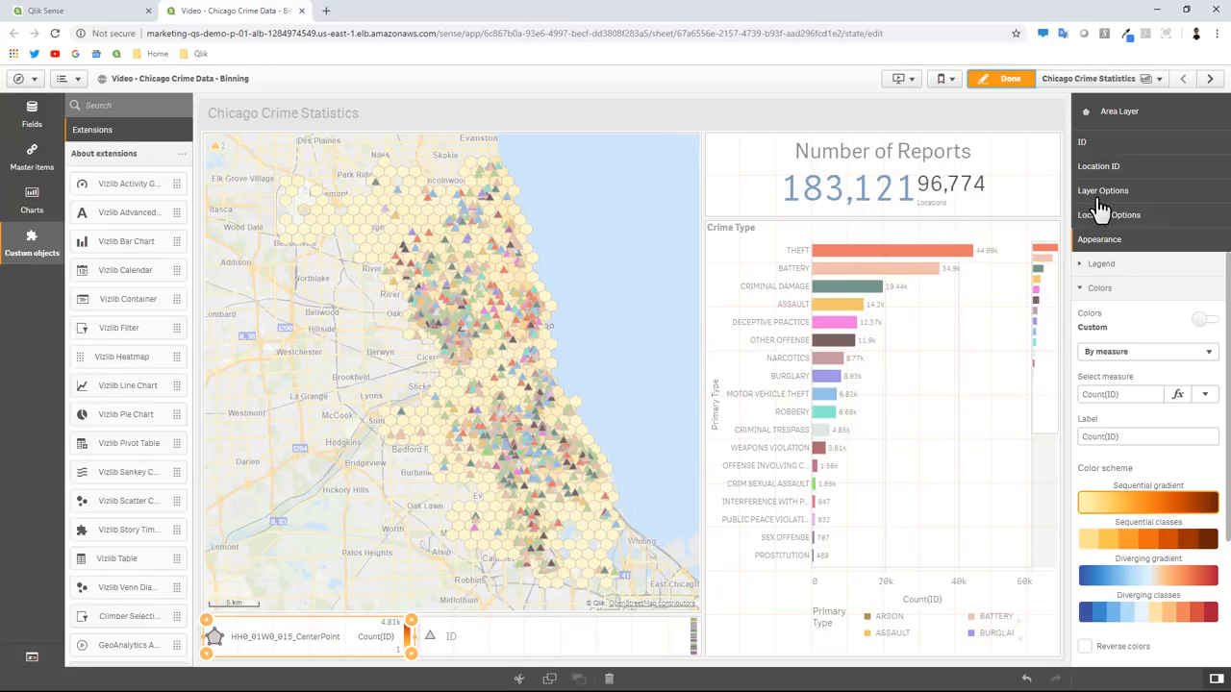
Step: Set the area layer's Maximum Number of Objects to 10000
{"action": "left_click", "coordinate": [1104, 190]}
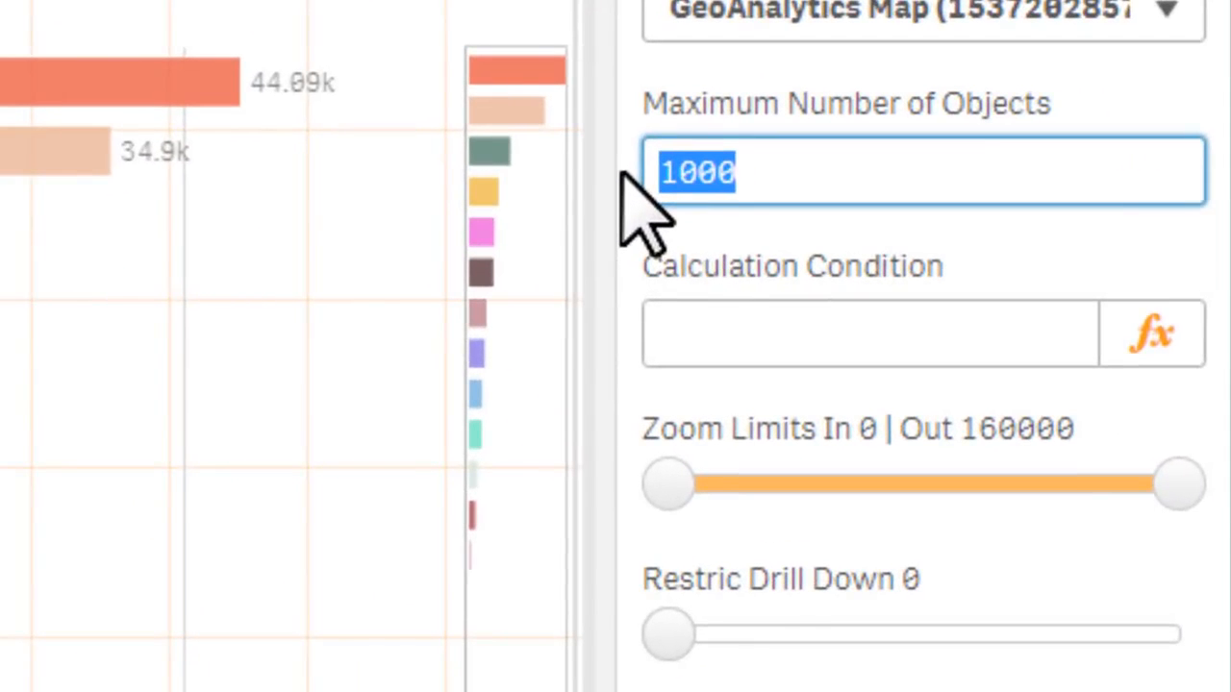
{"action": "type", "text": "10"}
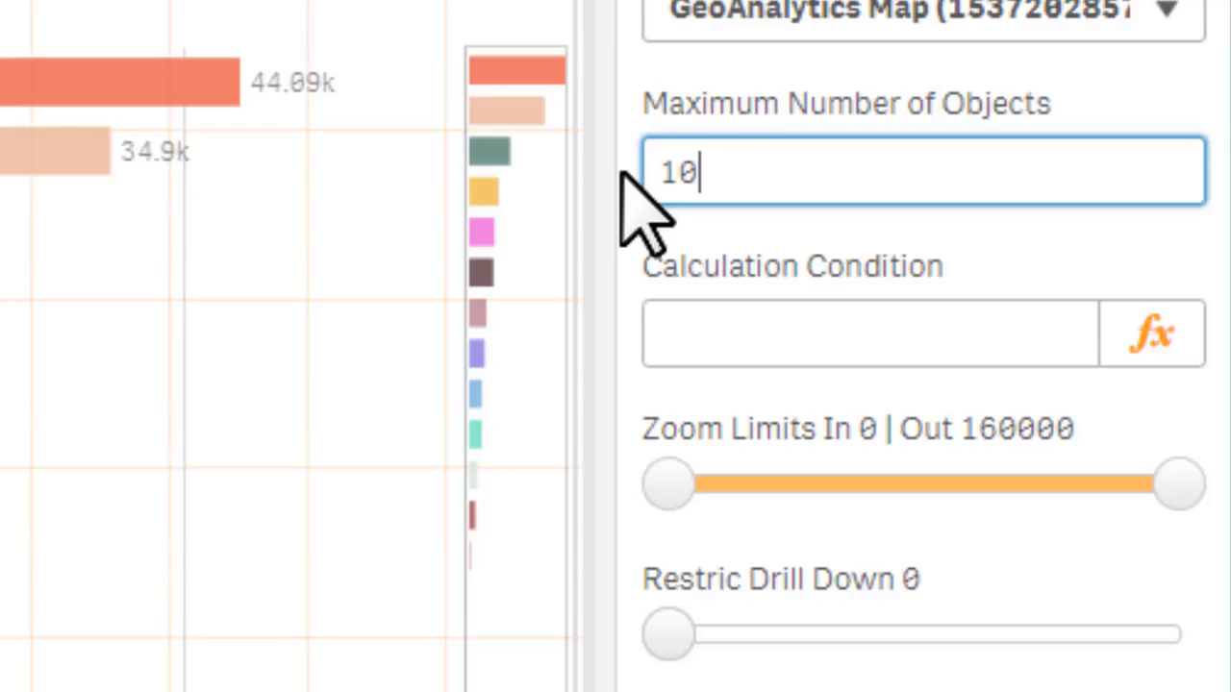
{"action": "type", "text": "000"}
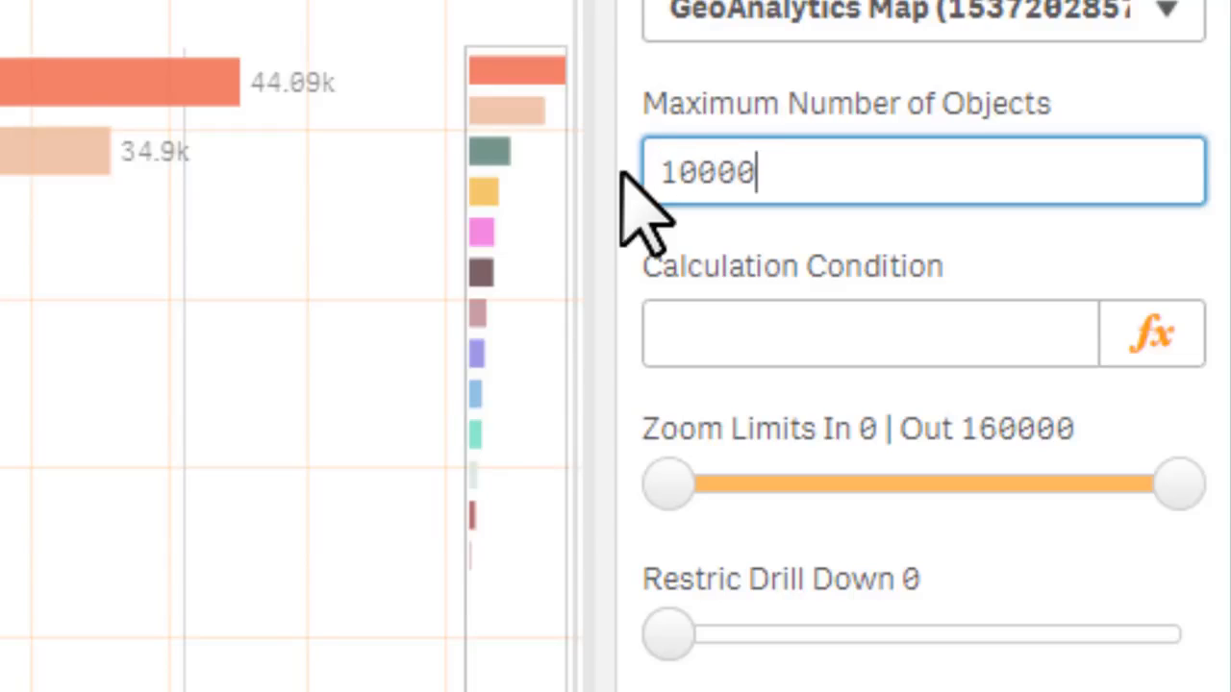
Step: Enter the calculation condition count(distinct ID)>=10000 for the layer
{"action": "left_click", "coordinate": [688, 331]}
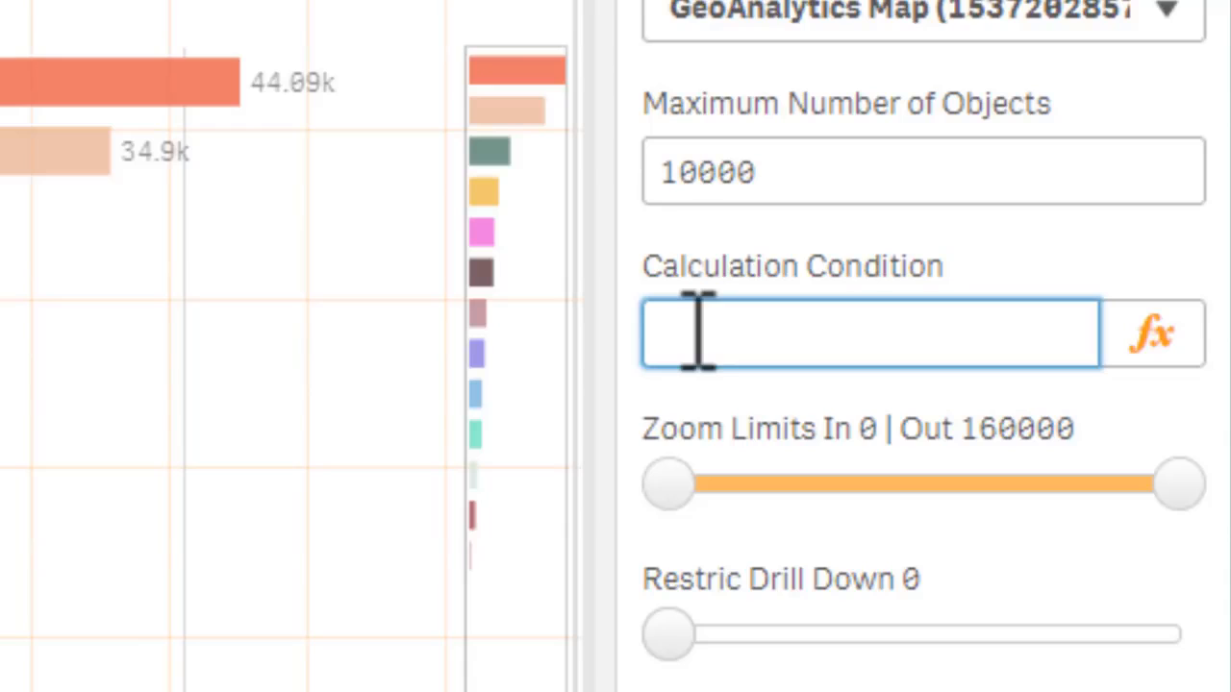
{"action": "type", "text": "co"}
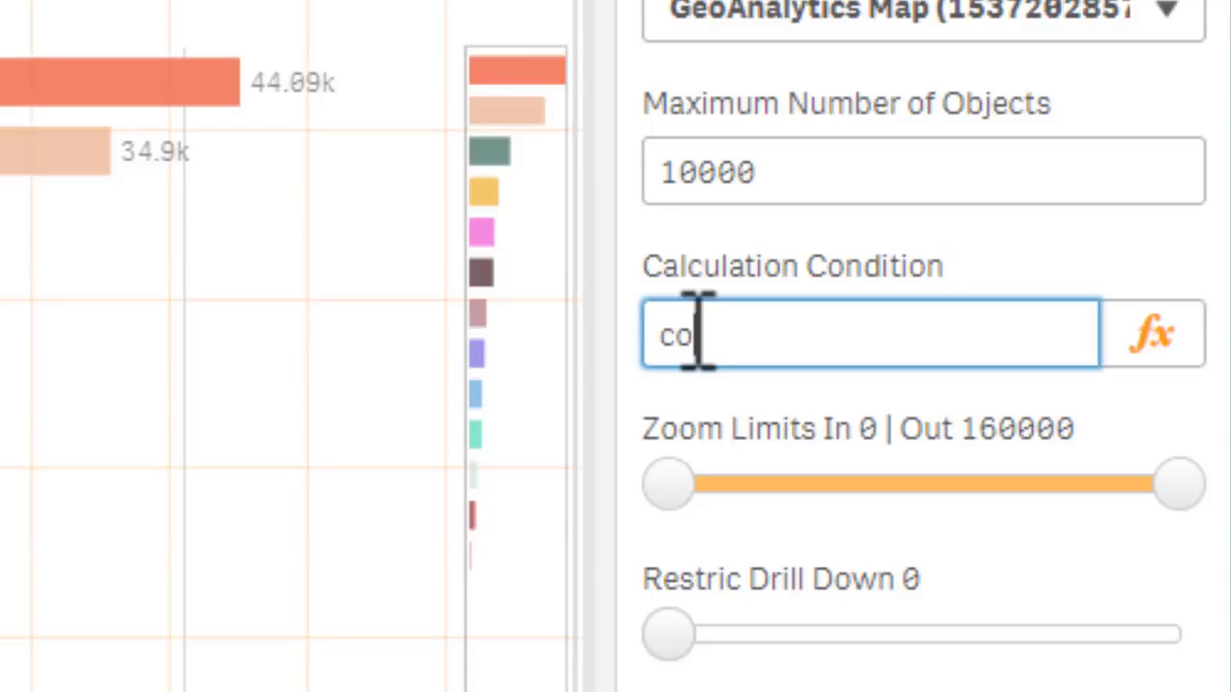
{"action": "type", "text": "unt(d"}
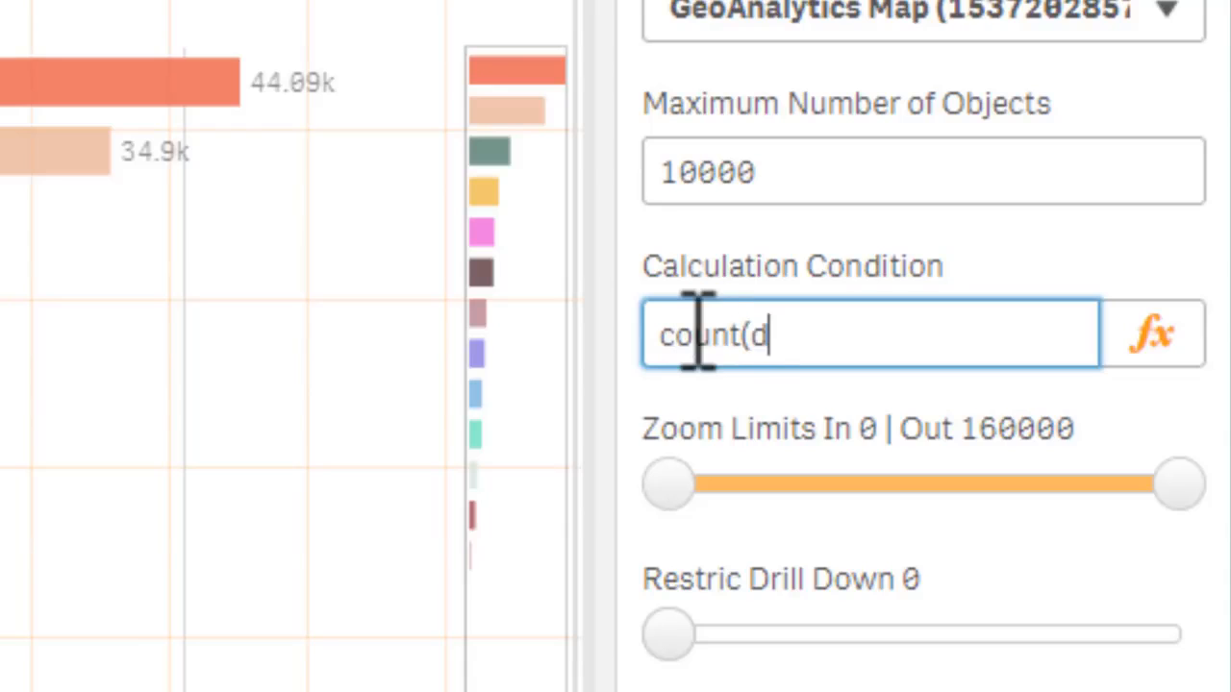
{"action": "type", "text": "istinc"}
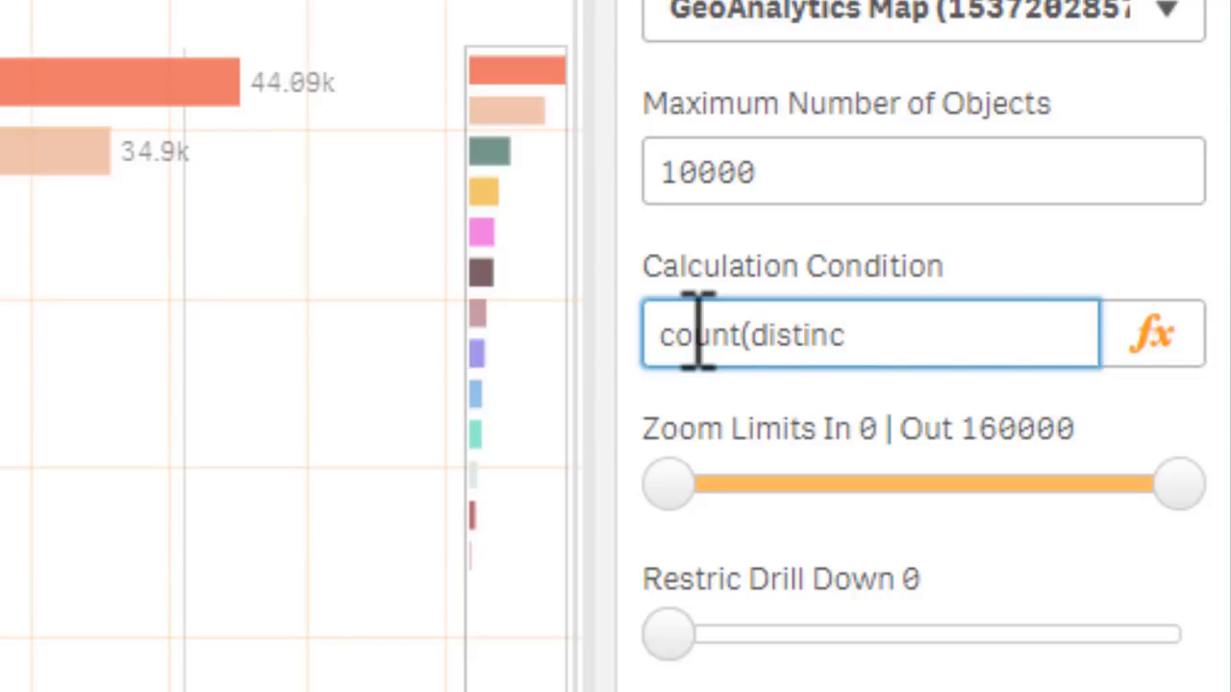
{"action": "type", "text": "t ID"}
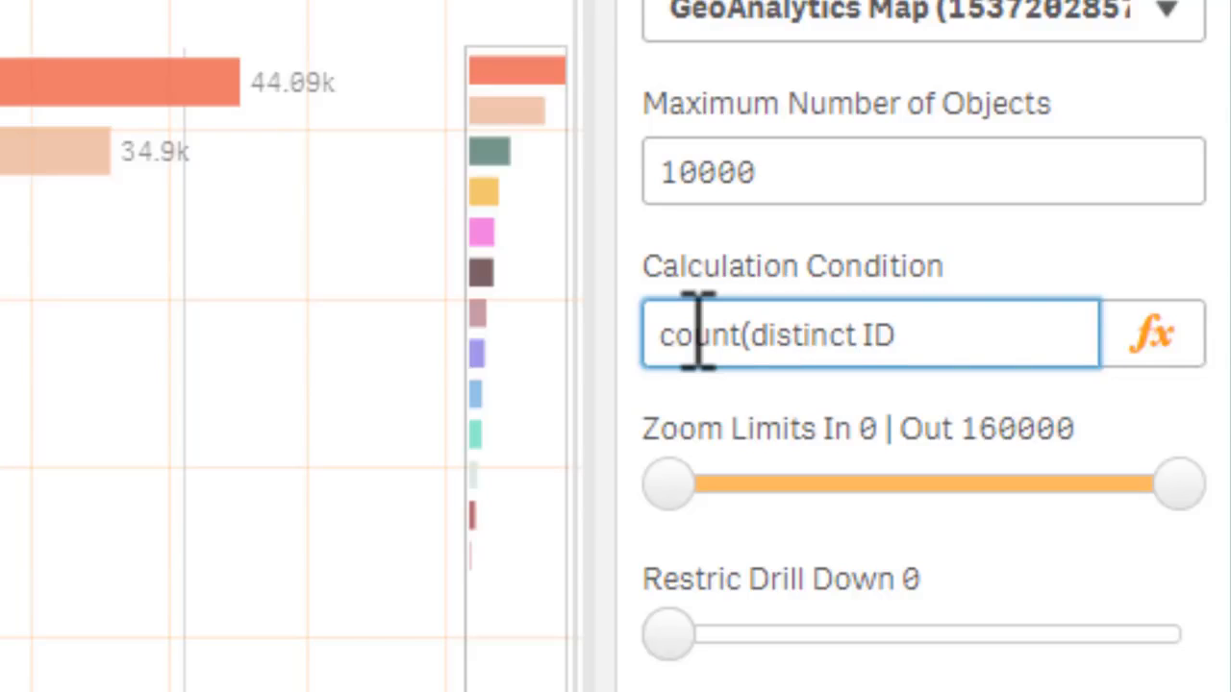
{"action": "type", "text": ")"}
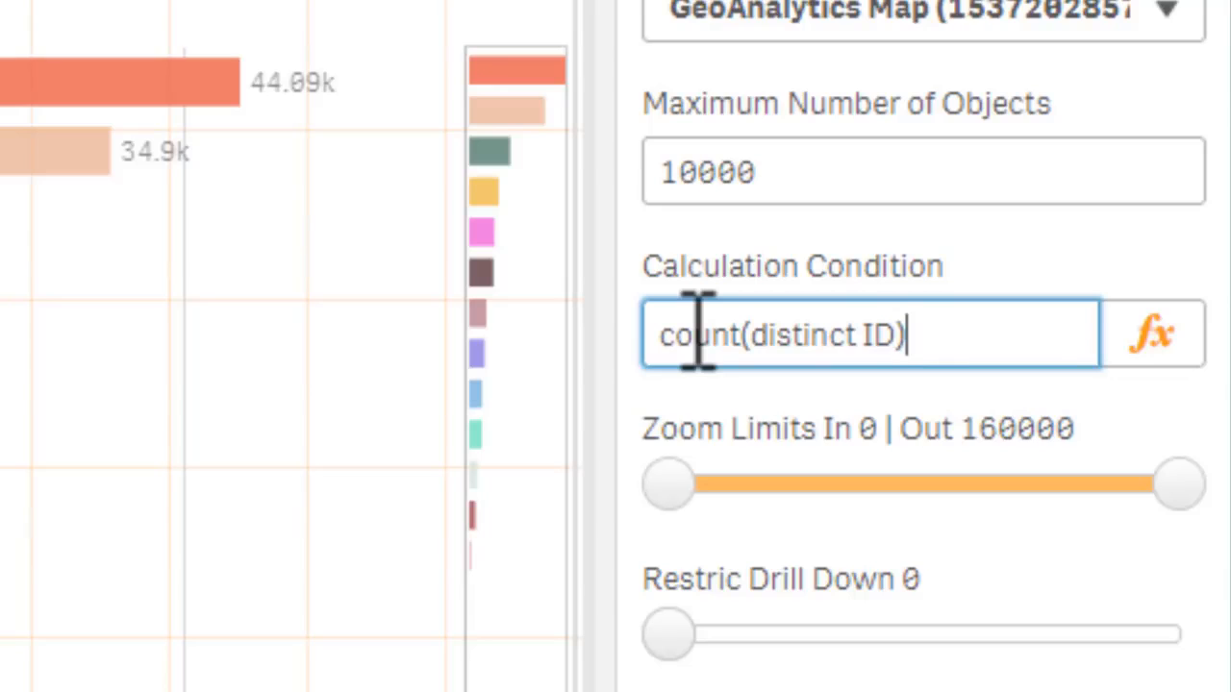
{"action": "type", "text": ">=1"}
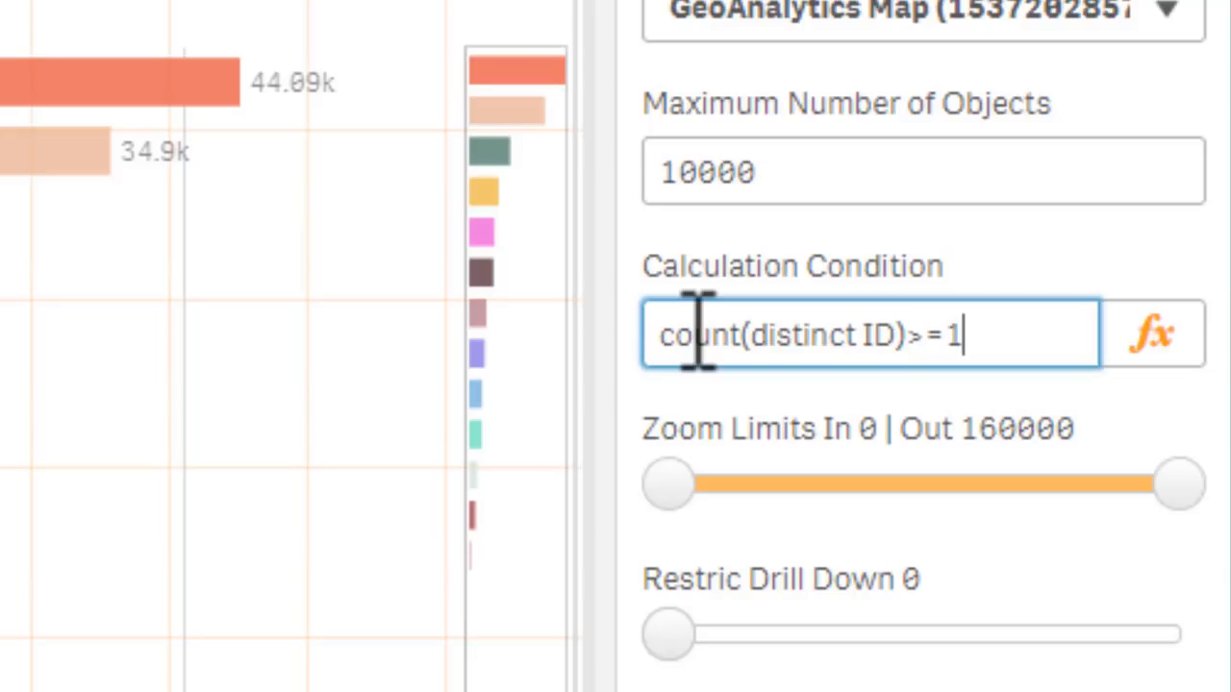
{"action": "type", "text": "0000"}
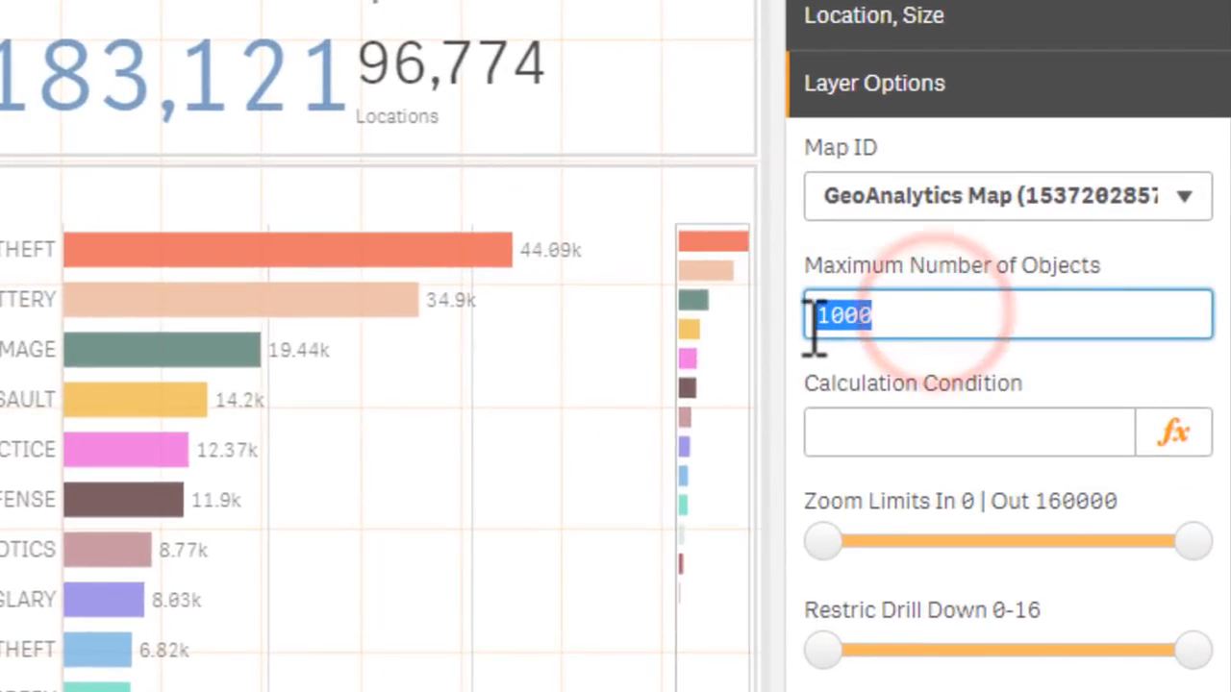
Step: Set the point layer's maximum number of objects to 10000
{"action": "type", "text": "10"}
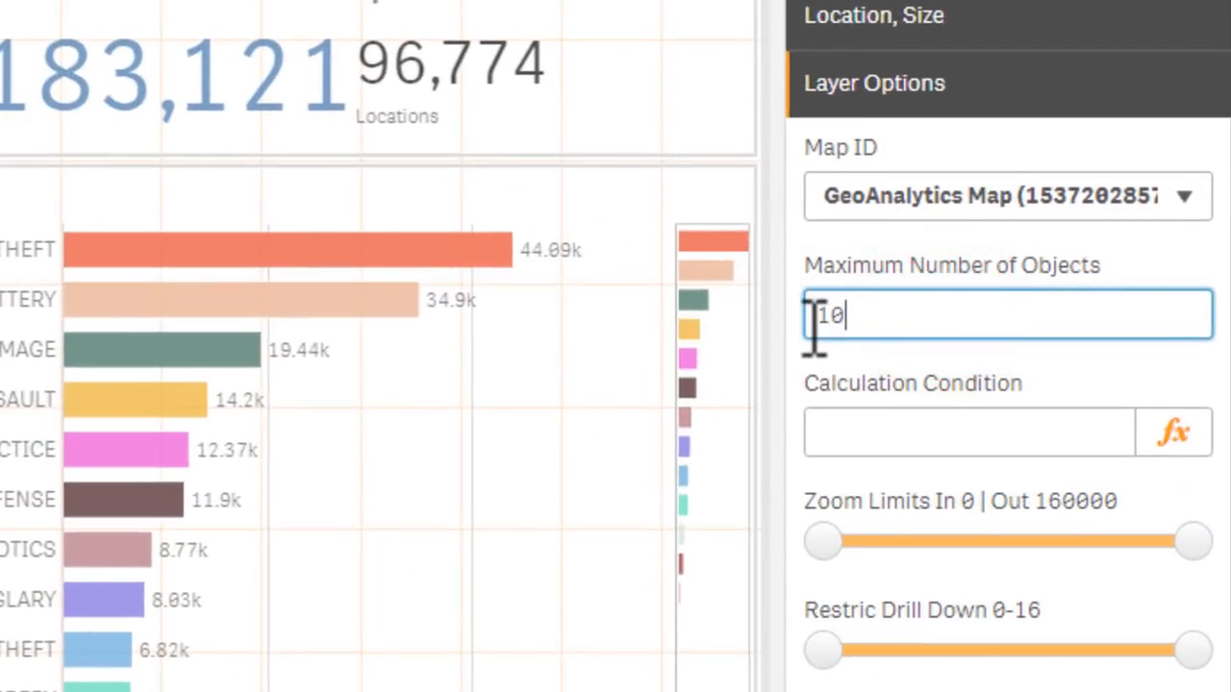
{"action": "type", "text": "000"}
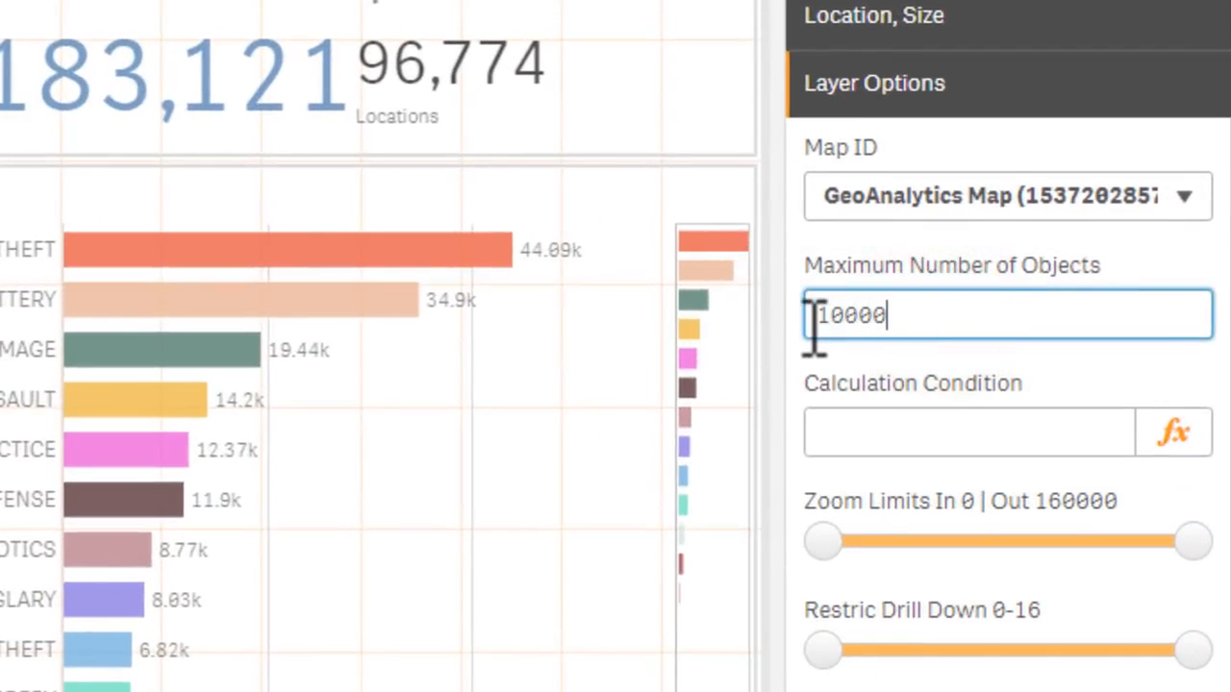
Step: Enter the point layer's calculation condition count(distinct ID)<10000
{"action": "left_click", "coordinate": [967, 430]}
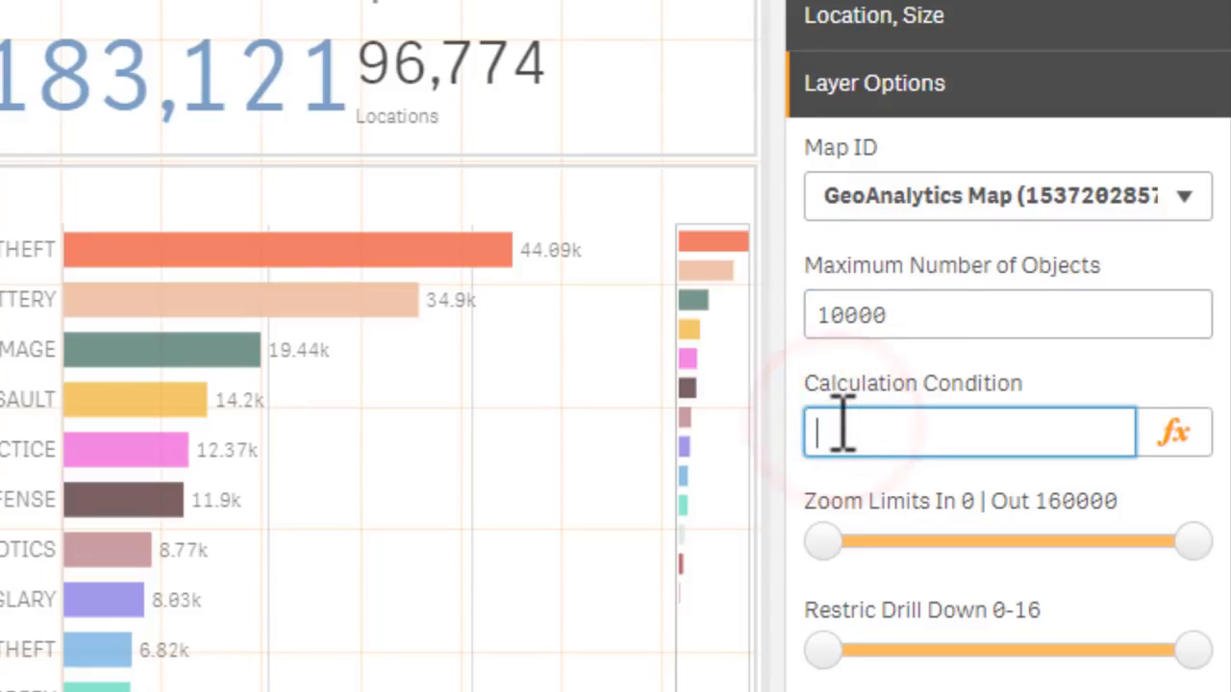
{"action": "type", "text": "count"}
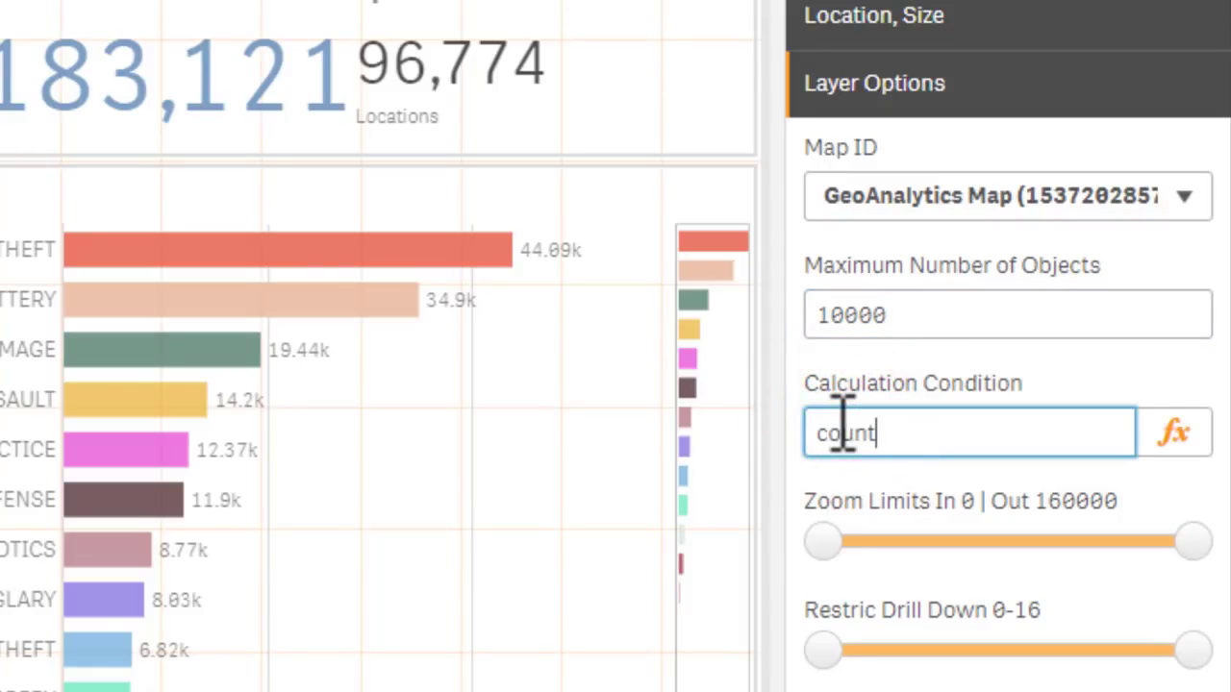
{"action": "type", "text": "(distin"}
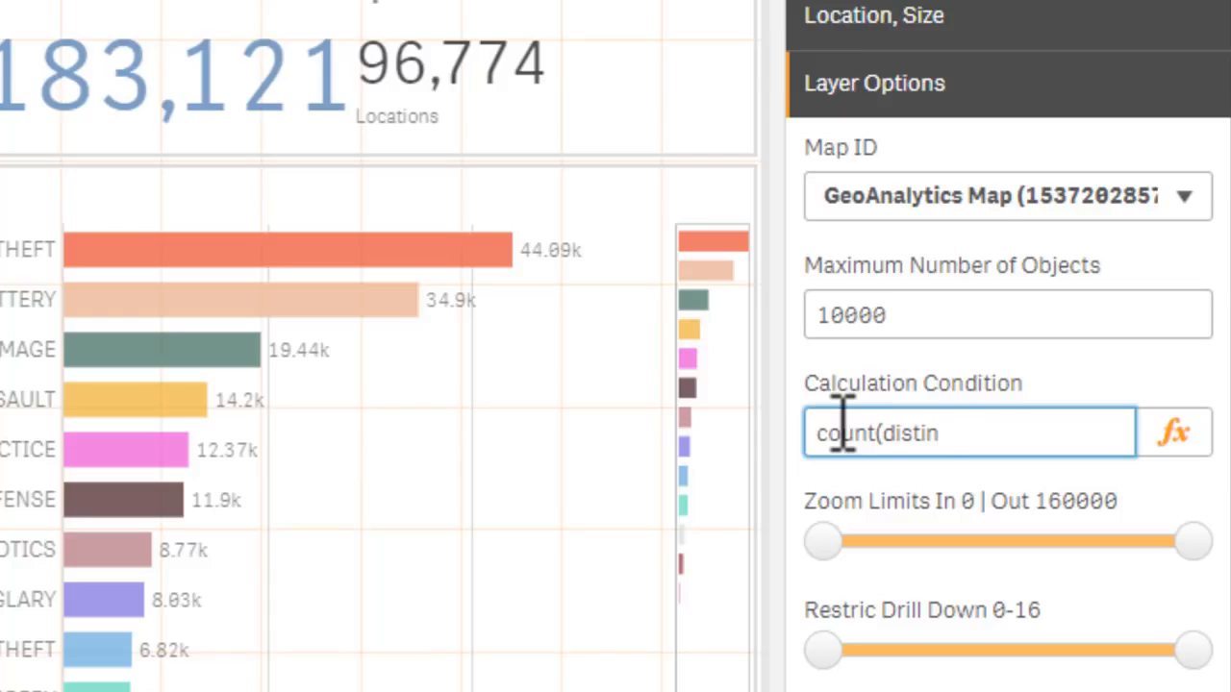
{"action": "type", "text": "ct ID"}
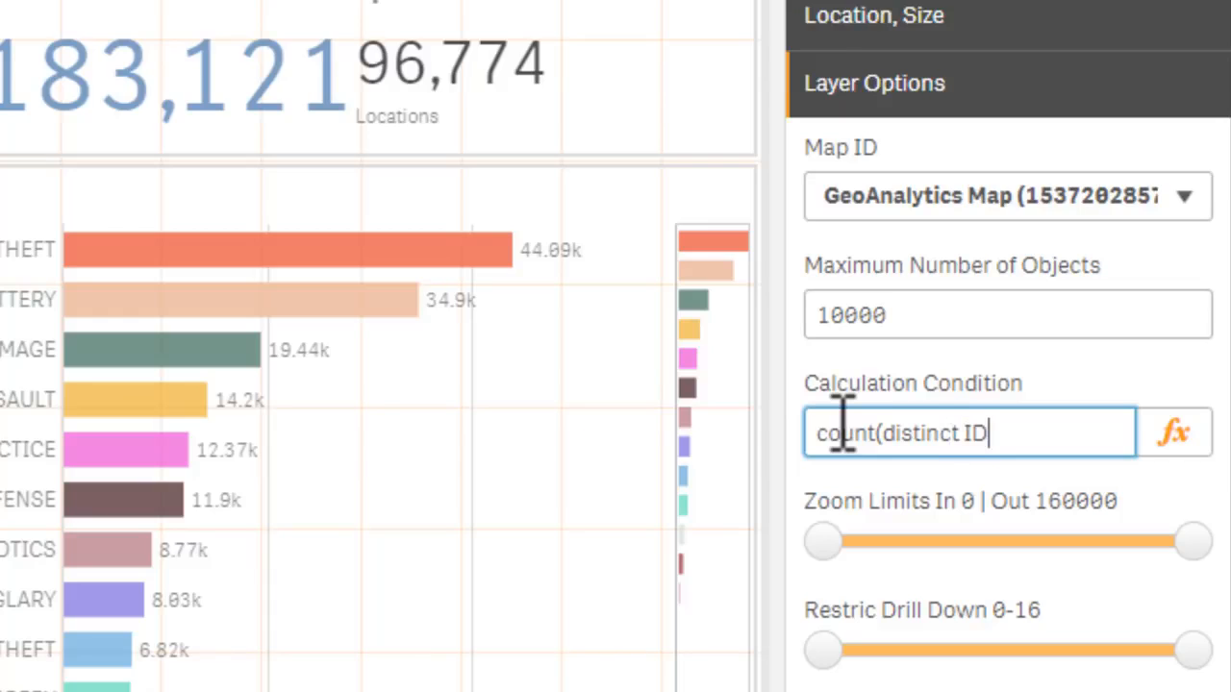
{"action": "type", "text": ")"}
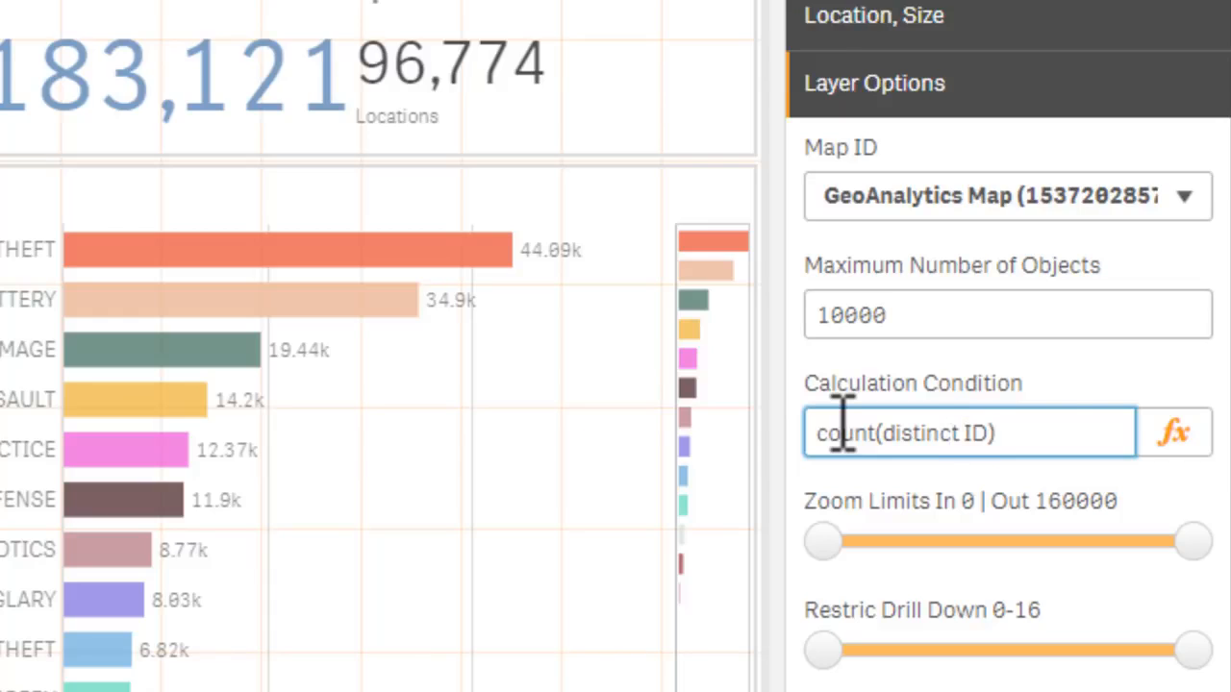
{"action": "type", "text": "<"}
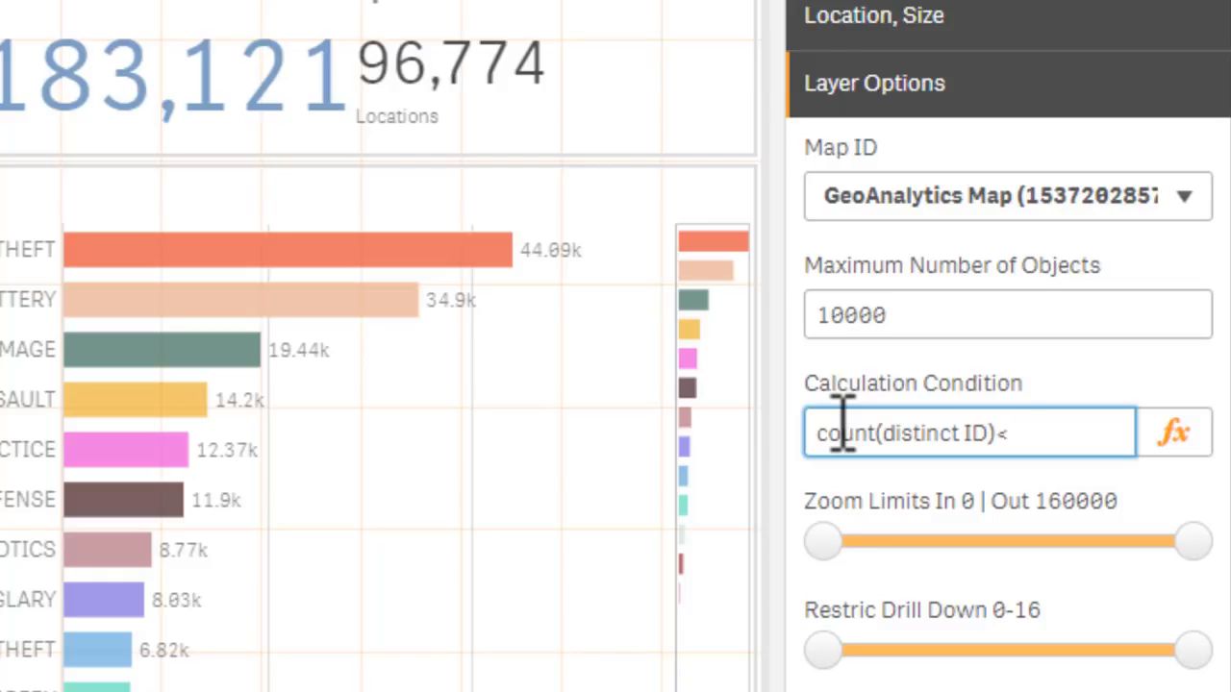
{"action": "type", "text": "100"}
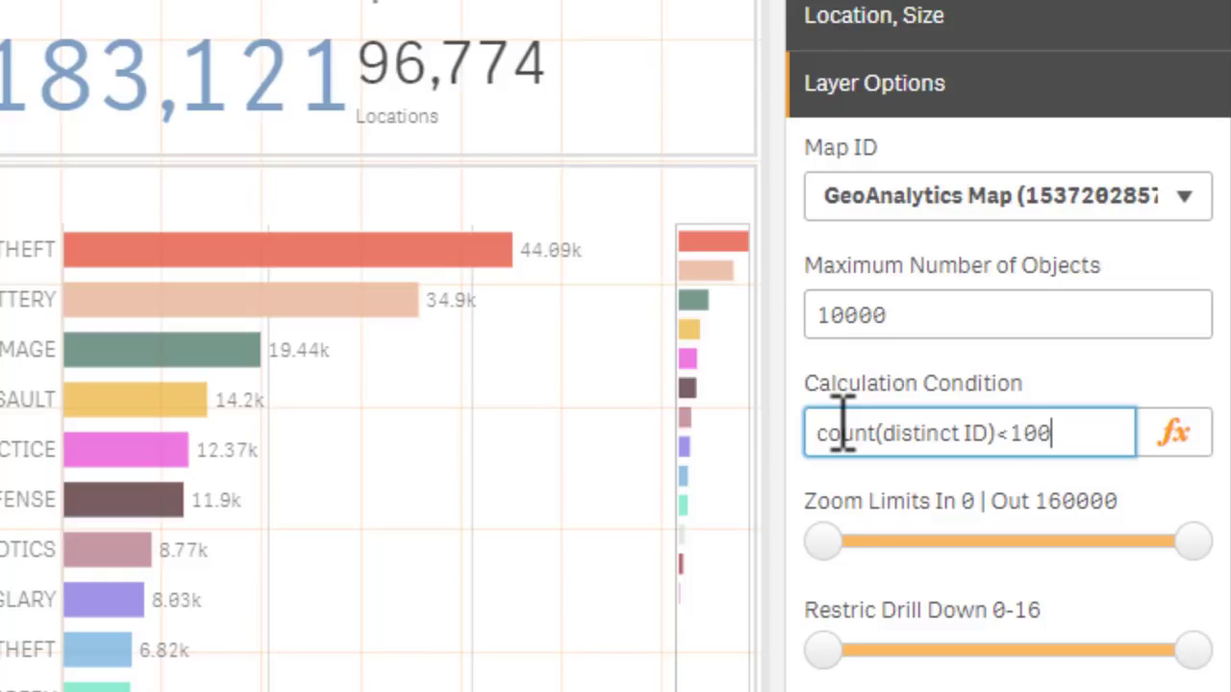
{"action": "type", "text": "00"}
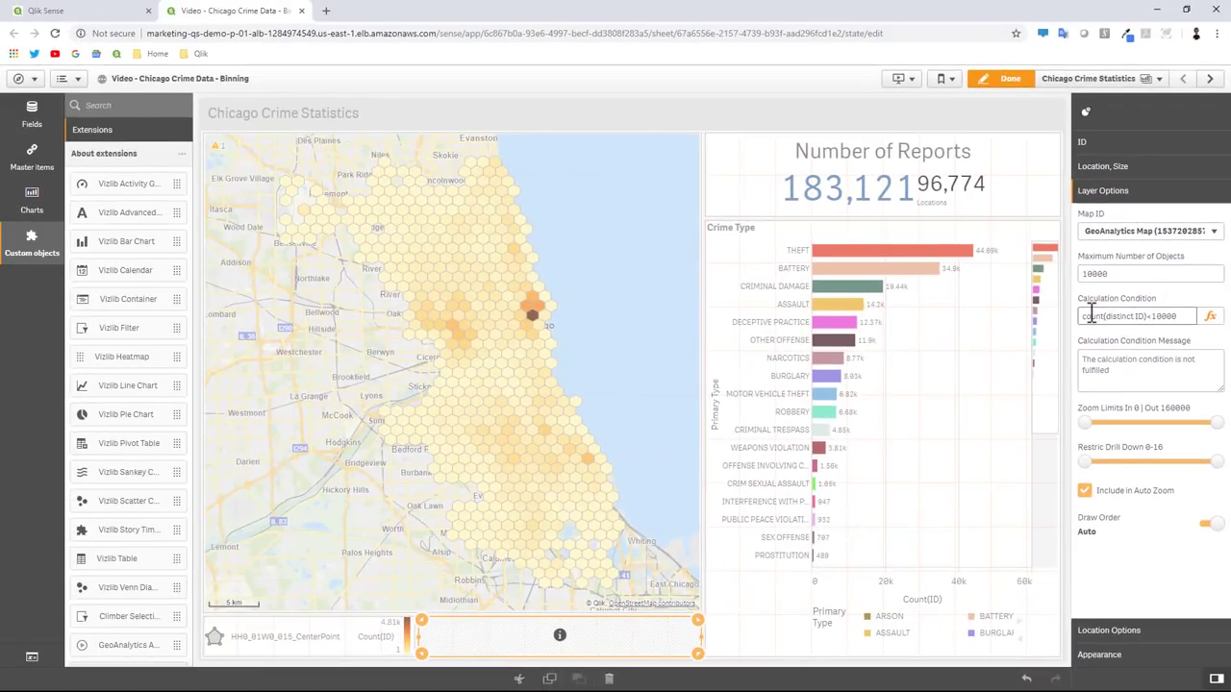
Step: Finish editing and zoom the crime map so the Count(ID) hexagon bins recalculate
{"action": "left_click", "coordinate": [1010, 77]}
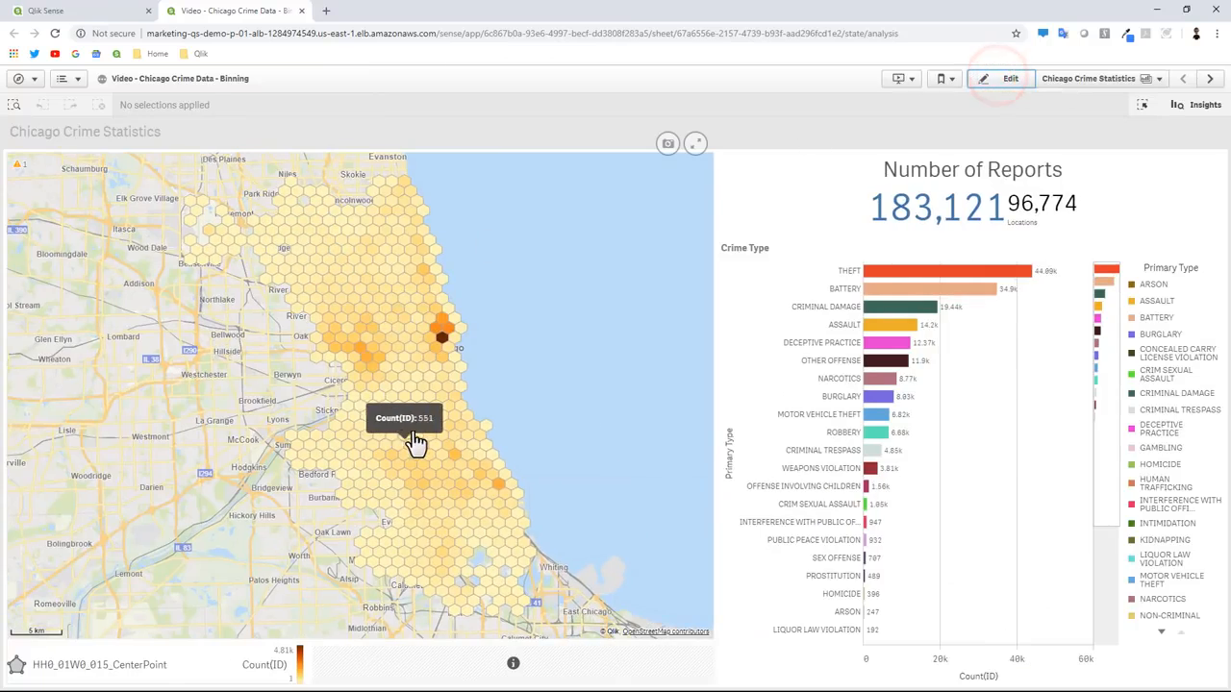
{"action": "mouse_move", "coordinate": [415, 396]}
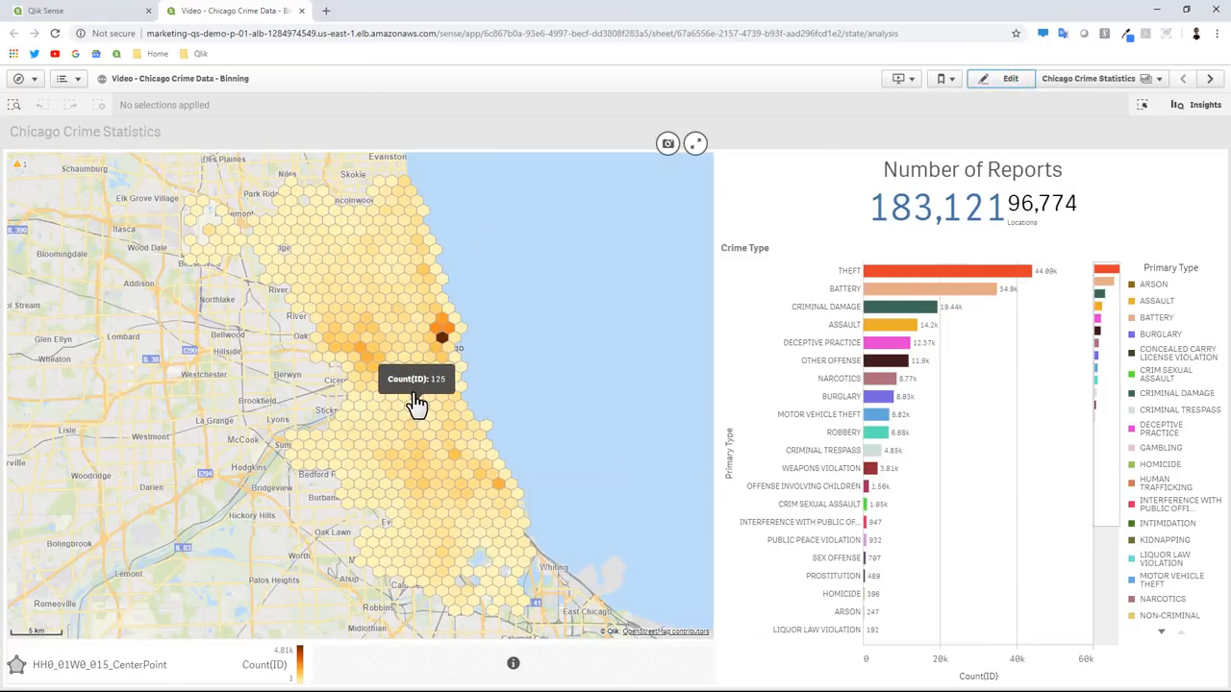
{"action": "scroll", "scroll_direction": "up", "scroll_amount": 3}
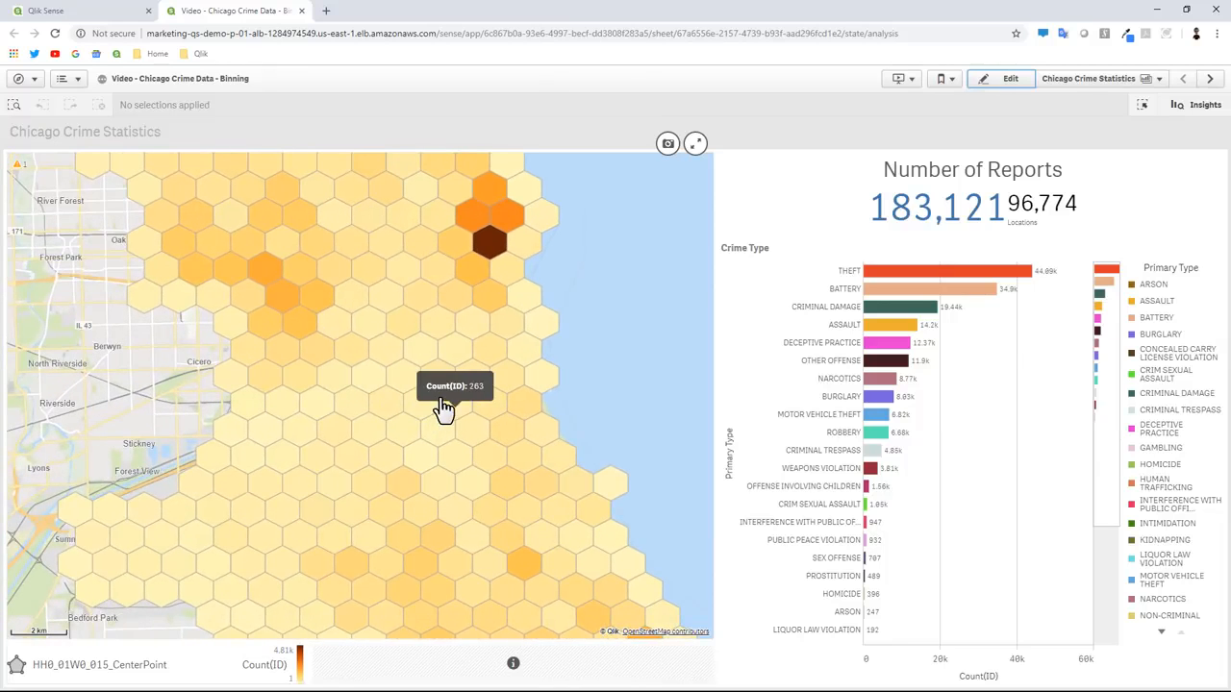
{"action": "scroll", "scroll_direction": "up", "scroll_amount": 3}
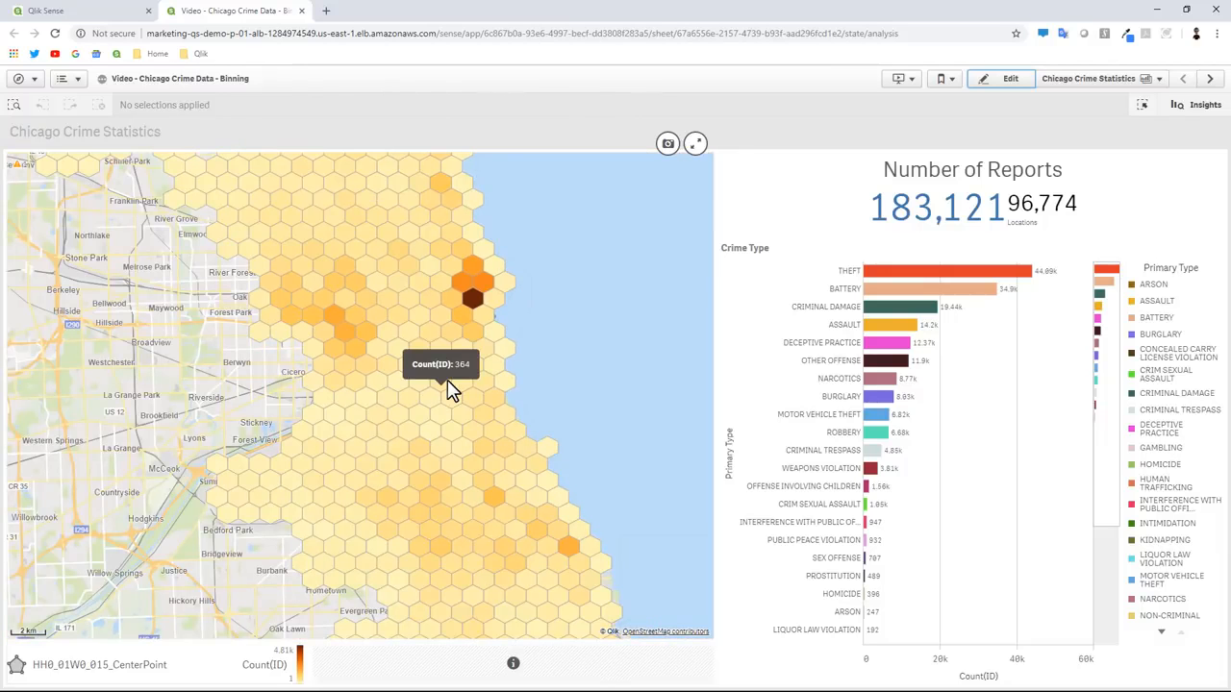
{"action": "mouse_move", "coordinate": [883, 398]}
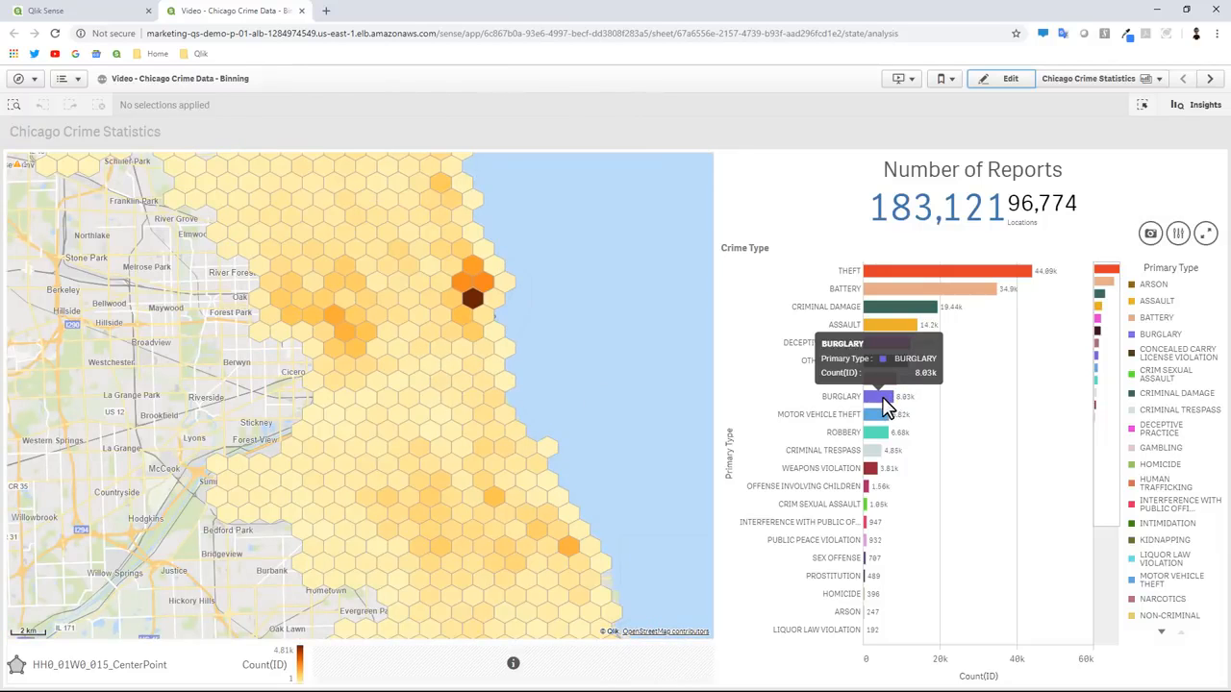
{"action": "left_click", "coordinate": [875, 396]}
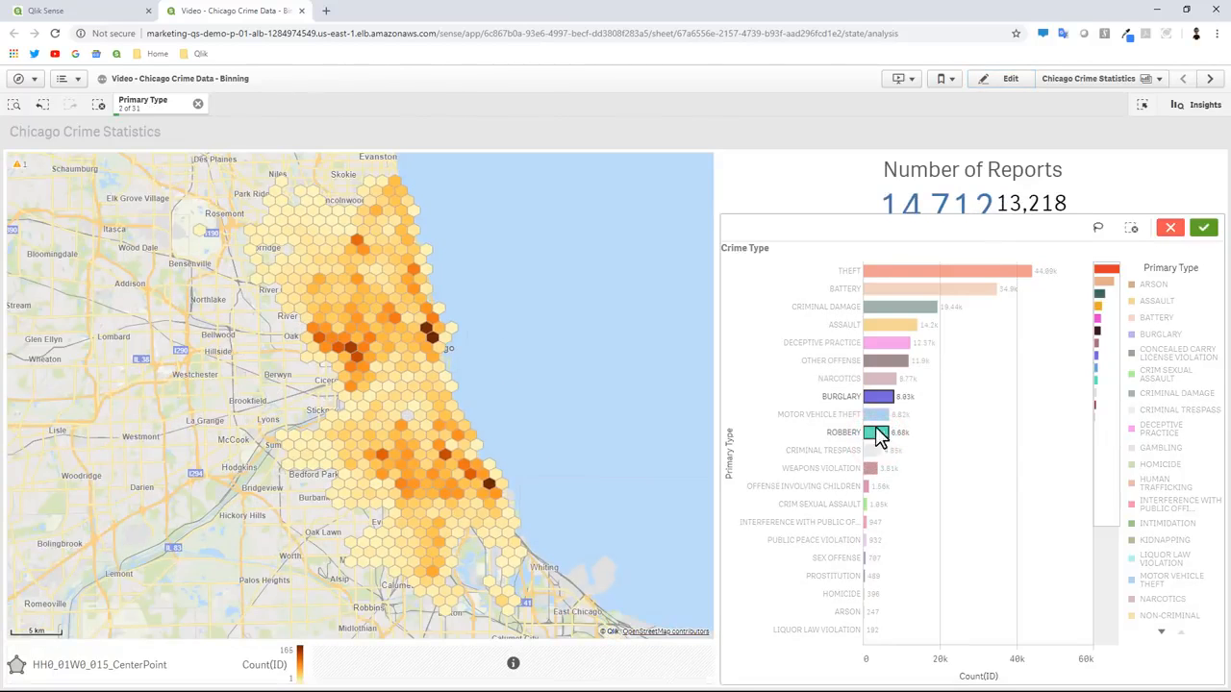
{"action": "left_click", "coordinate": [877, 433]}
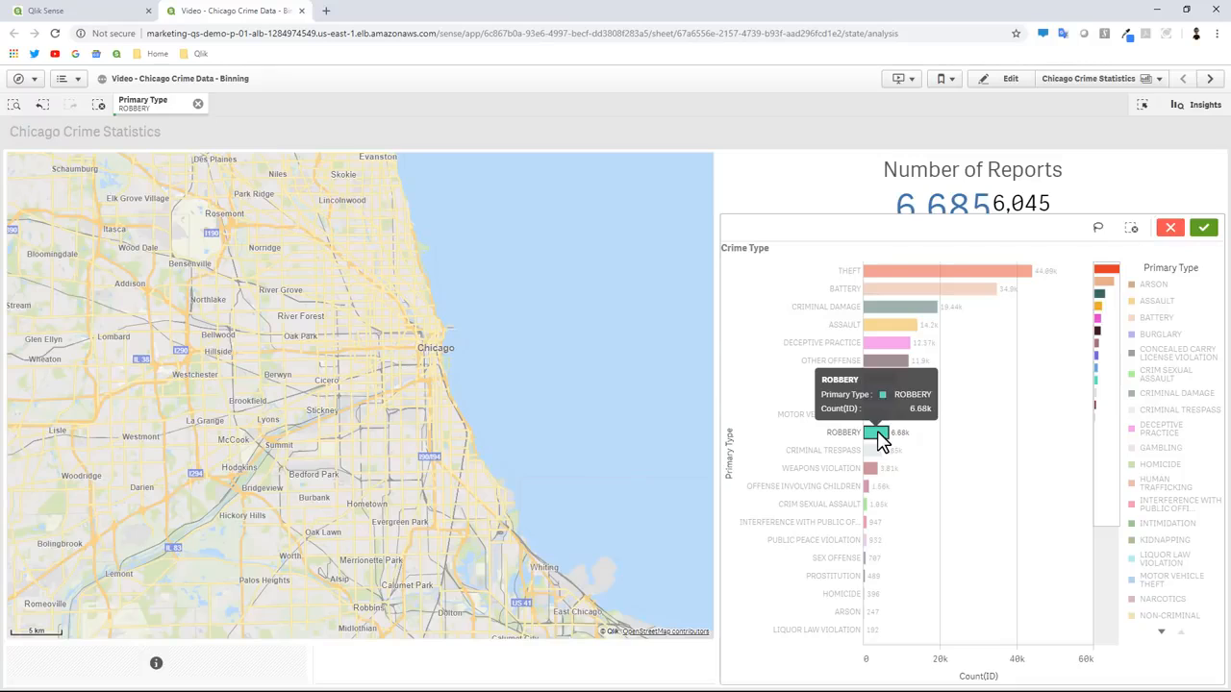
{"action": "left_click", "coordinate": [875, 431]}
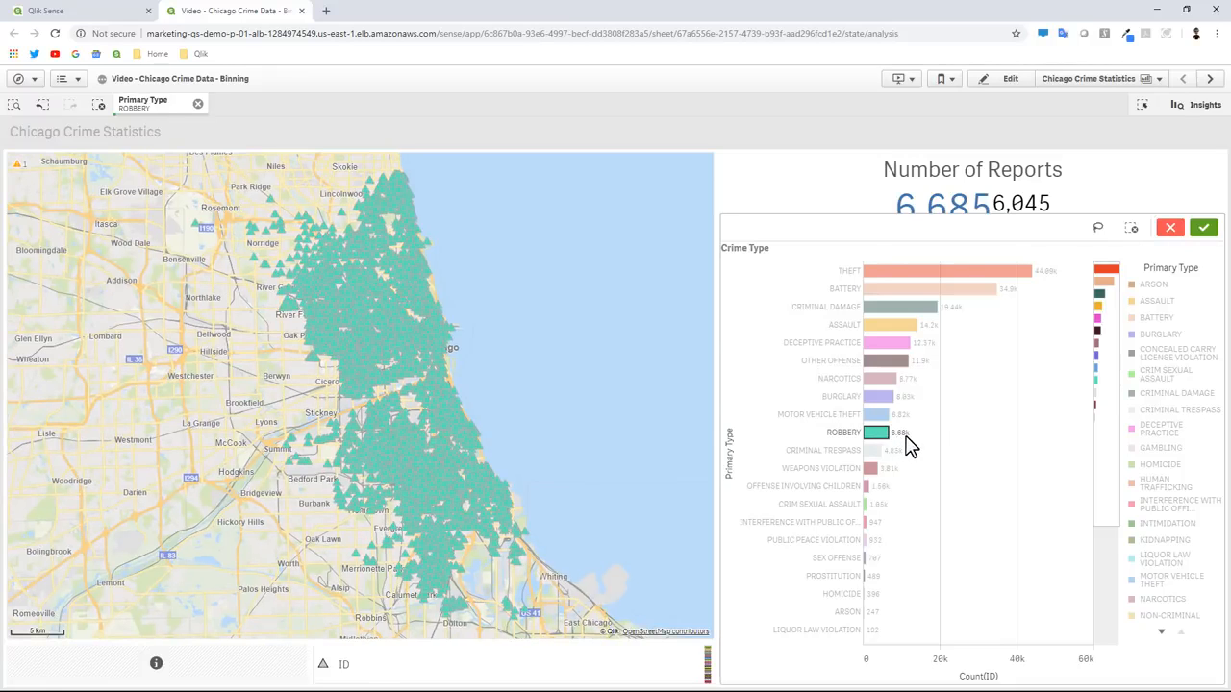
{"action": "mouse_move", "coordinate": [517, 381]}
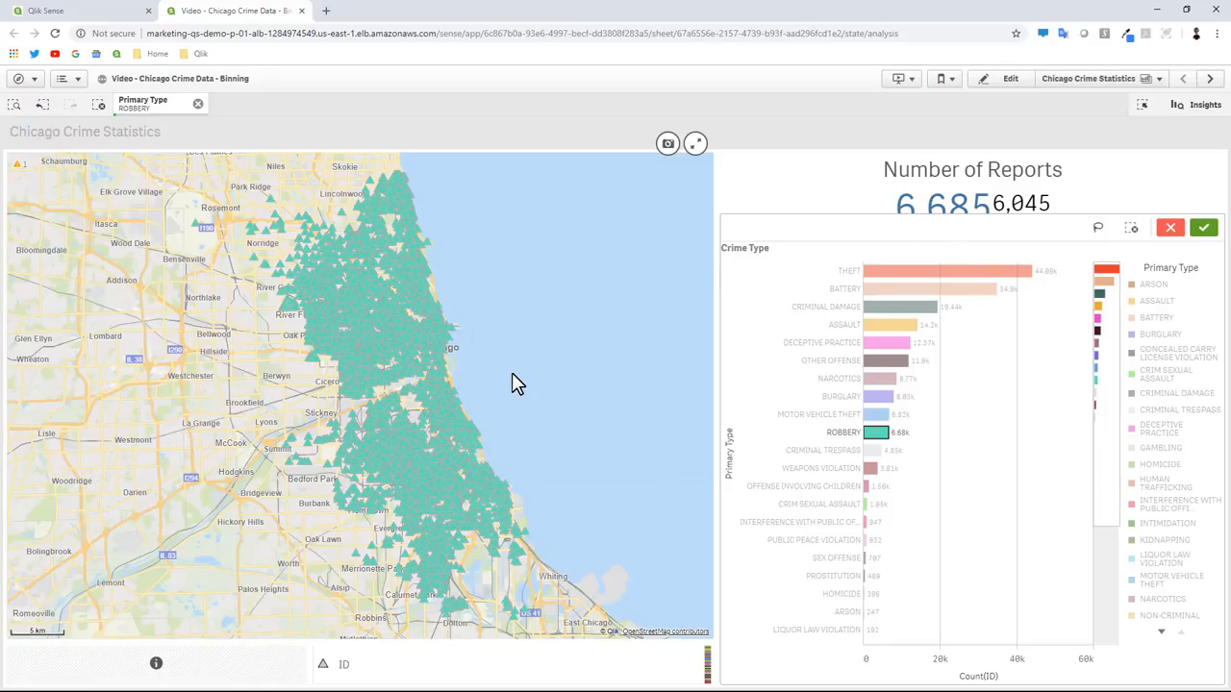
{"action": "mouse_move", "coordinate": [423, 407]}
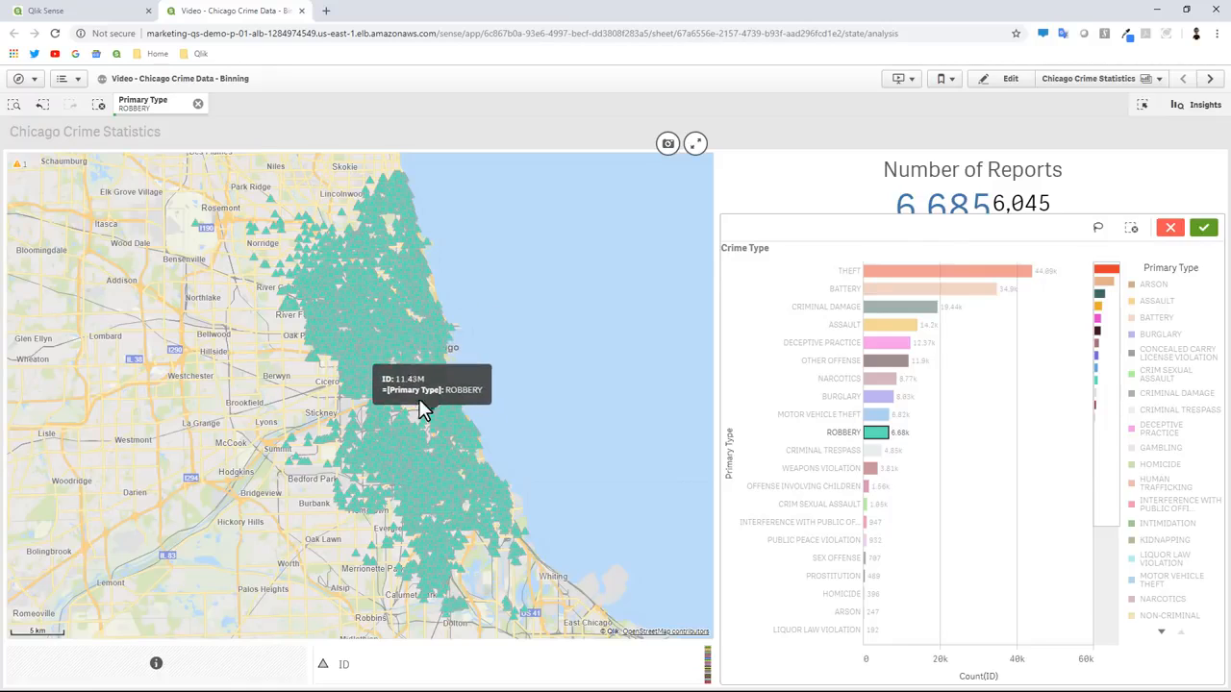
{"action": "mouse_move", "coordinate": [423, 408]}
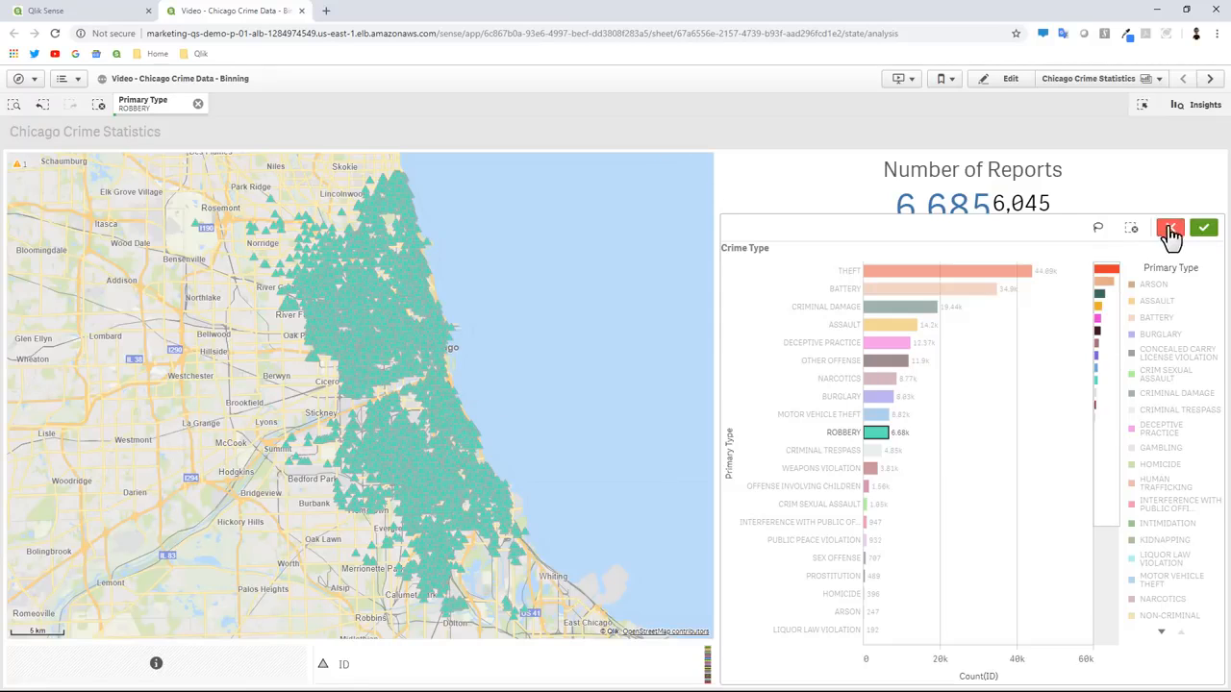
{"action": "left_click", "coordinate": [1169, 227]}
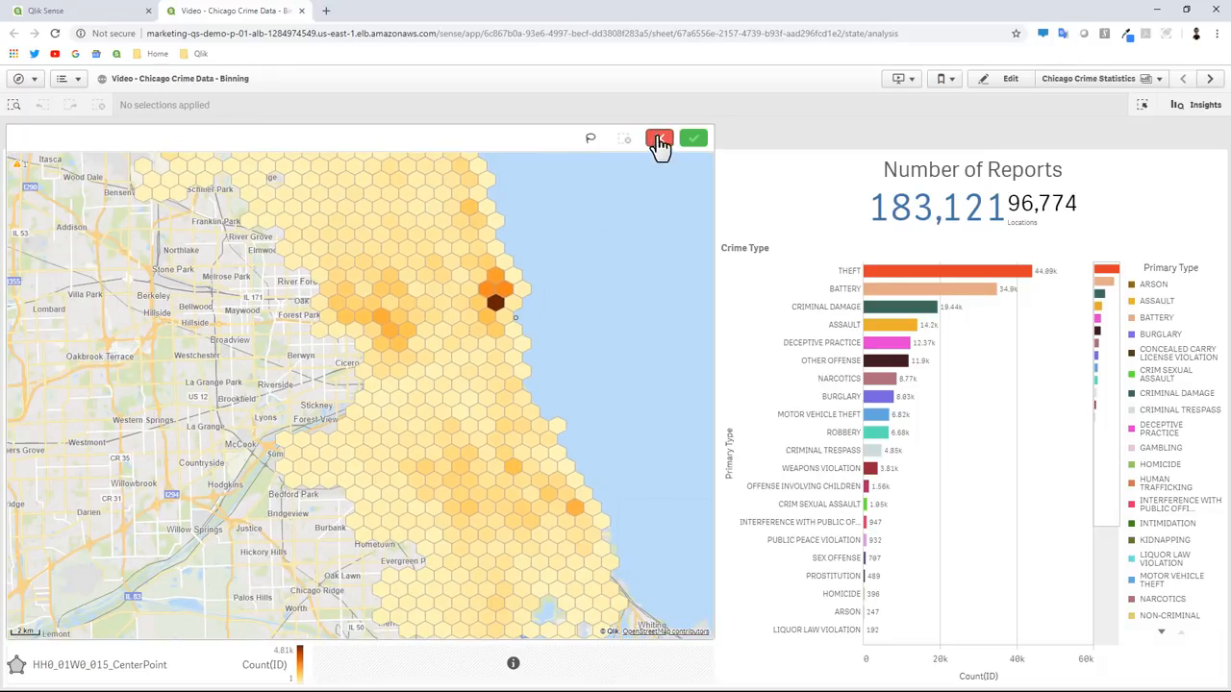
Step: Leave map selection mode and show the auto-generated Crimes_-_2018 section in the data load editor
{"action": "left_click", "coordinate": [693, 138]}
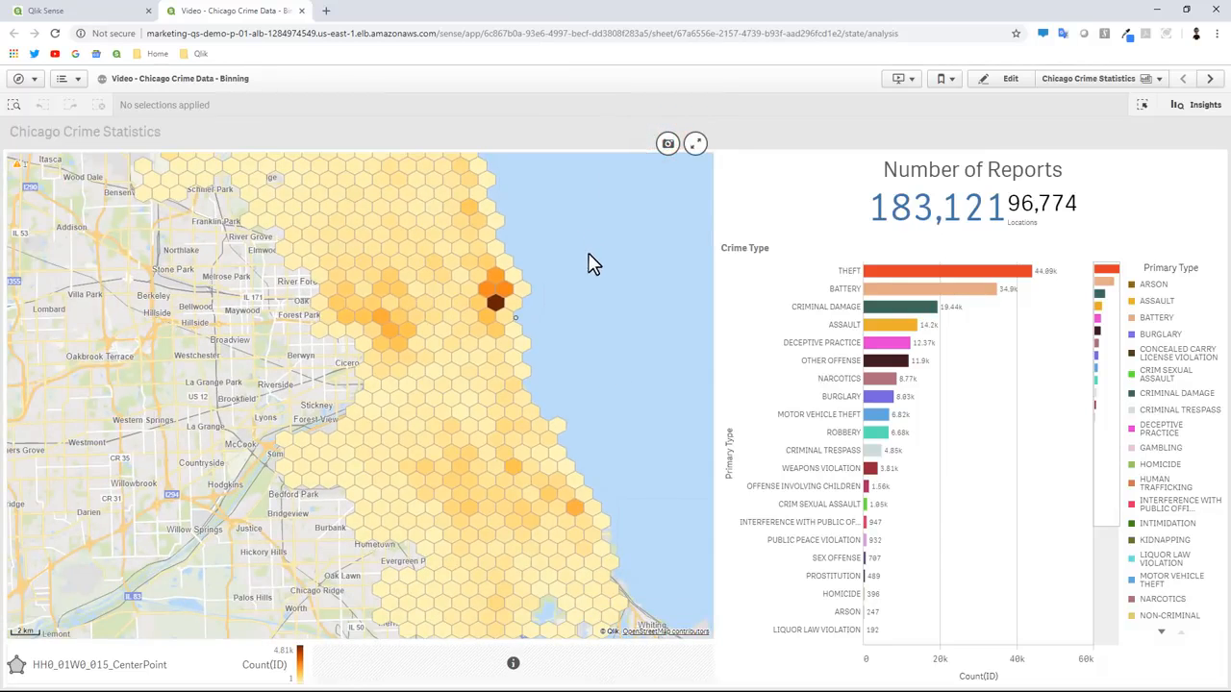
{"action": "left_click", "coordinate": [35, 77]}
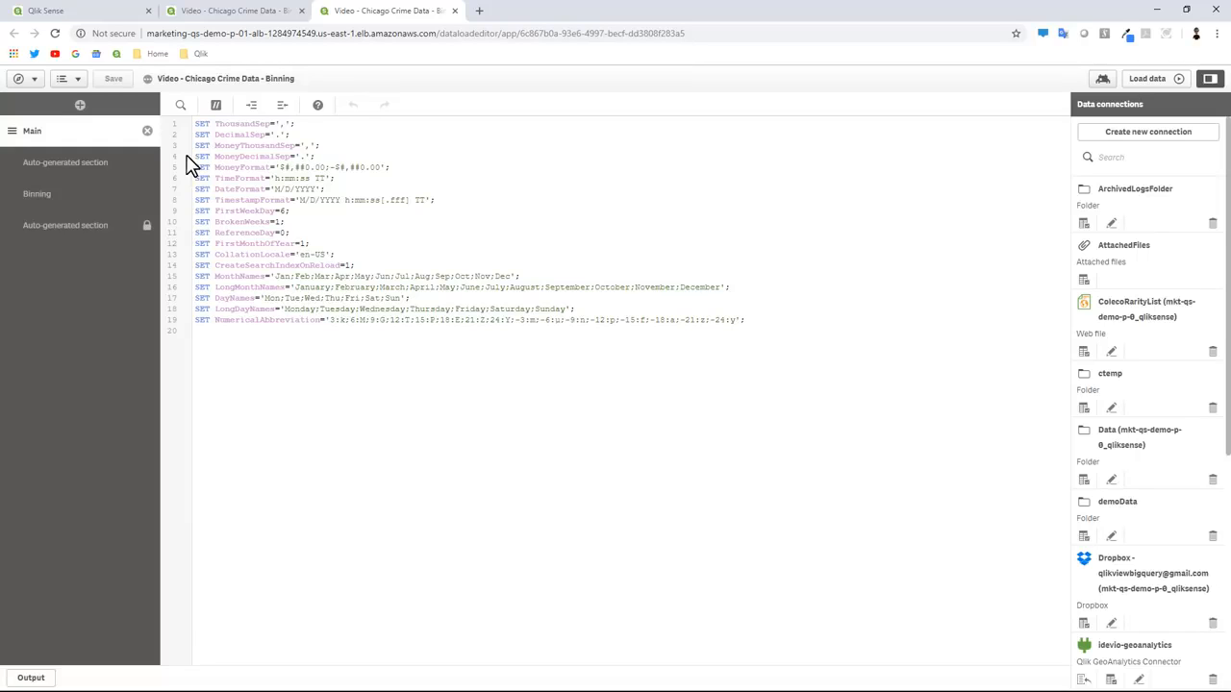
{"action": "mouse_move", "coordinate": [280, 238]}
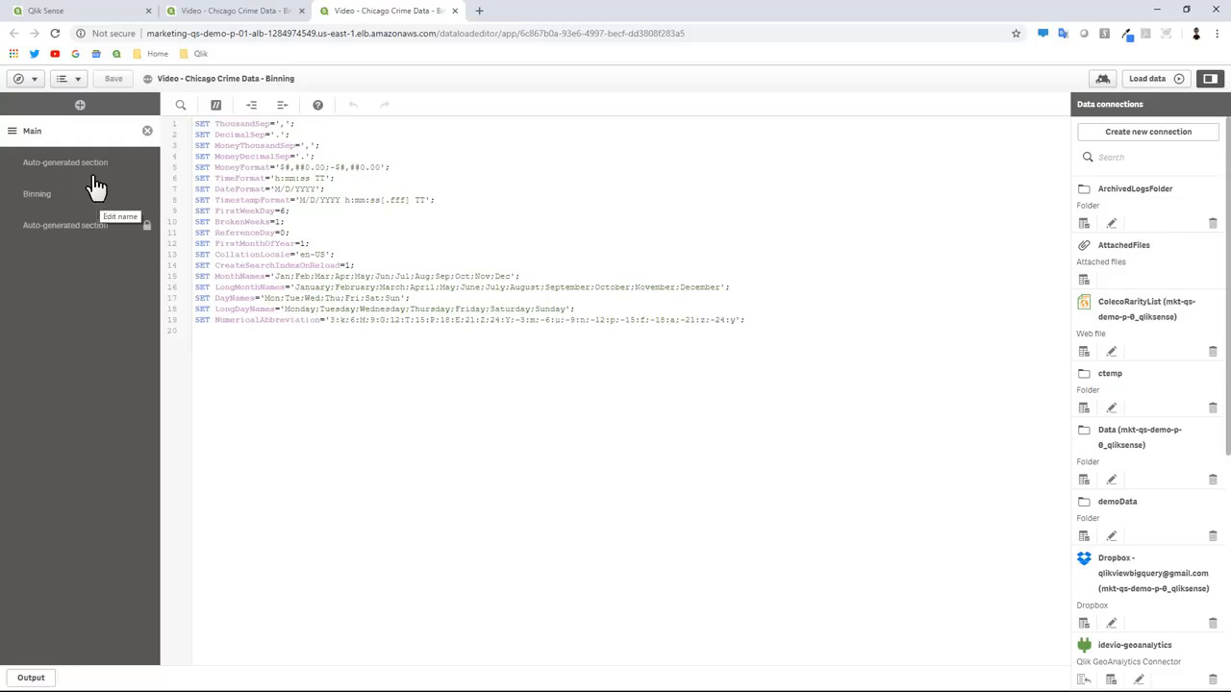
{"action": "left_click", "coordinate": [66, 161]}
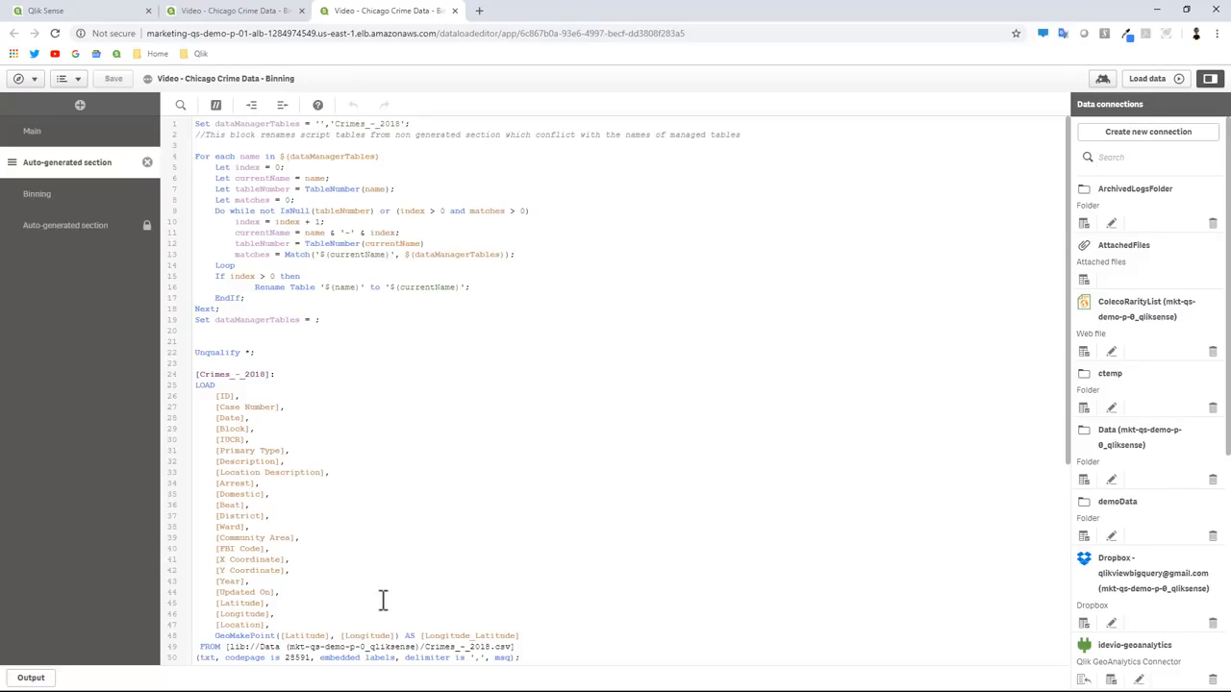
{"action": "mouse_move", "coordinate": [508, 54]}
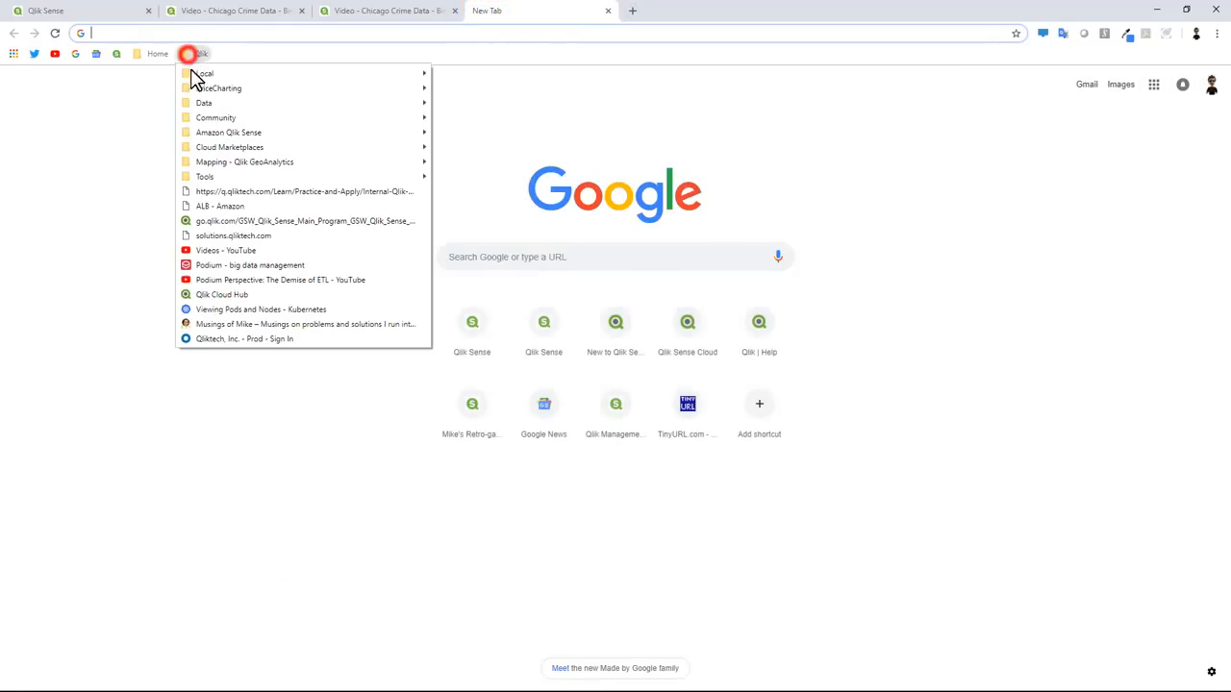
{"action": "mouse_move", "coordinate": [204, 103]}
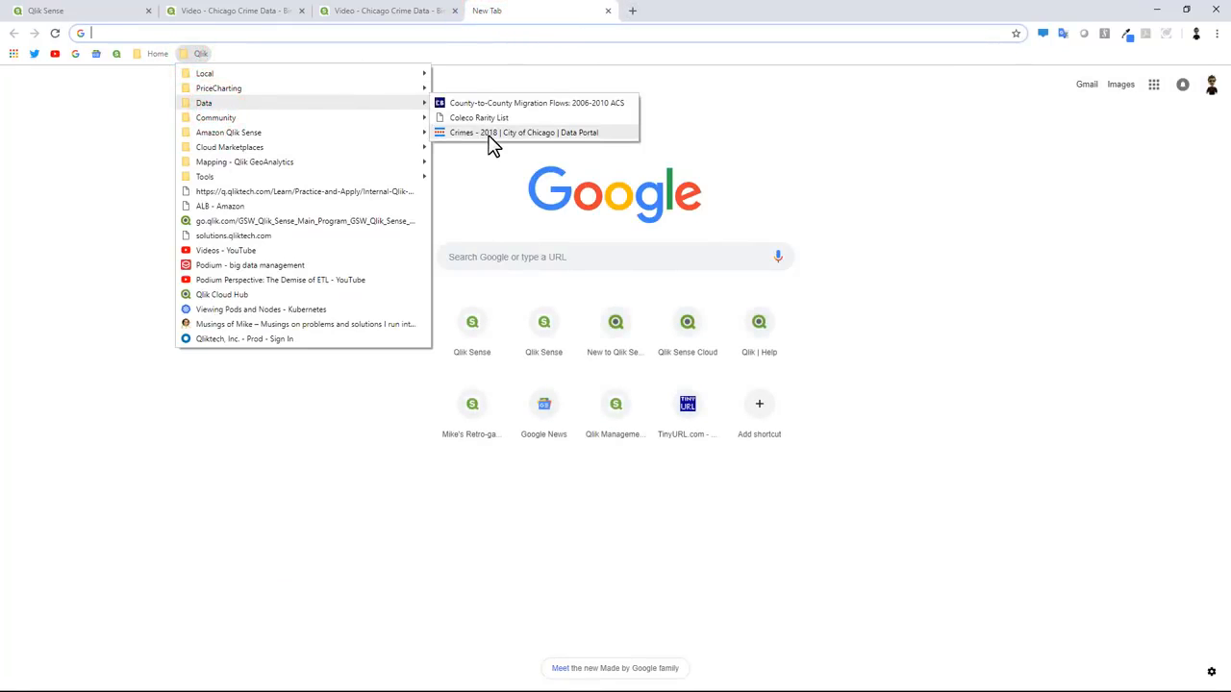
Step: View the Crimes - 2018 dataset page, then come back to the Qlik Sense load script
{"action": "left_click", "coordinate": [524, 131]}
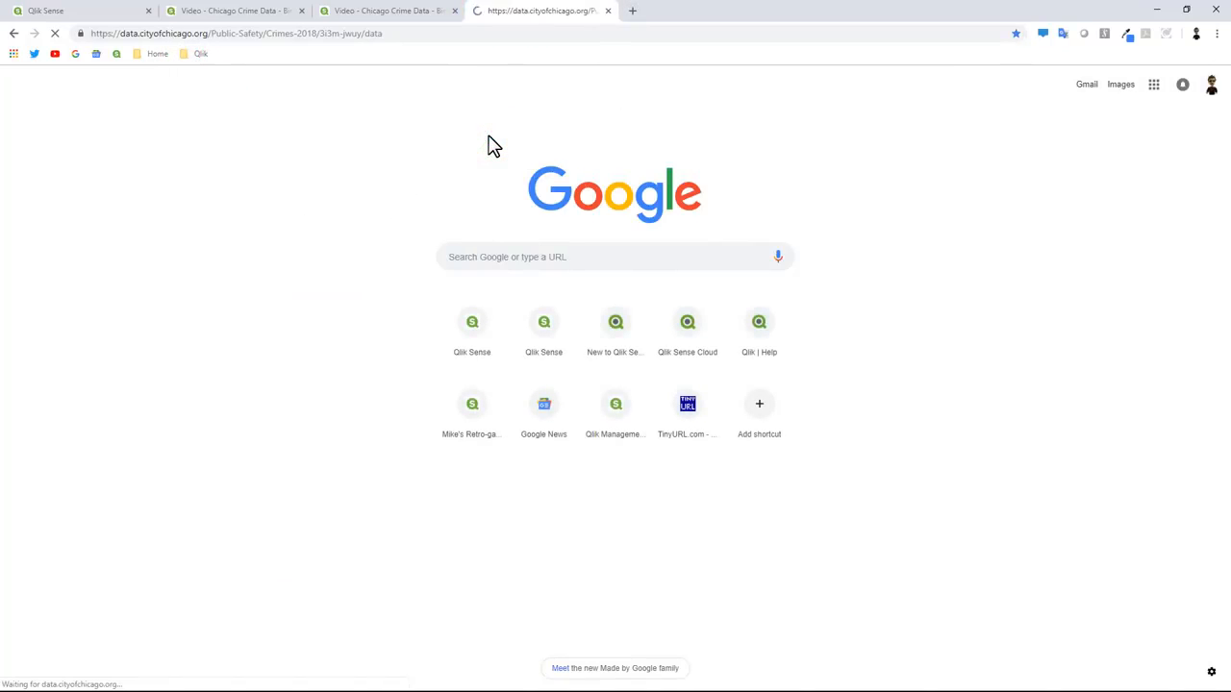
{"action": "mouse_move", "coordinate": [358, 65]}
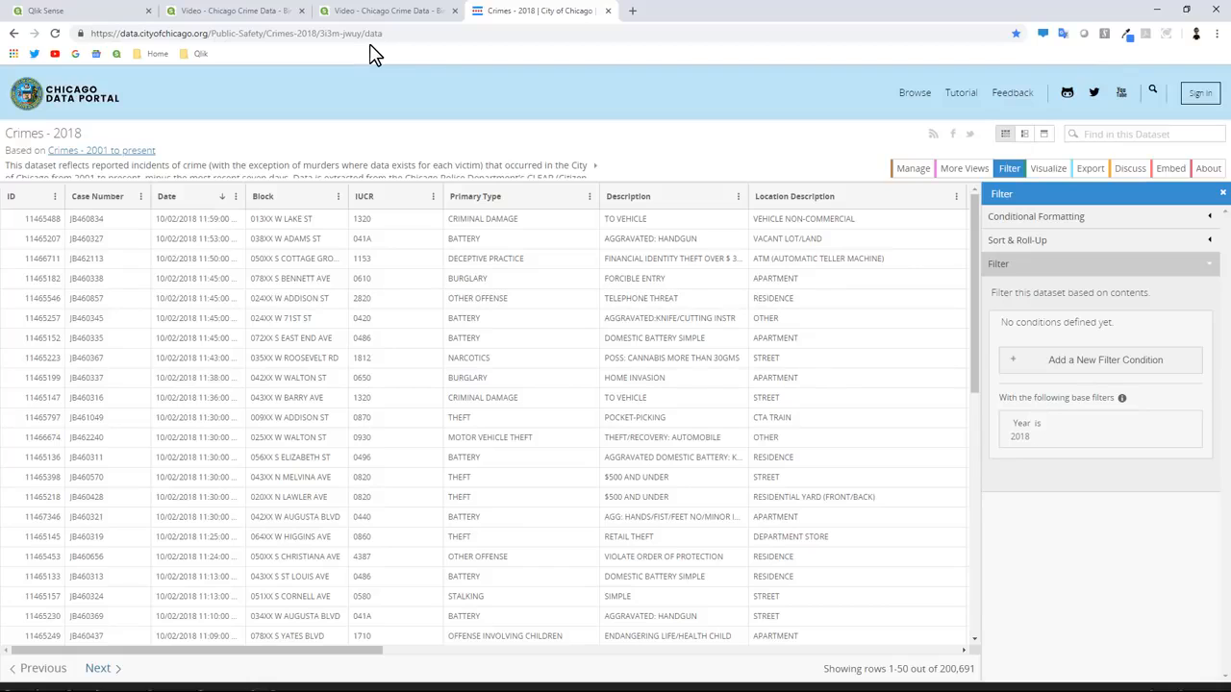
{"action": "left_click", "coordinate": [231, 11]}
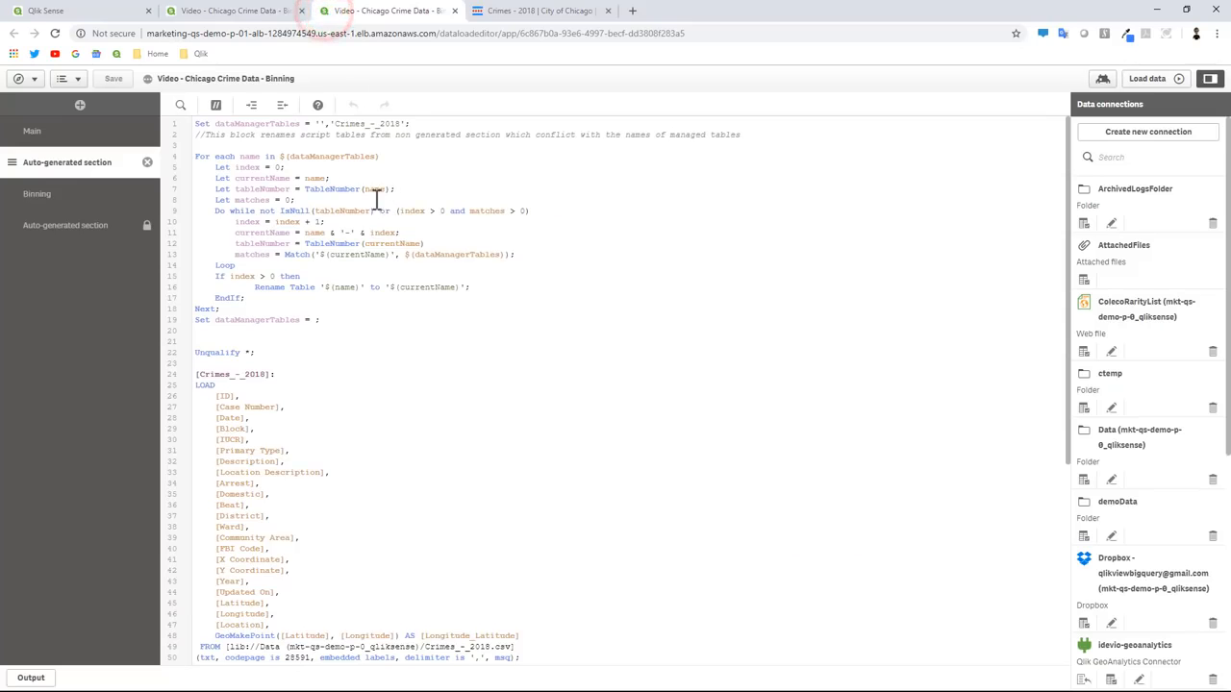
Step: Add a new load script section named Spatial Index
{"action": "double_click", "coordinate": [231, 373]}
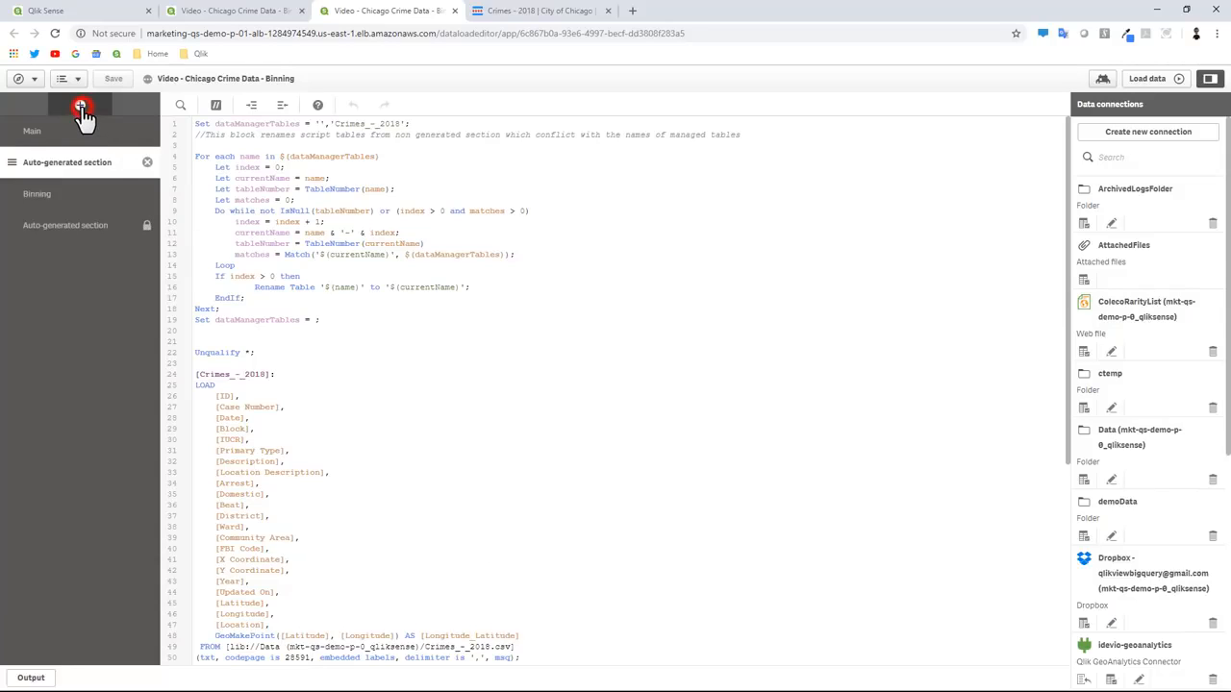
{"action": "left_click", "coordinate": [80, 105]}
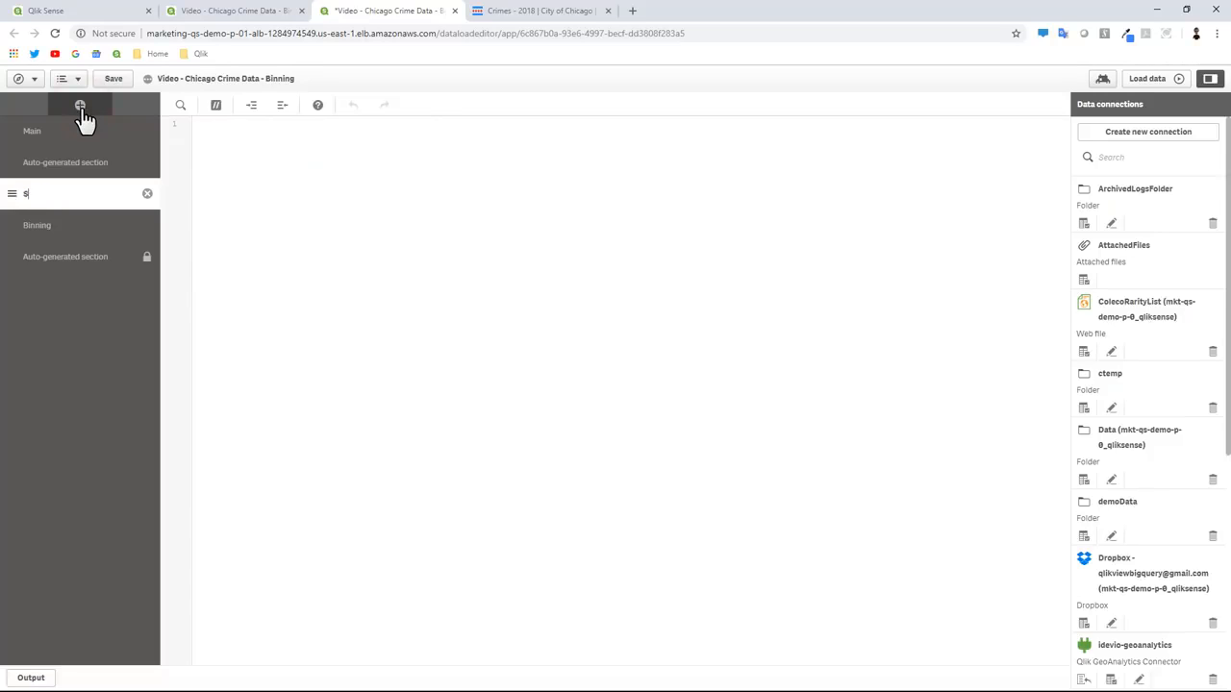
{"action": "type", "text": "Spatial"}
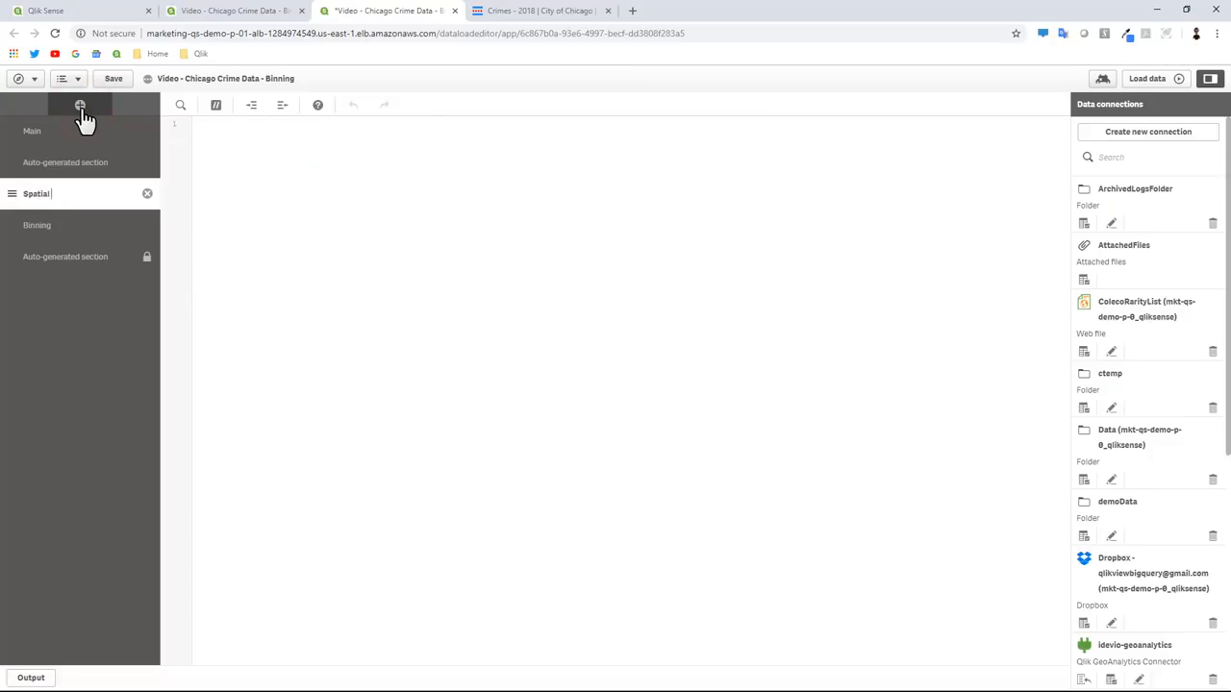
{"action": "type", "text": "Index"}
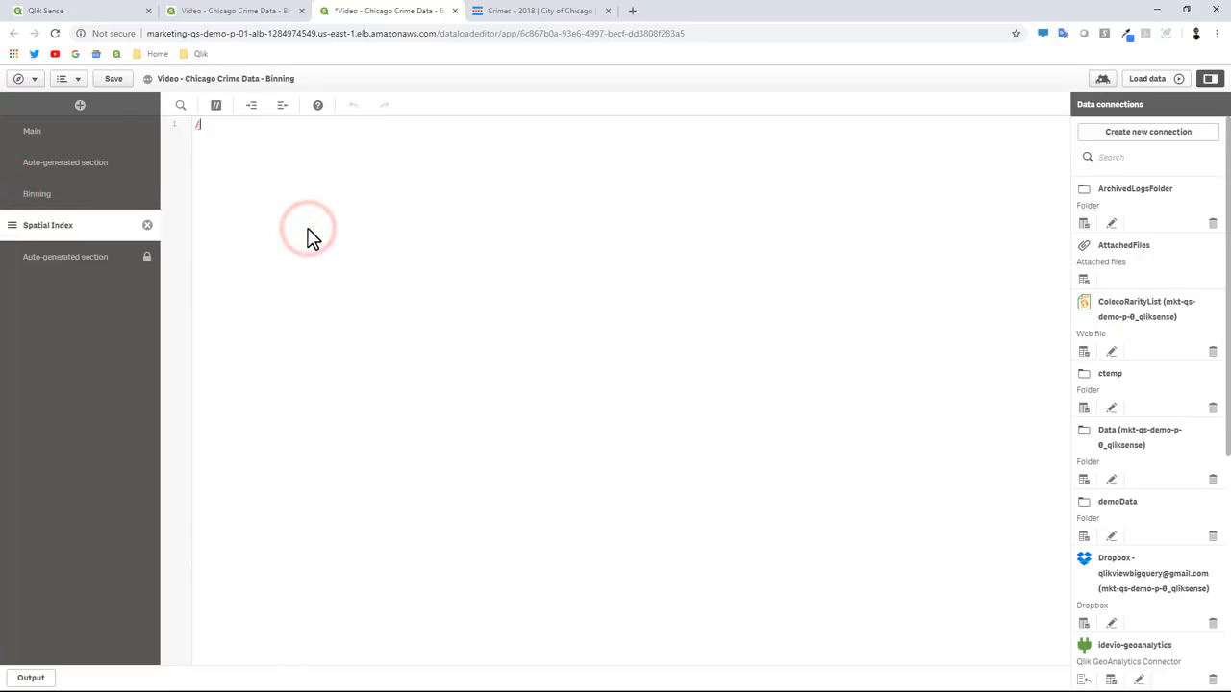
Step: Write comment lines noting Crimes_-_2018 and the Longitude_Latitude field in the section
{"action": "type", "text": "//Crimes_-_2018"}
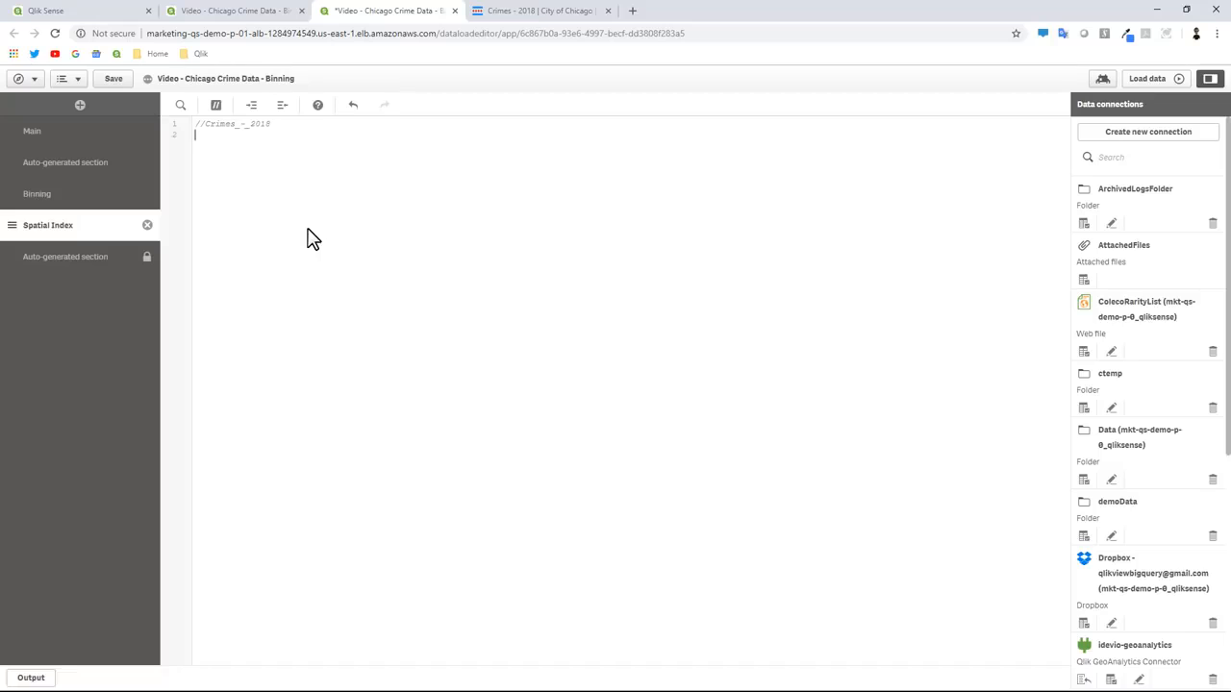
{"action": "type", "text": "//Longitud"}
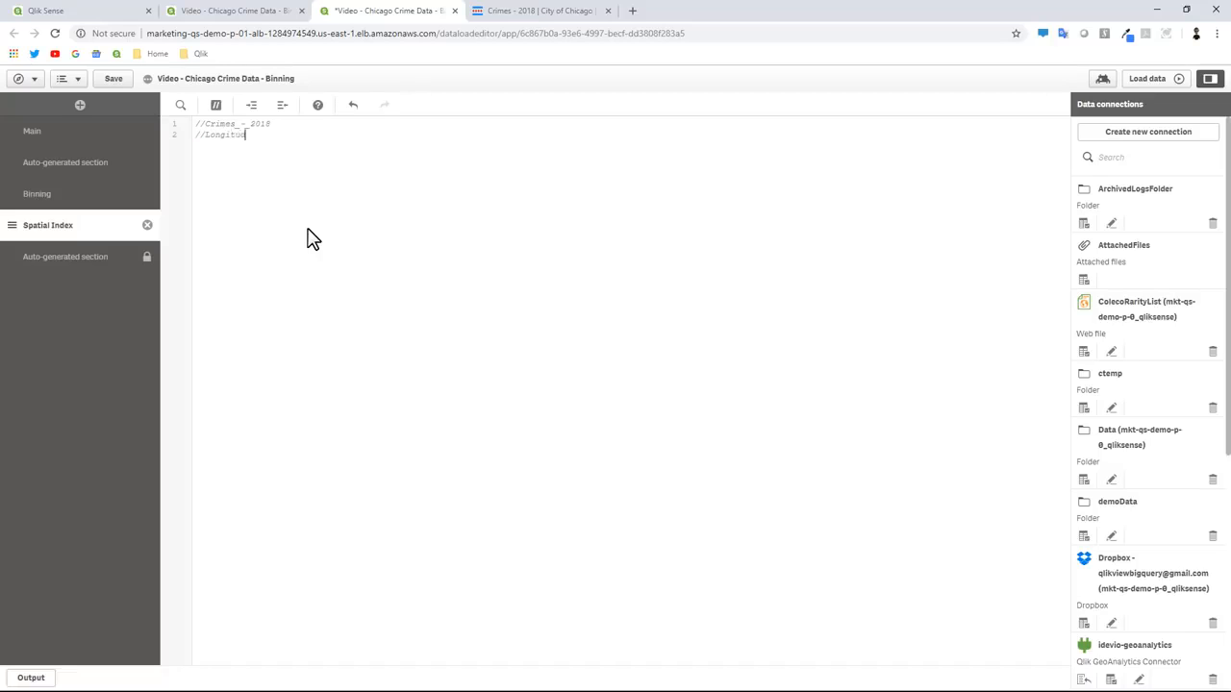
{"action": "type", "text": "_Latitude"}
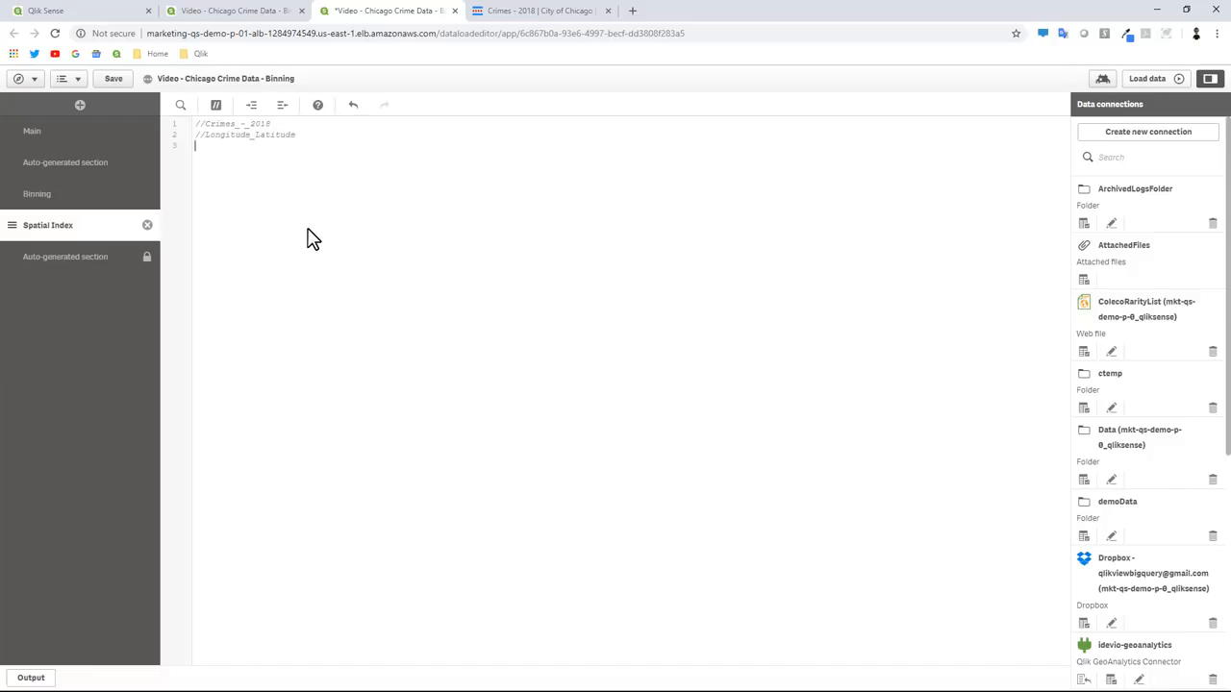
{"action": "type", "text": "//ID"}
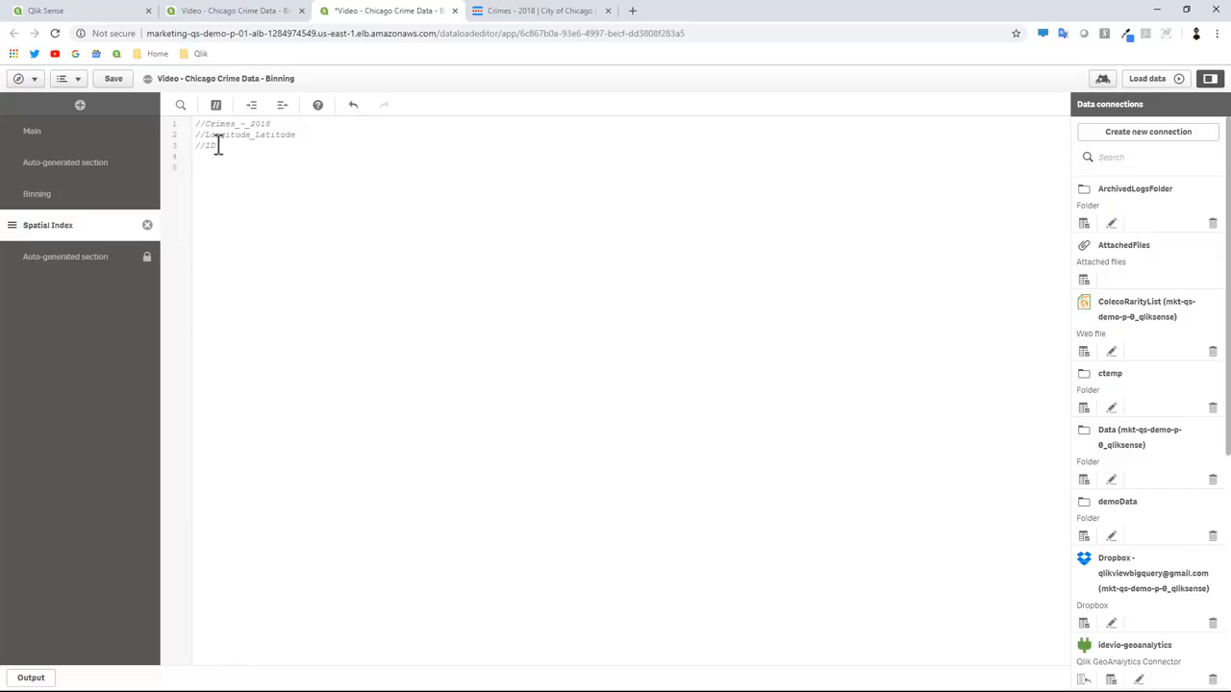
{"action": "mouse_move", "coordinate": [239, 214]}
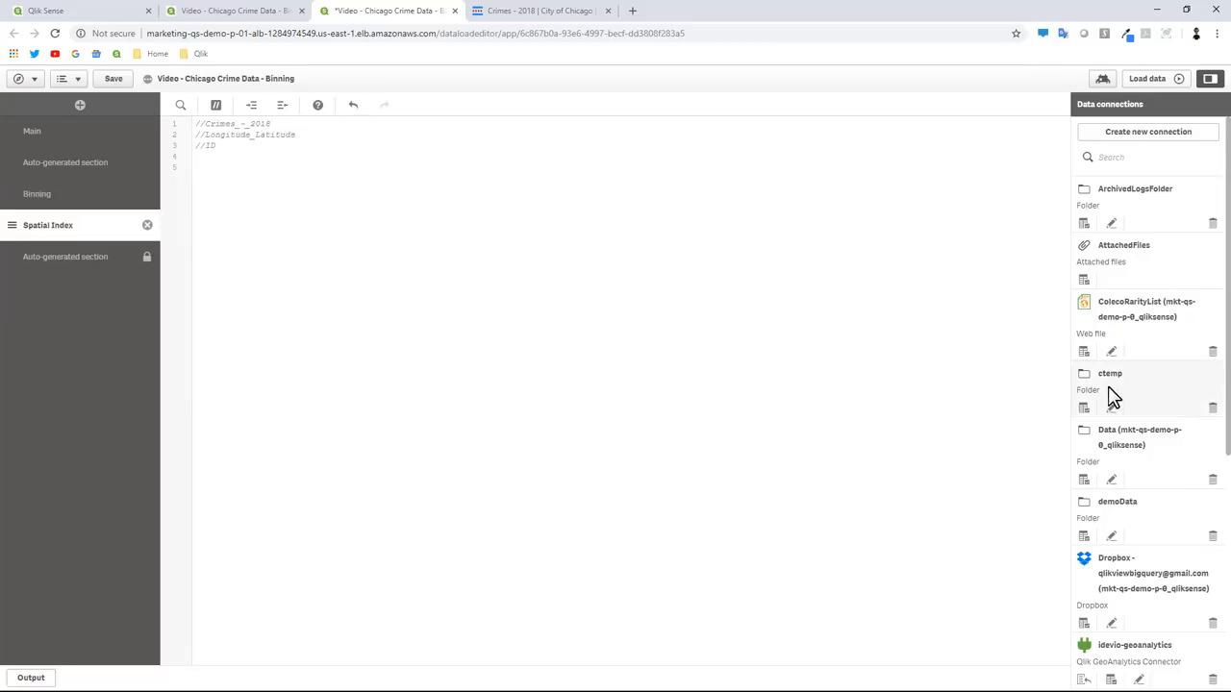
Step: Start a GeoAnalytics connector operation and choose SpatialIndex, then move to a new browser tab
{"action": "scroll", "scroll_direction": "down", "scroll_amount": 3}
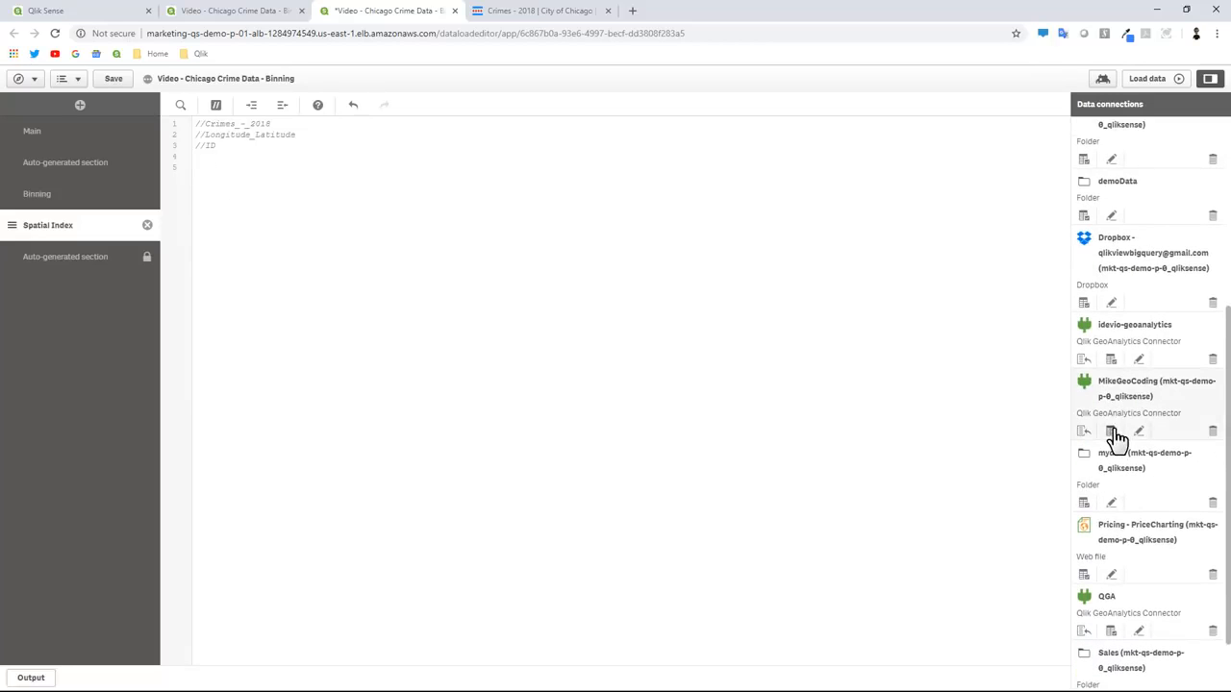
{"action": "left_click", "coordinate": [1084, 431]}
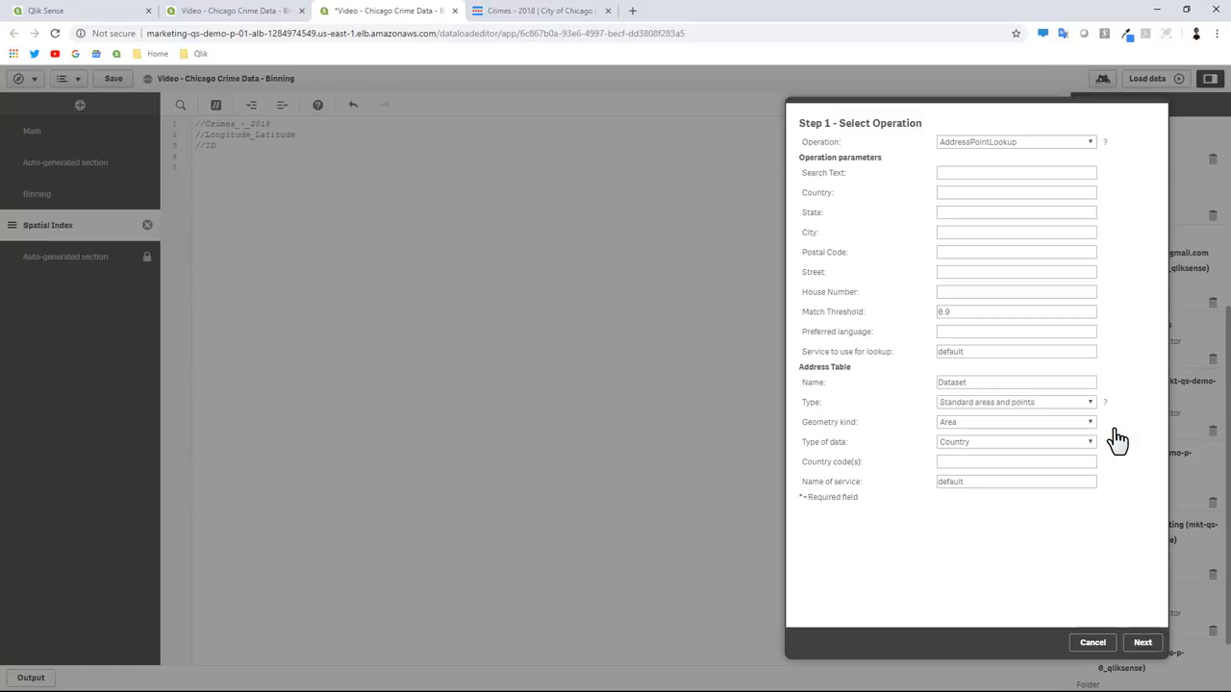
{"action": "left_click", "coordinate": [1016, 143]}
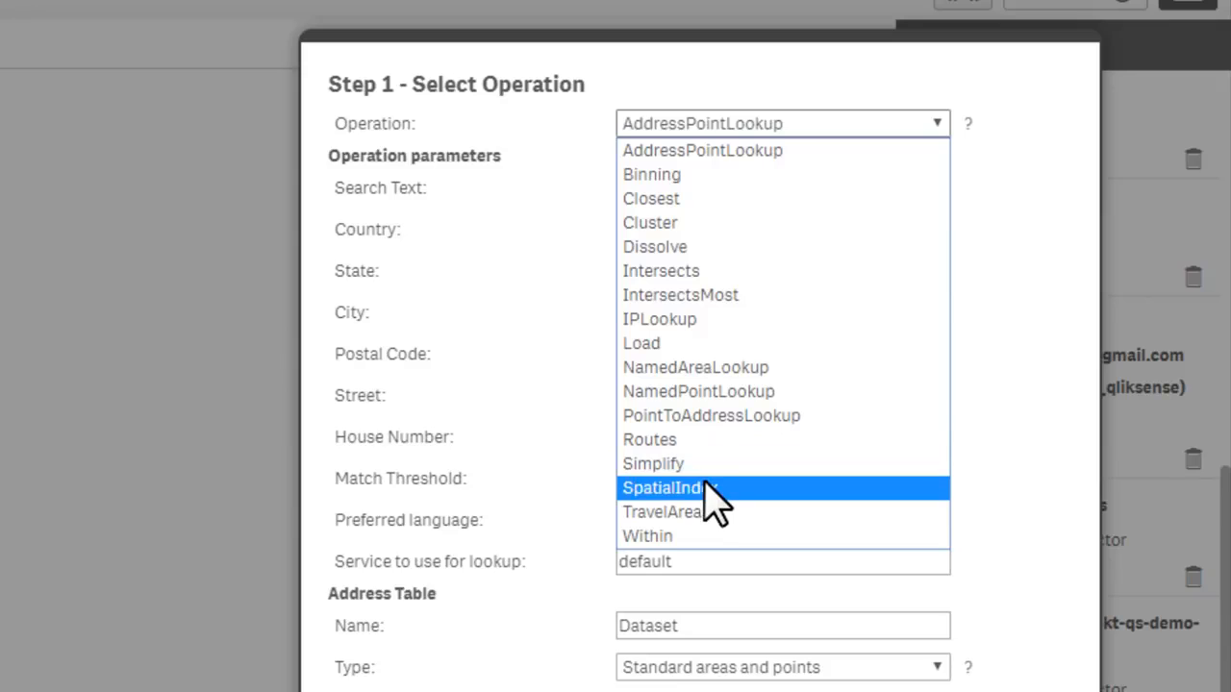
{"action": "left_click", "coordinate": [662, 489]}
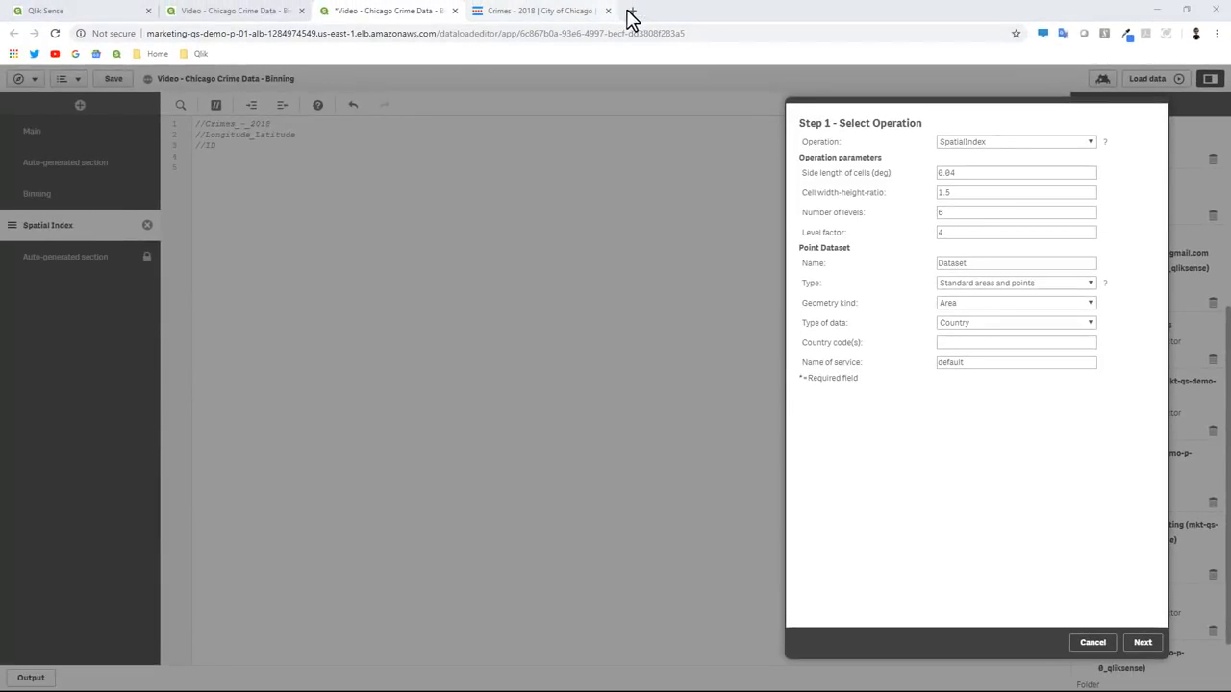
{"action": "left_click", "coordinate": [784, 11]}
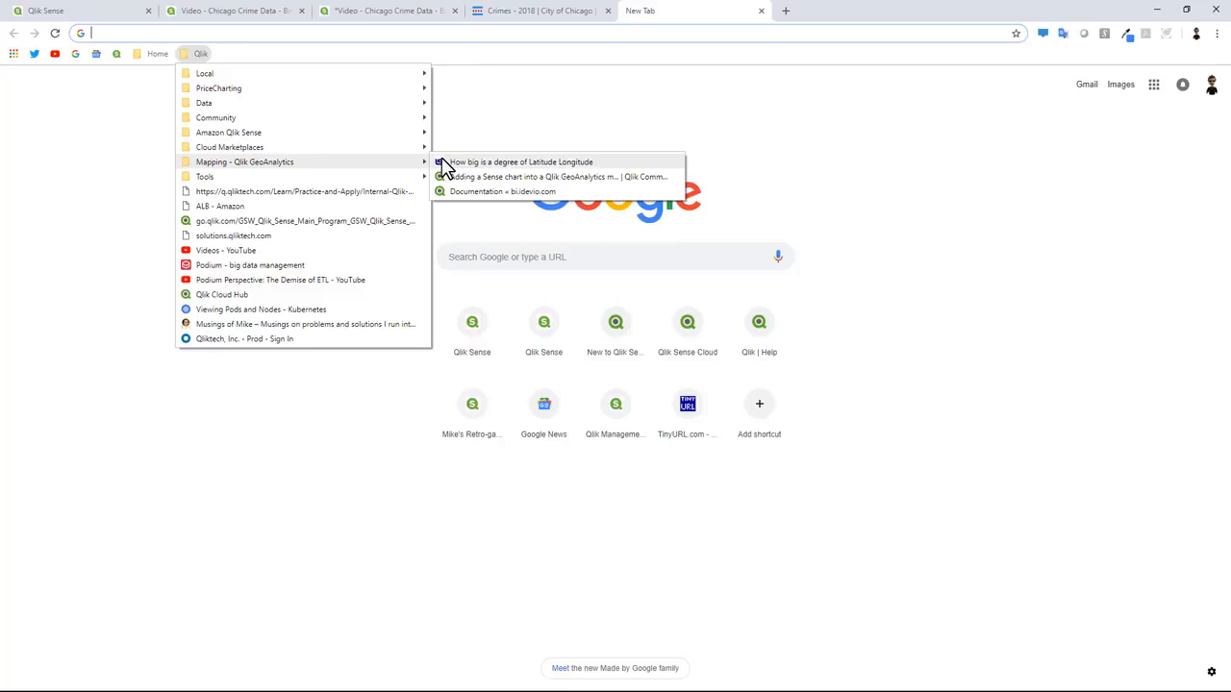
Step: Read the longitudestore.com tables on the size of a degree of latitude and longitude
{"action": "left_click", "coordinate": [519, 162]}
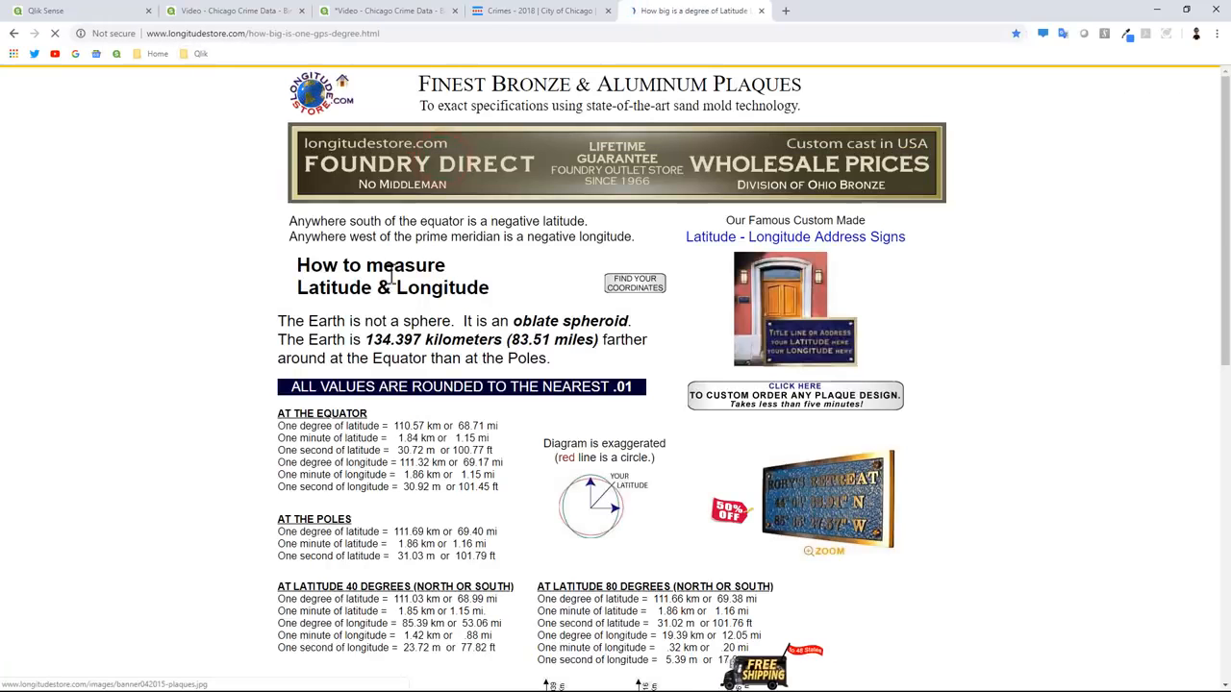
{"action": "scroll", "scroll_direction": "down", "scroll_amount": 3}
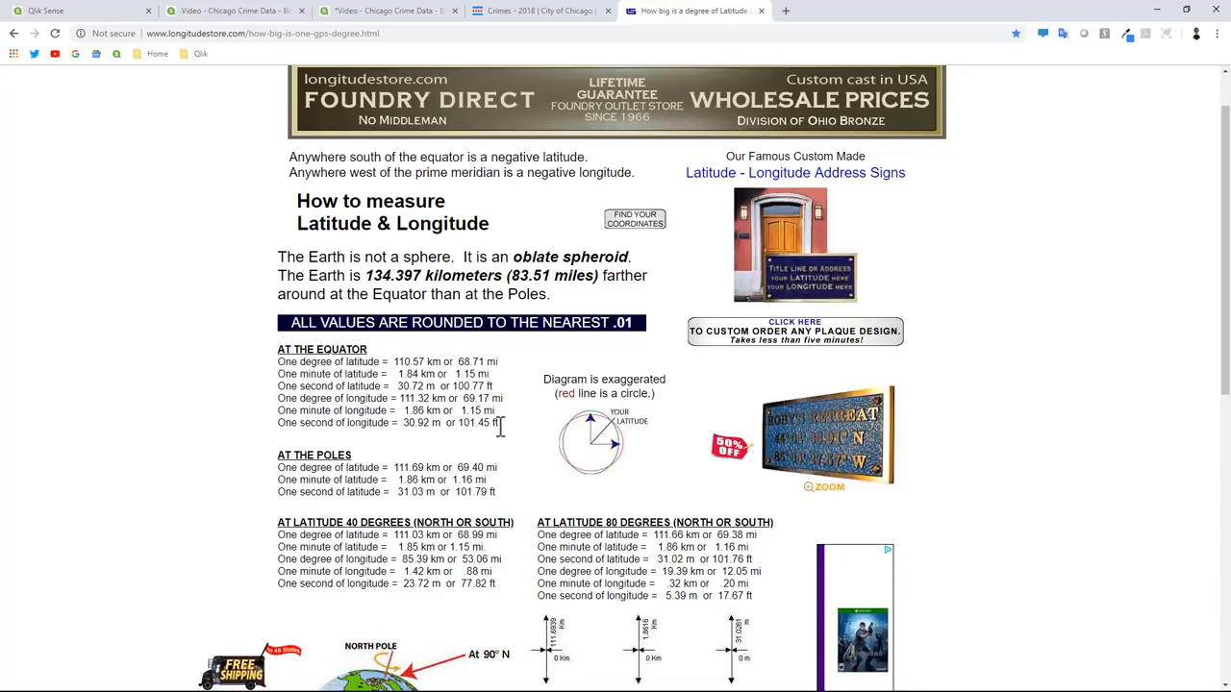
{"action": "scroll", "scroll_direction": "down", "scroll_amount": 3}
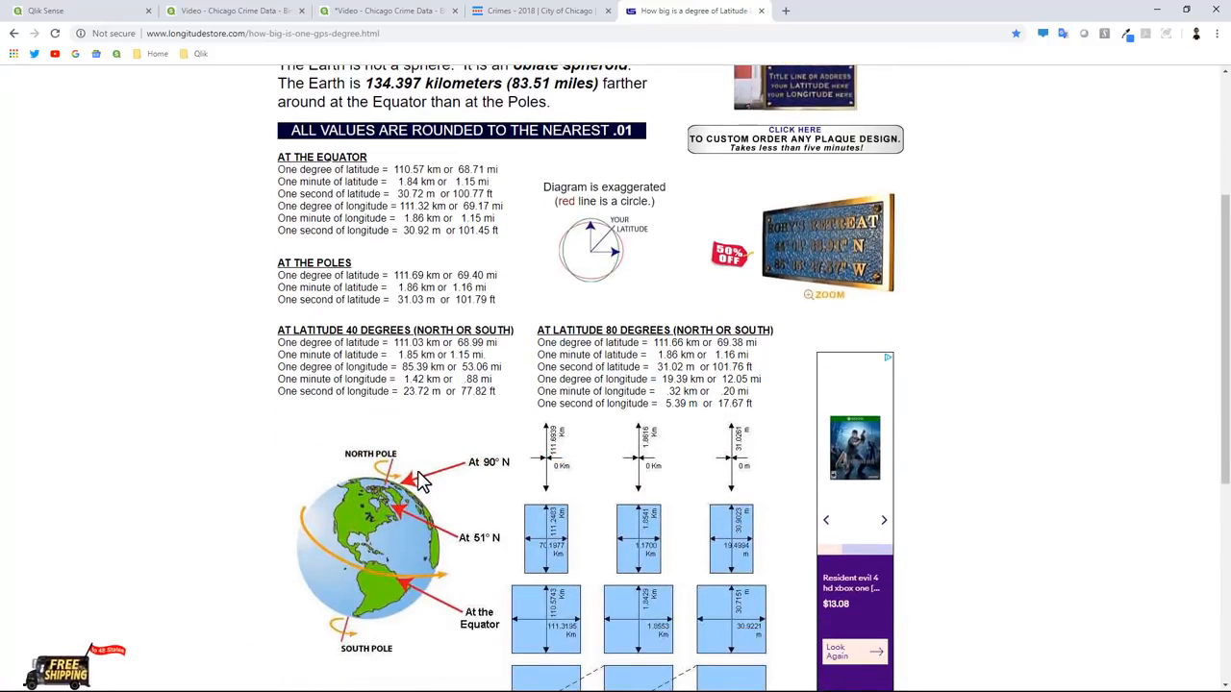
{"action": "mouse_move", "coordinate": [279, 539]}
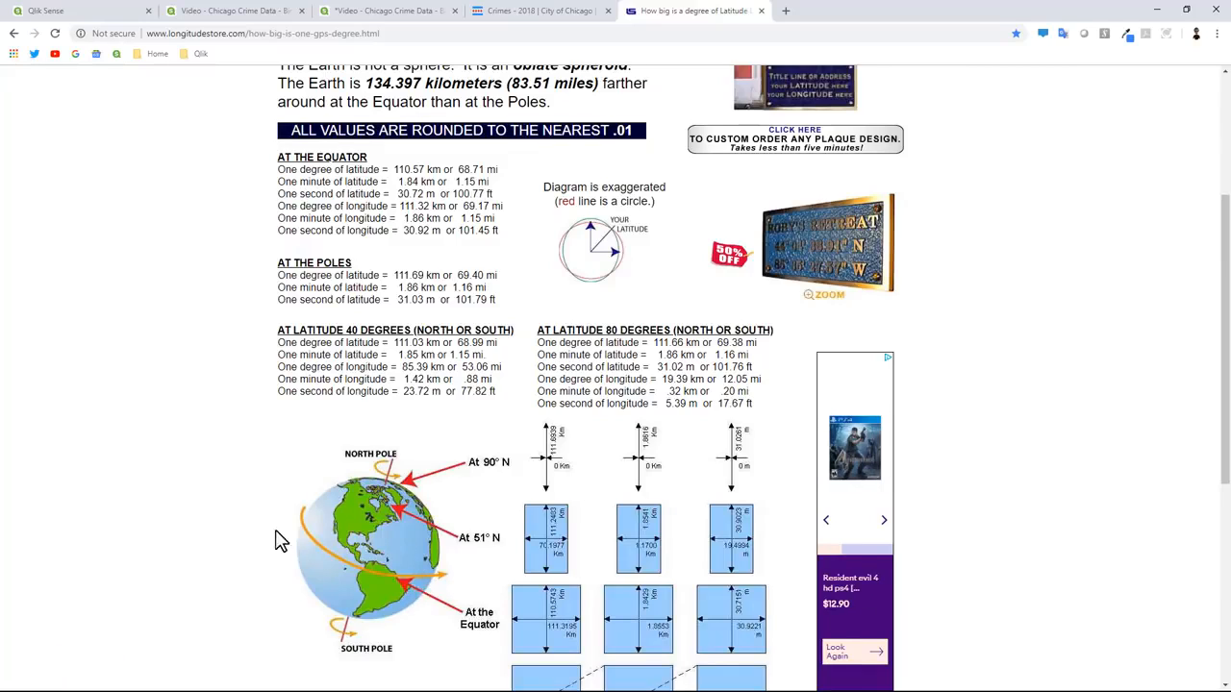
{"action": "mouse_move", "coordinate": [375, 485]}
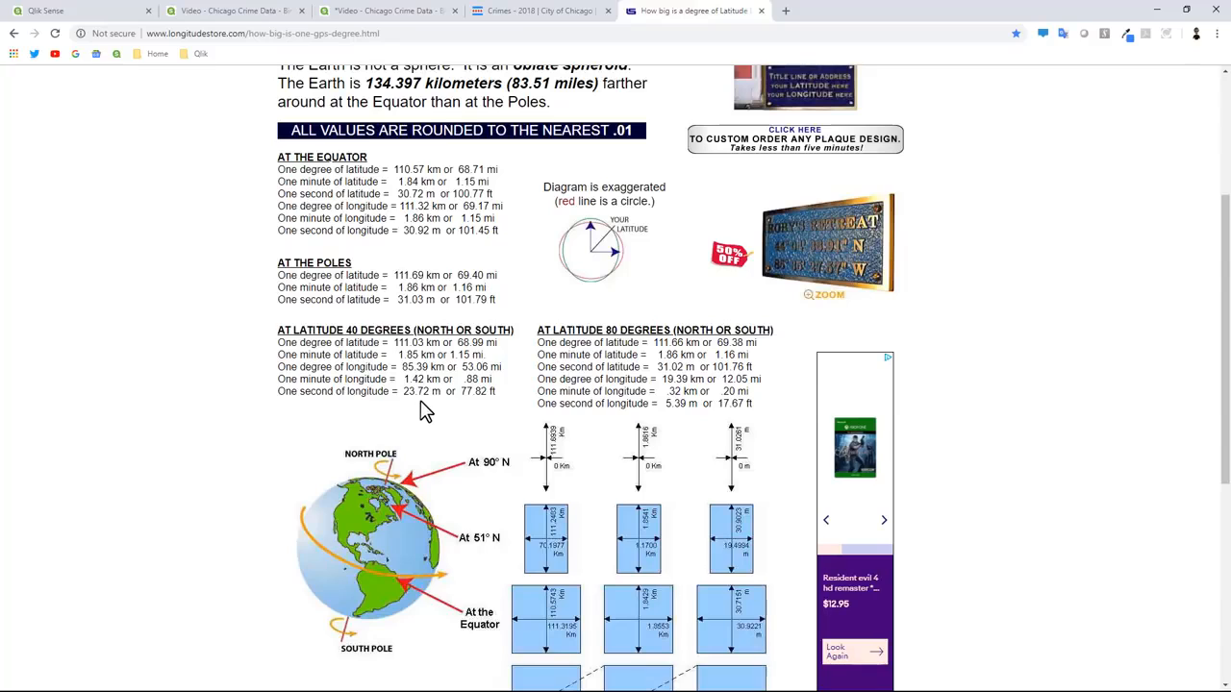
{"action": "mouse_move", "coordinate": [466, 240]}
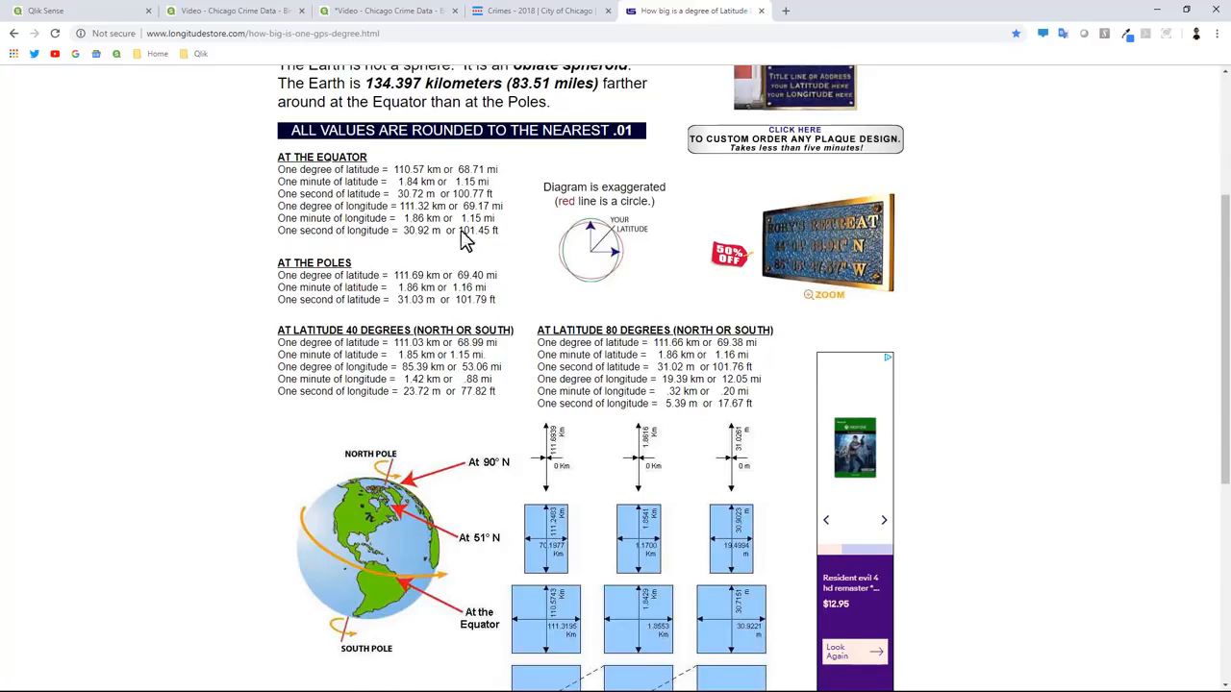
{"action": "scroll", "scroll_direction": "up", "scroll_amount": 3}
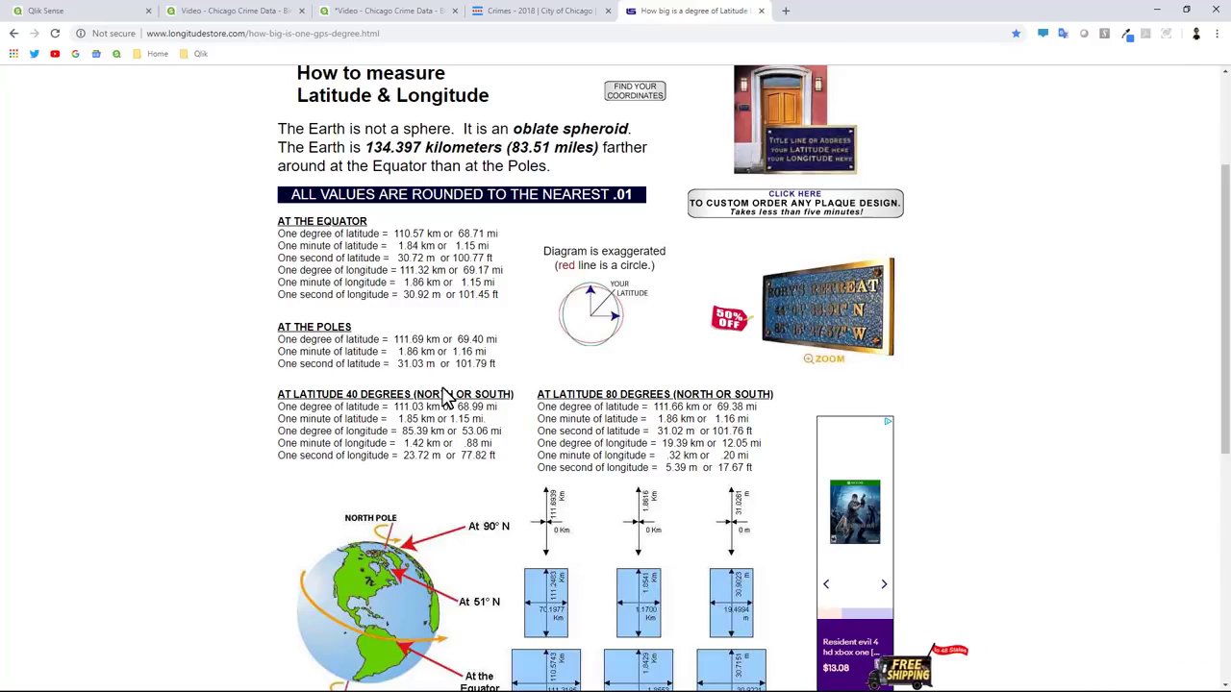
{"action": "mouse_move", "coordinate": [446, 388]}
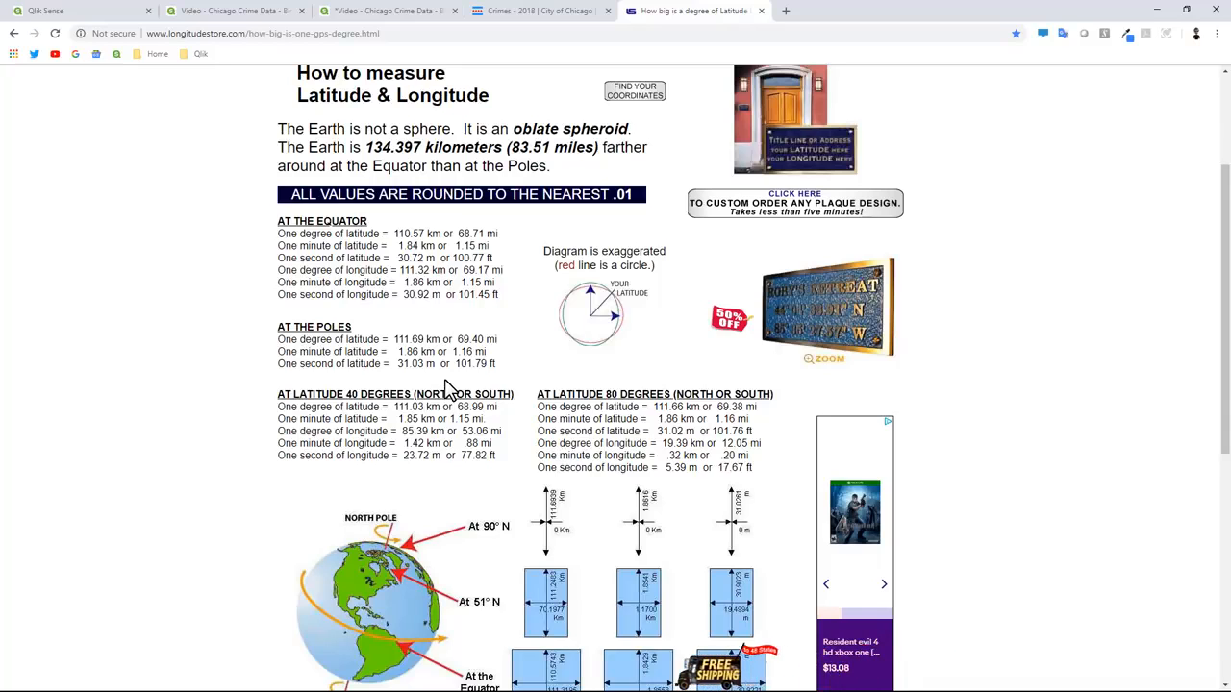
{"action": "mouse_move", "coordinate": [389, 12]}
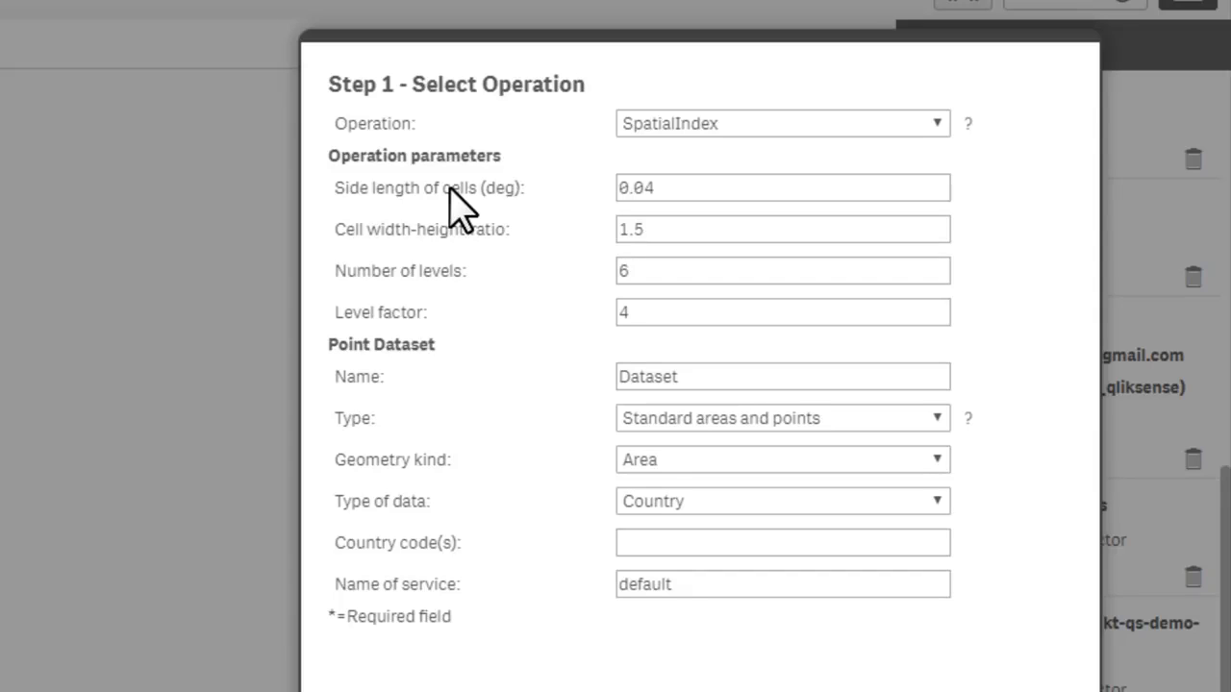
{"action": "mouse_move", "coordinate": [529, 189]}
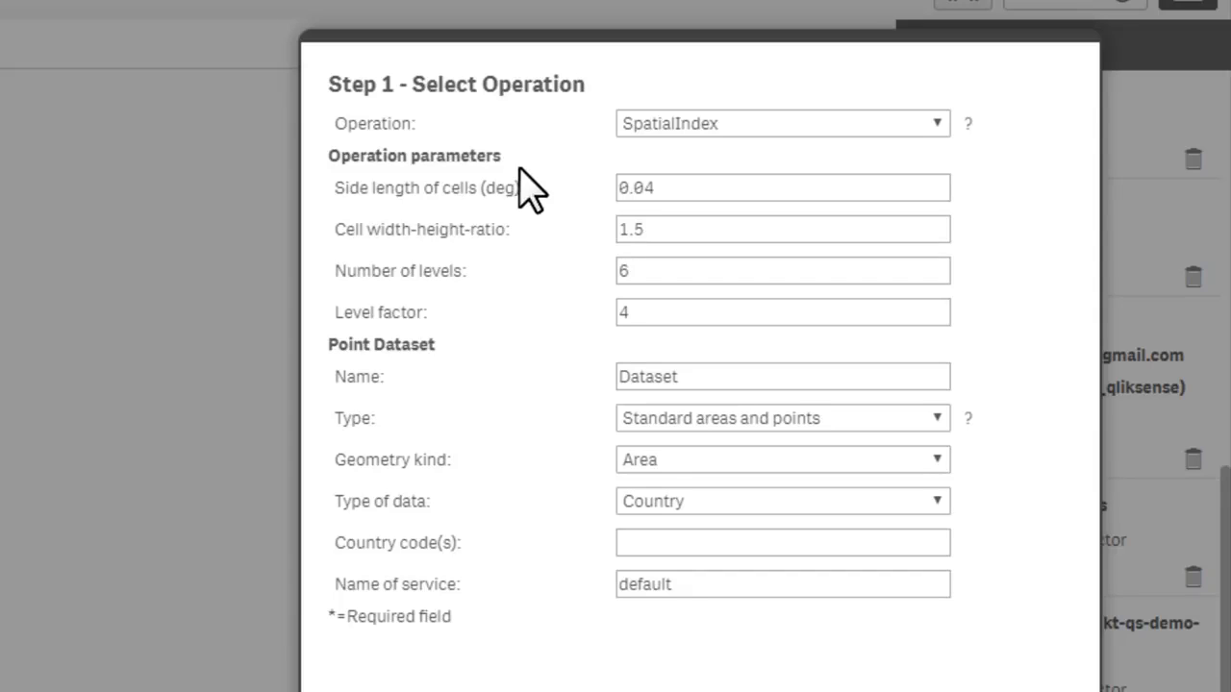
{"action": "mouse_move", "coordinate": [668, 270]}
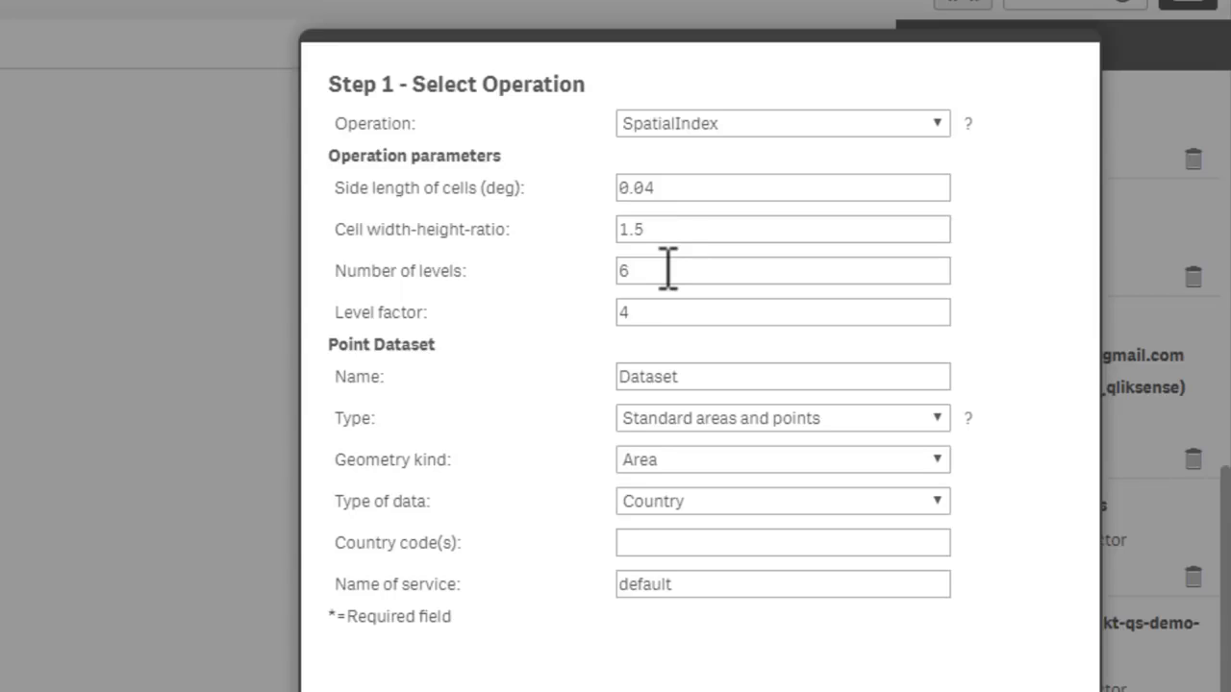
{"action": "mouse_move", "coordinate": [668, 269]}
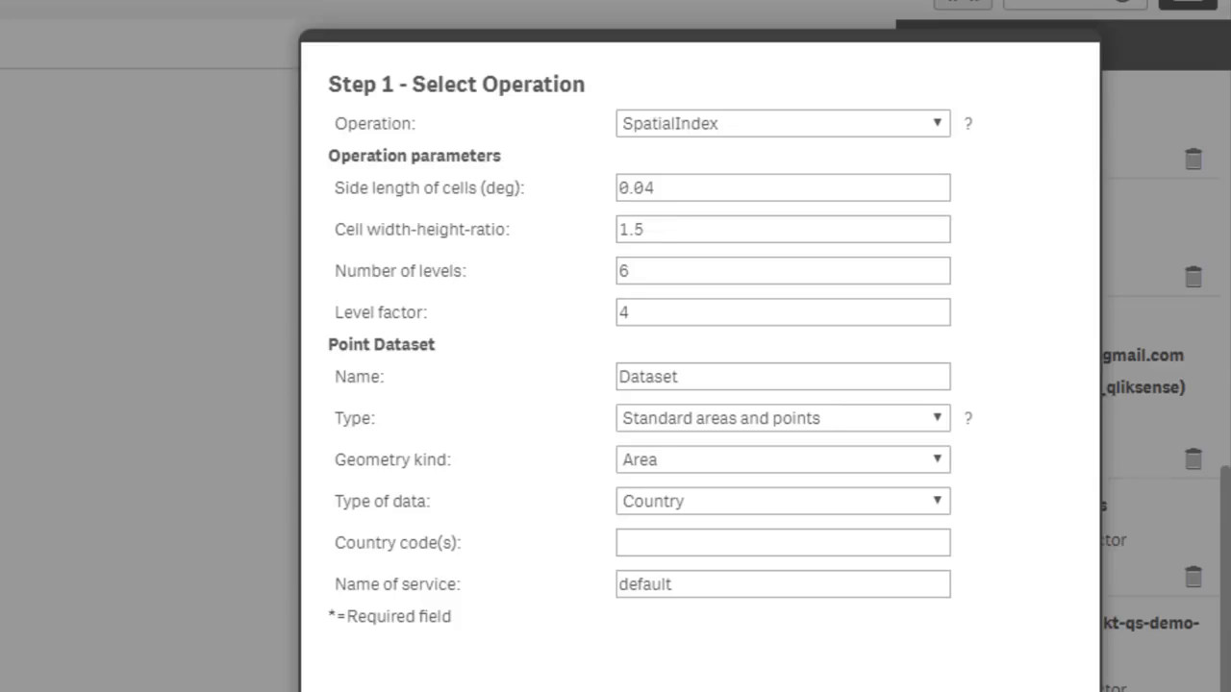
Step: Change the SpatialIndex cell side length from 0.04 to 0.001 degrees
{"action": "left_click", "coordinate": [693, 188]}
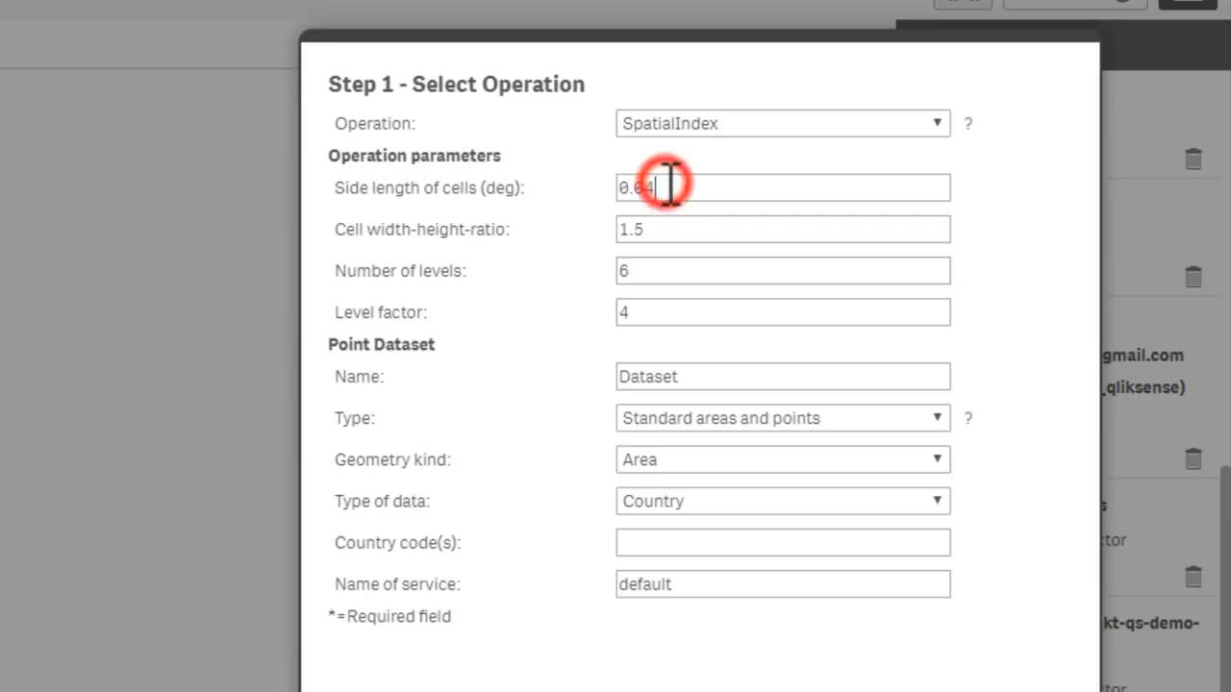
{"action": "type", "text": "0.001"}
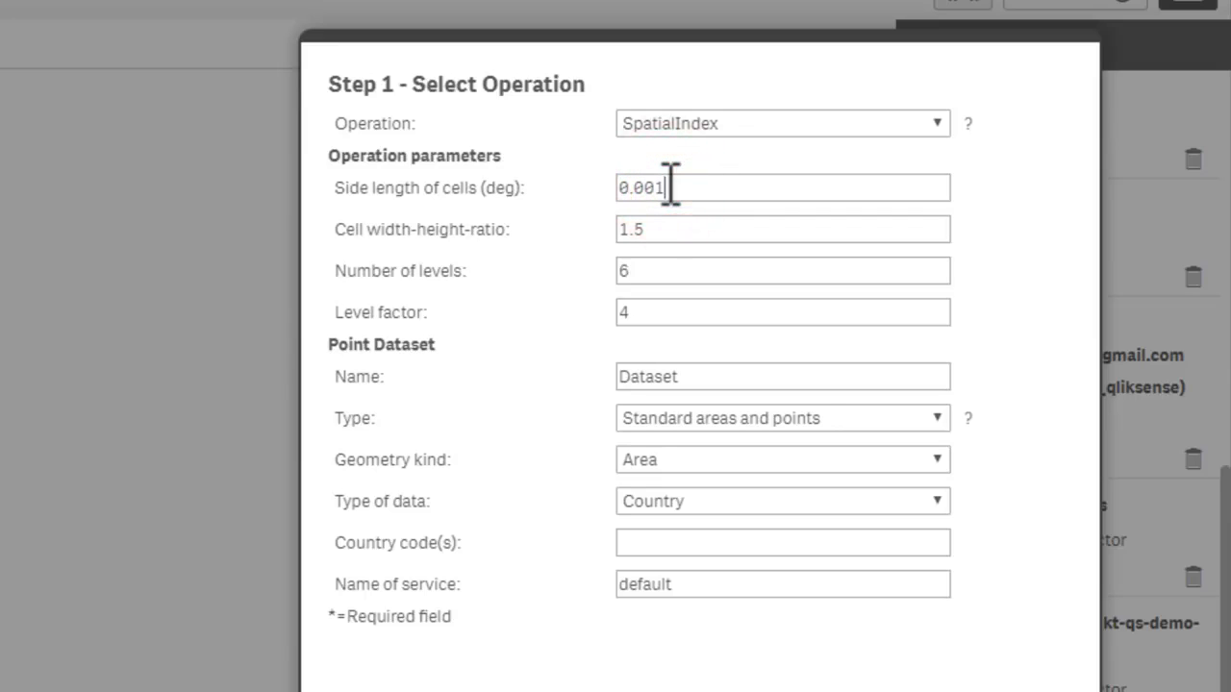
{"action": "mouse_move", "coordinate": [658, 269]}
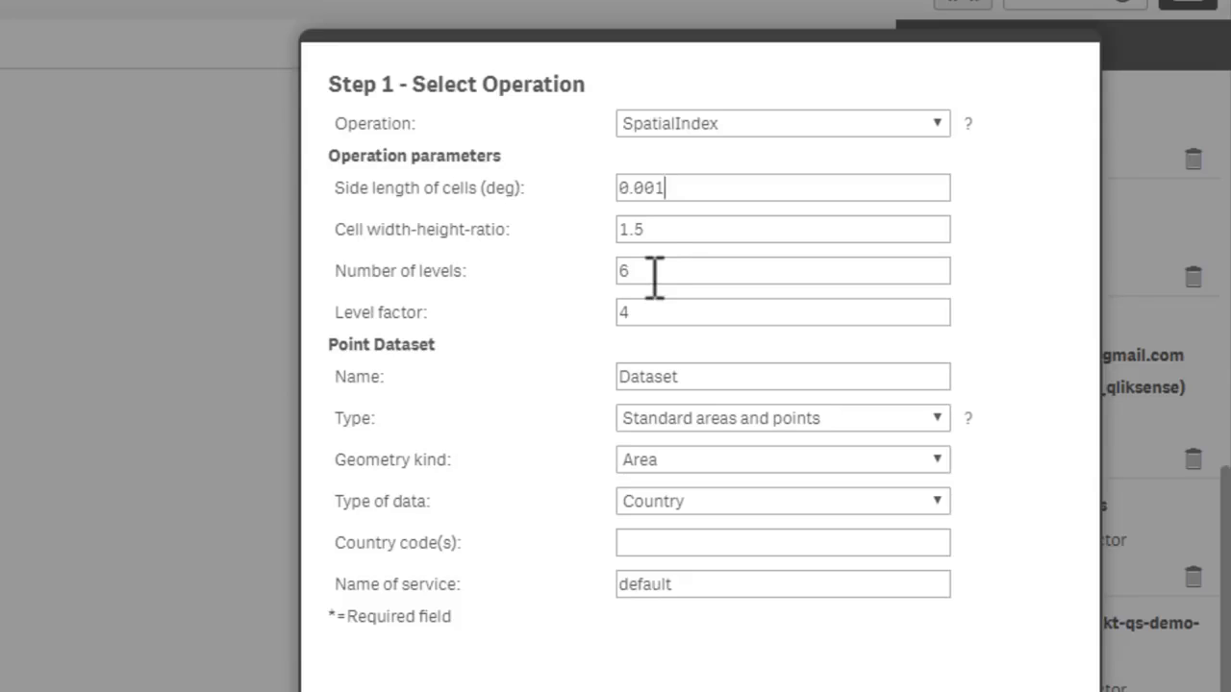
{"action": "mouse_move", "coordinate": [657, 273]}
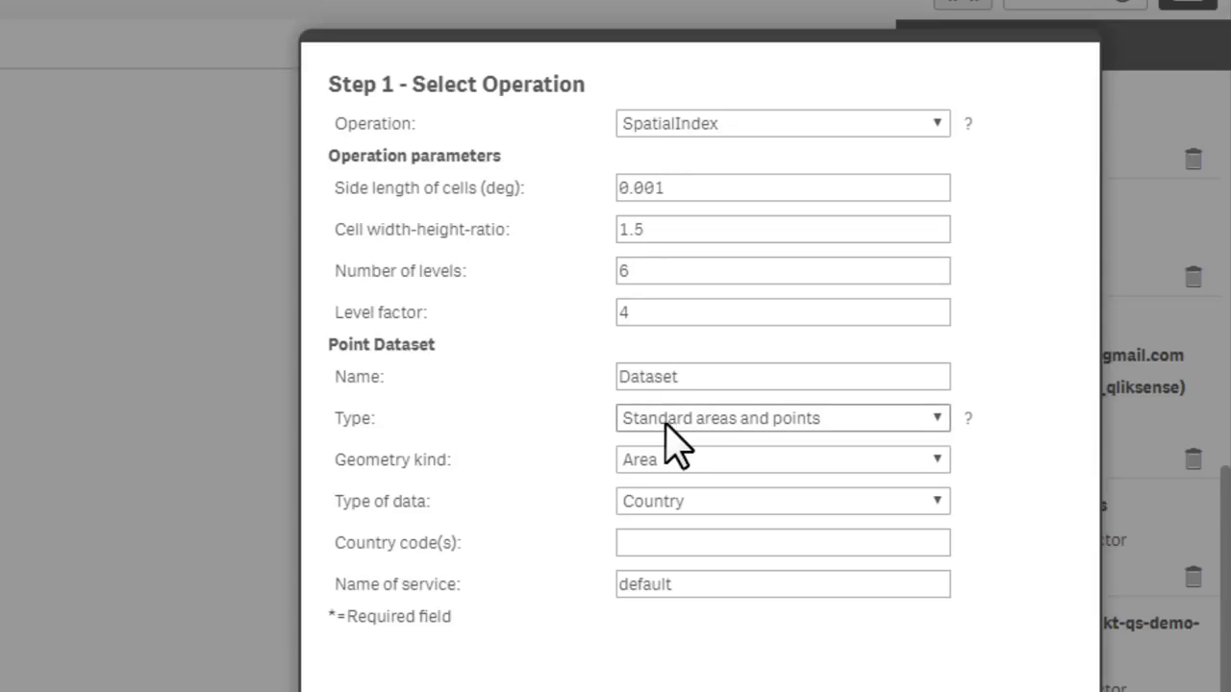
Step: Set the dataset type to Loaded table with table name Crimes_-_2018
{"action": "left_click", "coordinate": [779, 417]}
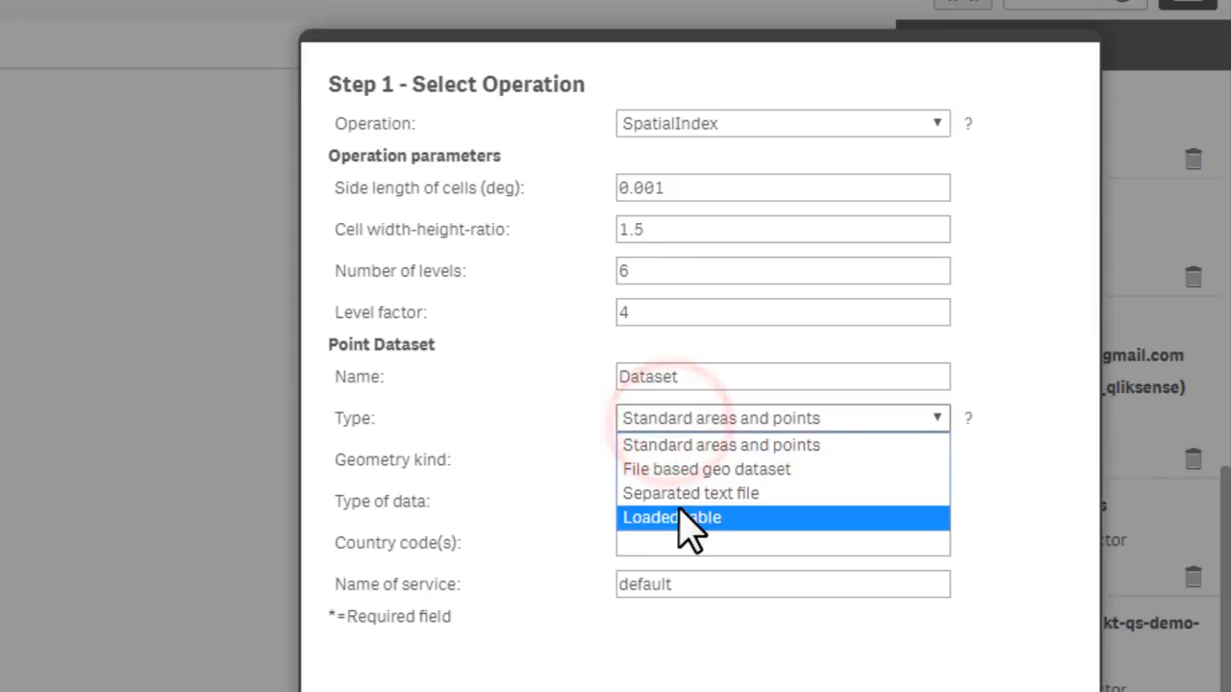
{"action": "left_click", "coordinate": [671, 517]}
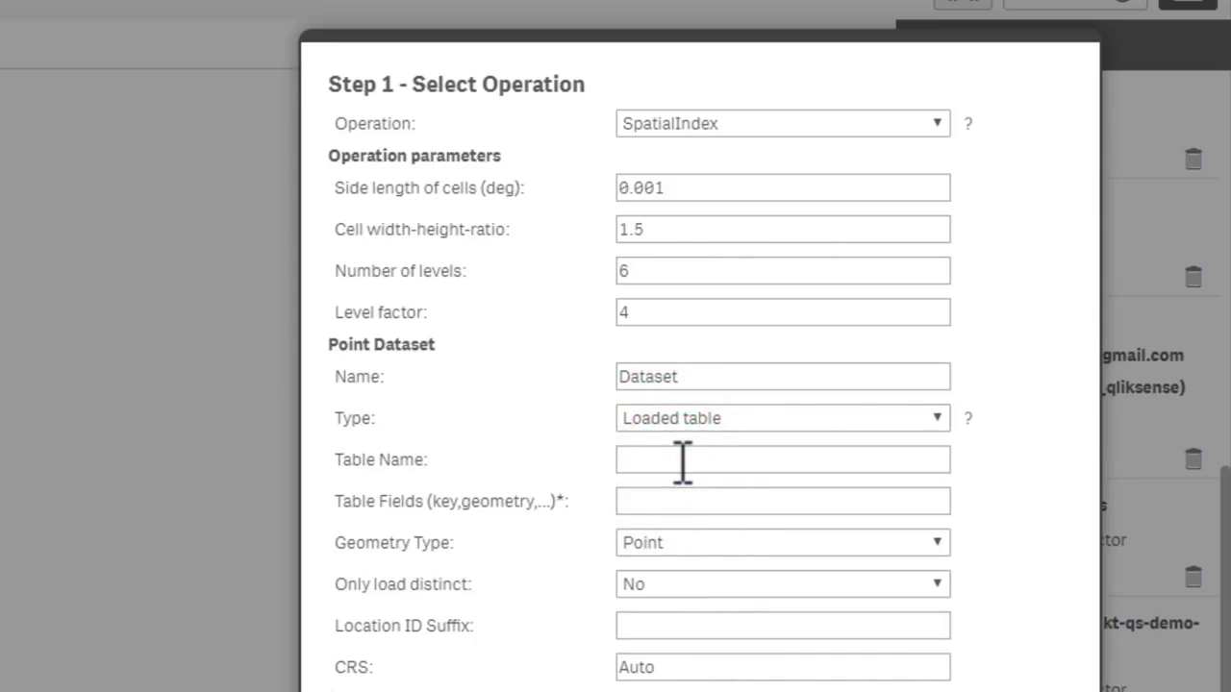
{"action": "type", "text": "Crimes_-_2018"}
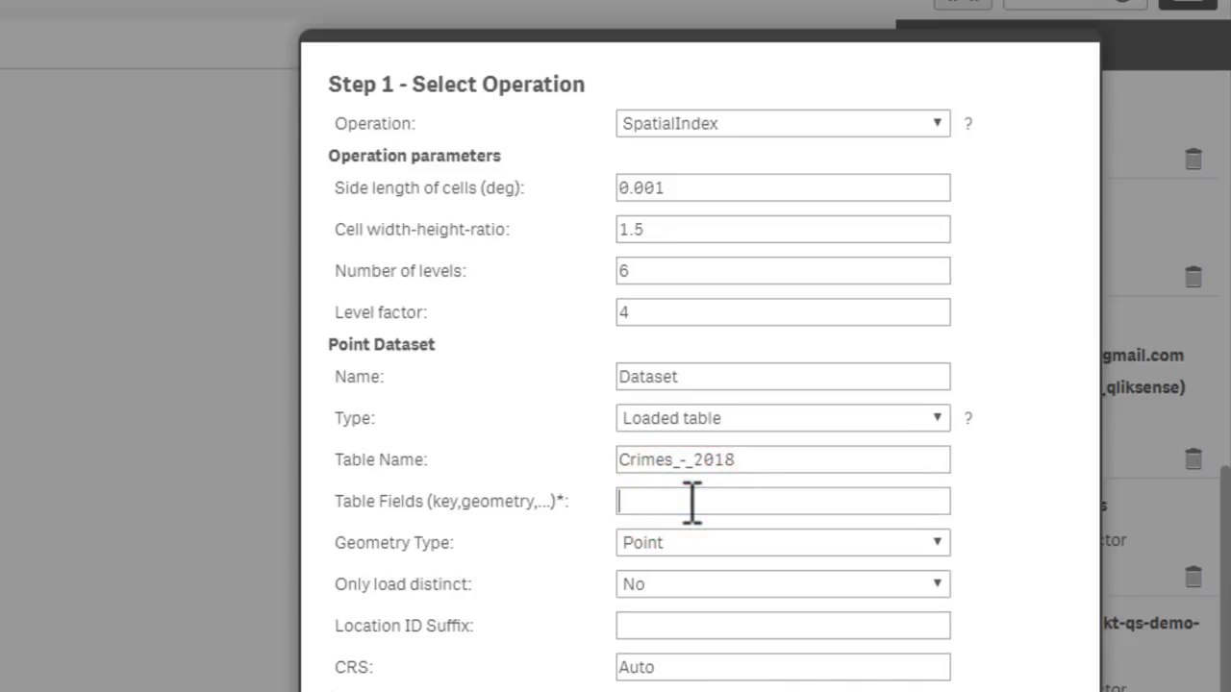
Step: Enter ID,Longitude_Latitude as the table fields for the spatial index
{"action": "type", "text": "ID"}
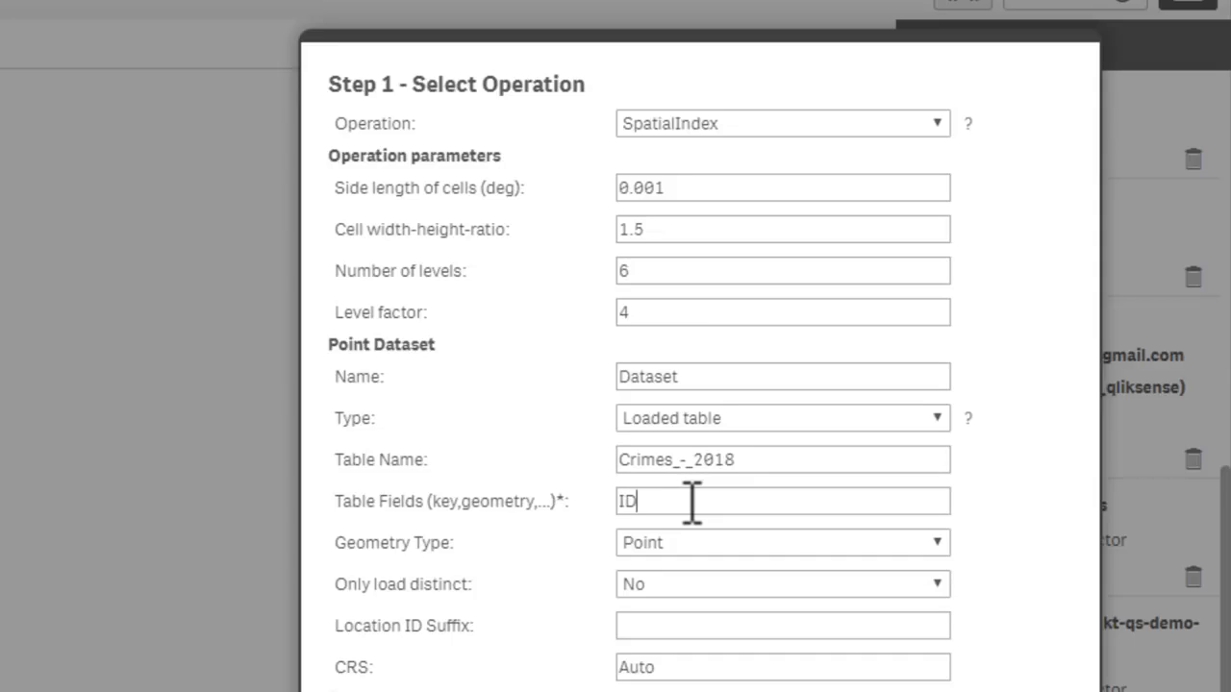
{"action": "type", "text": ","}
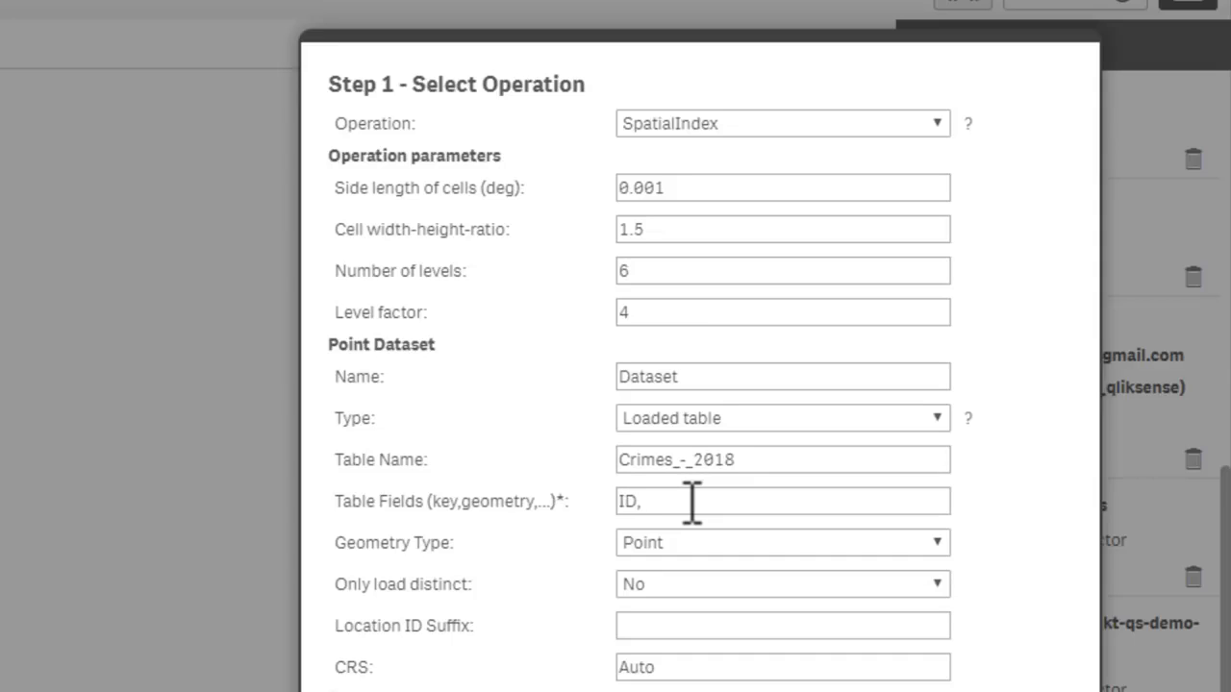
{"action": "type", "text": "Longi"}
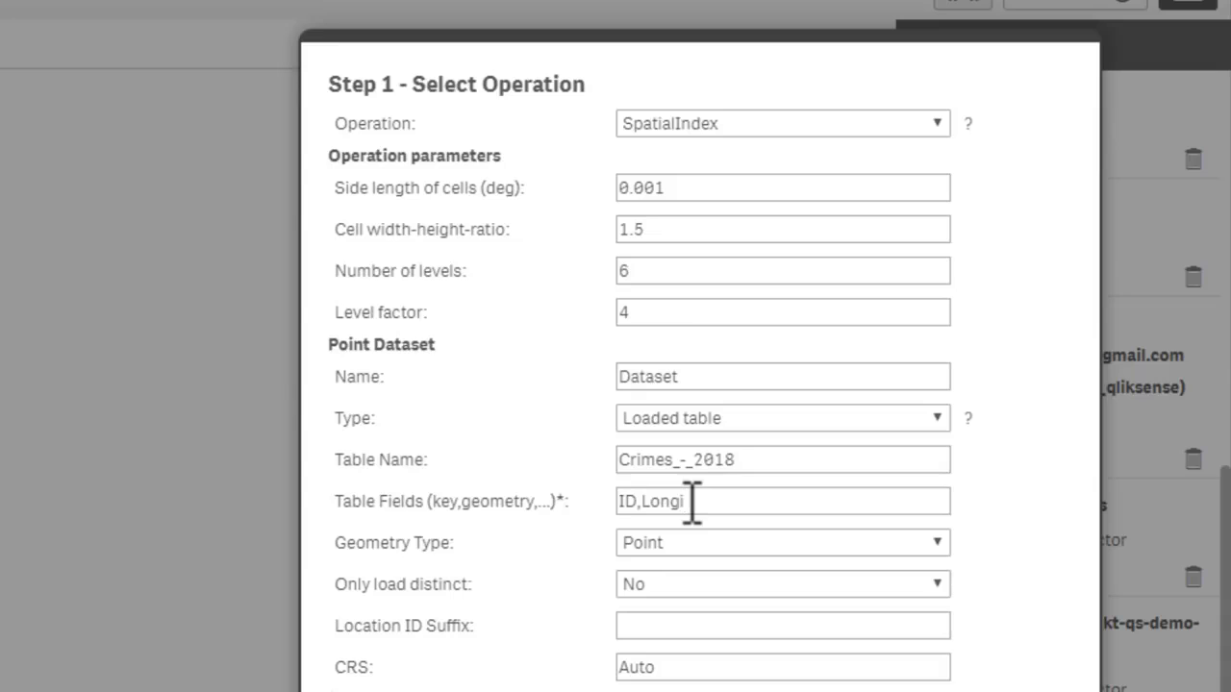
{"action": "type", "text": "tu"}
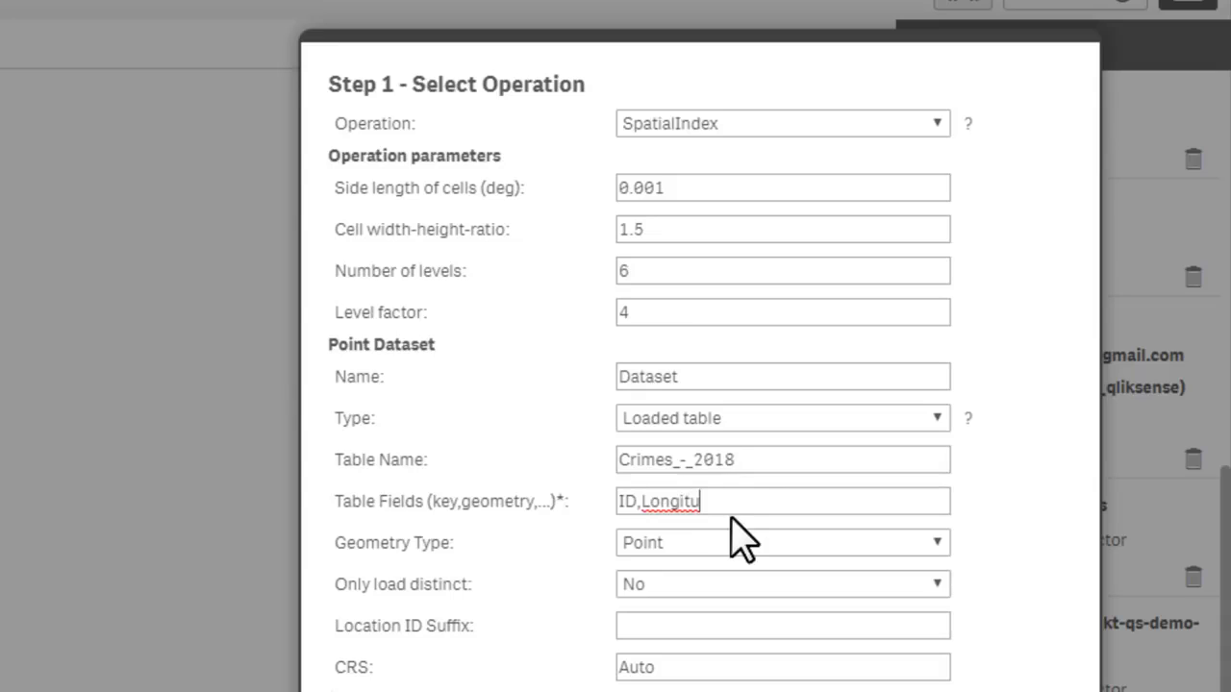
{"action": "type", "text": "de_"}
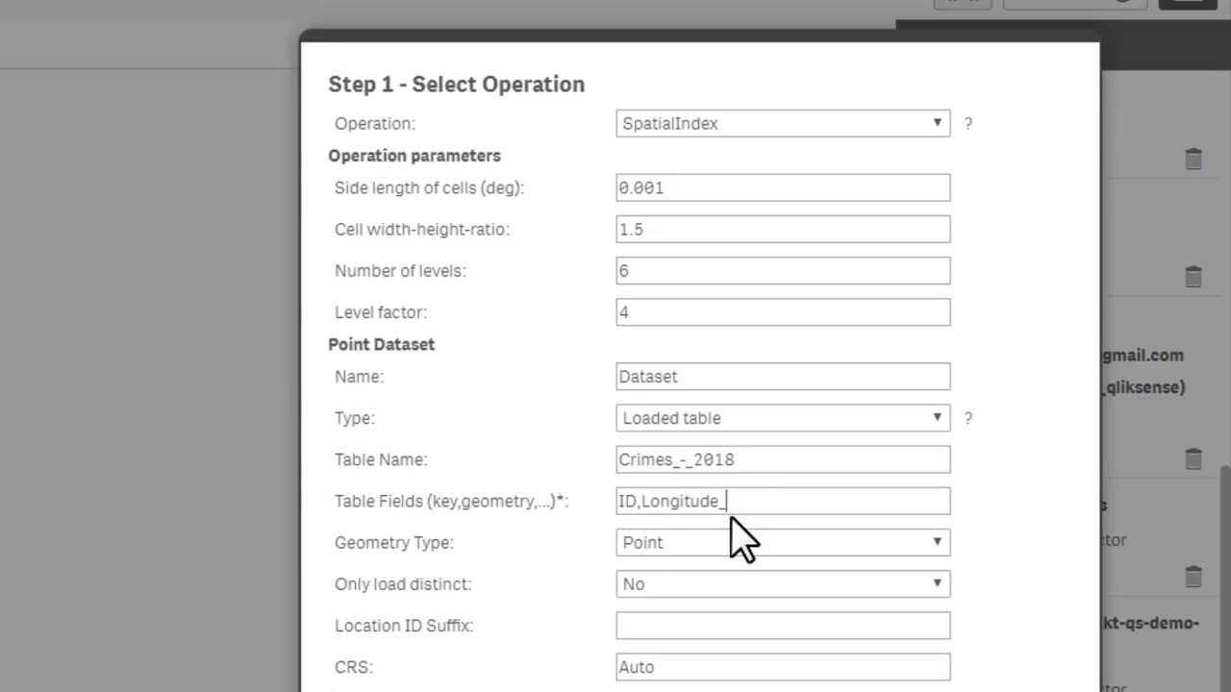
{"action": "type", "text": "Latit"}
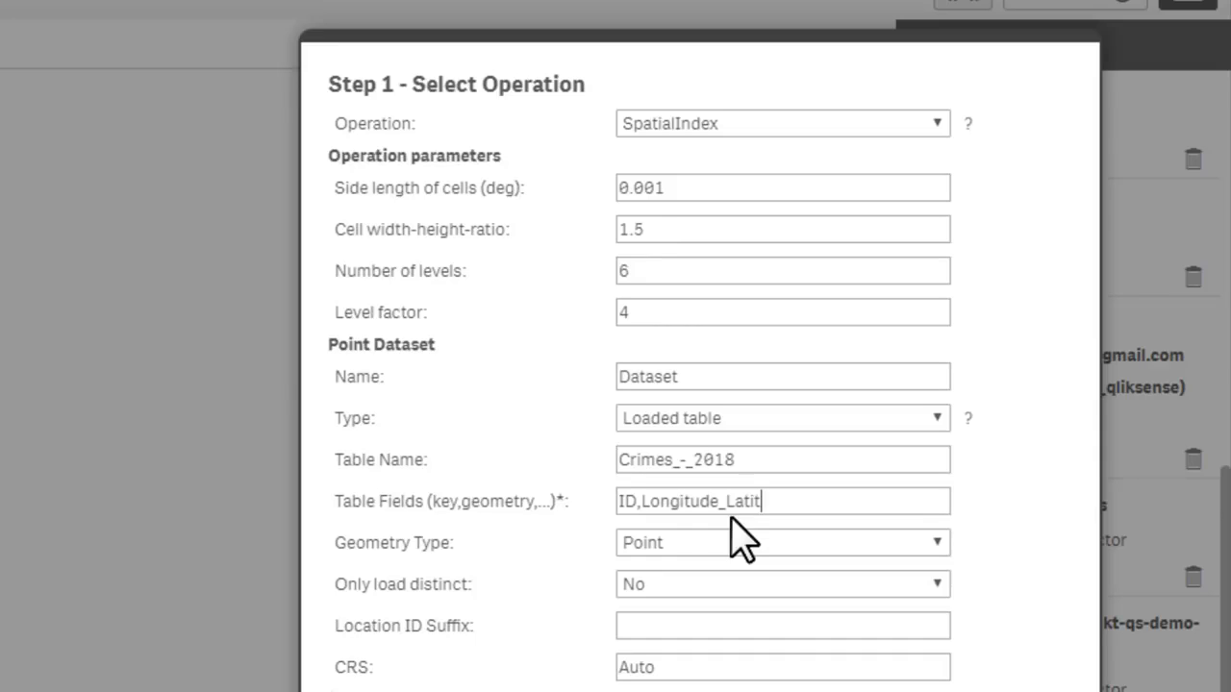
{"action": "type", "text": "ude"}
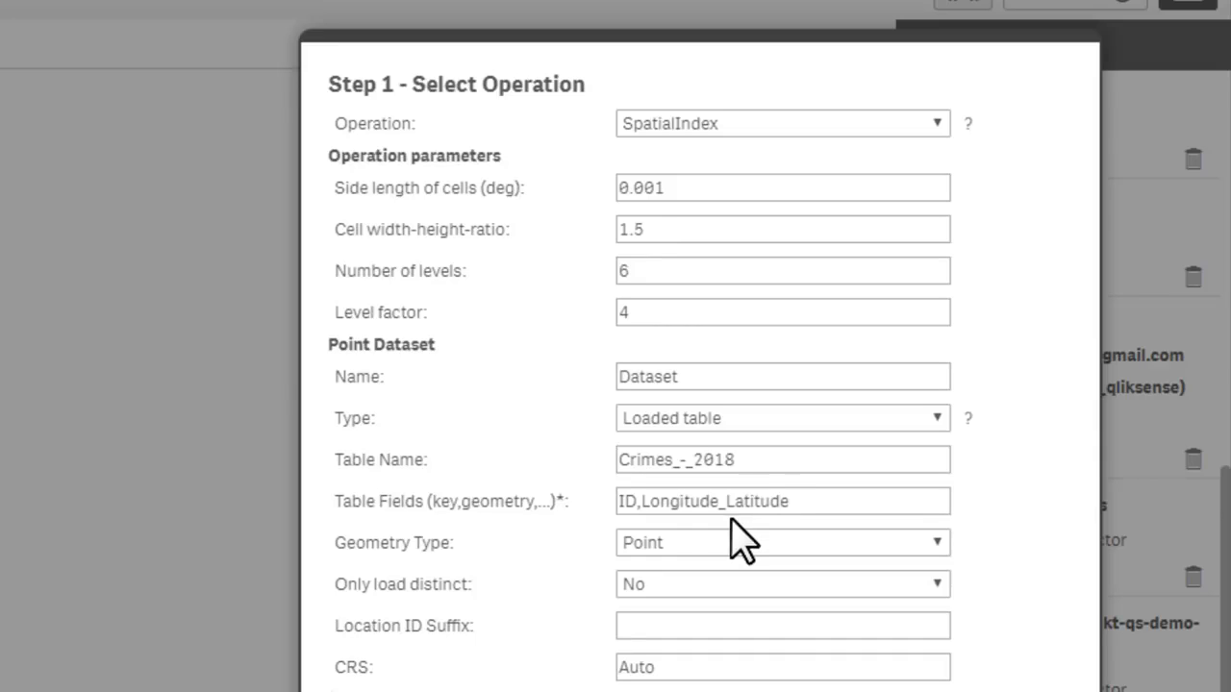
{"action": "mouse_move", "coordinate": [746, 562]}
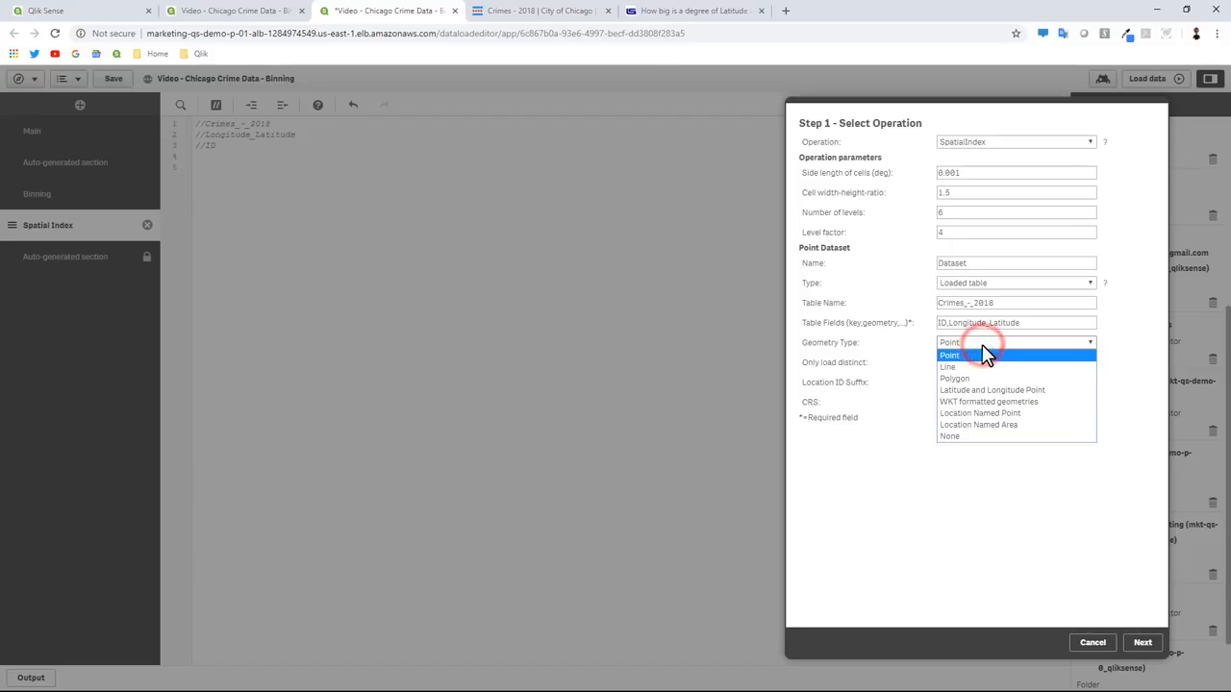
{"action": "left_click", "coordinate": [950, 354]}
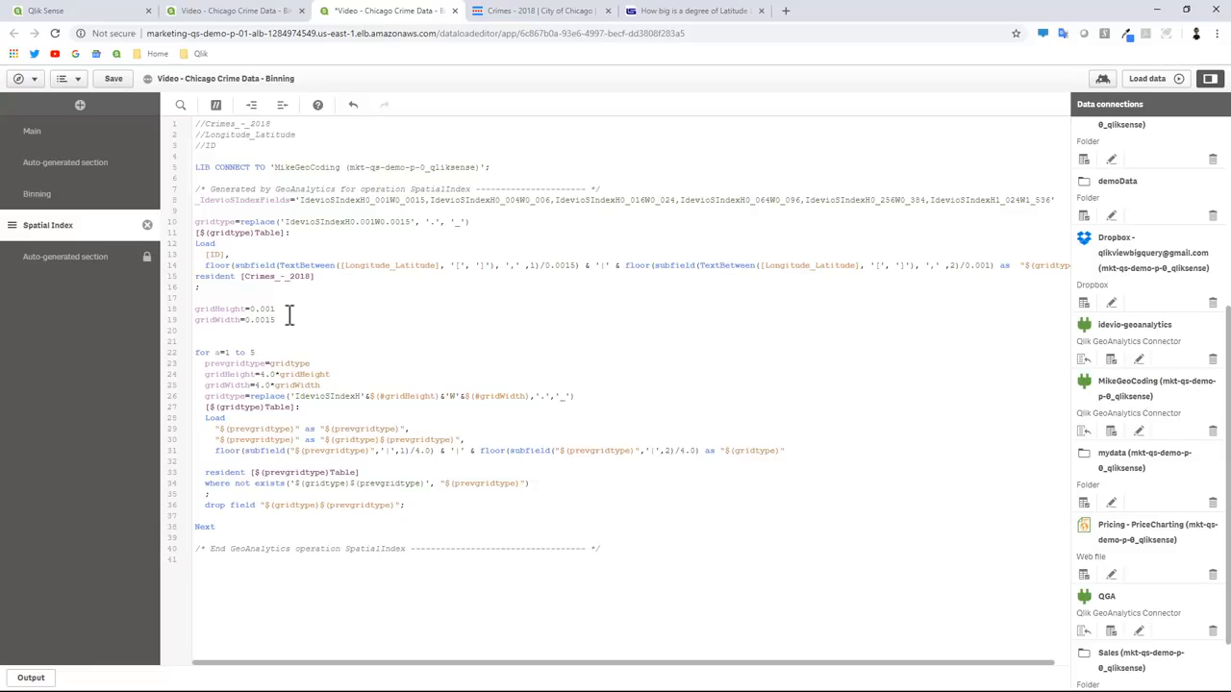
{"action": "mouse_move", "coordinate": [644, 504]}
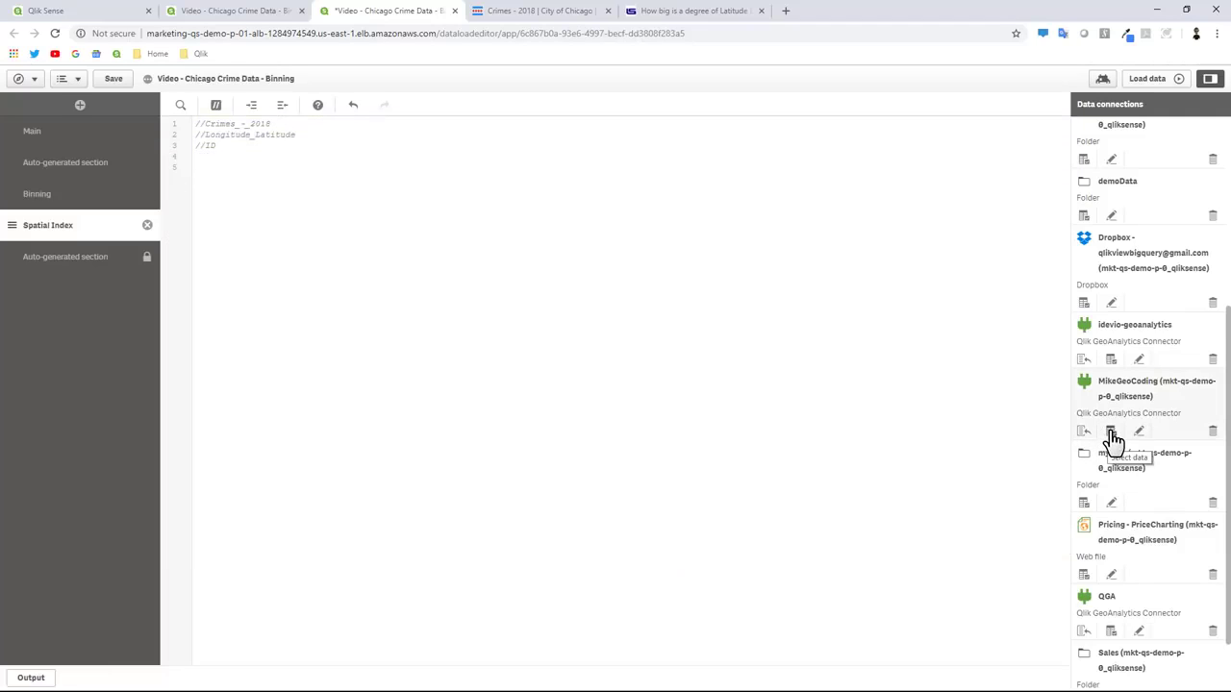
{"action": "left_click", "coordinate": [1112, 431]}
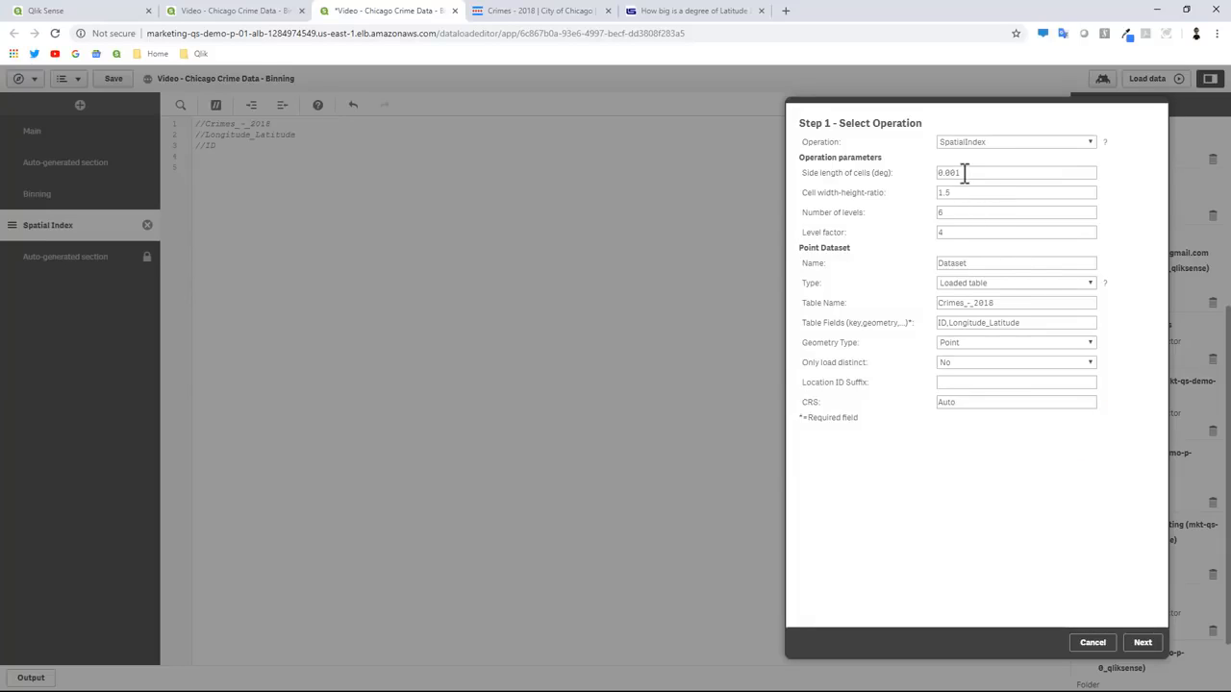
{"action": "mouse_move", "coordinate": [957, 324]}
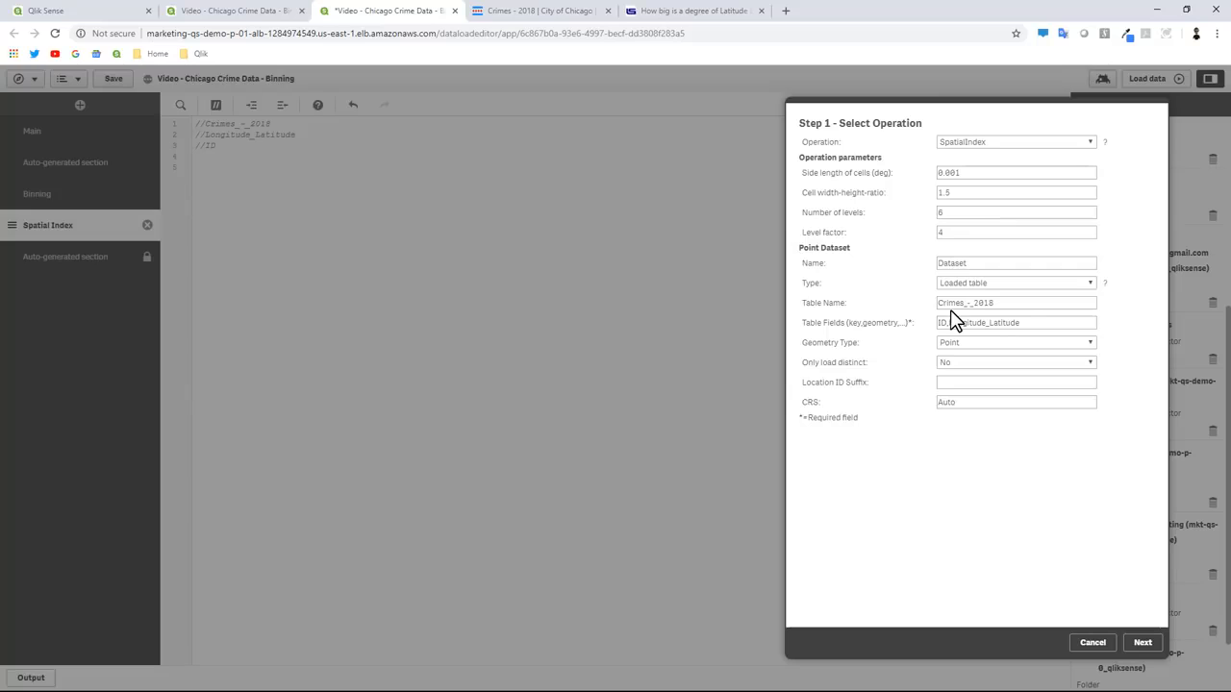
{"action": "mouse_move", "coordinate": [1142, 633]}
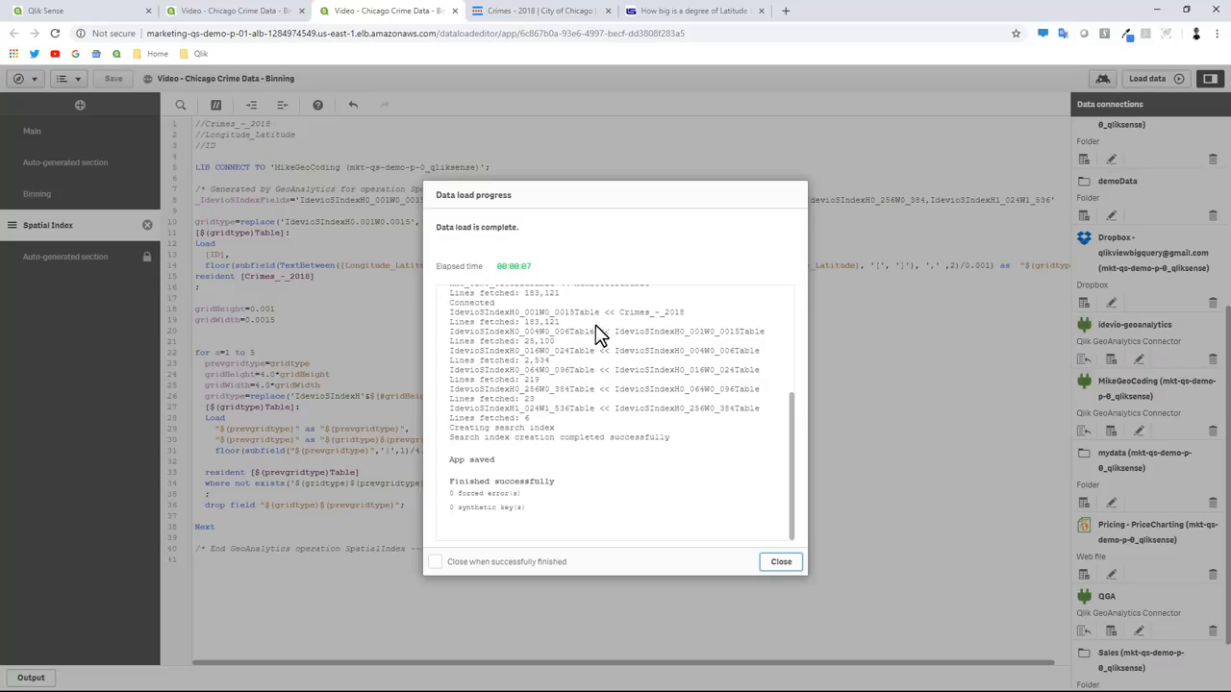
{"action": "mouse_move", "coordinate": [731, 350]}
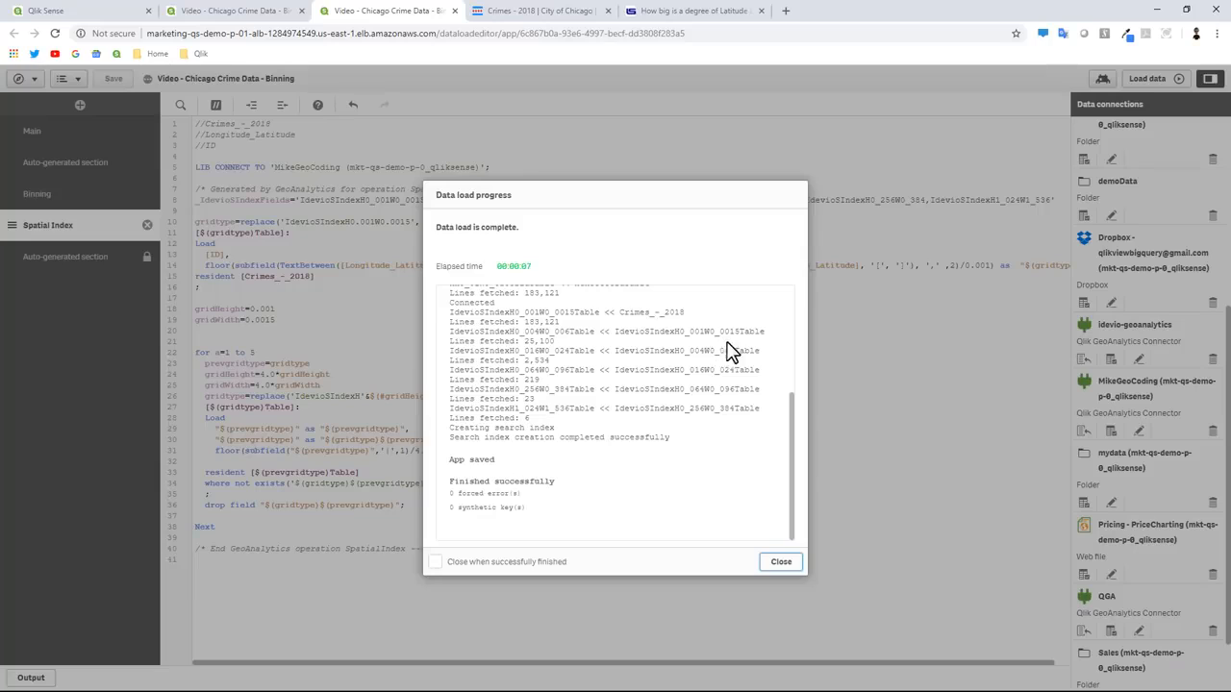
{"action": "mouse_move", "coordinate": [683, 369]}
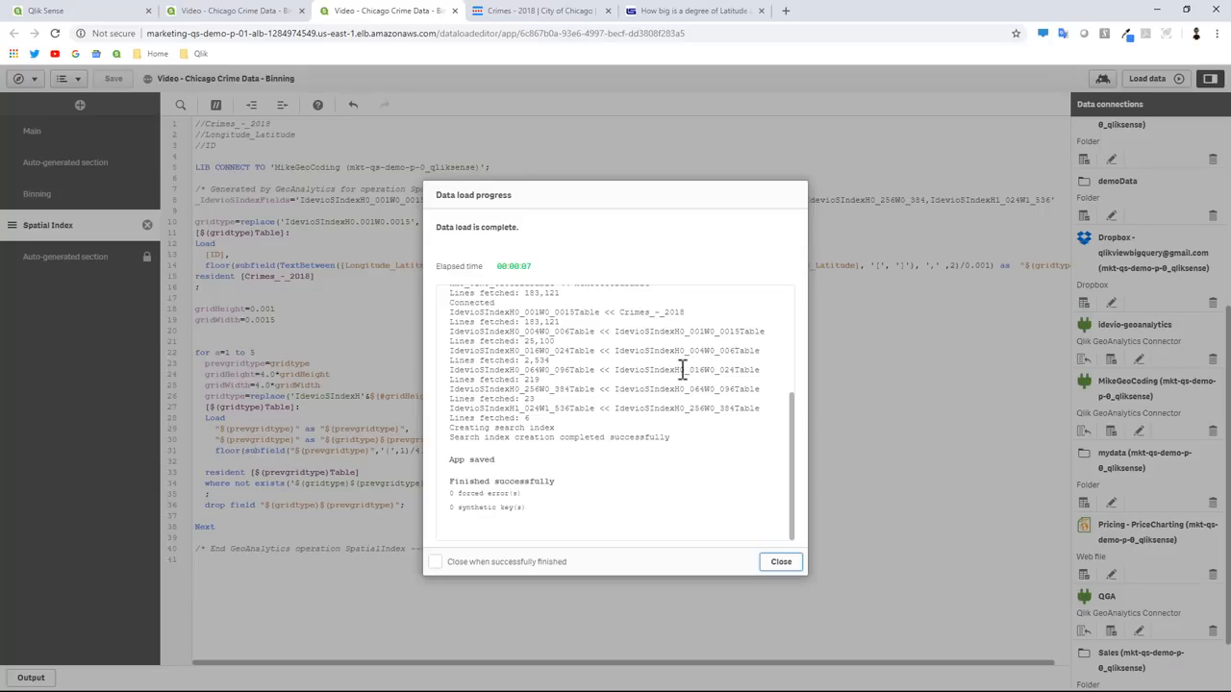
{"action": "mouse_move", "coordinate": [611, 346]}
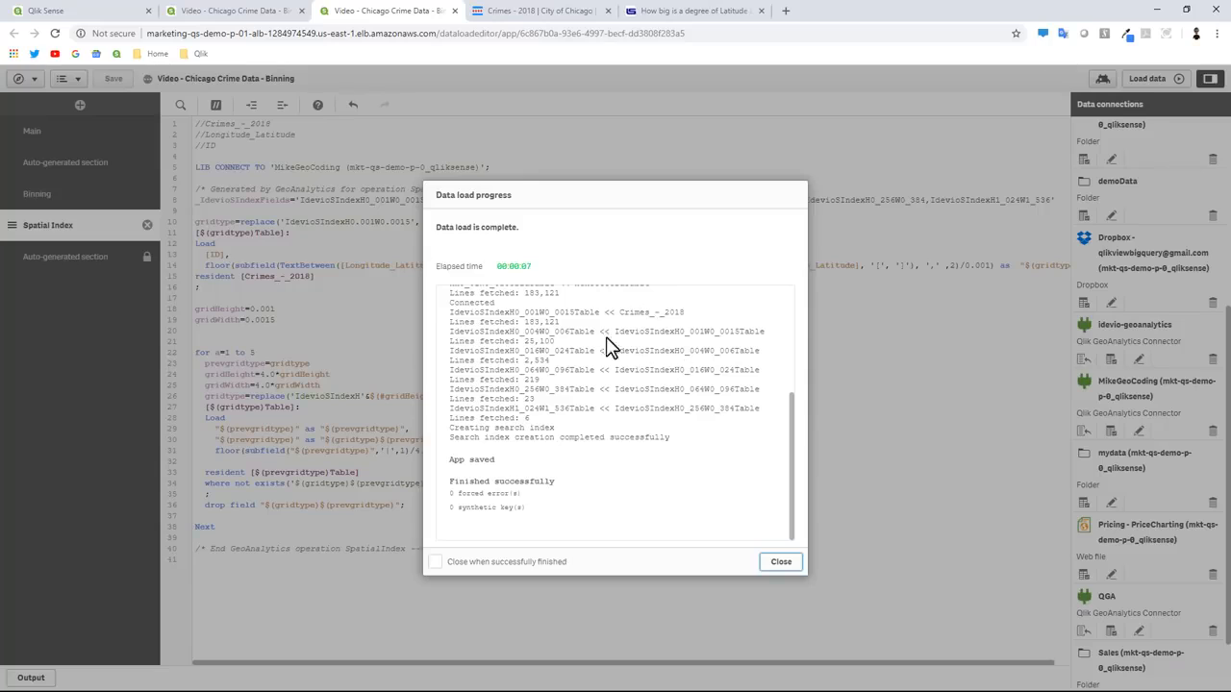
{"action": "mouse_move", "coordinate": [615, 350]}
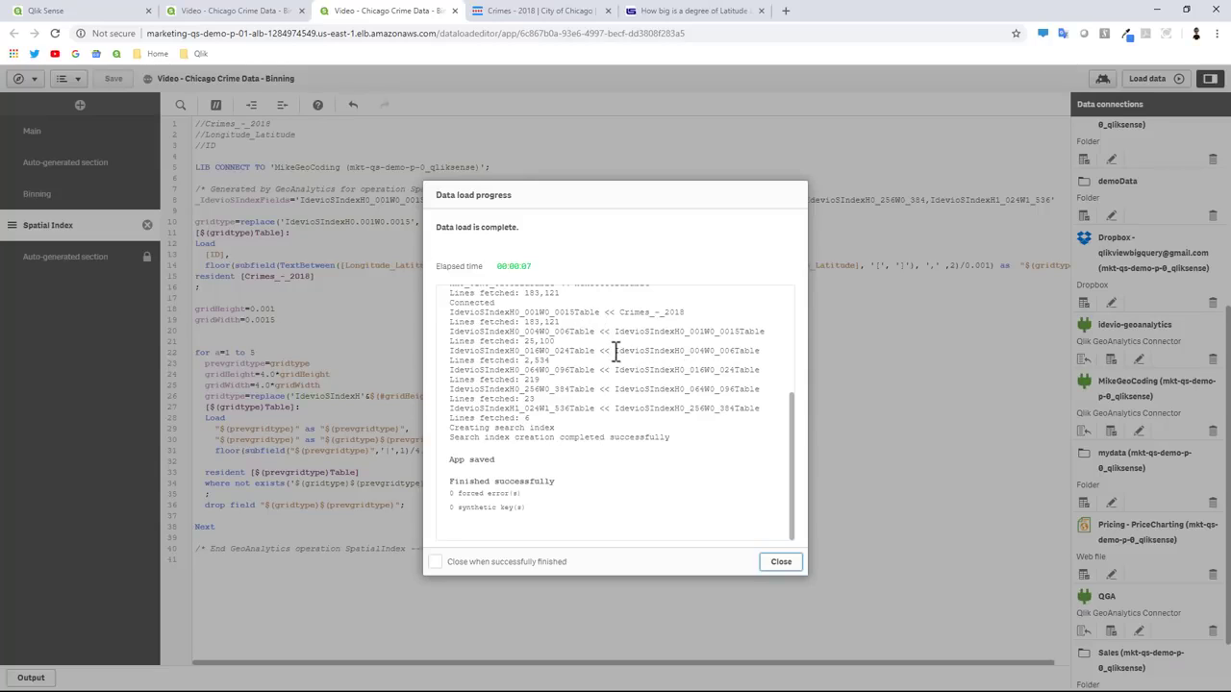
{"action": "mouse_move", "coordinate": [619, 412]}
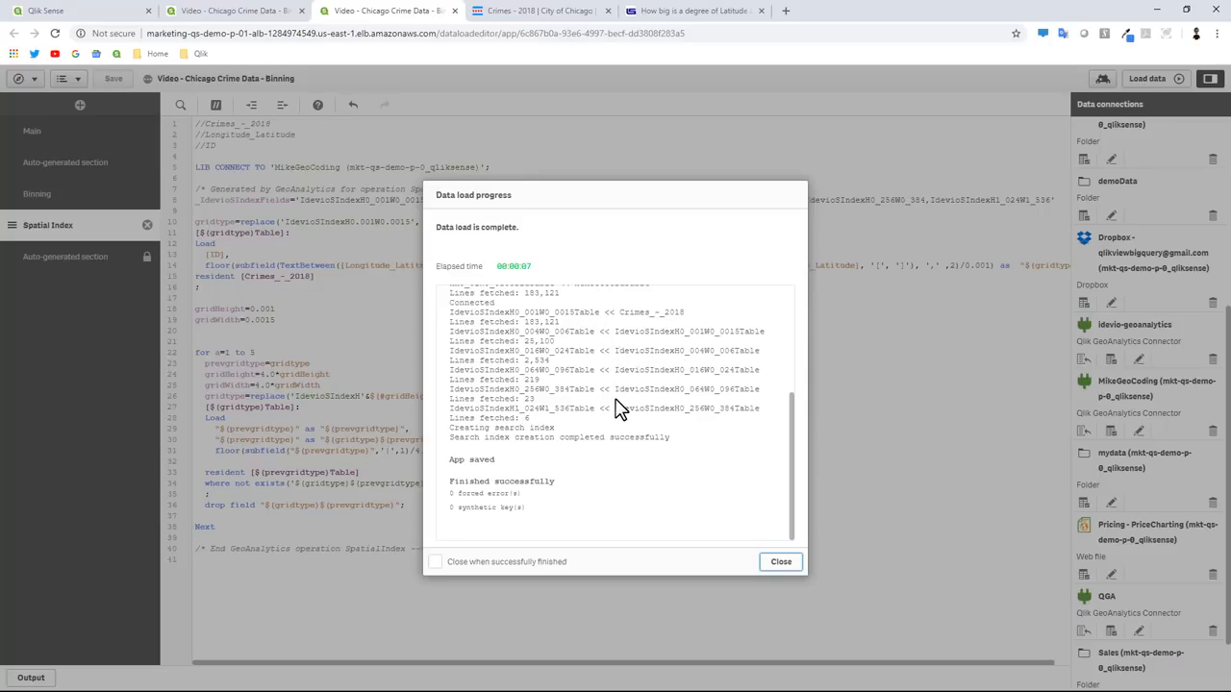
{"action": "mouse_move", "coordinate": [631, 348]}
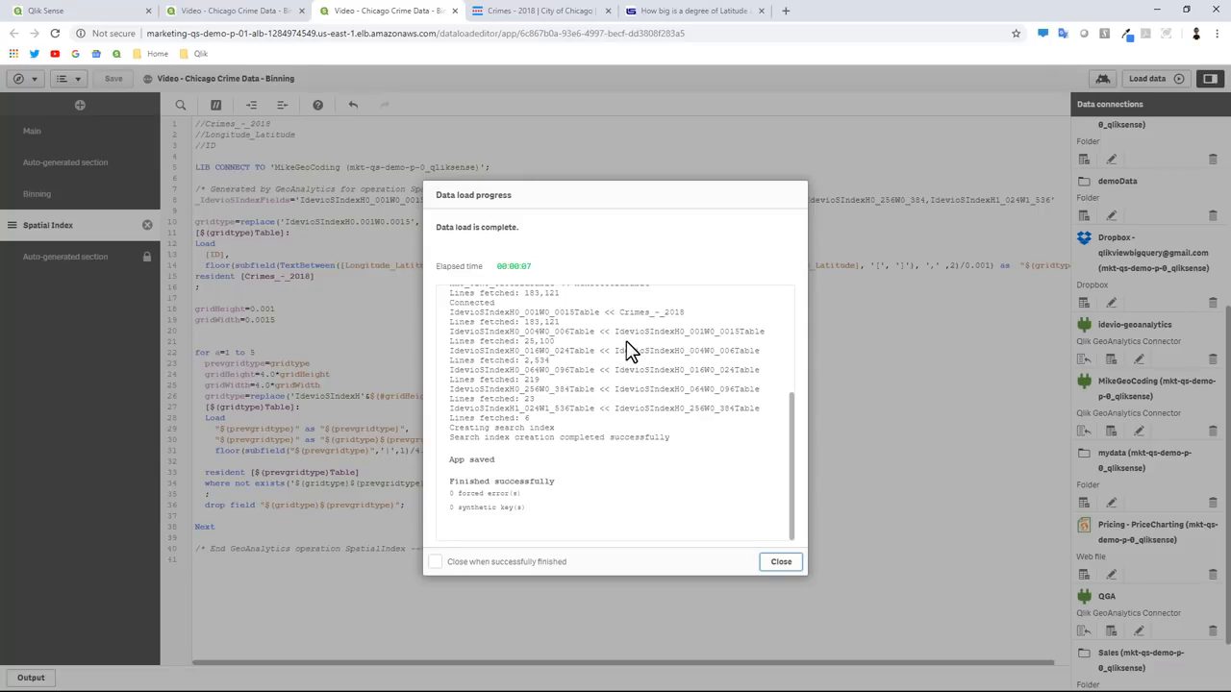
{"action": "mouse_move", "coordinate": [624, 327]}
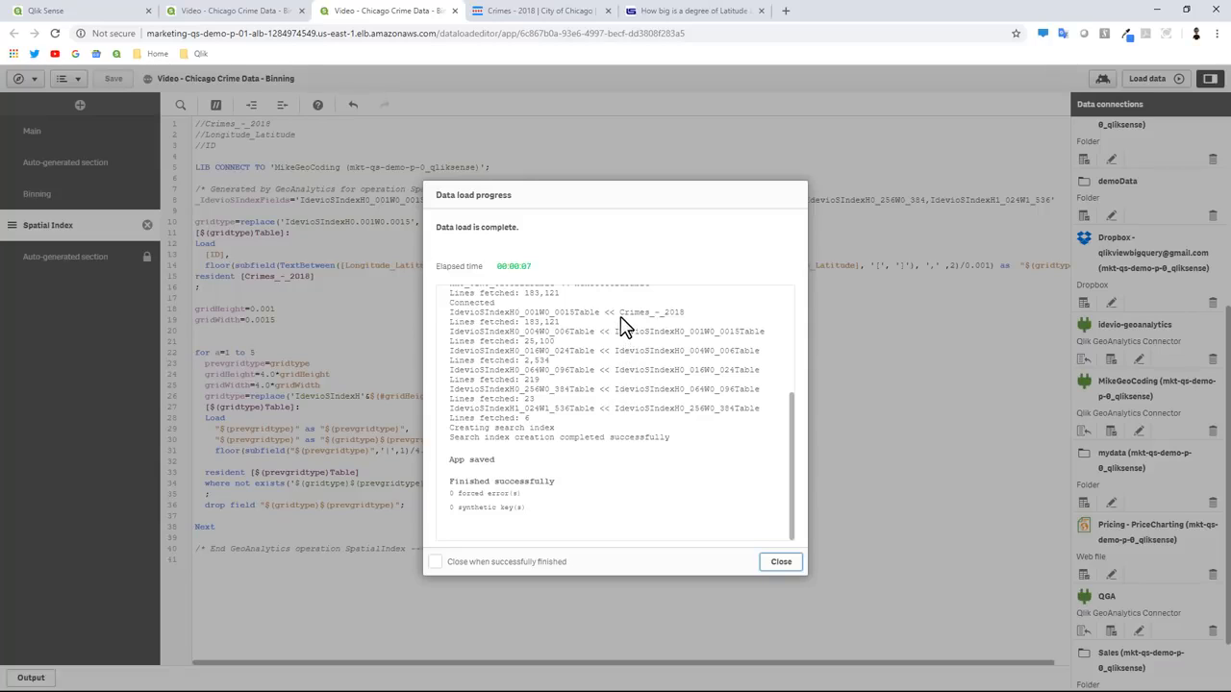
{"action": "mouse_move", "coordinate": [598, 348]}
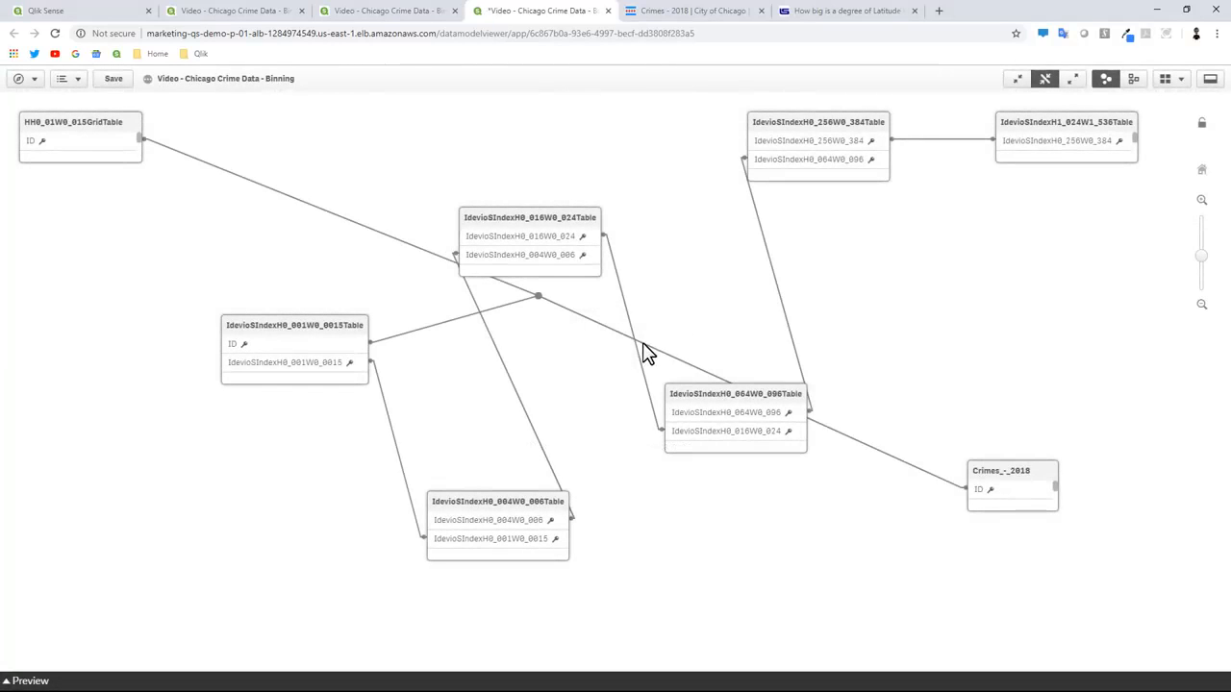
Step: Preview an IdevioIndex table's rows in the data model viewer, then go to the crime map sheet
{"action": "left_click", "coordinate": [528, 217]}
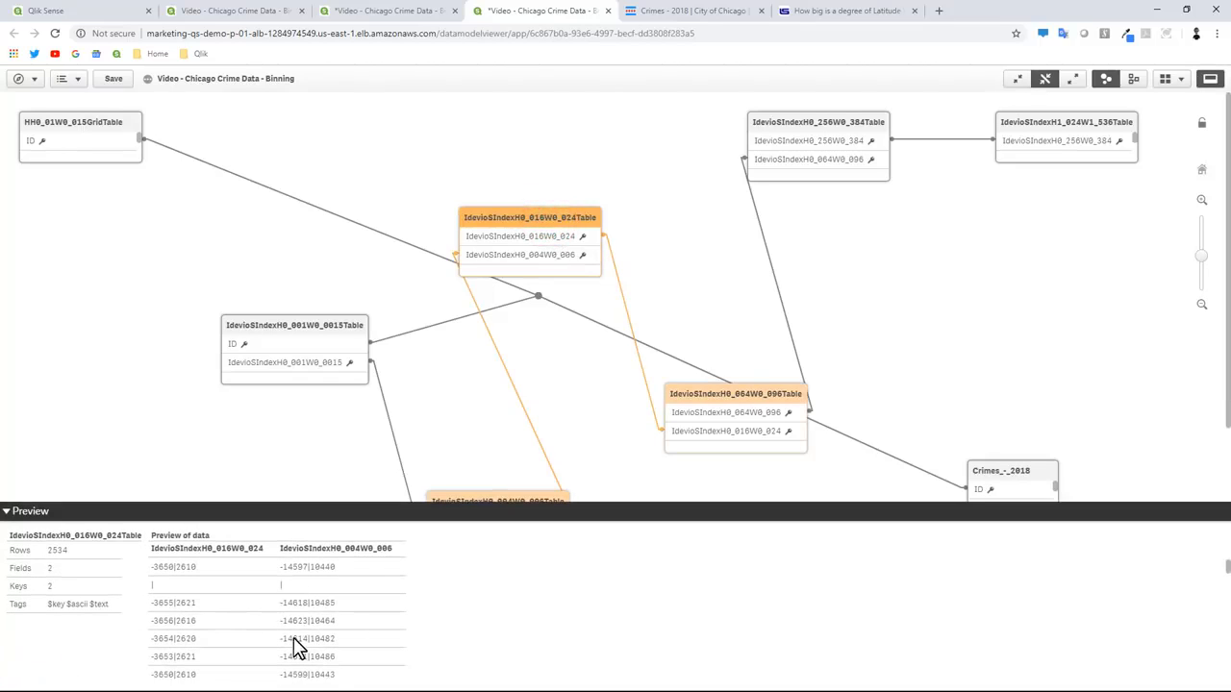
{"action": "mouse_move", "coordinate": [215, 594]}
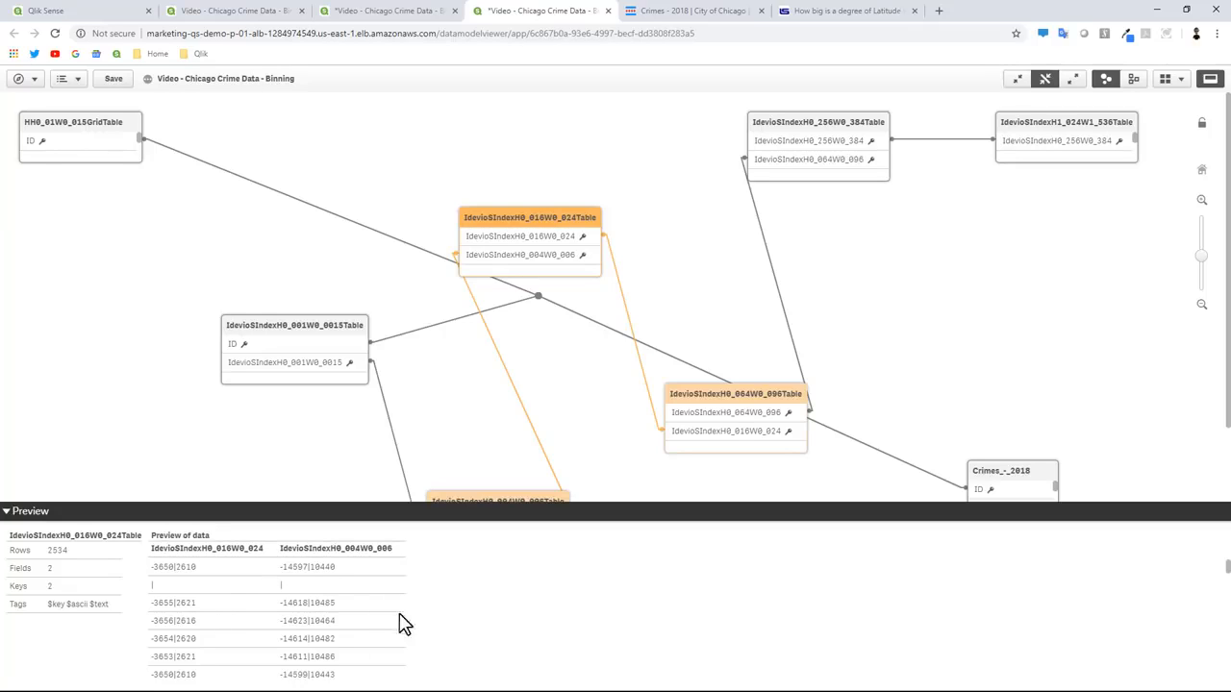
{"action": "mouse_move", "coordinate": [370, 586]}
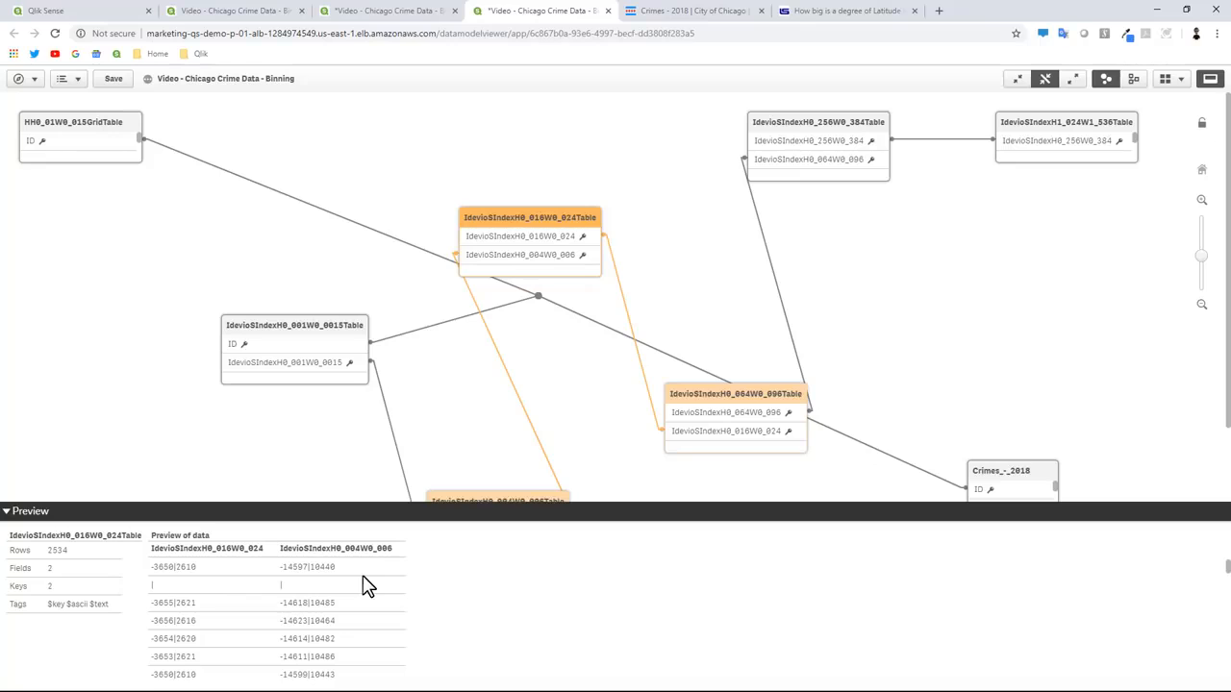
{"action": "mouse_move", "coordinate": [419, 139]}
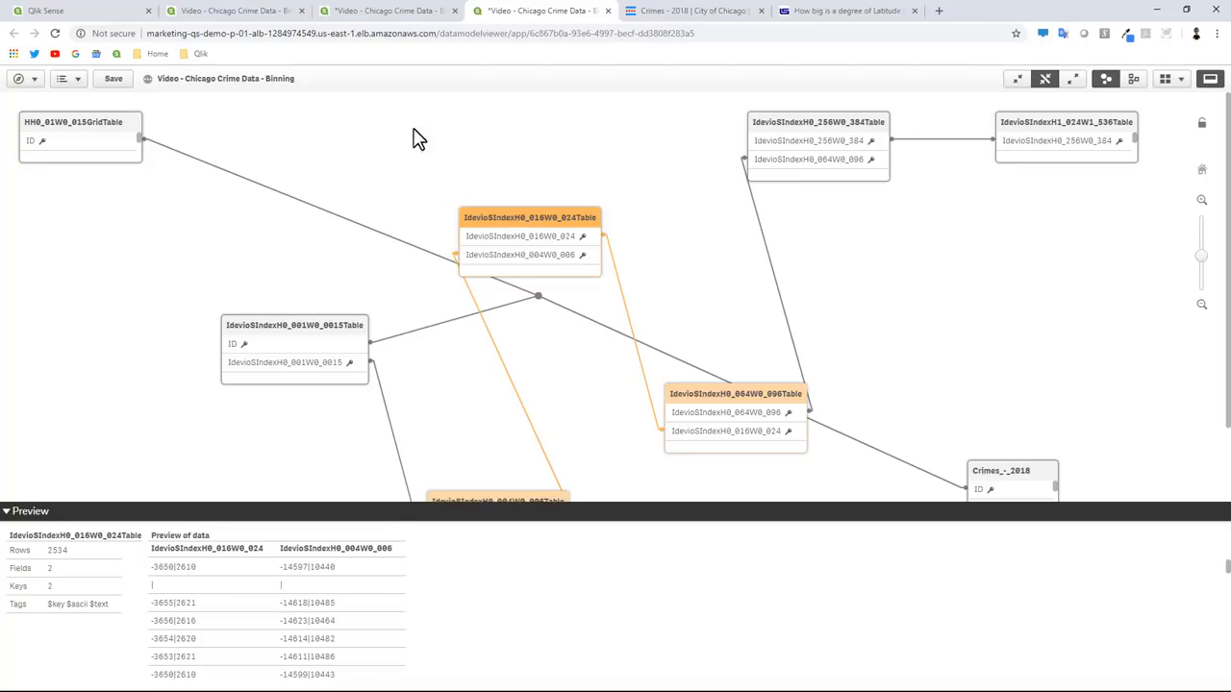
{"action": "left_click", "coordinate": [388, 11]}
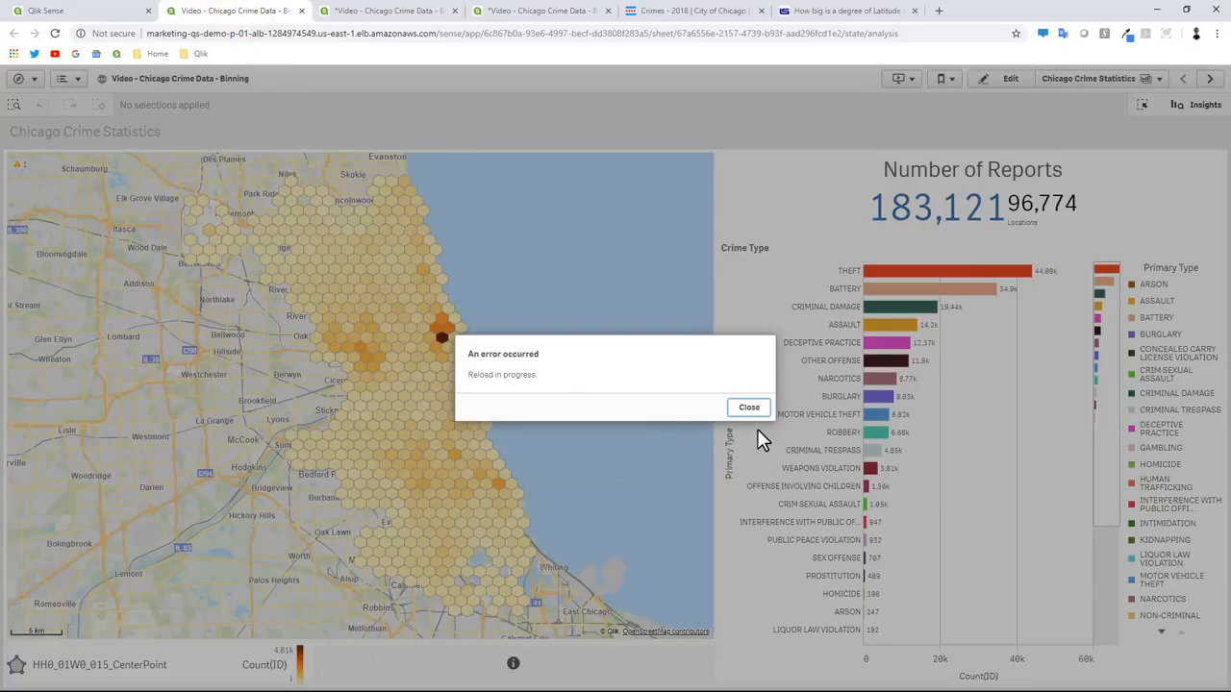
Step: Dismiss the reload error and enter the GeoAnalytics map's settings in edit mode
{"action": "left_click", "coordinate": [748, 408]}
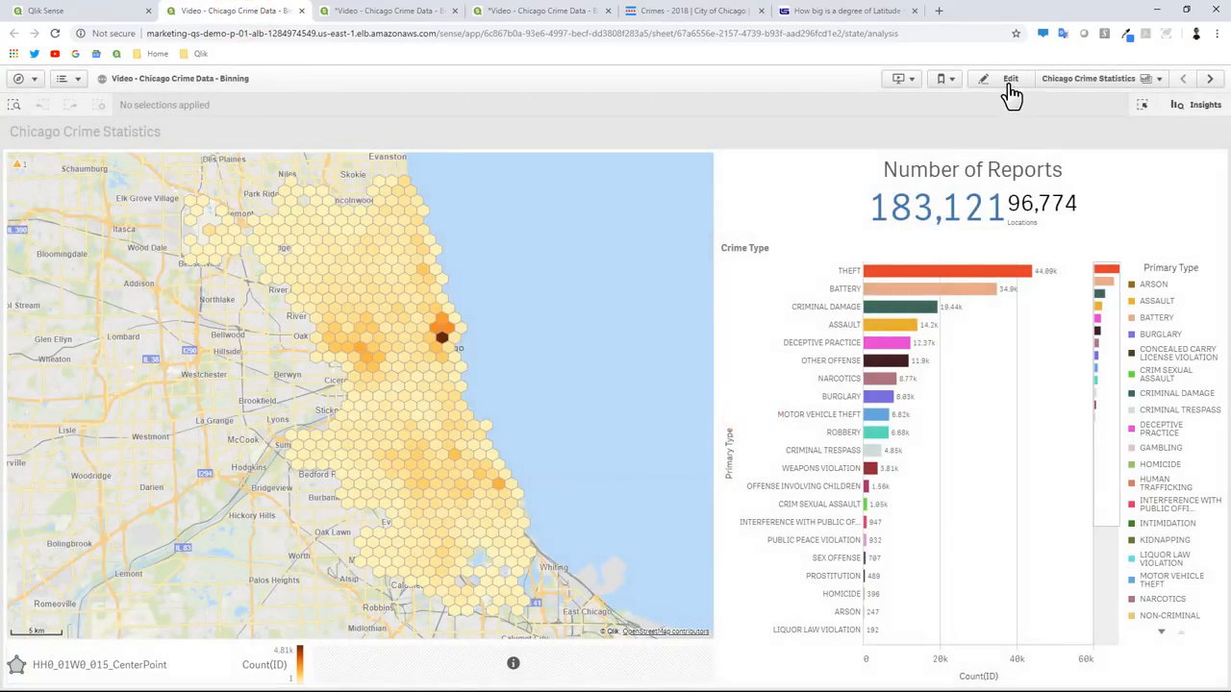
{"action": "left_click", "coordinate": [1011, 77]}
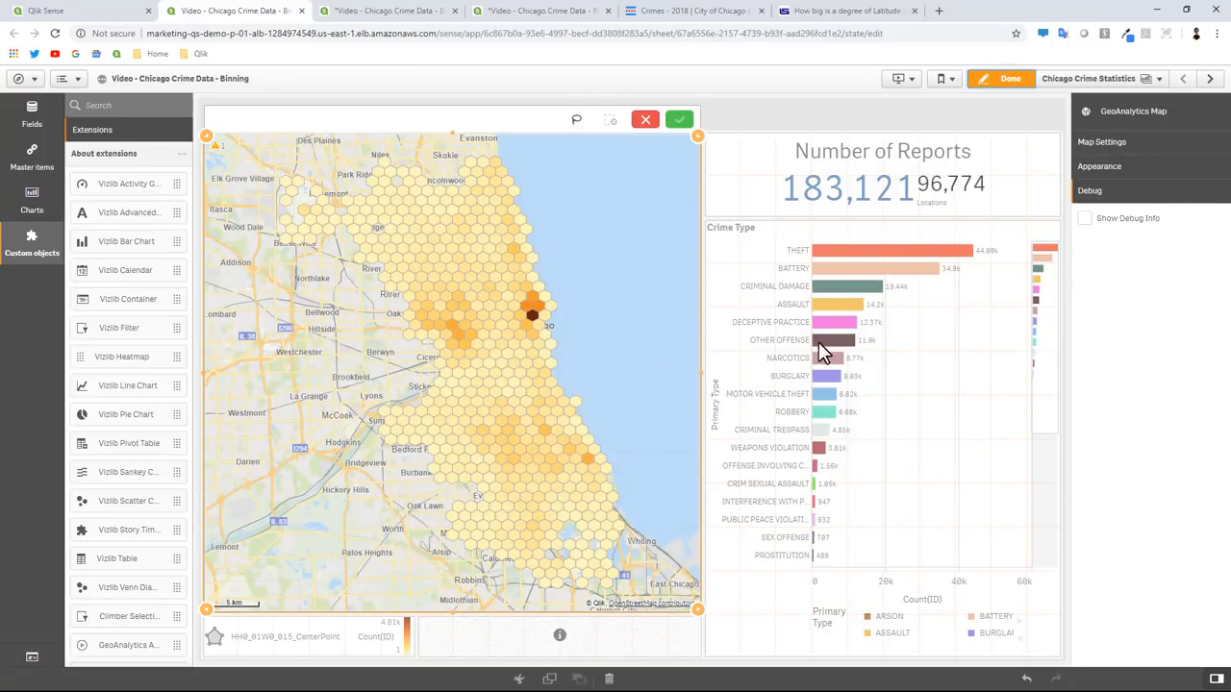
{"action": "left_click", "coordinate": [1100, 142]}
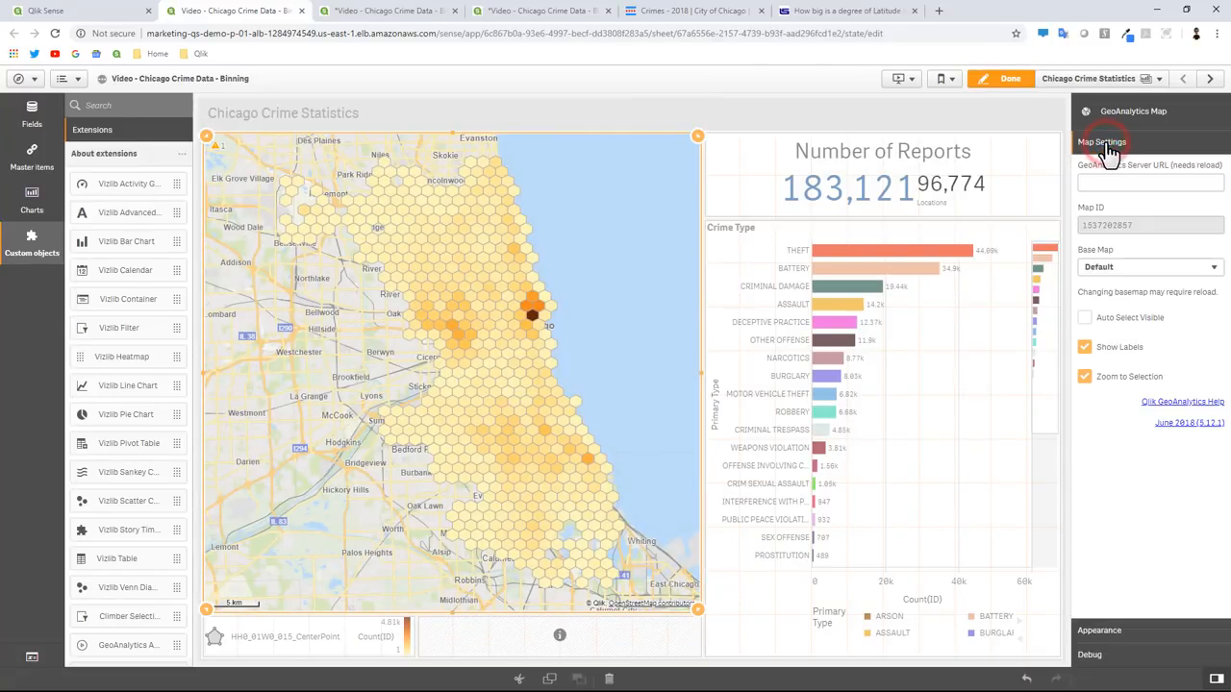
{"action": "mouse_move", "coordinate": [919, 414]}
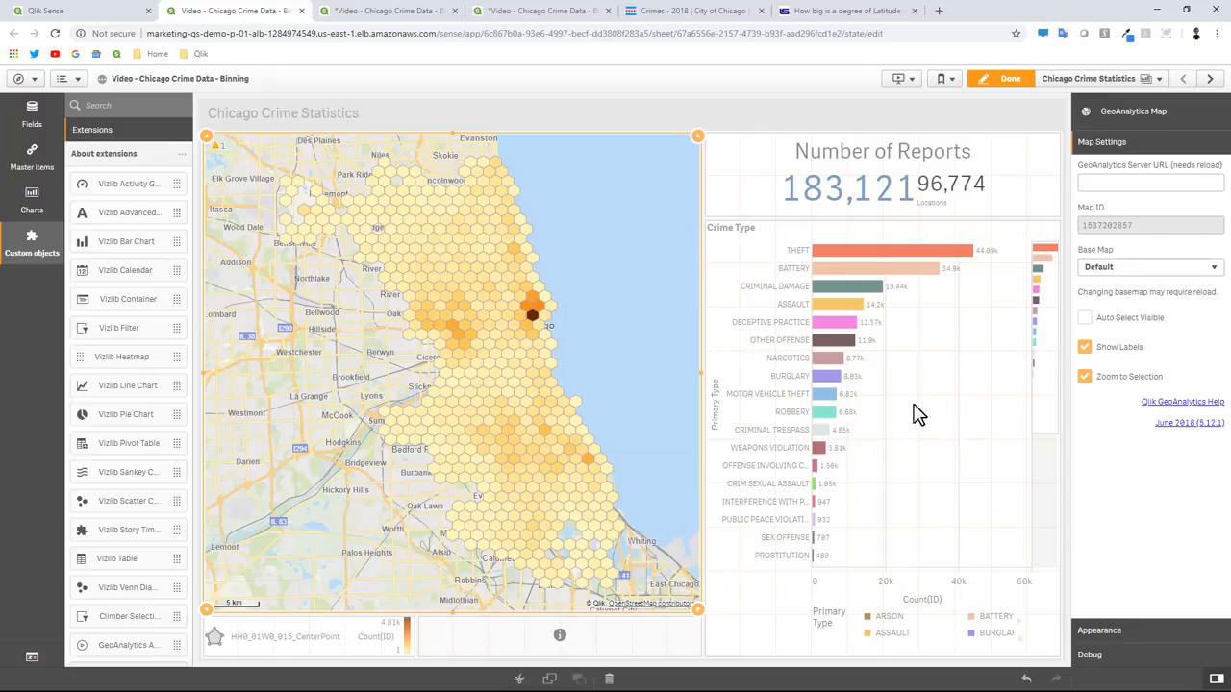
{"action": "mouse_move", "coordinate": [577, 393]}
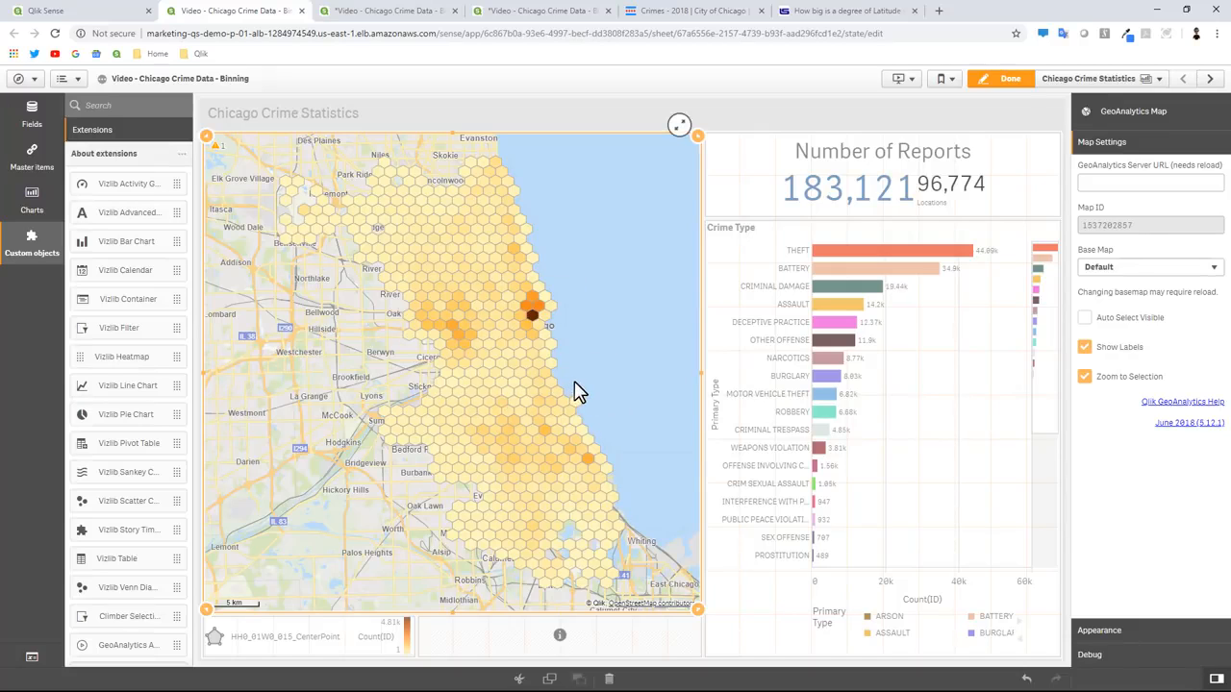
{"action": "mouse_move", "coordinate": [543, 342]}
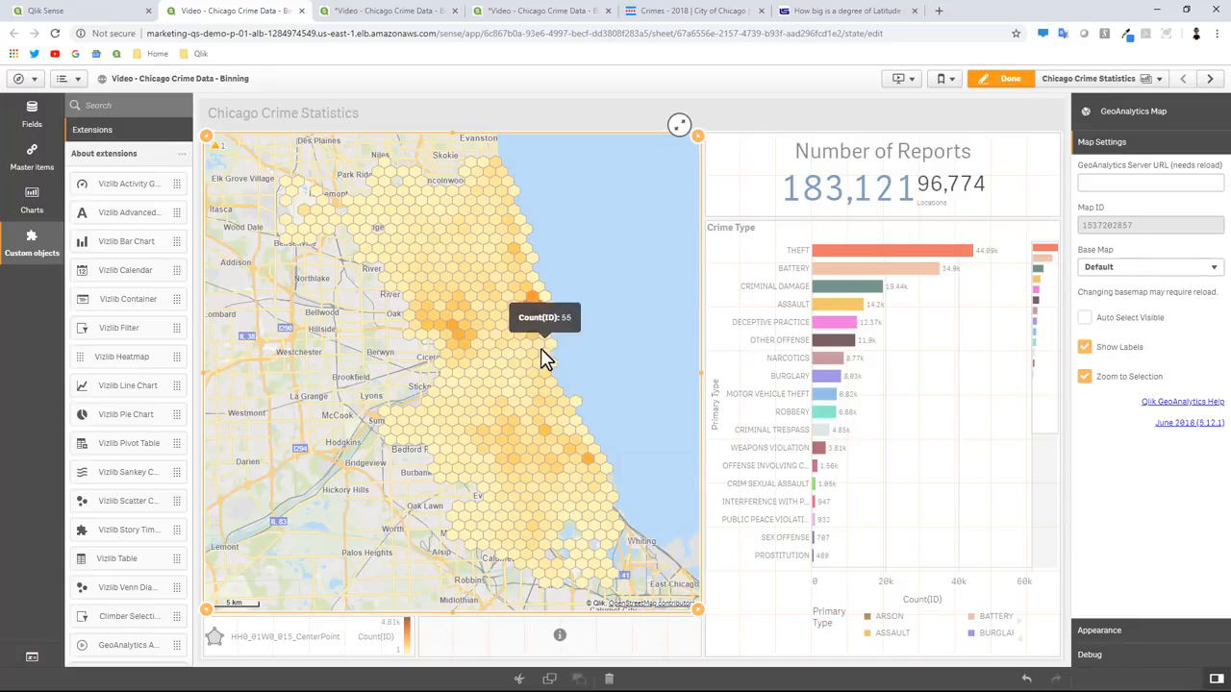
{"action": "mouse_move", "coordinate": [480, 336]}
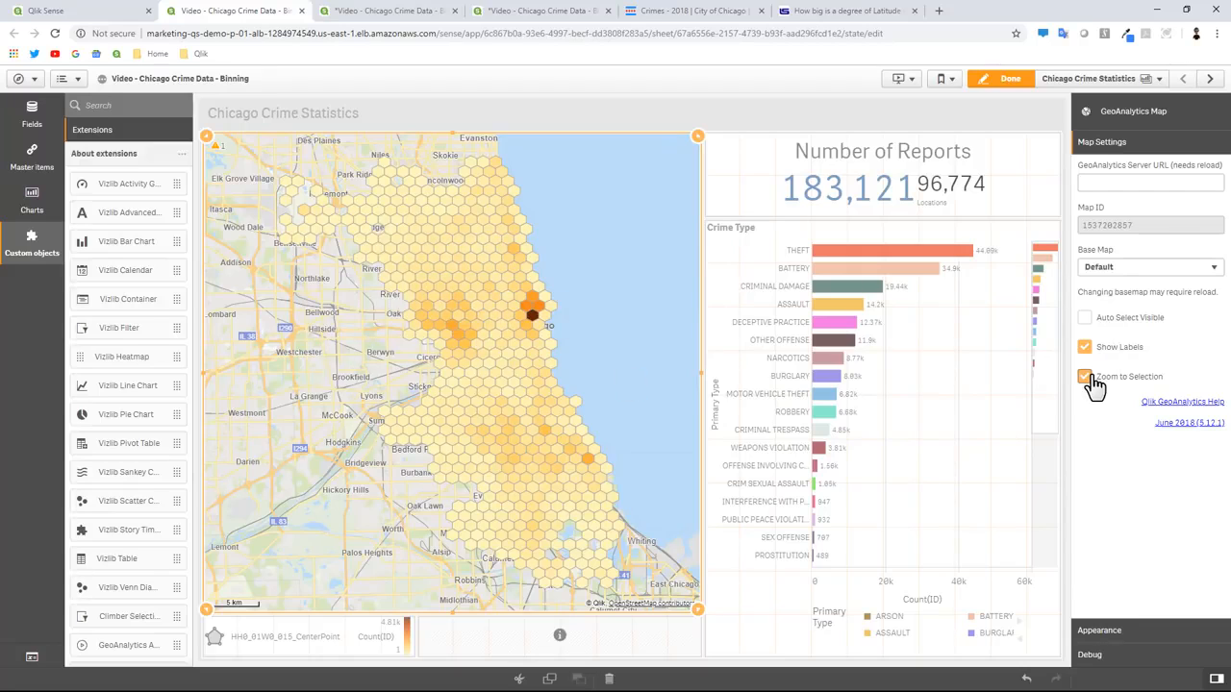
Step: Keep Zoom to Selection on, enable Auto Select Visible, and finish editing the sheet
{"action": "left_click", "coordinate": [1085, 375]}
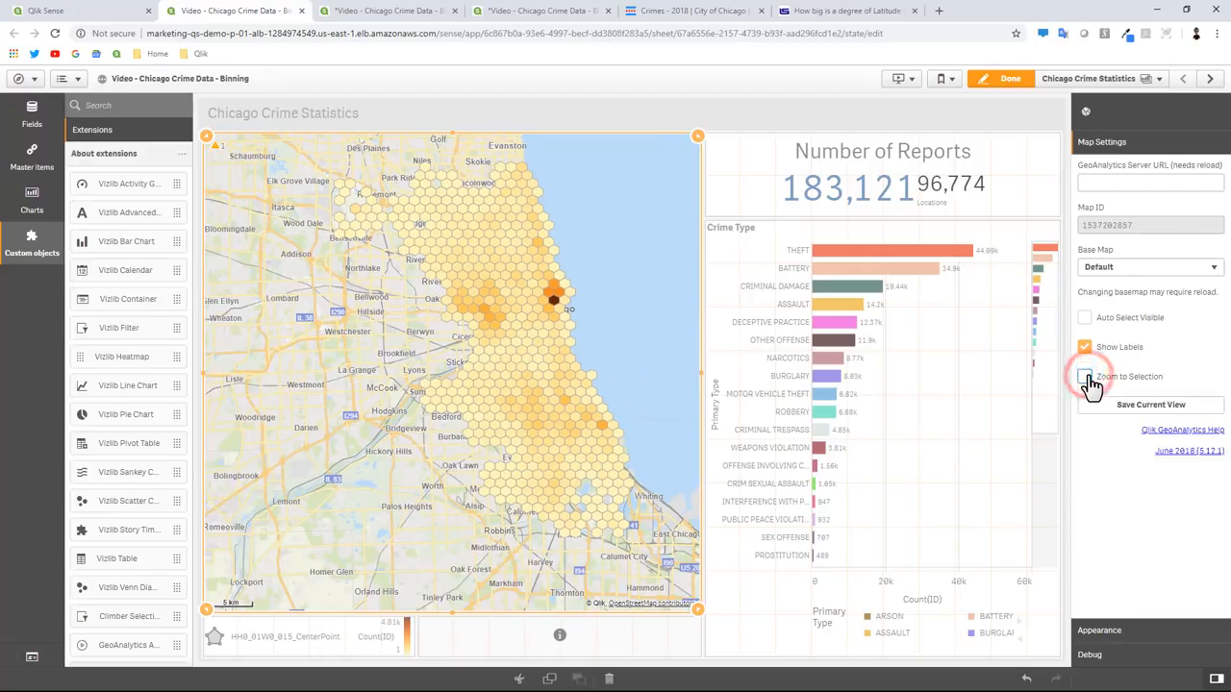
{"action": "left_click", "coordinate": [1085, 375]}
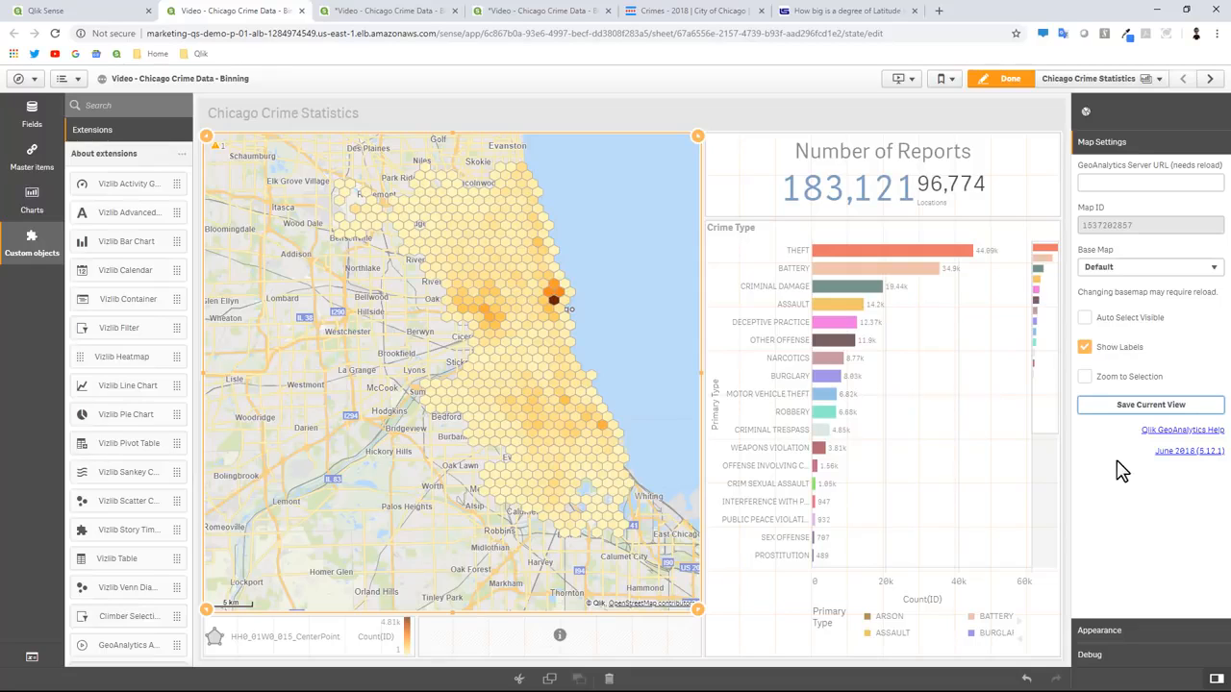
{"action": "left_click", "coordinate": [1085, 375]}
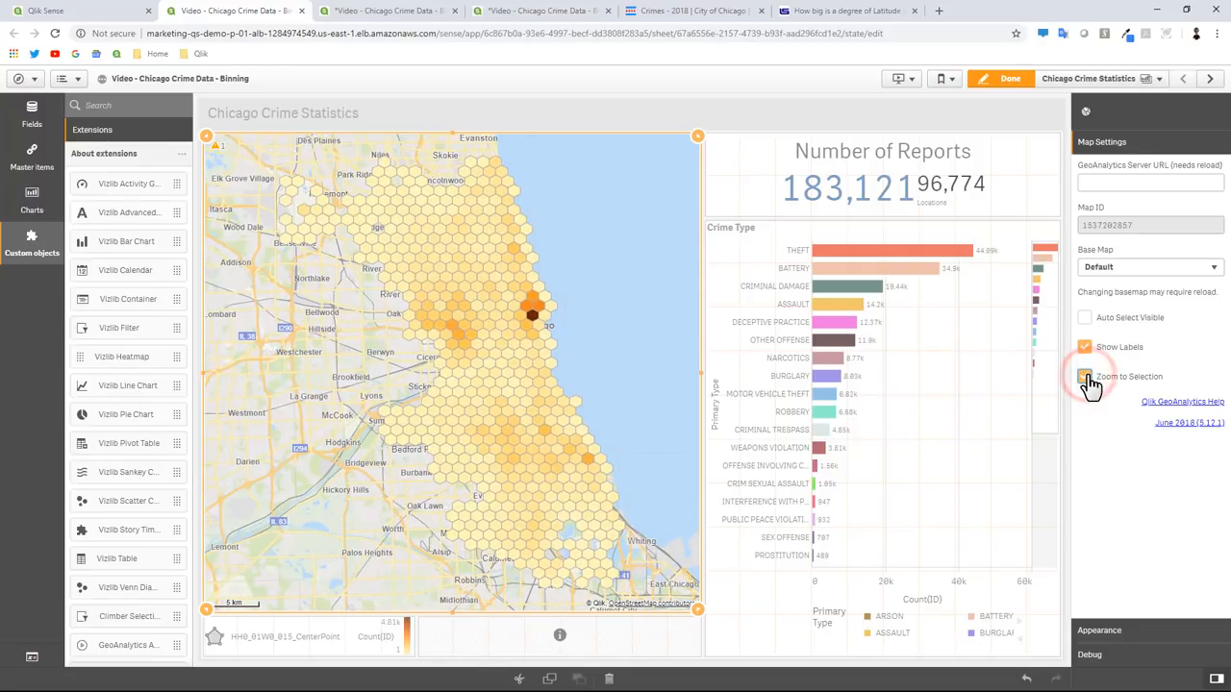
{"action": "left_click", "coordinate": [1085, 318]}
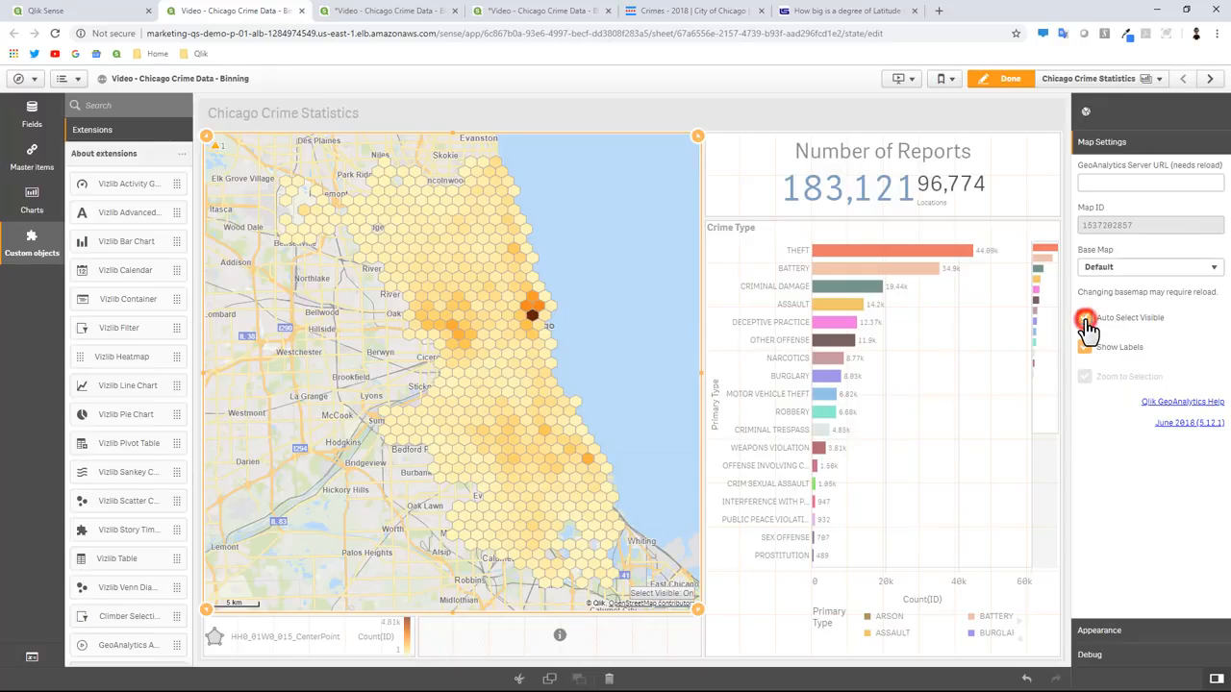
{"action": "left_click", "coordinate": [1085, 317]}
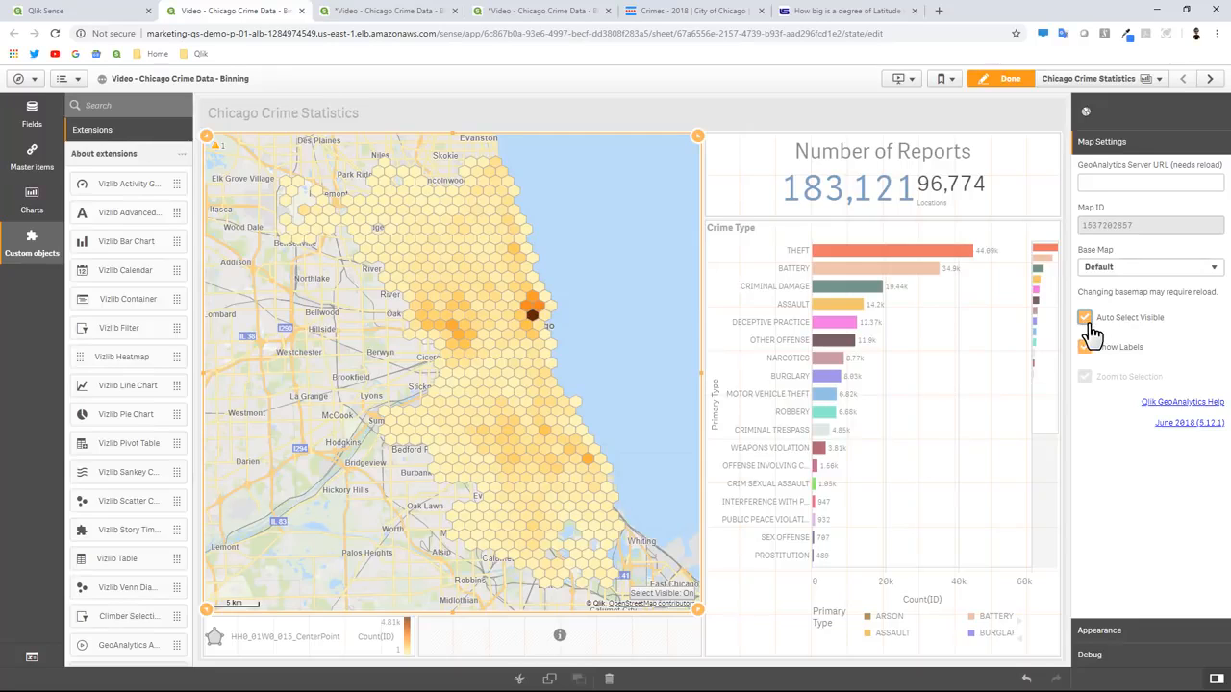
{"action": "left_click", "coordinate": [1008, 79]}
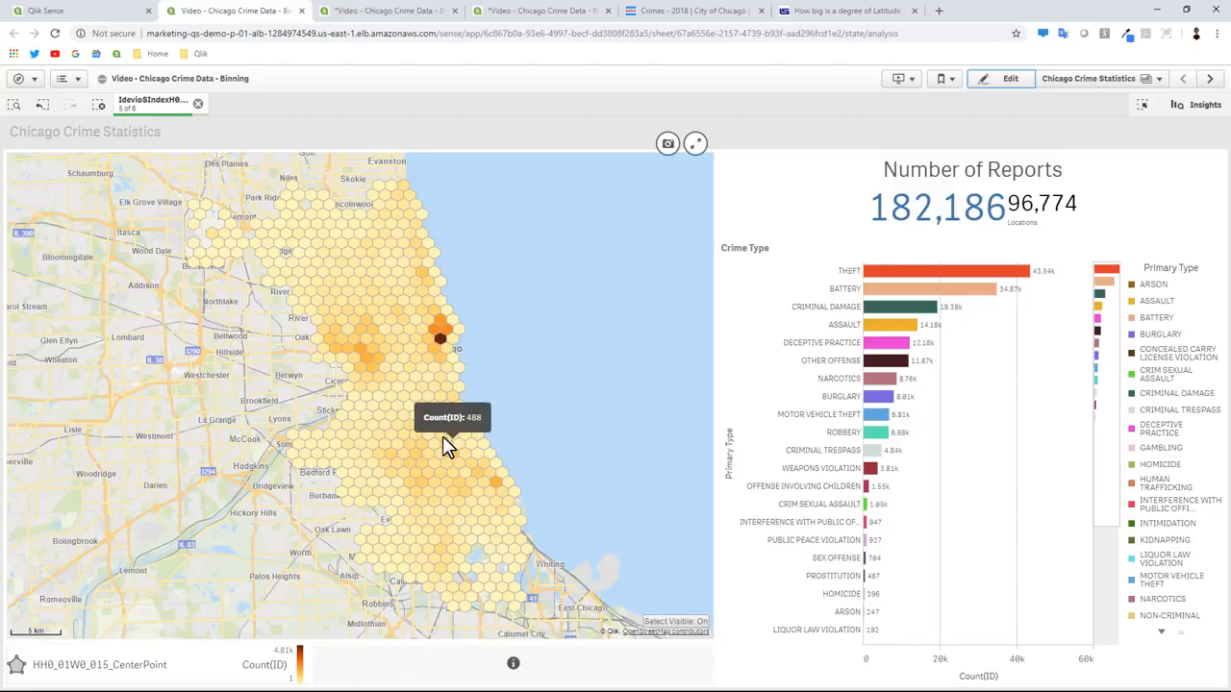
{"action": "mouse_move", "coordinate": [433, 427]}
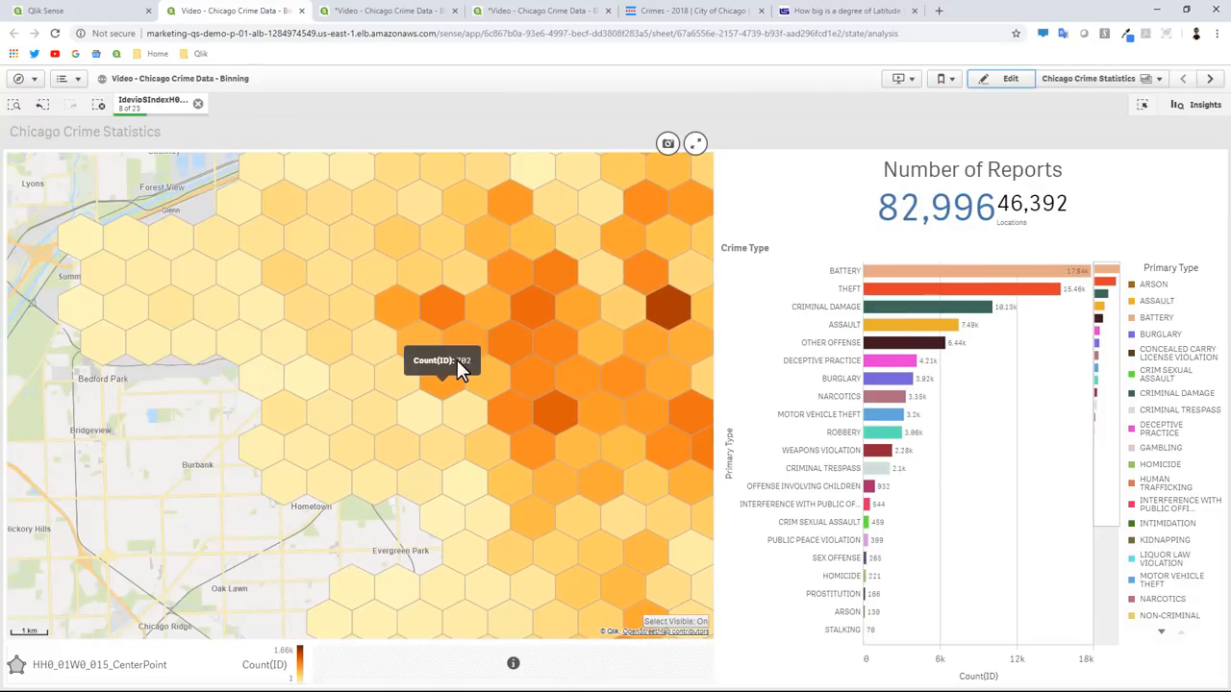
{"action": "mouse_move", "coordinate": [491, 435]}
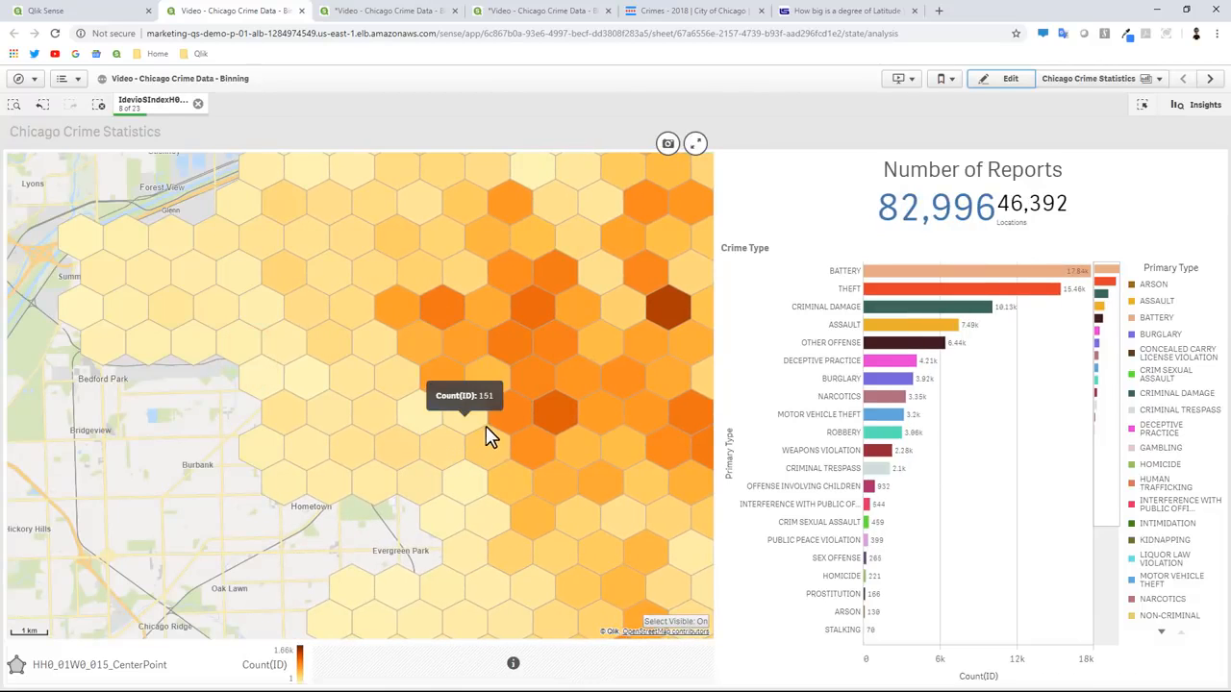
Step: Zoom in to individual crime points, then back out to hexagon bins showing 24,373 reports
{"action": "scroll", "scroll_direction": "up", "scroll_amount": 3}
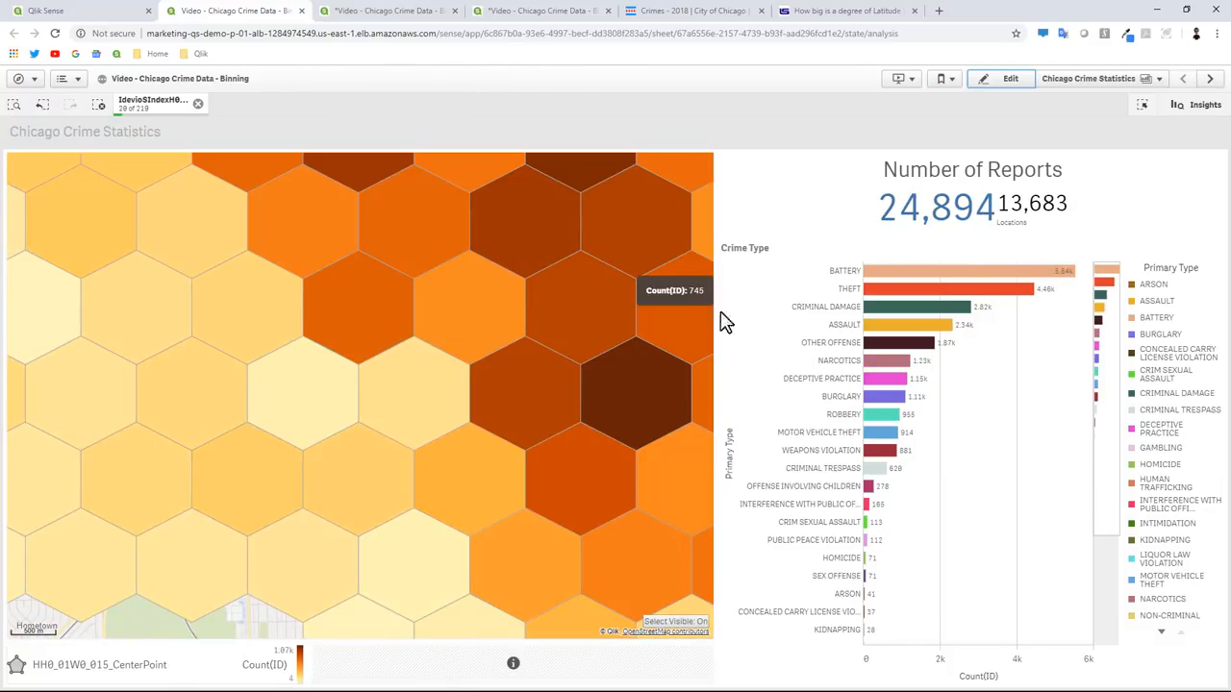
{"action": "mouse_move", "coordinate": [938, 241]}
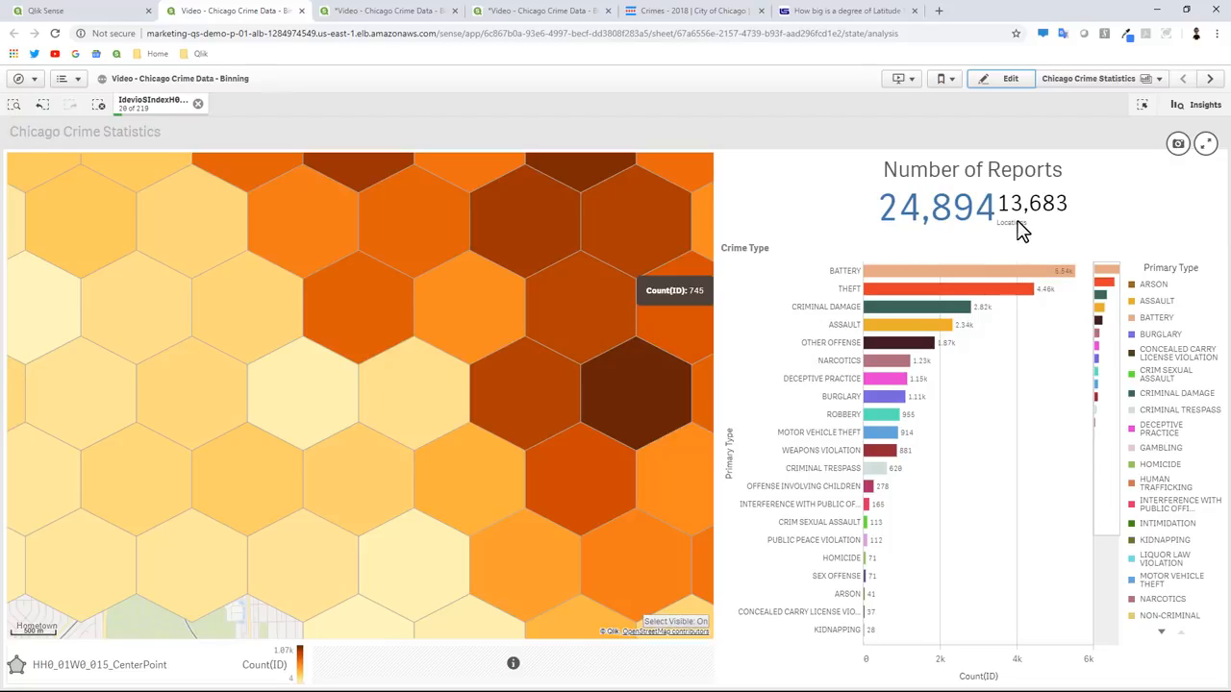
{"action": "mouse_move", "coordinate": [1009, 227]}
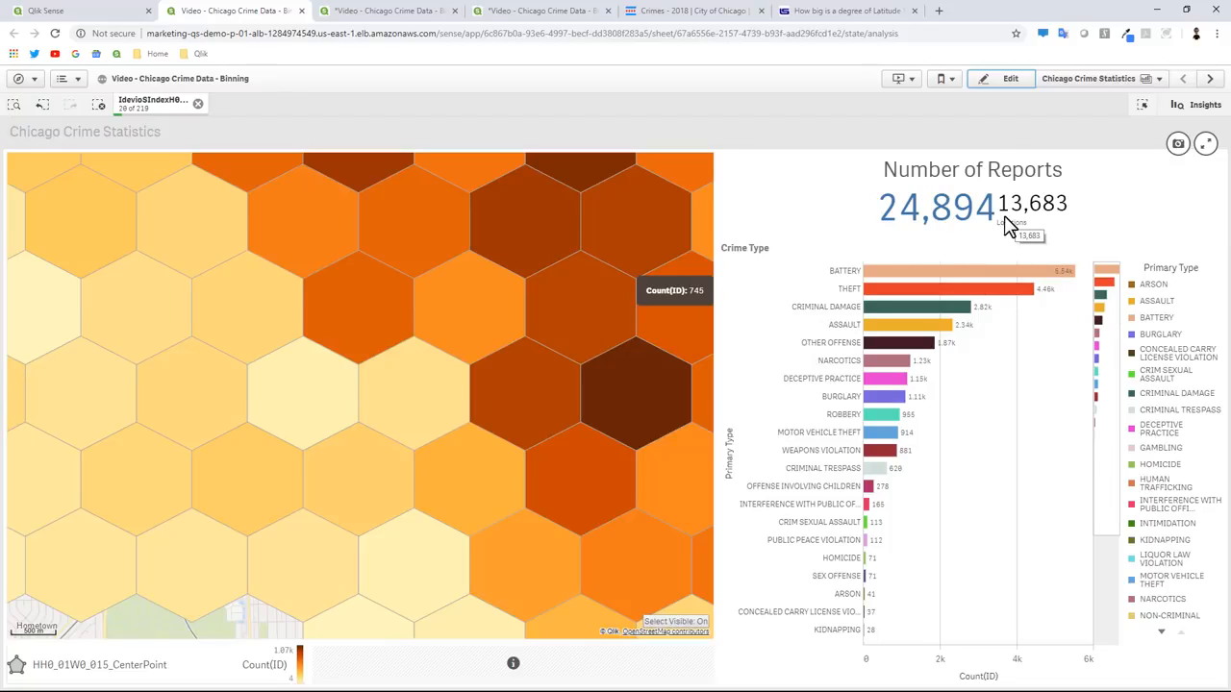
{"action": "mouse_move", "coordinate": [991, 235]}
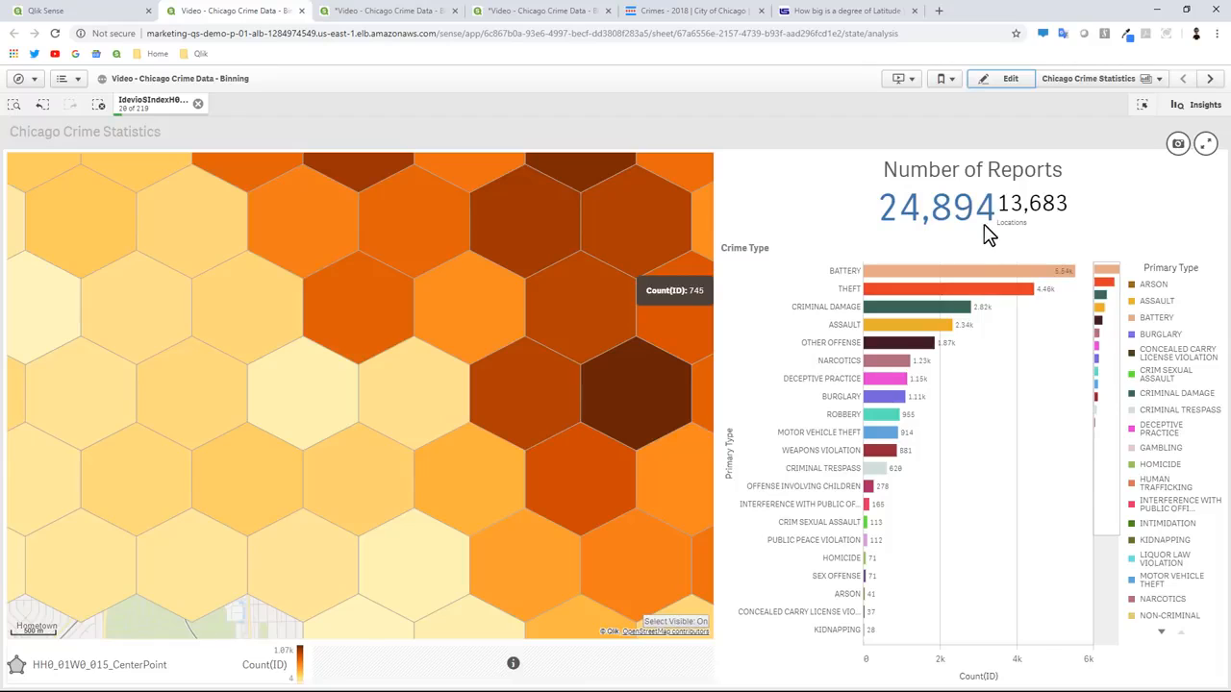
{"action": "mouse_move", "coordinate": [870, 310]}
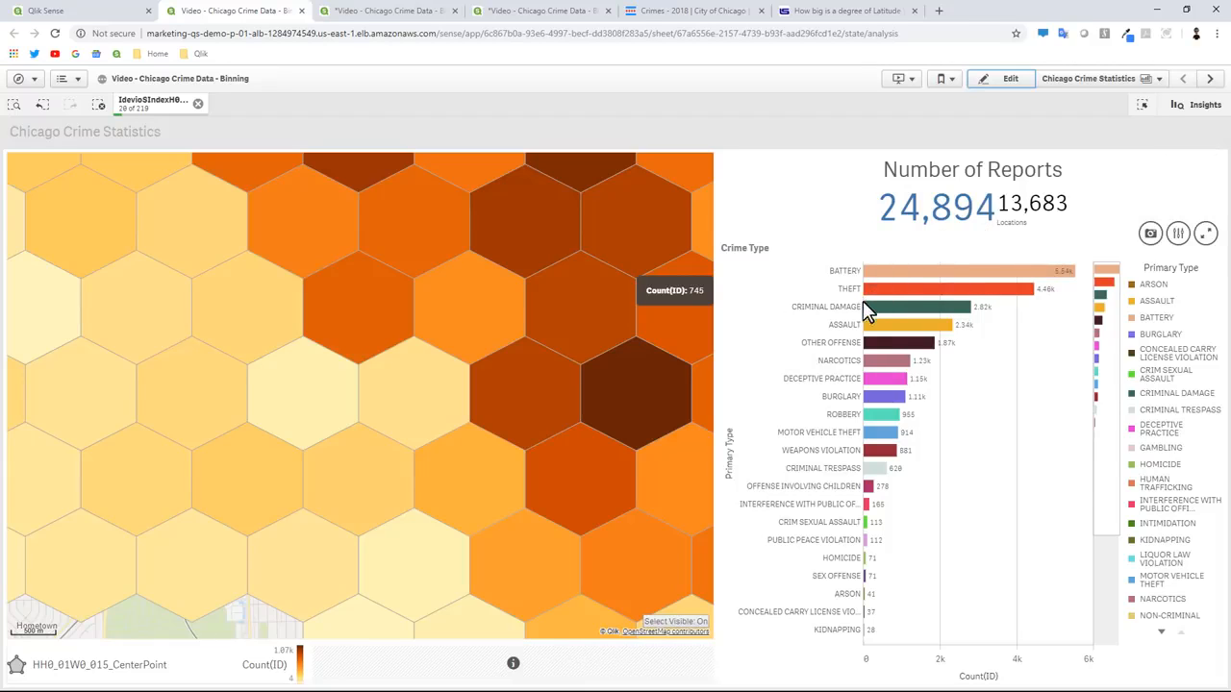
{"action": "mouse_move", "coordinate": [454, 443]}
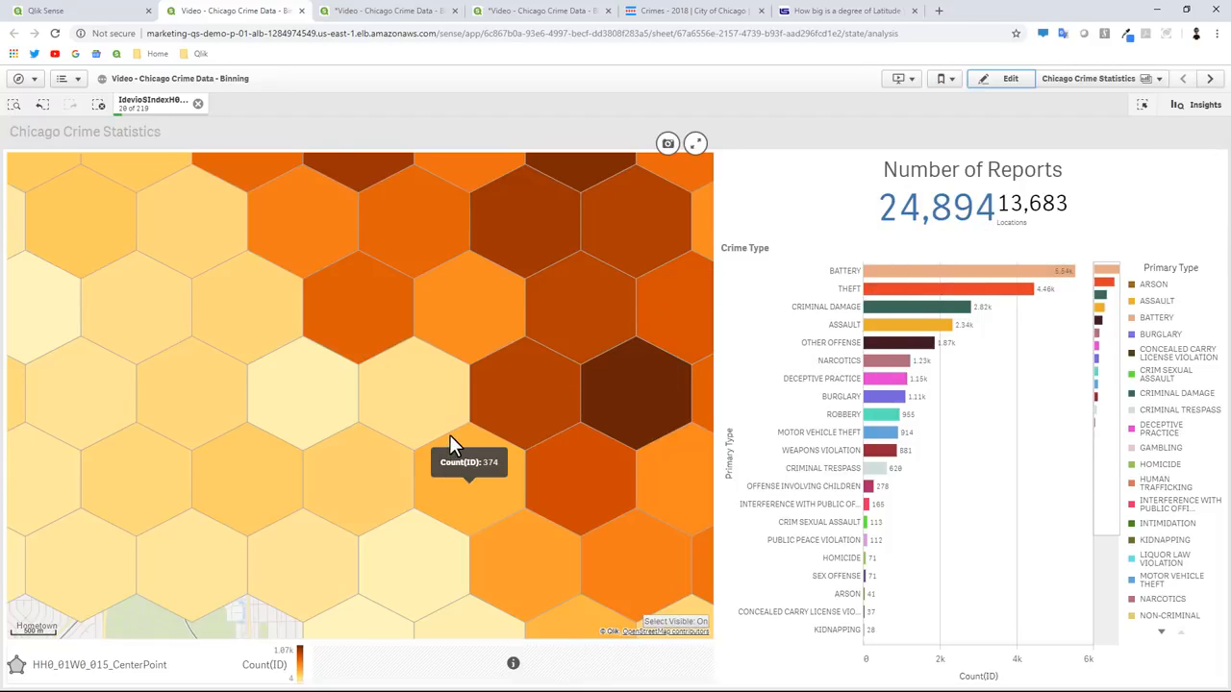
{"action": "left_click", "coordinate": [453, 438]}
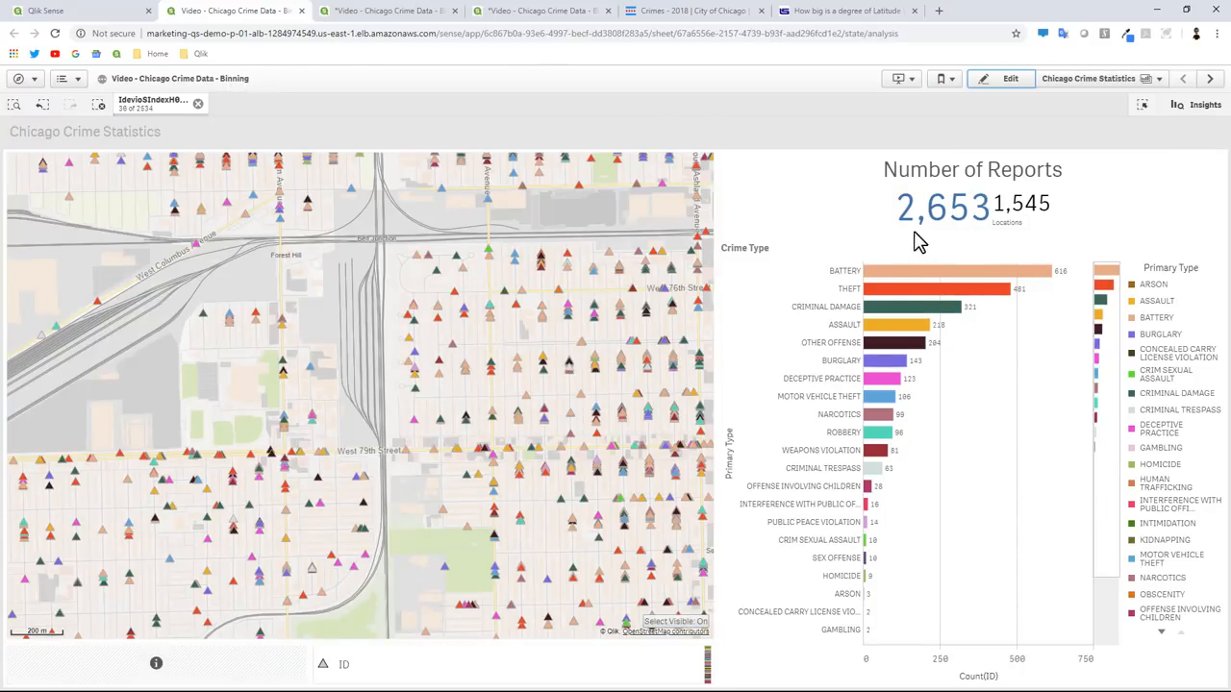
{"action": "mouse_move", "coordinate": [965, 227]}
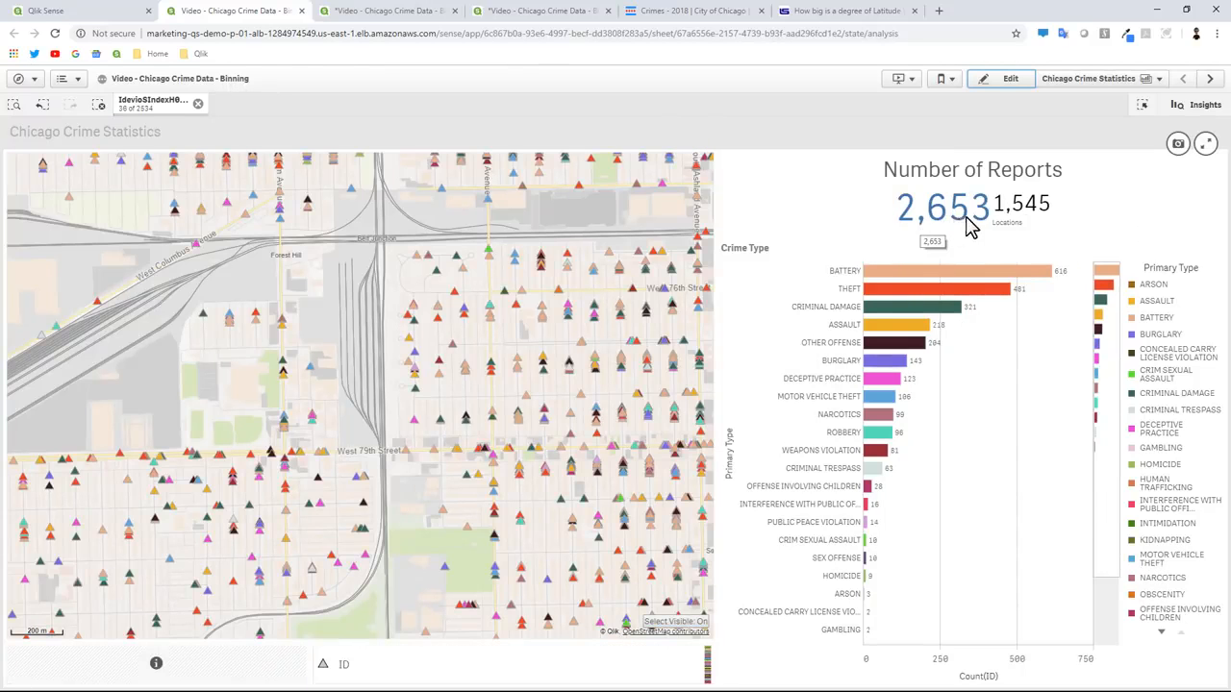
{"action": "mouse_move", "coordinate": [1020, 227]}
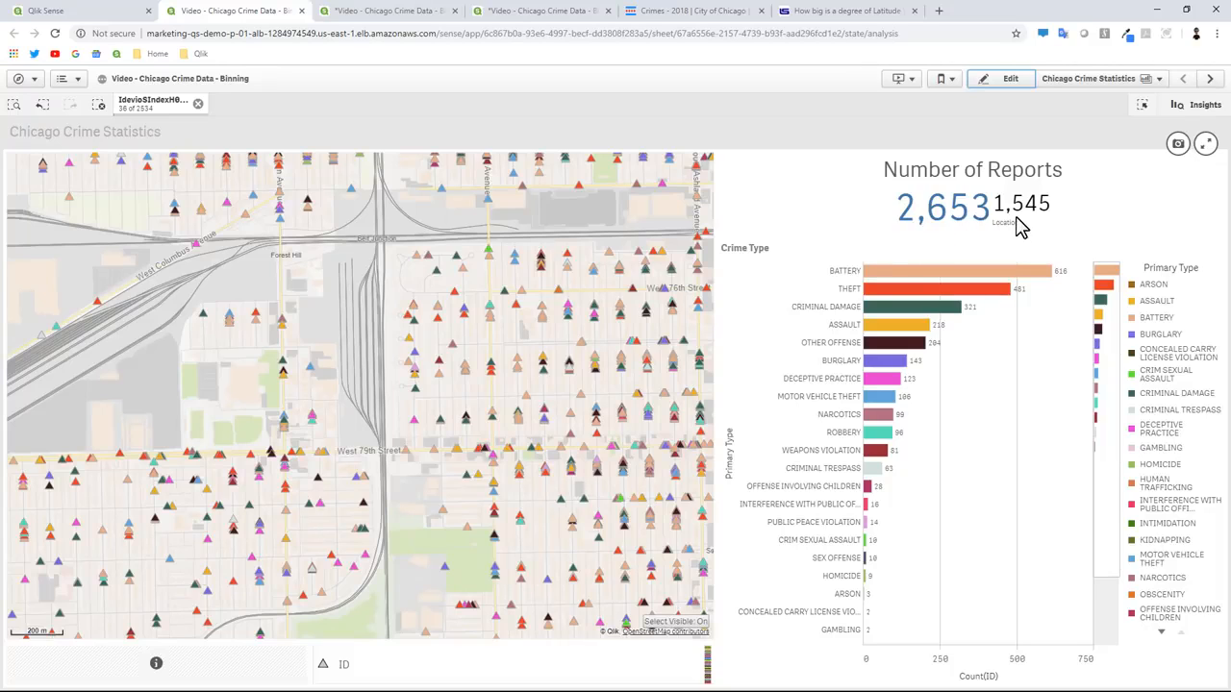
{"action": "mouse_move", "coordinate": [431, 417]}
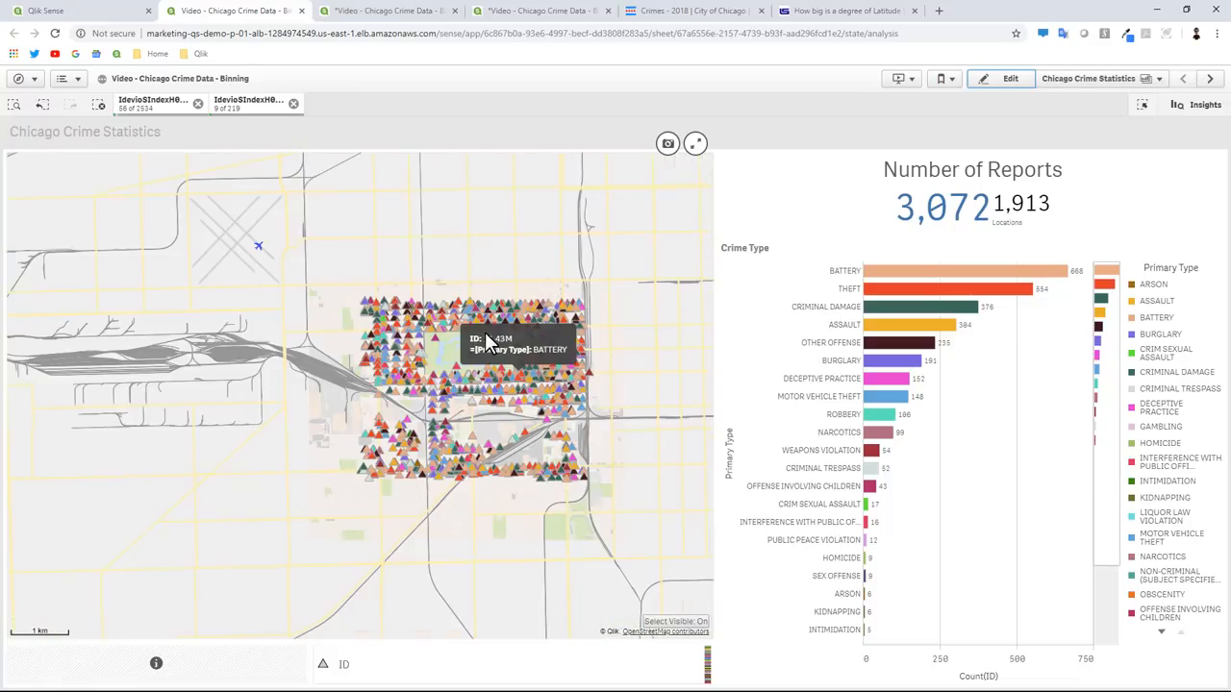
{"action": "left_click", "coordinate": [293, 103]}
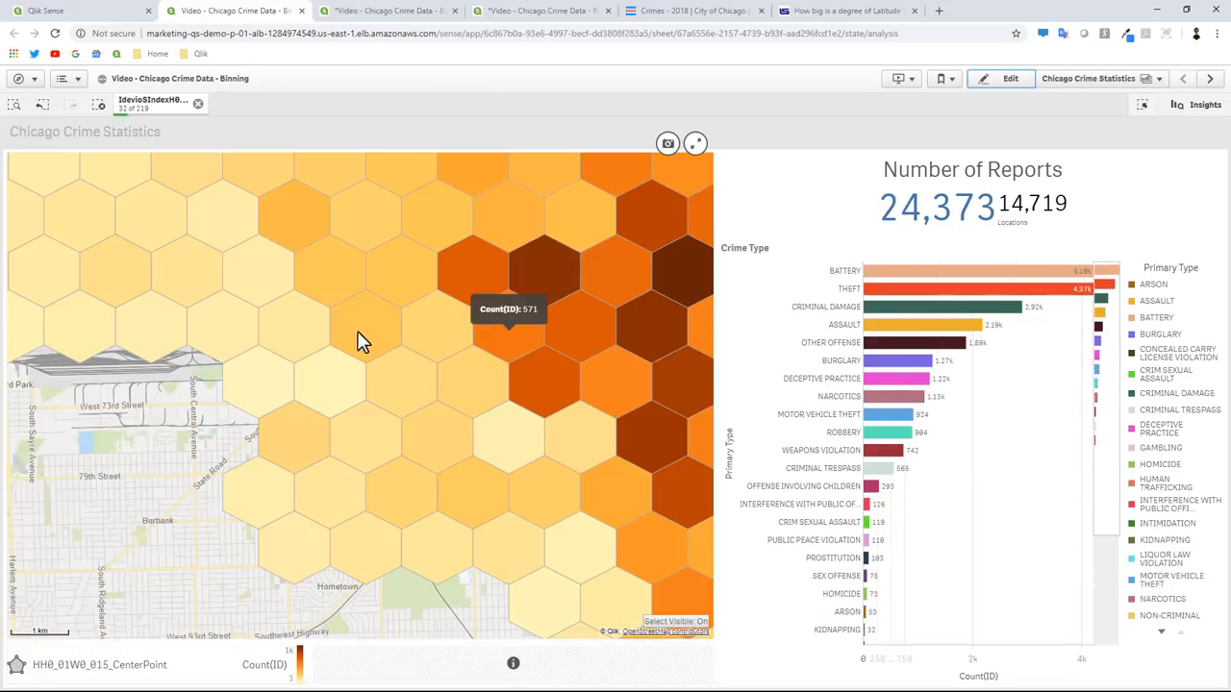
{"action": "mouse_move", "coordinate": [444, 373]}
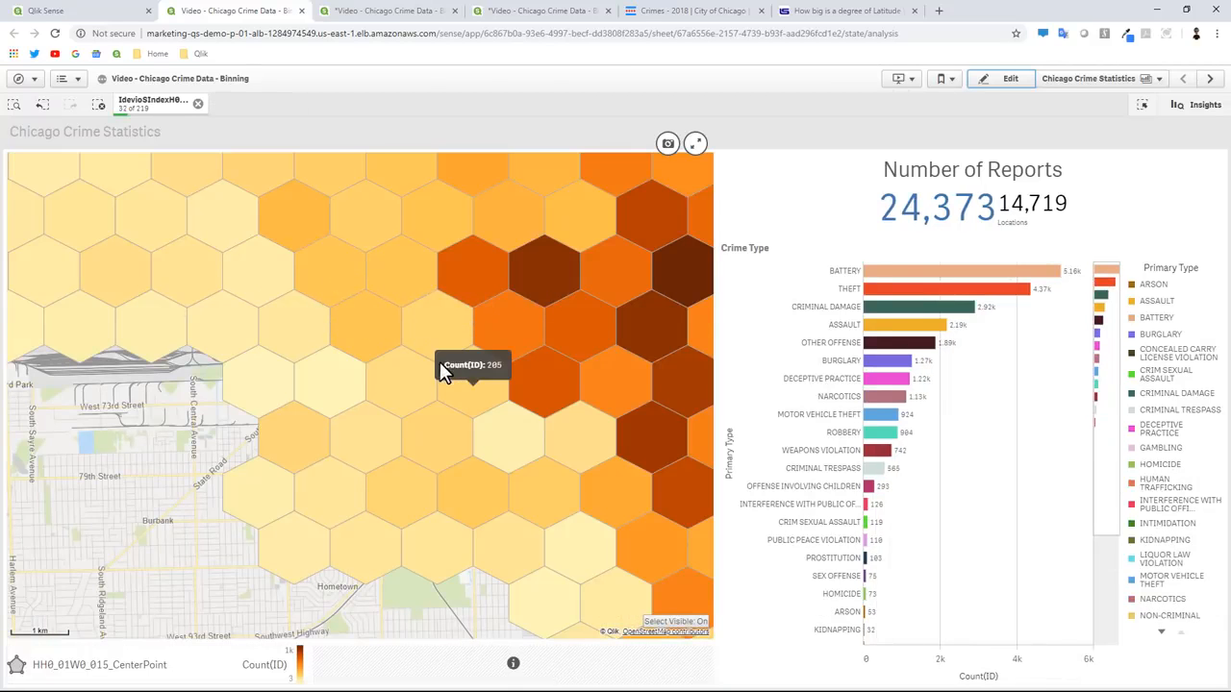
{"action": "mouse_move", "coordinate": [548, 157]}
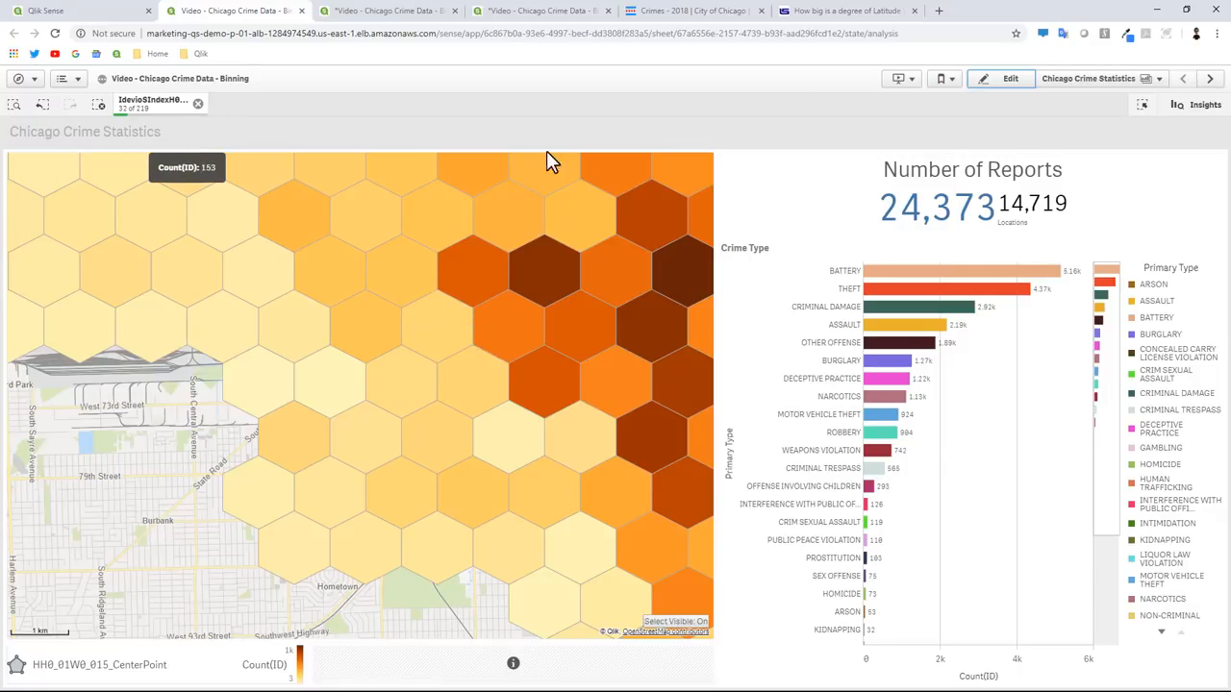
Step: Make the hexagon layer semi-transparent via its Appearance transparency slider and finish editing
{"action": "left_click", "coordinate": [1010, 77]}
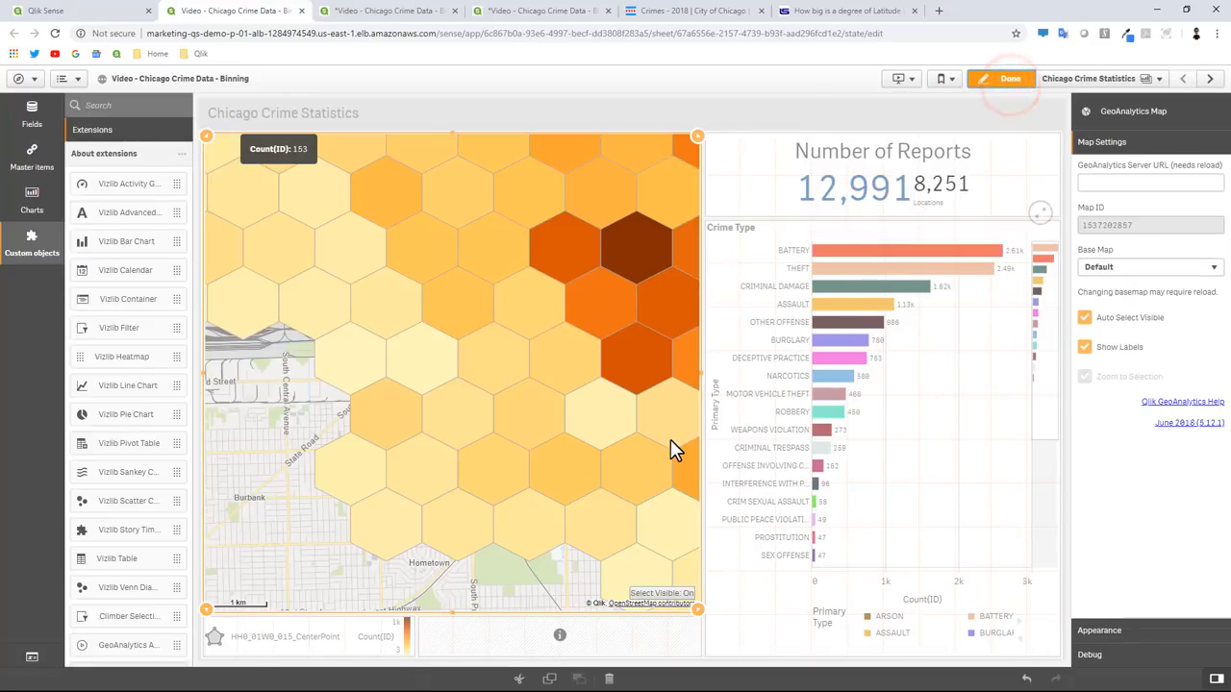
{"action": "left_click", "coordinate": [389, 637]}
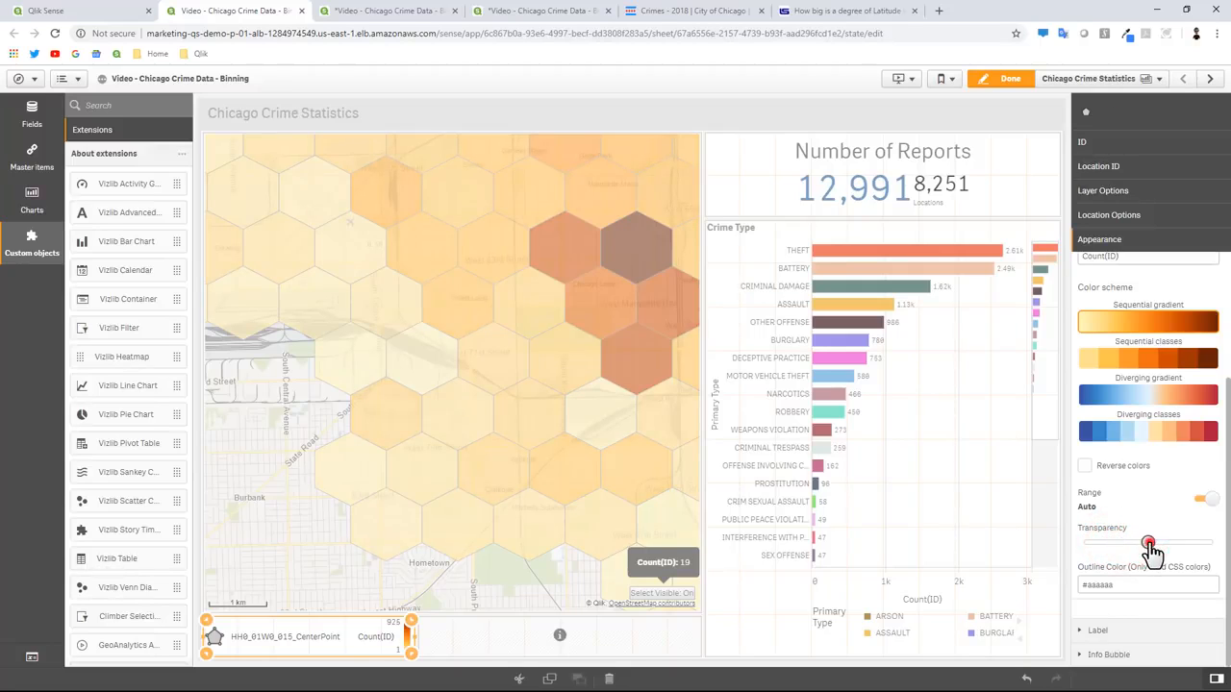
{"action": "left_click_drag", "start_coordinate": [1146, 543], "coordinate": [1158, 542]}
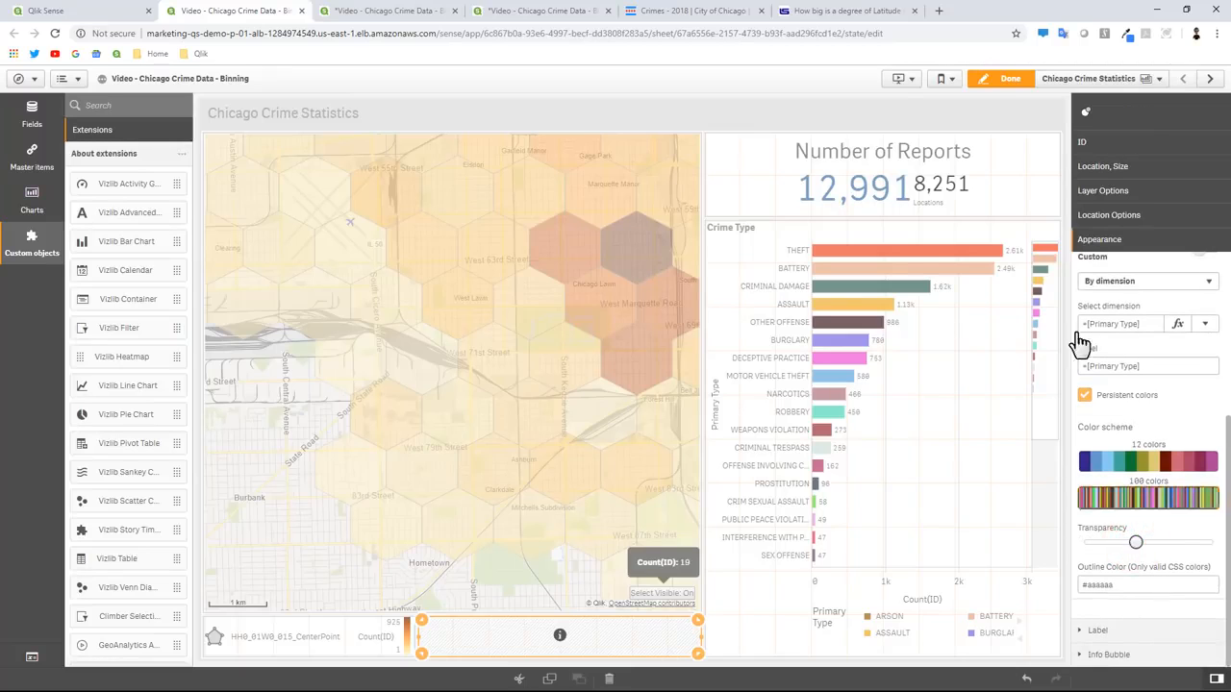
{"action": "left_click", "coordinate": [1010, 77]}
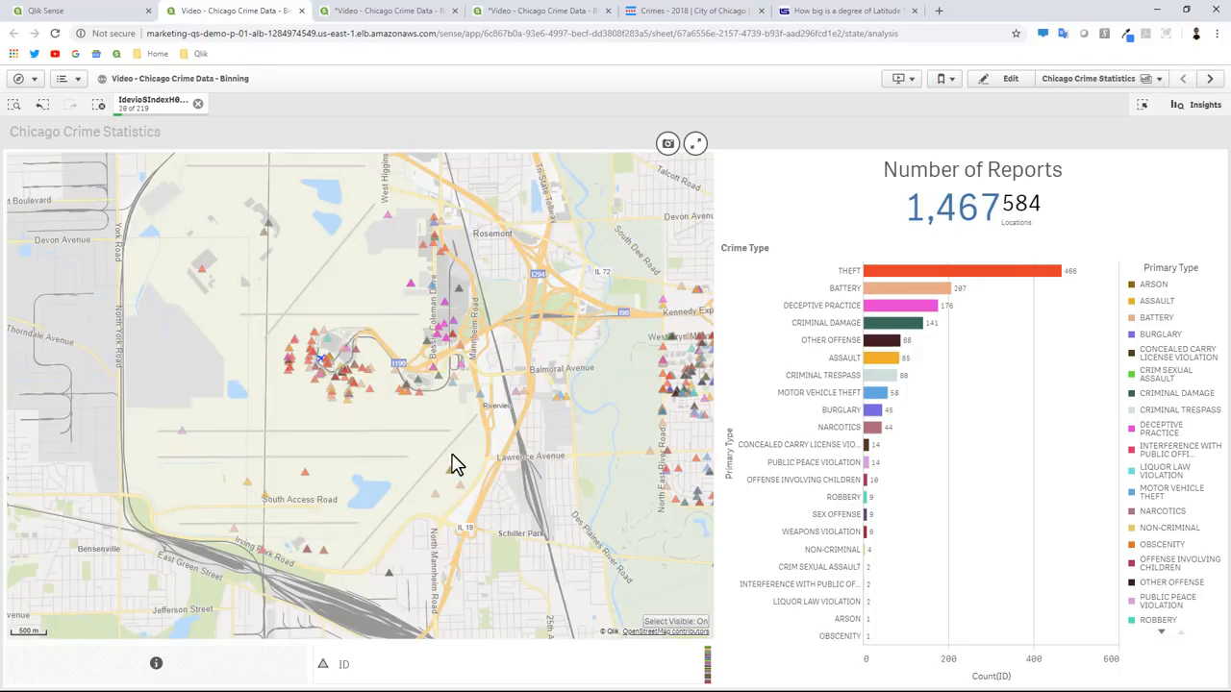
{"action": "mouse_move", "coordinate": [484, 501]}
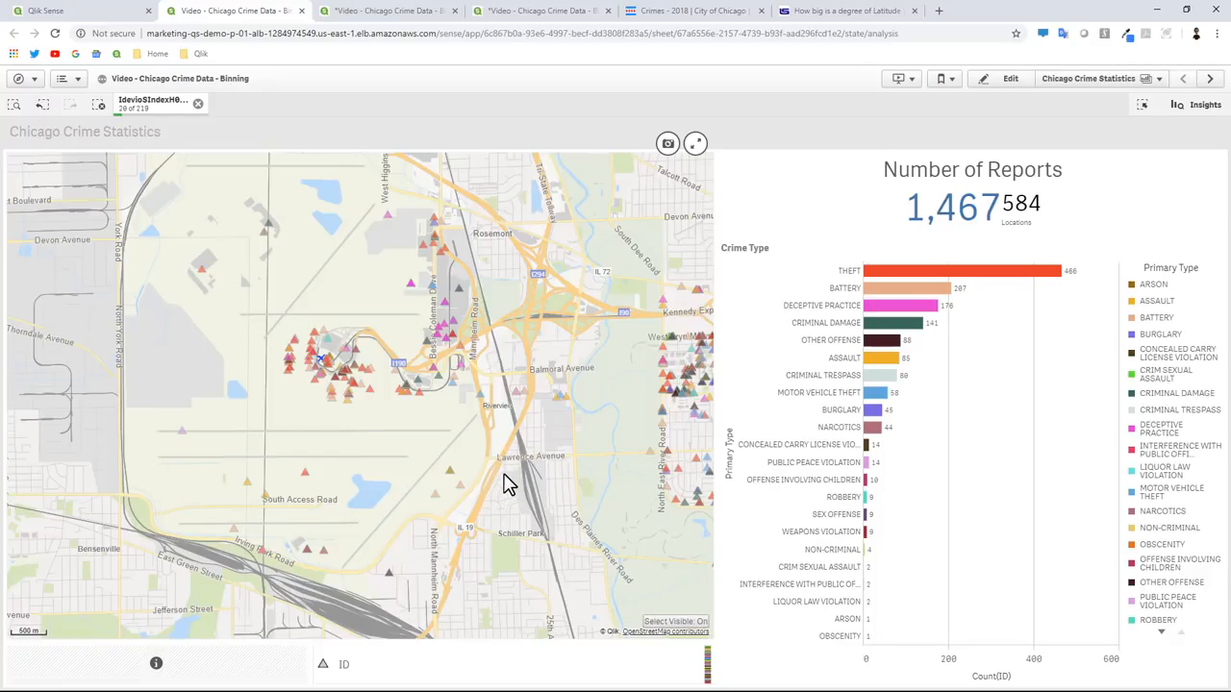
{"action": "mouse_move", "coordinate": [549, 496]}
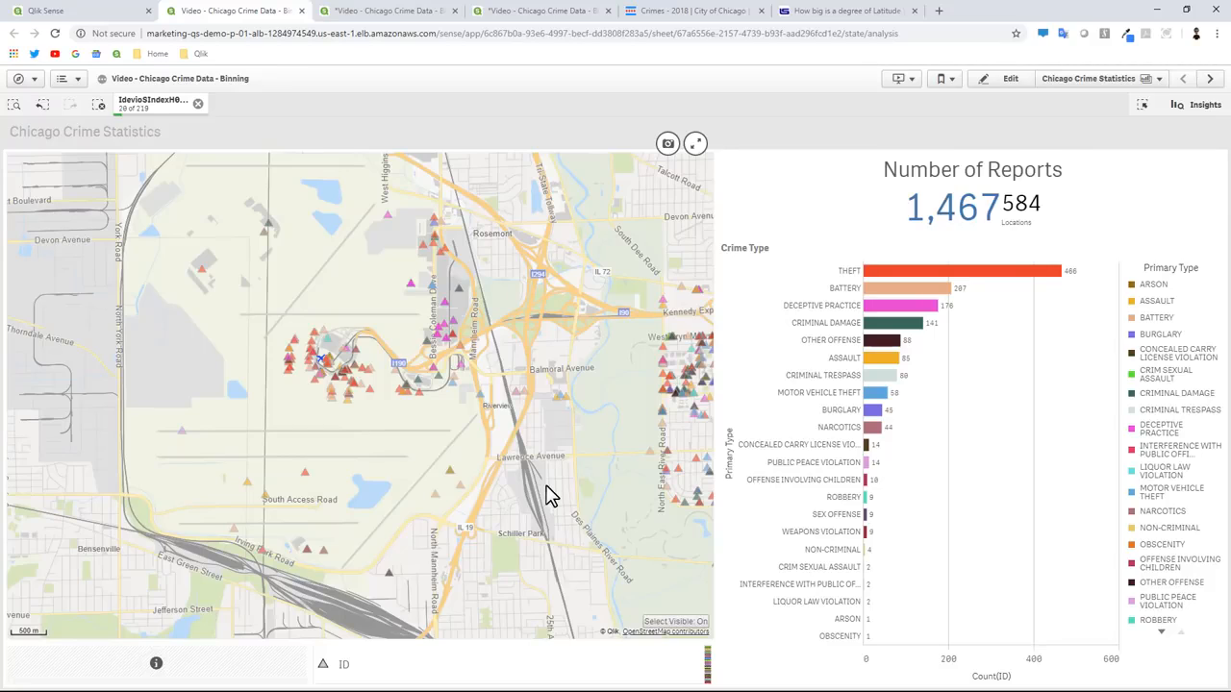
{"action": "mouse_move", "coordinate": [363, 467]}
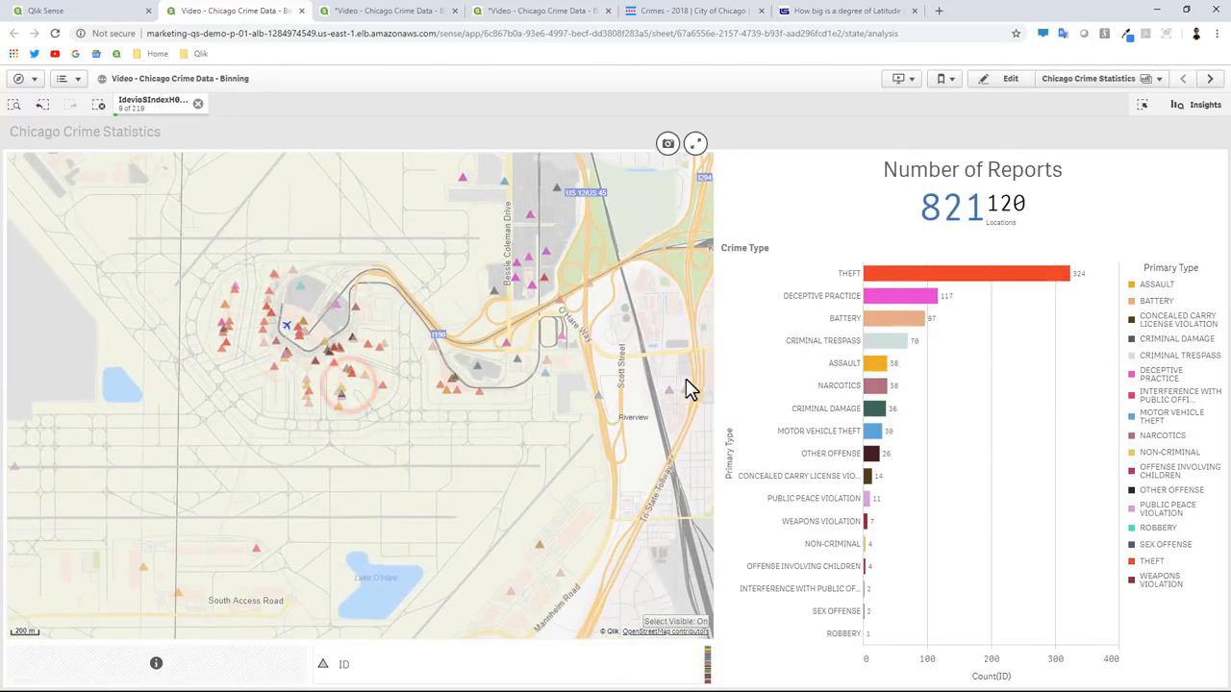
{"action": "mouse_move", "coordinate": [885, 275]}
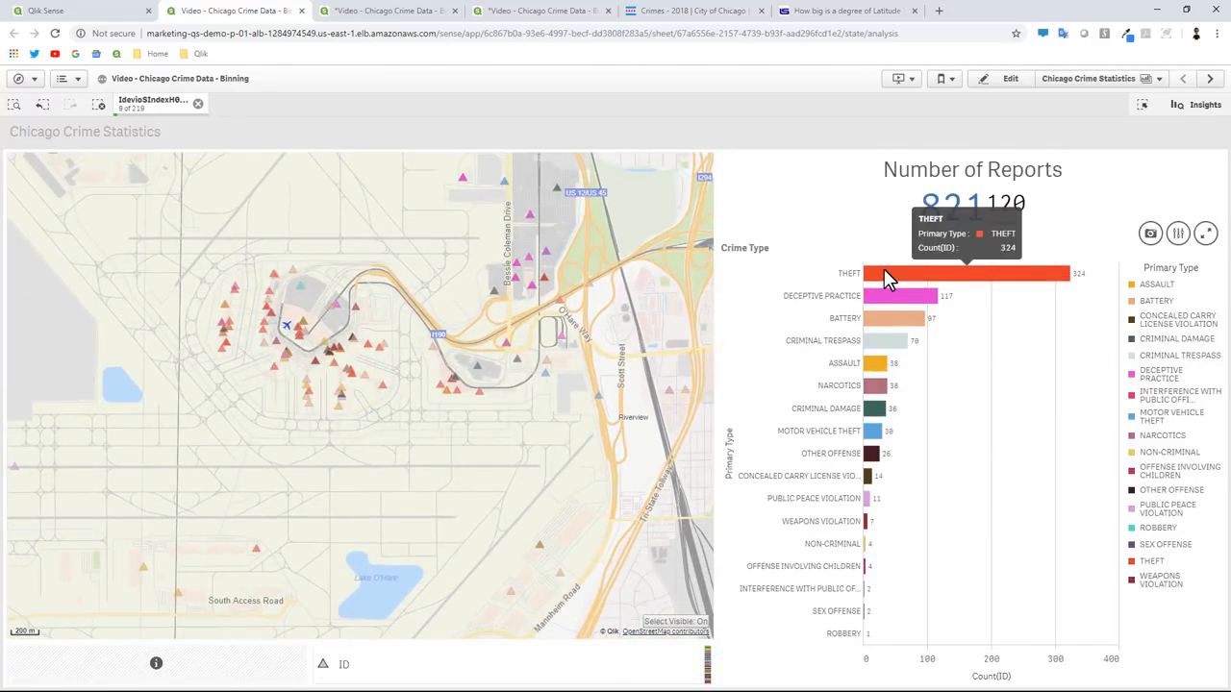
Step: Select only MOTOR VEHICLE THEFT in the Crime Type bar chart
{"action": "left_click", "coordinate": [877, 361]}
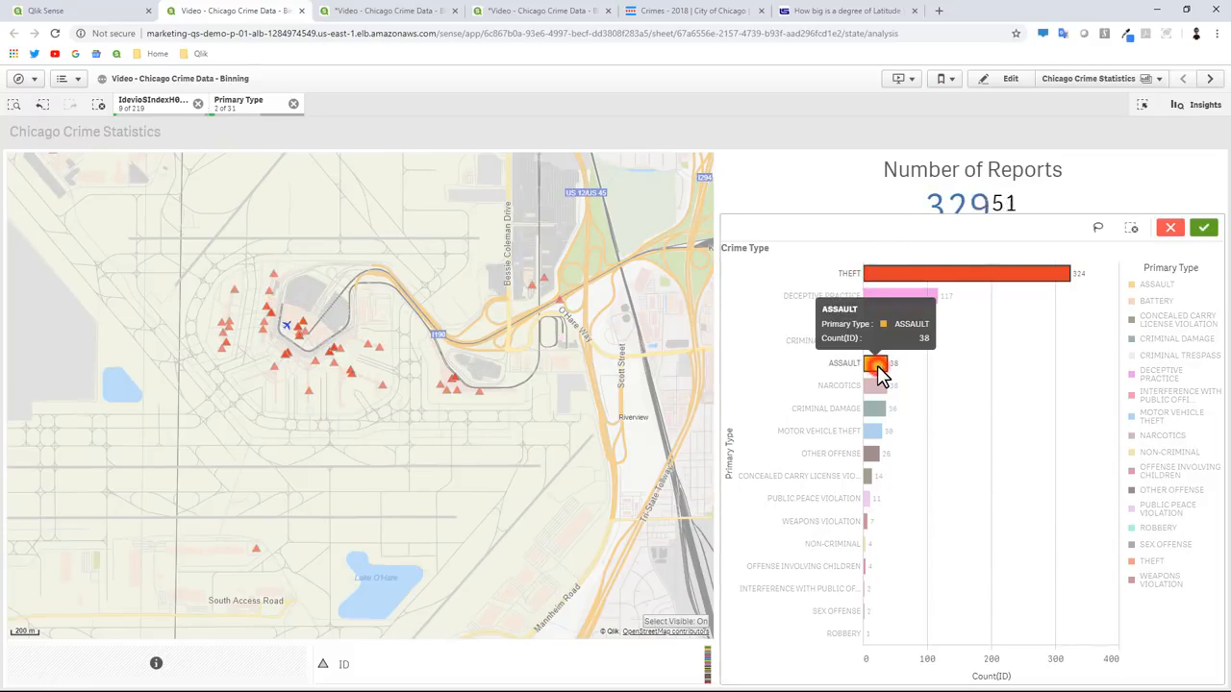
{"action": "left_click", "coordinate": [877, 365]}
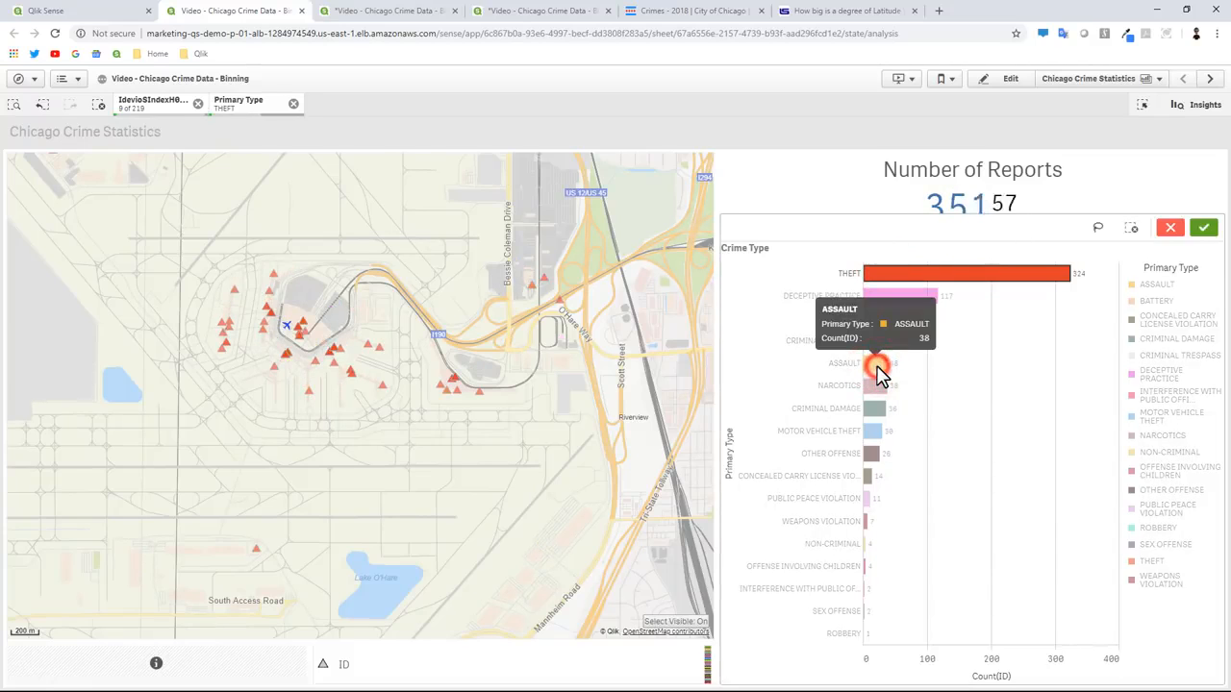
{"action": "mouse_move", "coordinate": [873, 431]}
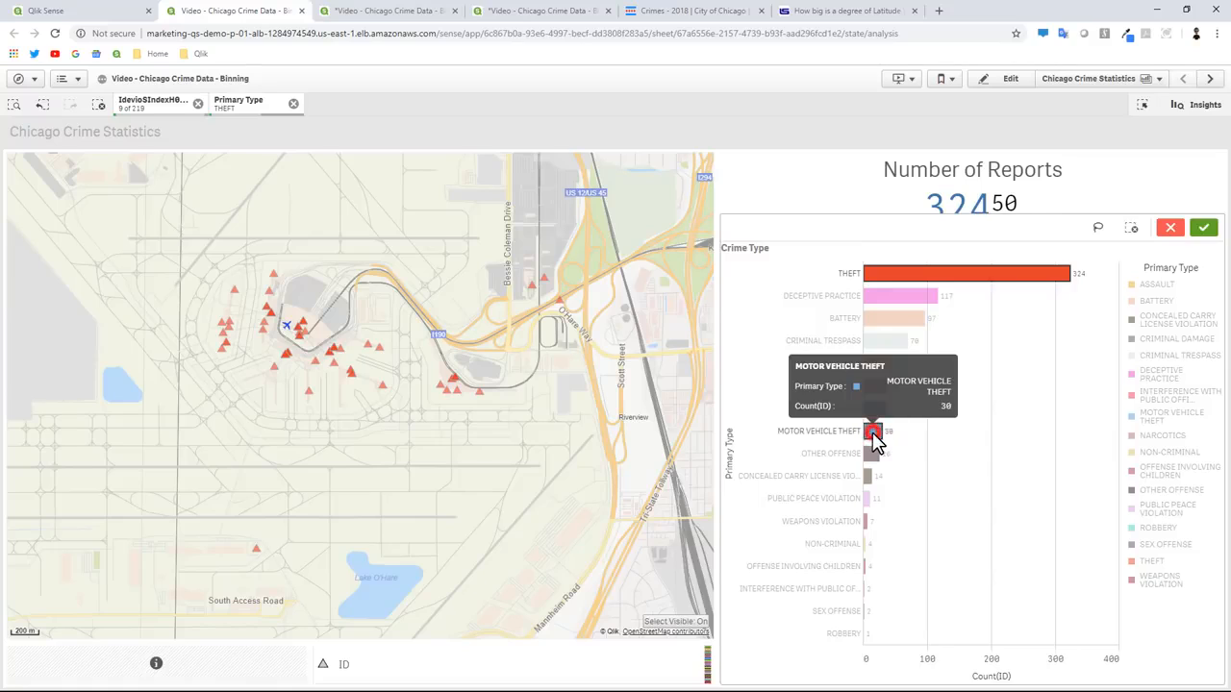
{"action": "left_click", "coordinate": [873, 431]}
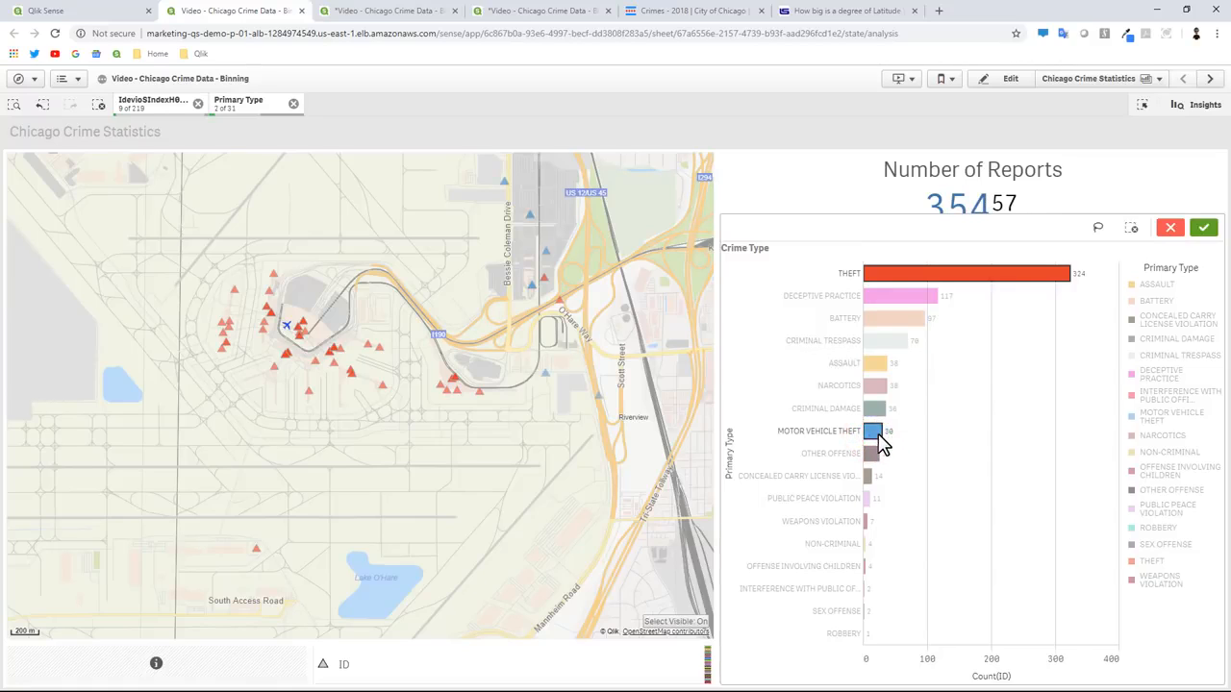
{"action": "mouse_move", "coordinate": [856, 431]}
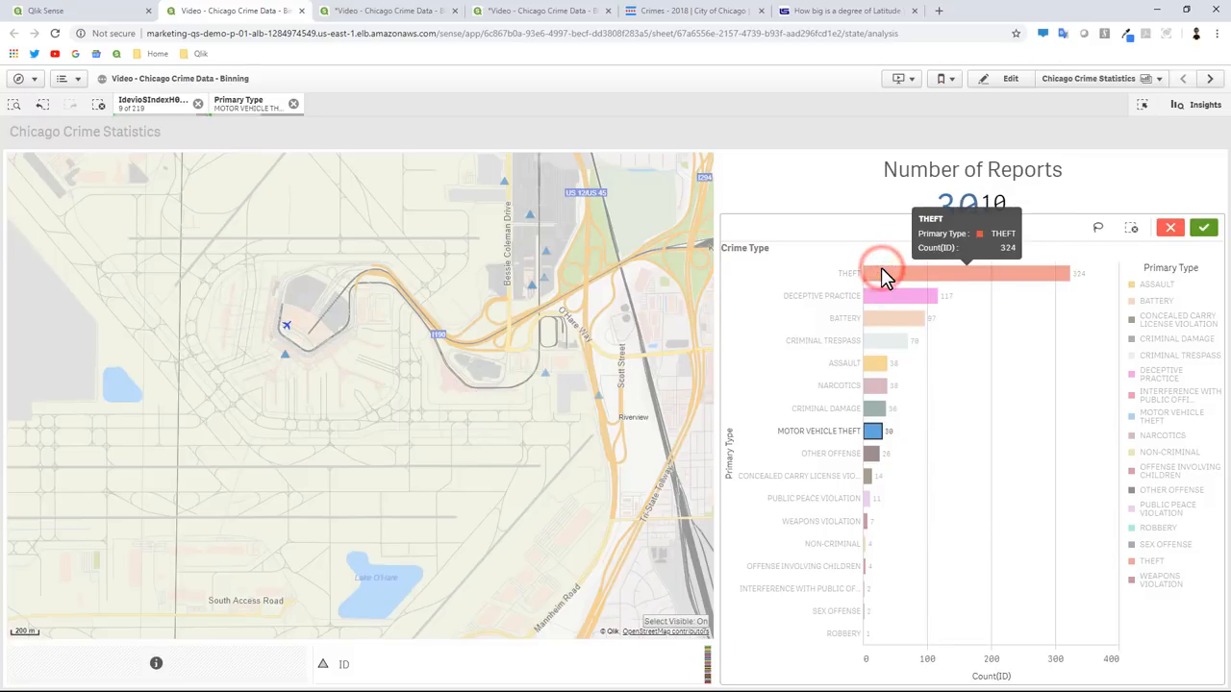
{"action": "mouse_move", "coordinate": [269, 384]}
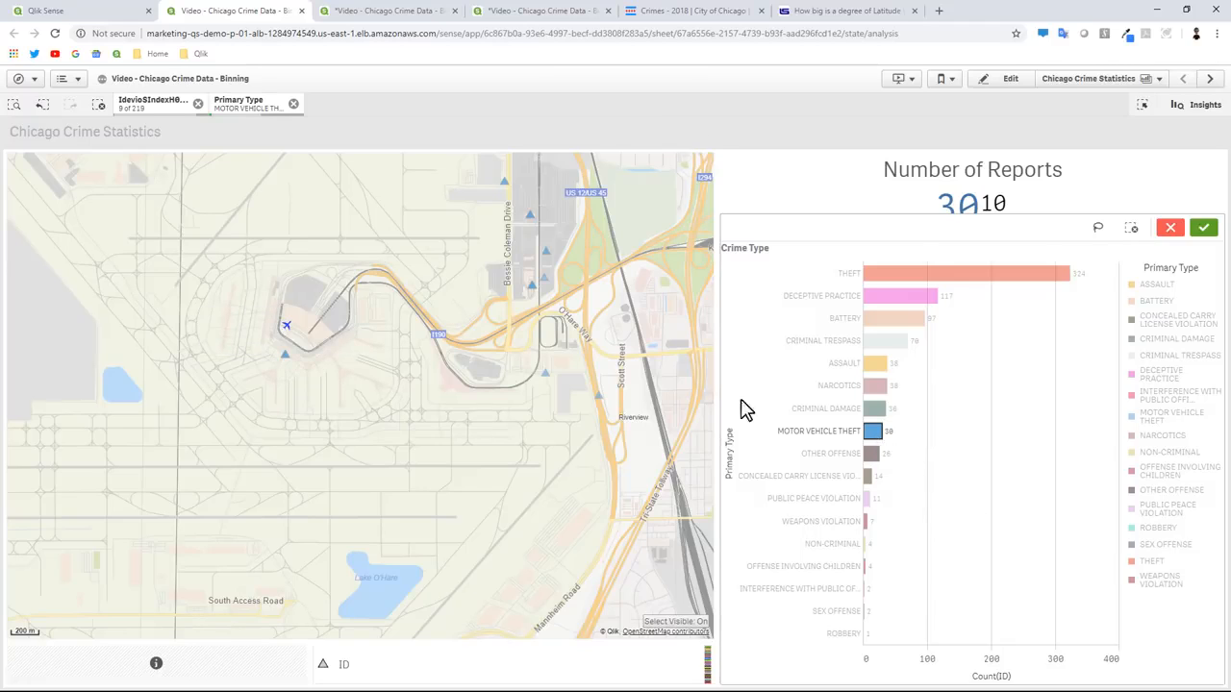
{"action": "left_click", "coordinate": [873, 430]}
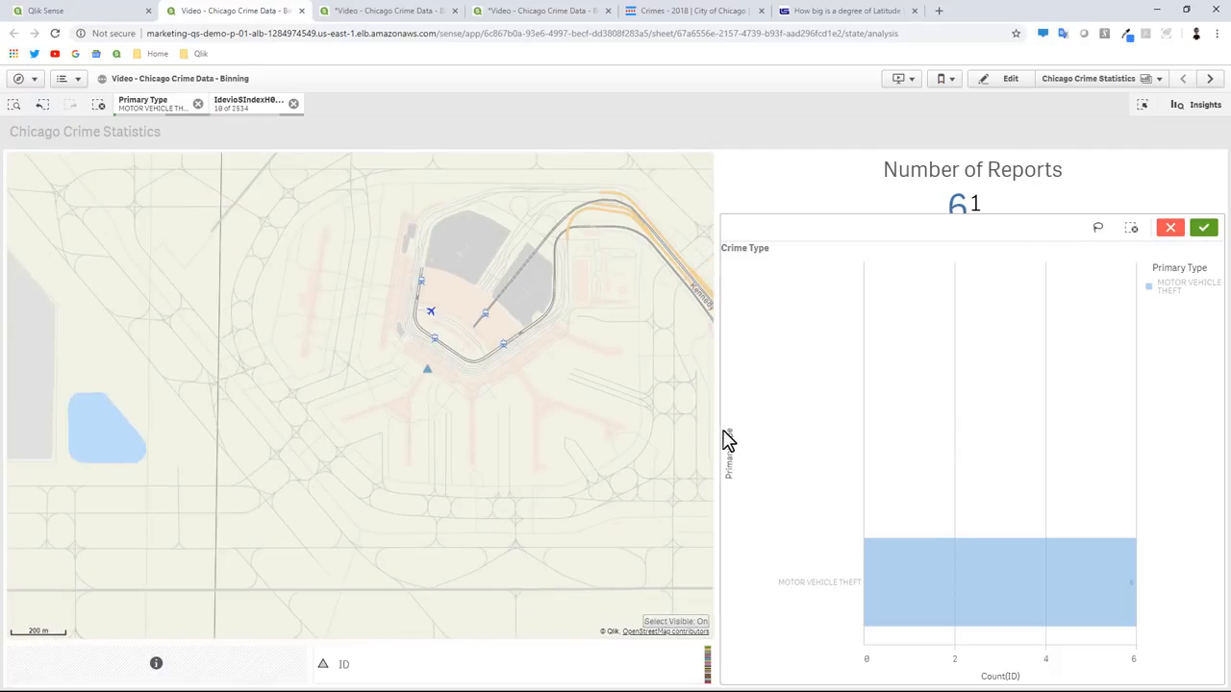
{"action": "mouse_move", "coordinate": [427, 369]}
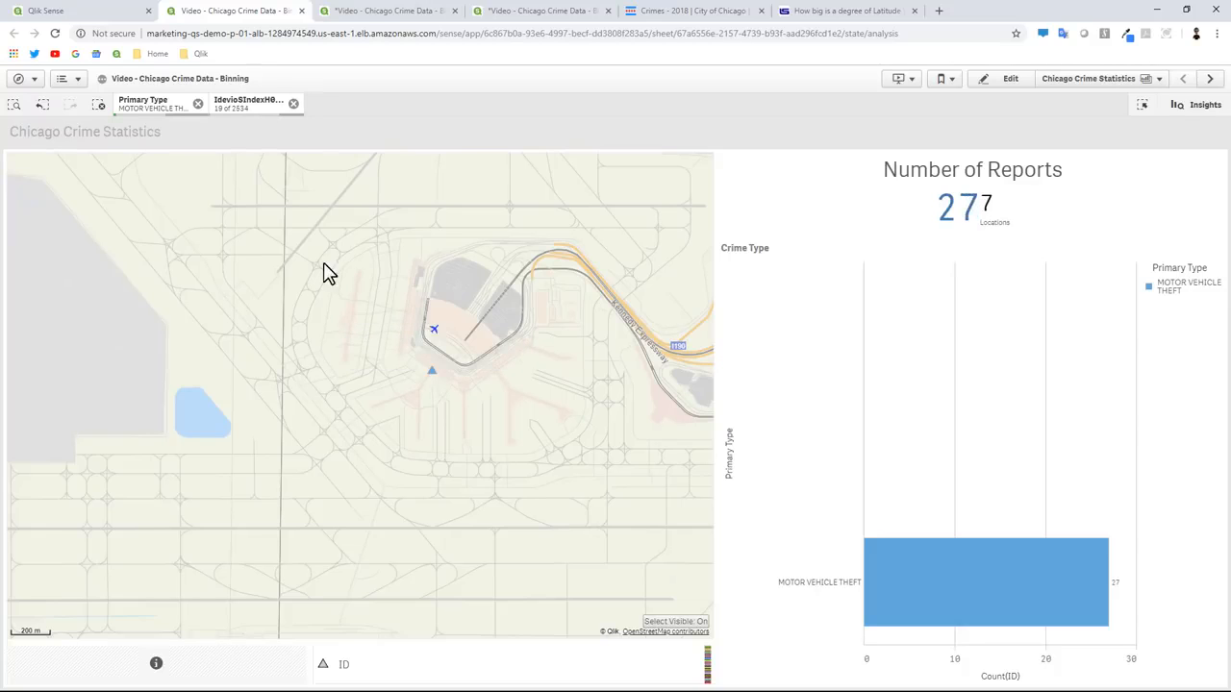
Step: Confirm the selection and pan the map around O'Hare, leaving 28 reports
{"action": "left_click", "coordinate": [199, 103]}
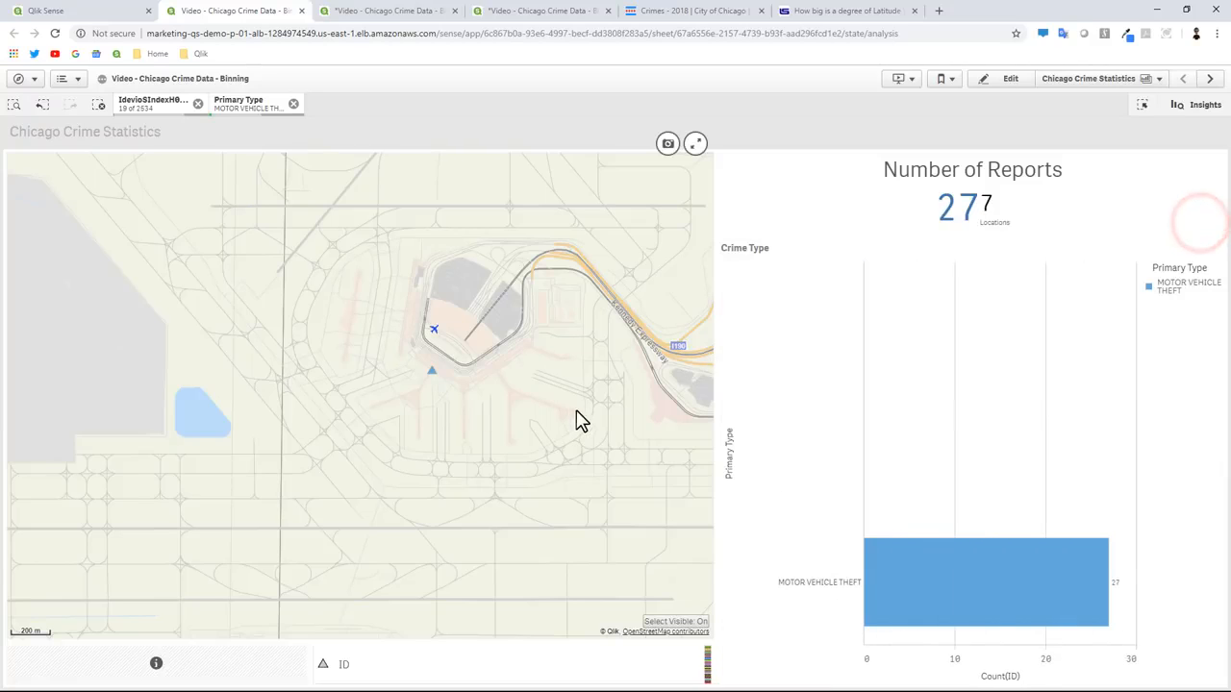
{"action": "mouse_move", "coordinate": [471, 402]}
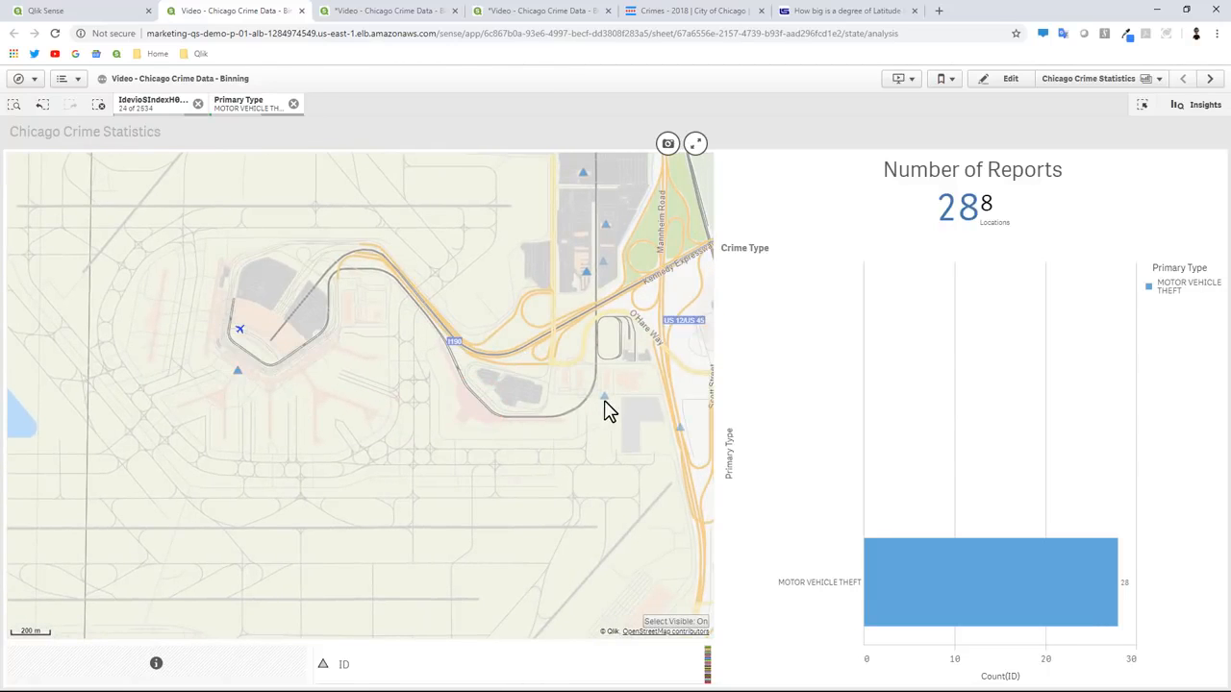
{"action": "mouse_move", "coordinate": [604, 273]}
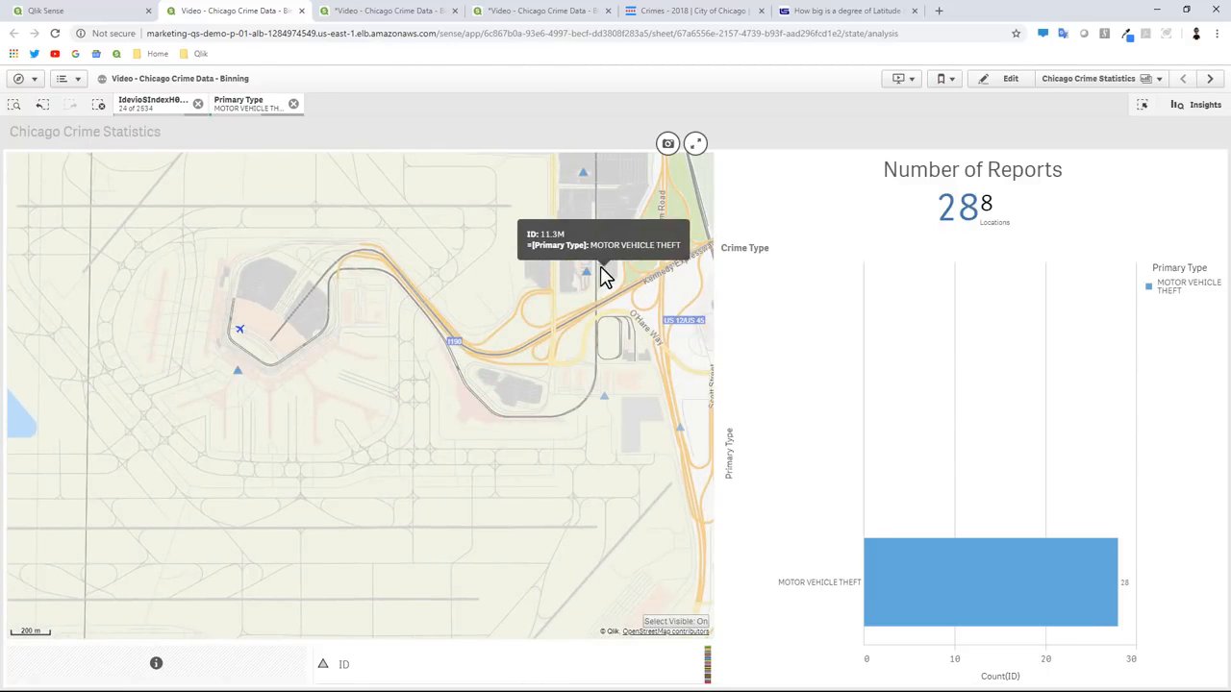
{"action": "mouse_move", "coordinate": [577, 181]}
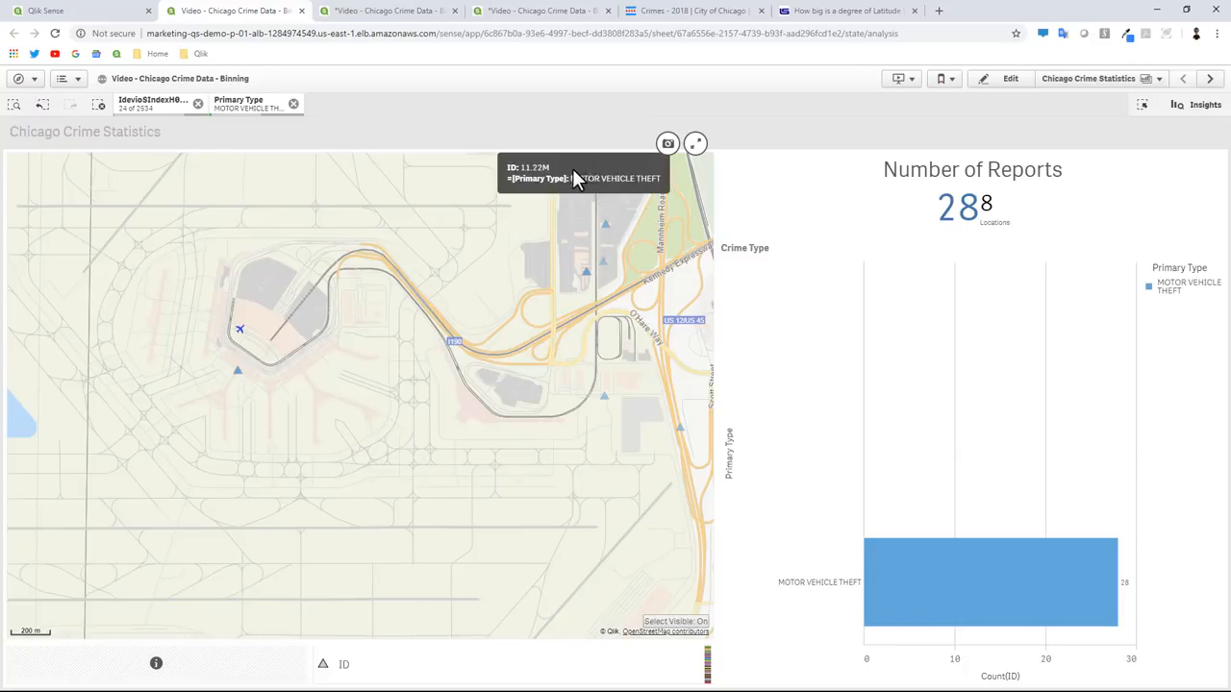
{"action": "mouse_move", "coordinate": [454, 561]}
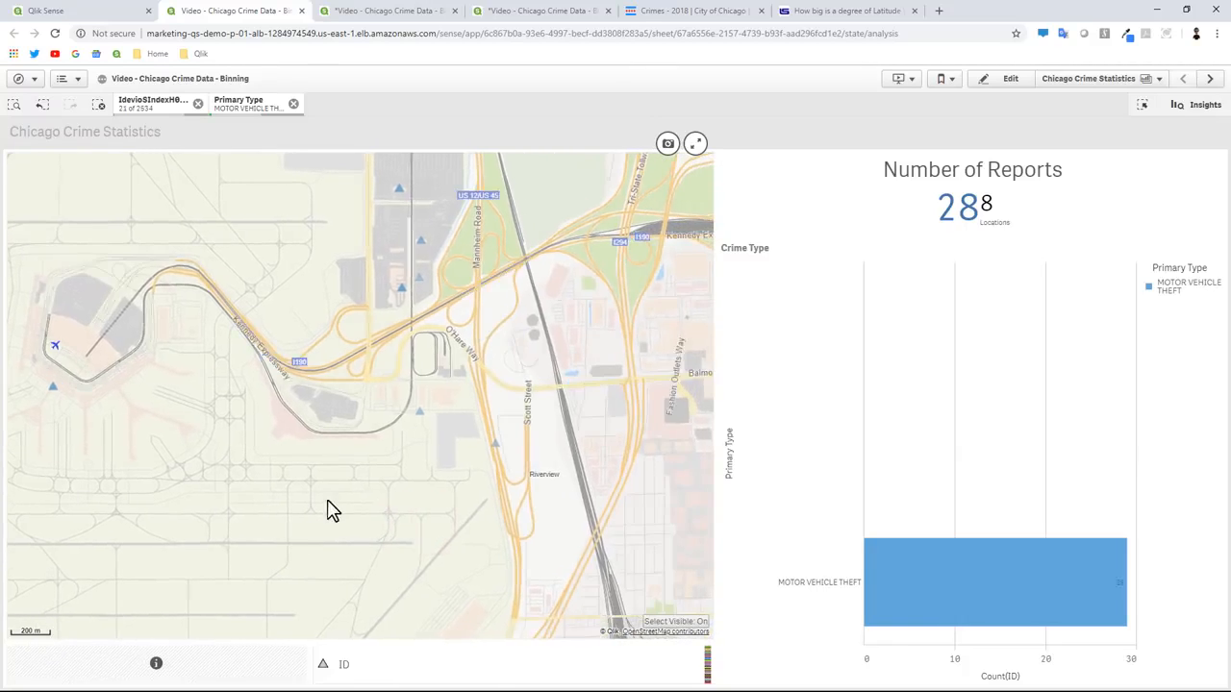
{"action": "left_click", "coordinate": [696, 143]}
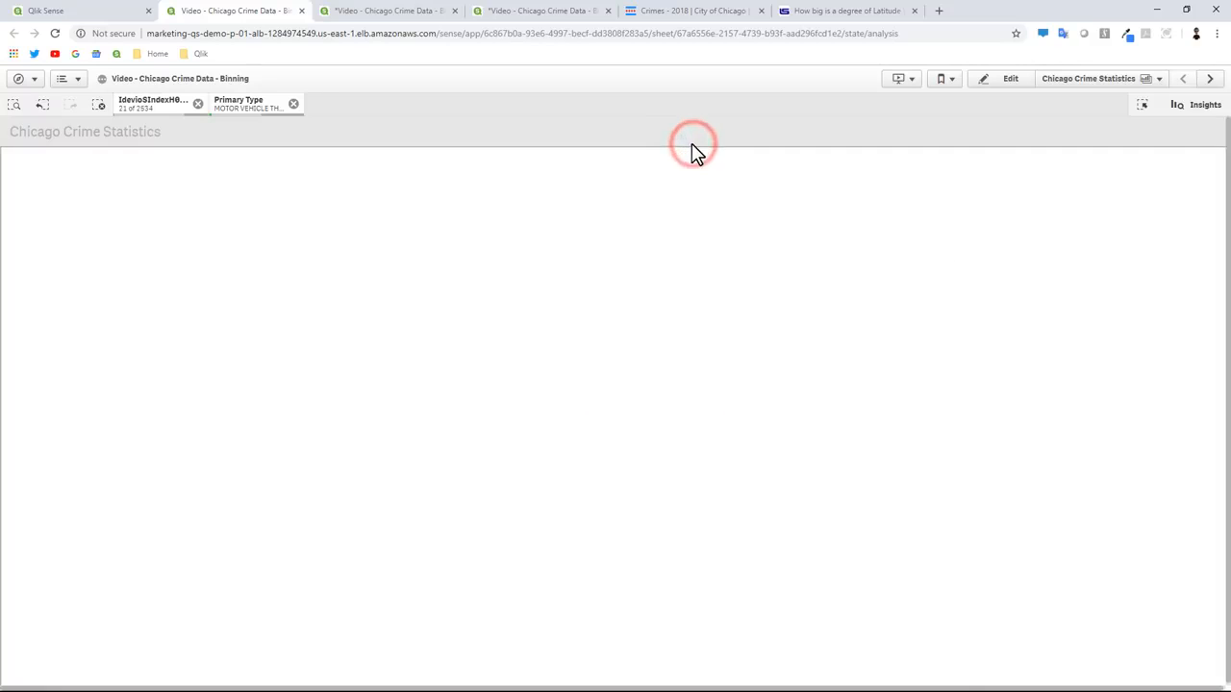